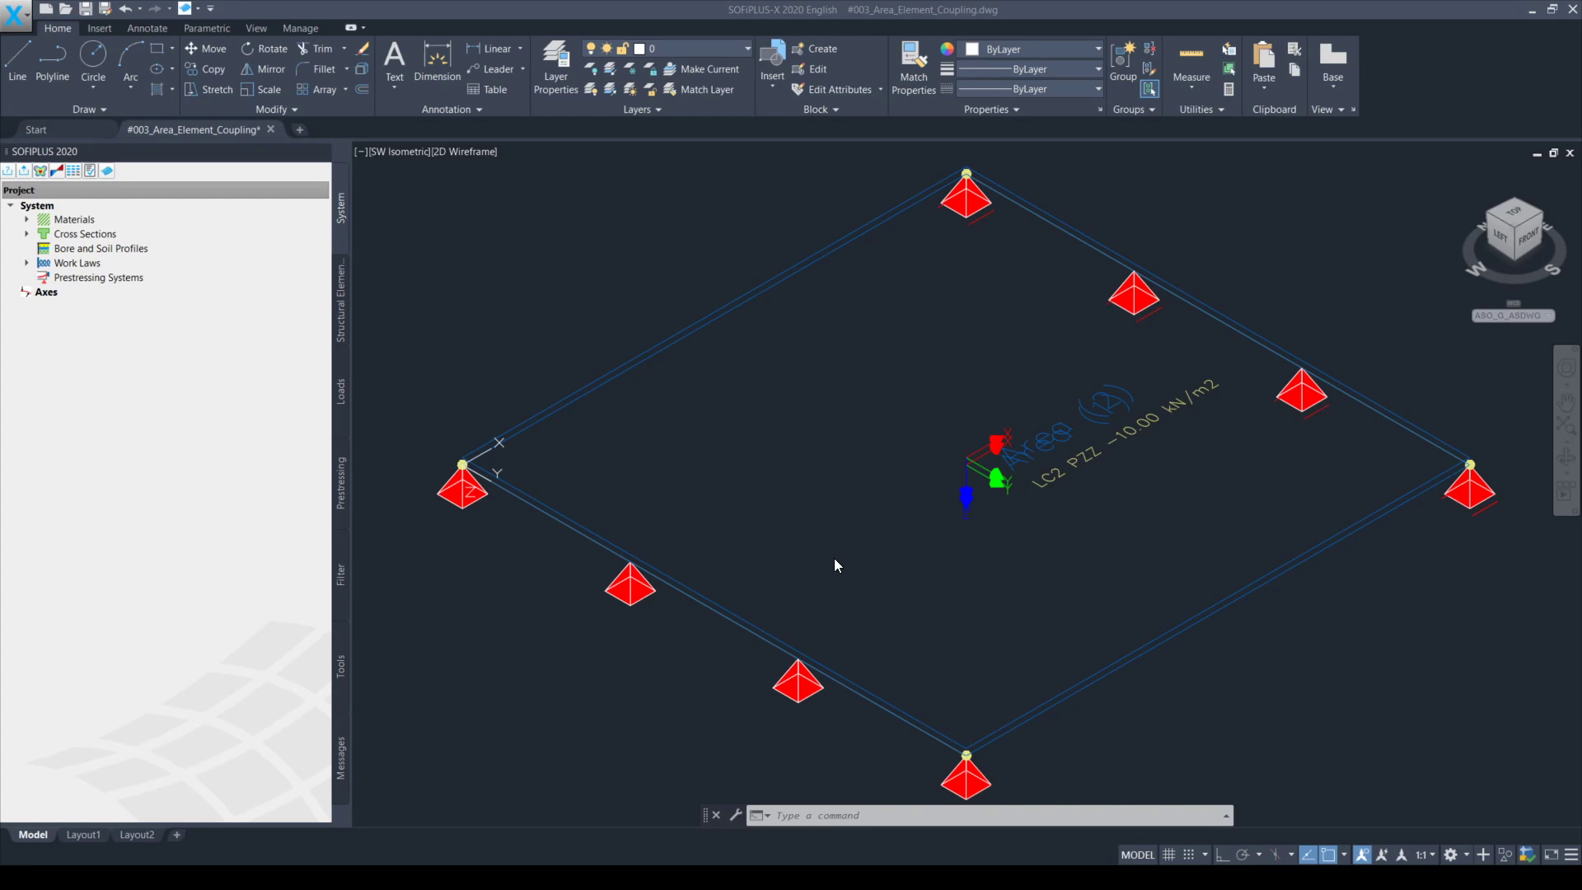
mouse_move(850, 384)
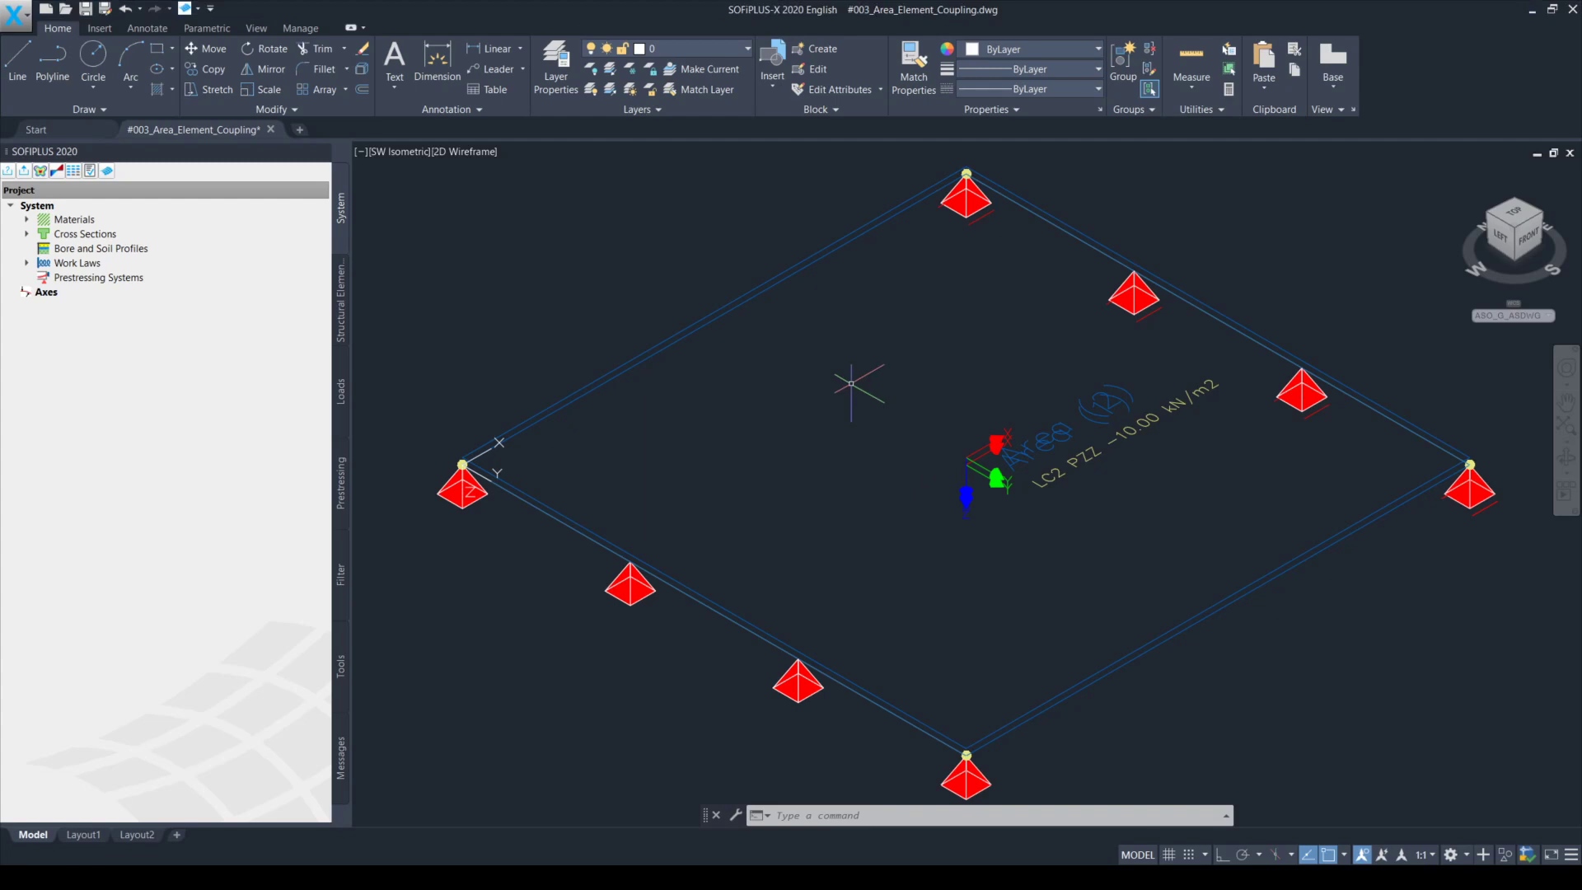
mouse_move(1012, 484)
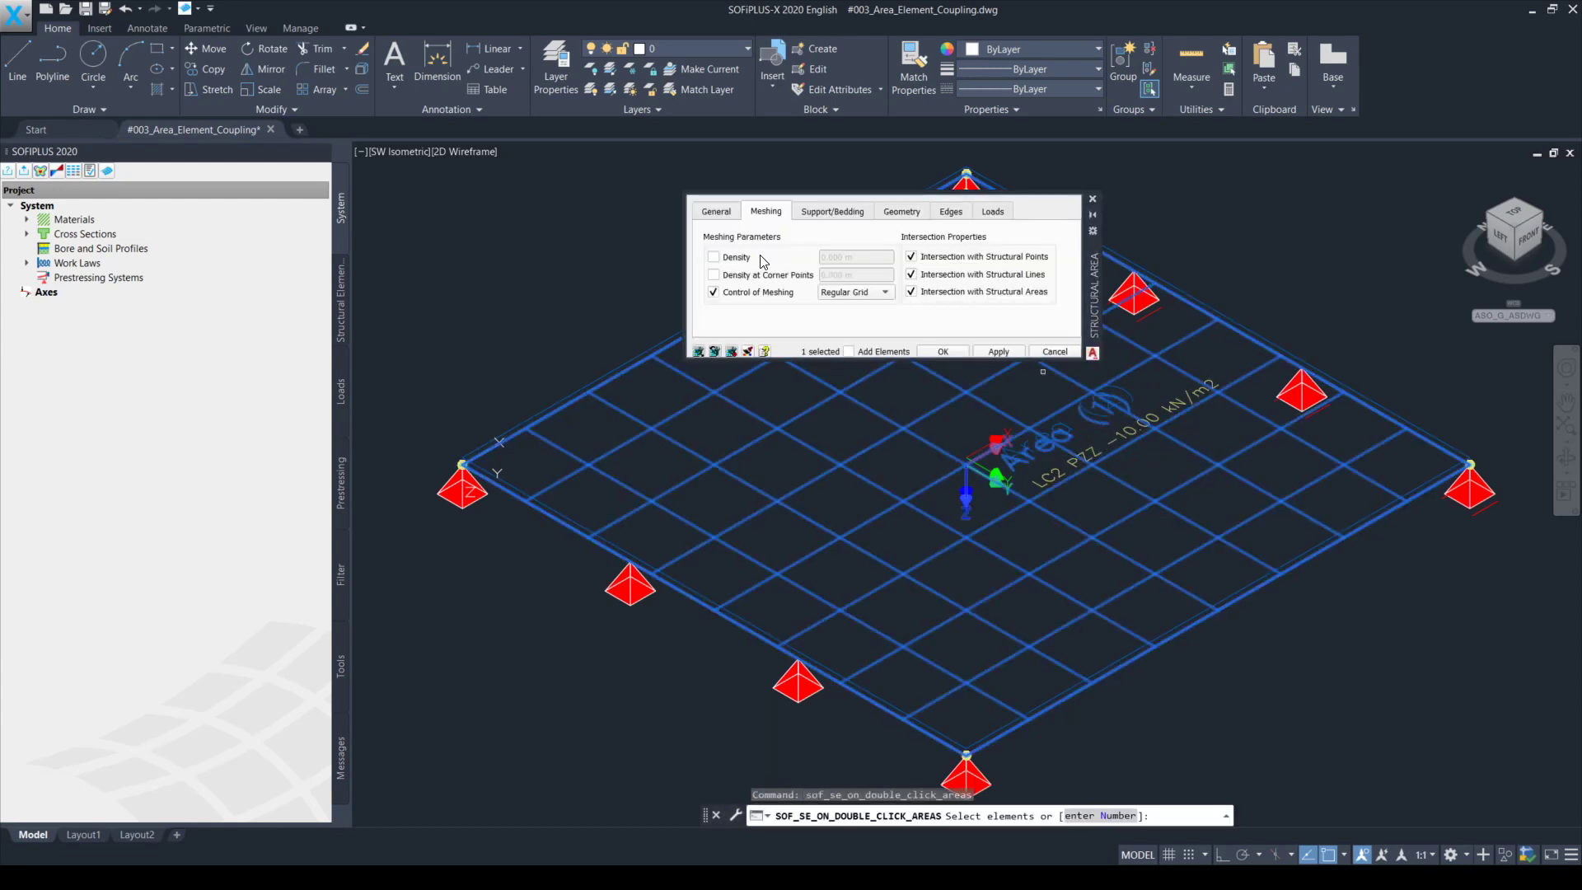
Review both areas' numbering, material and group in their property dialogs without changes
left_click(715, 211)
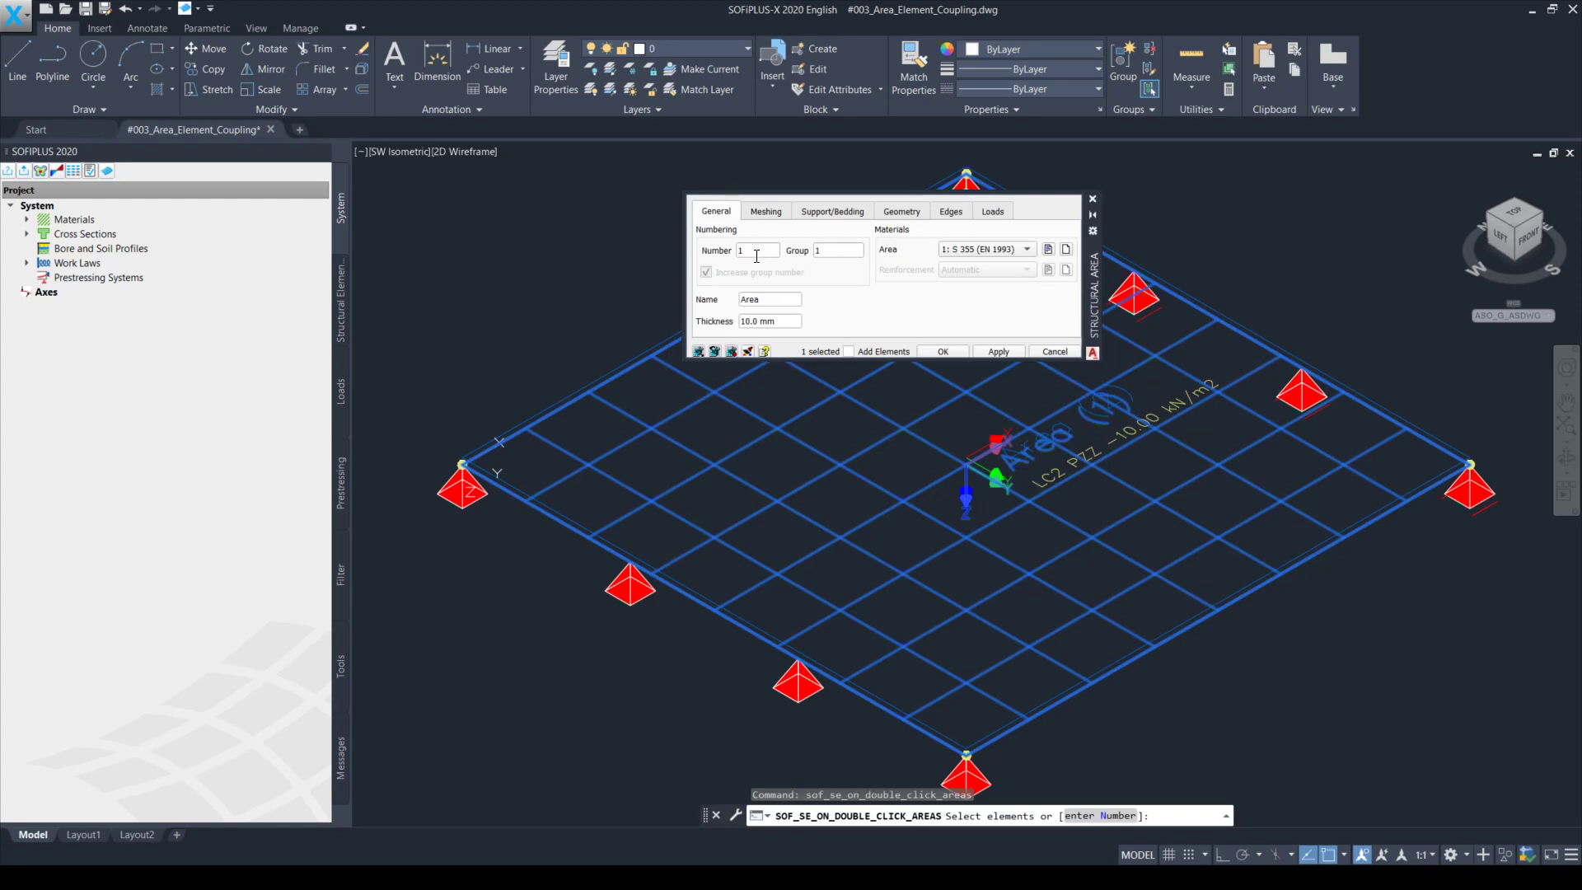
mouse_move(937, 269)
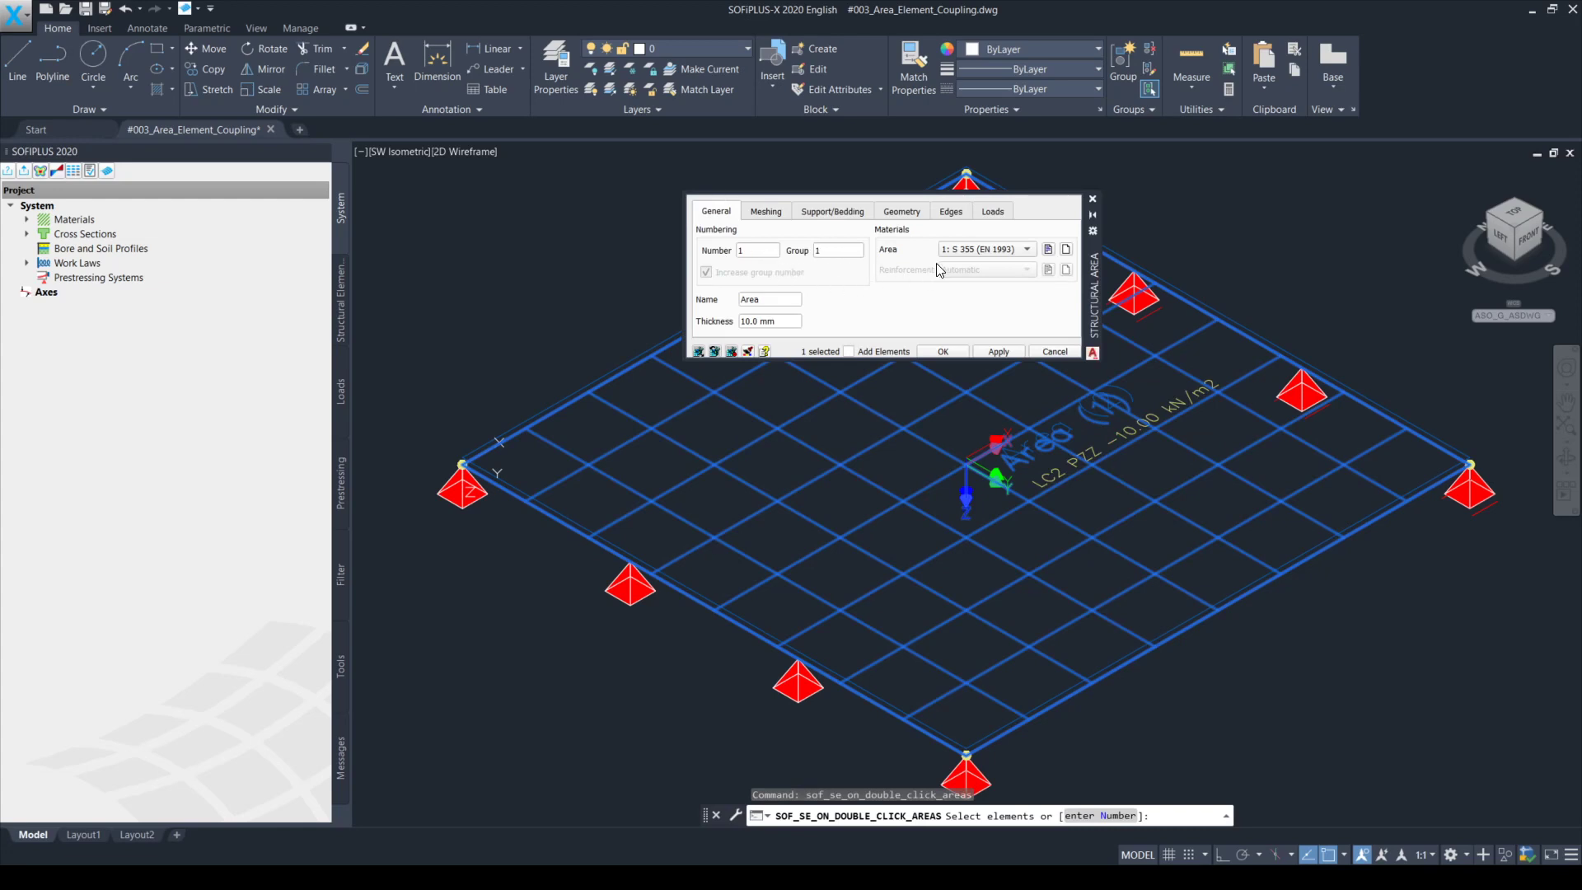
mouse_move(956, 262)
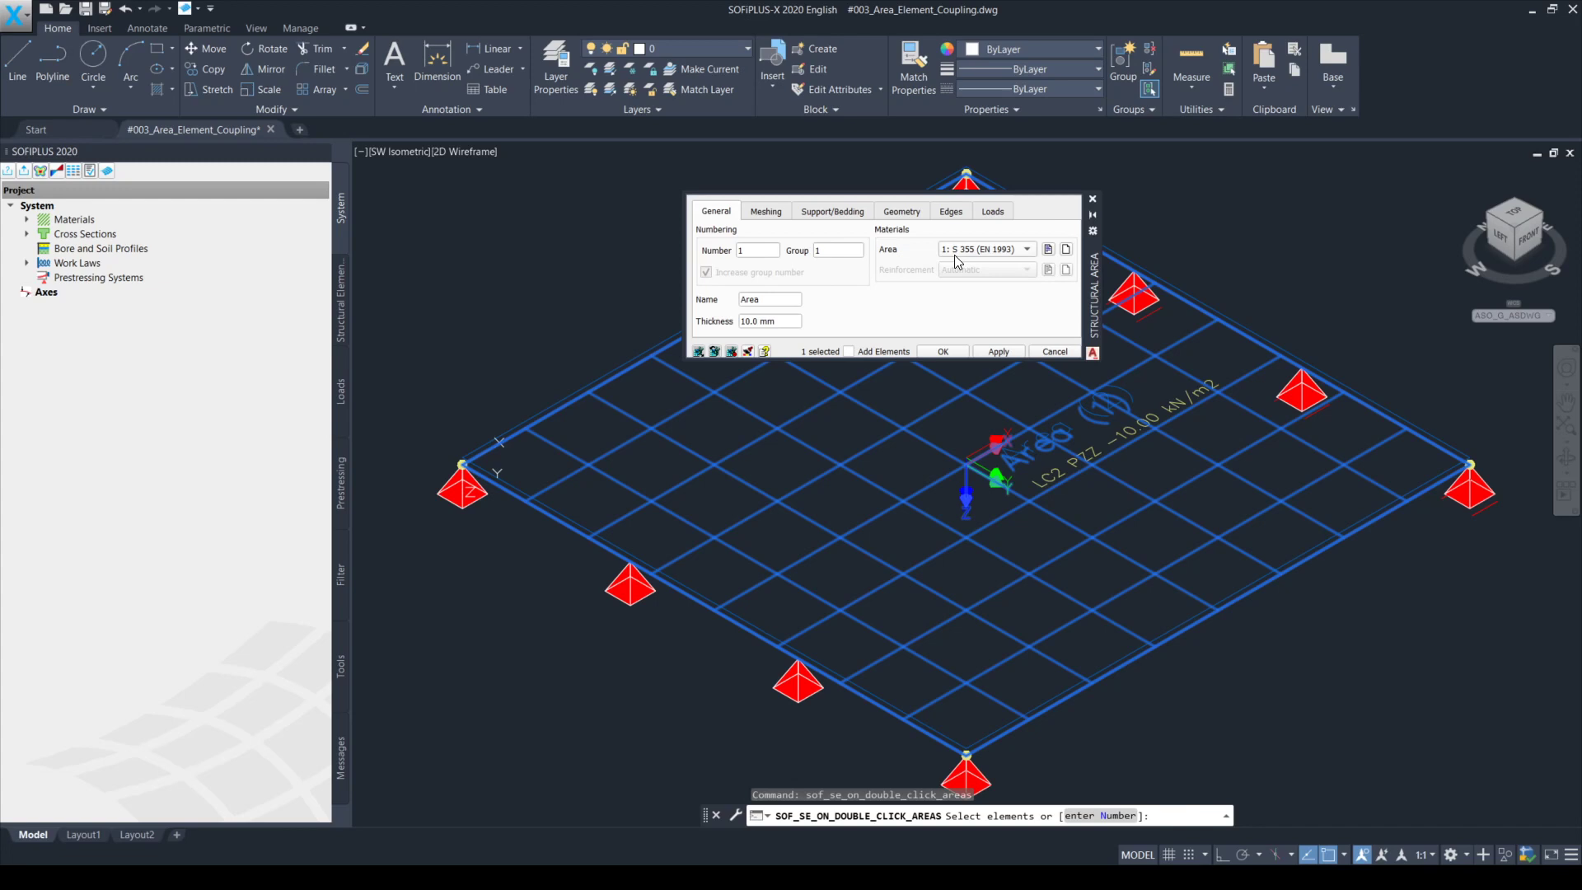
mouse_move(1054, 351)
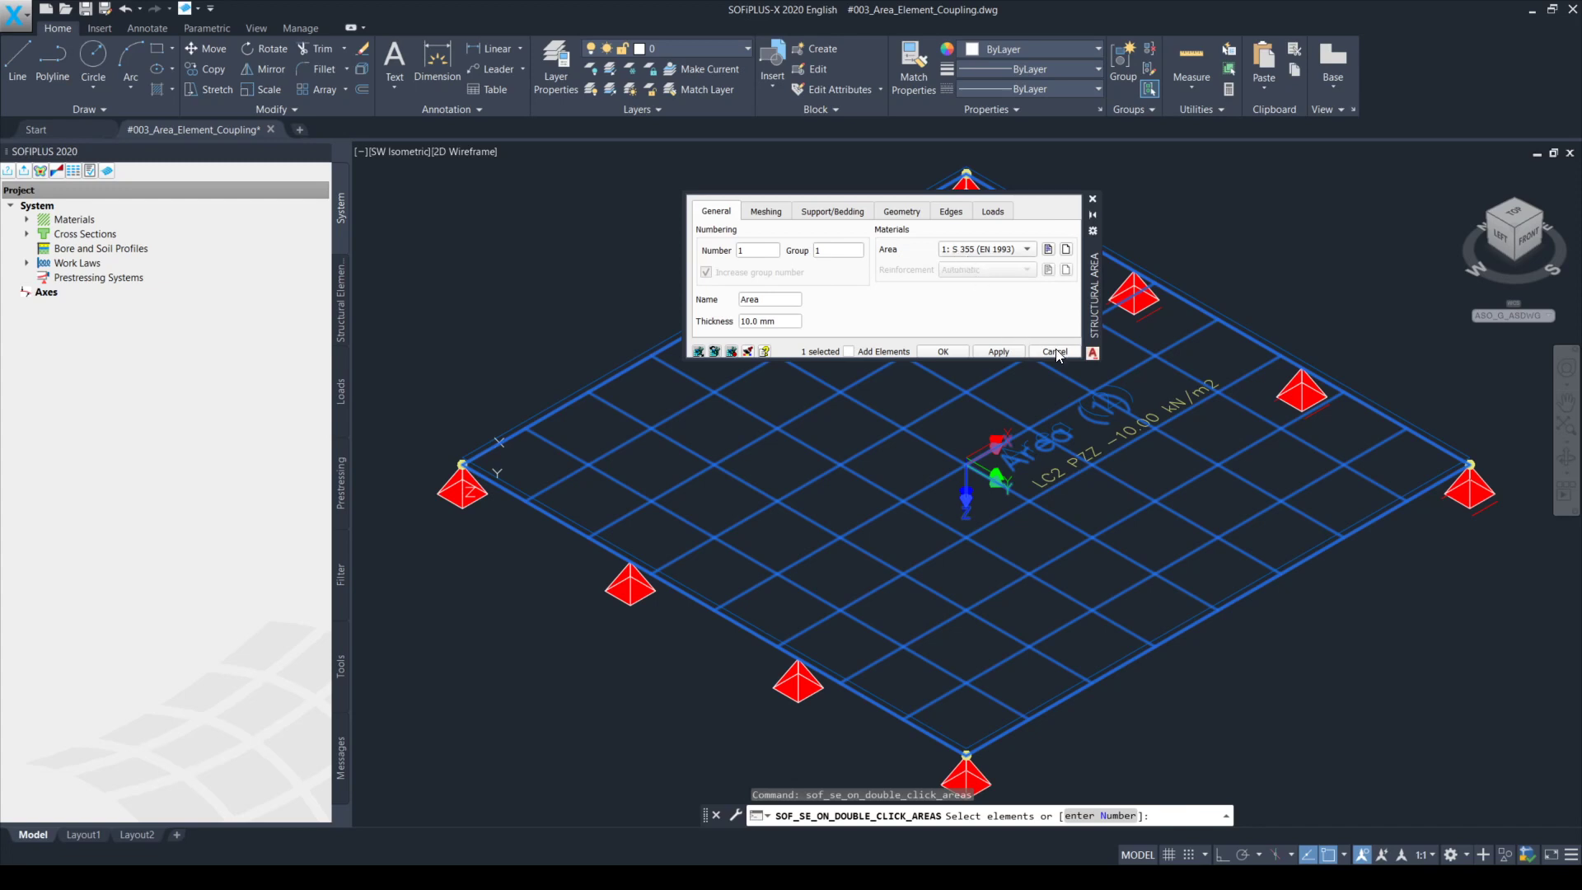
left_click(1053, 351)
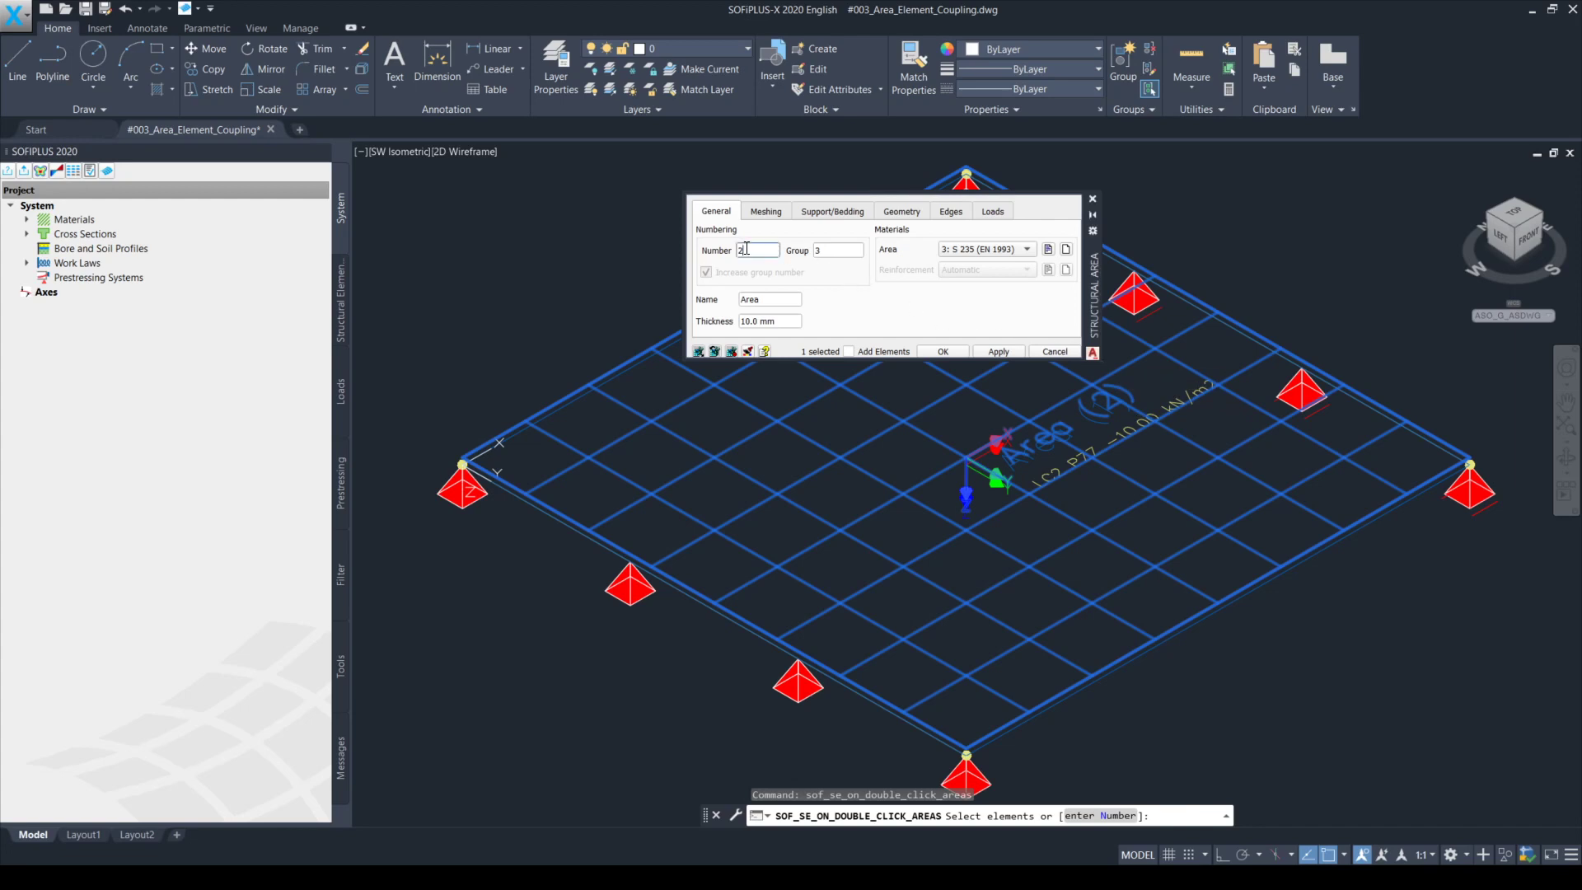
left_click(837, 249)
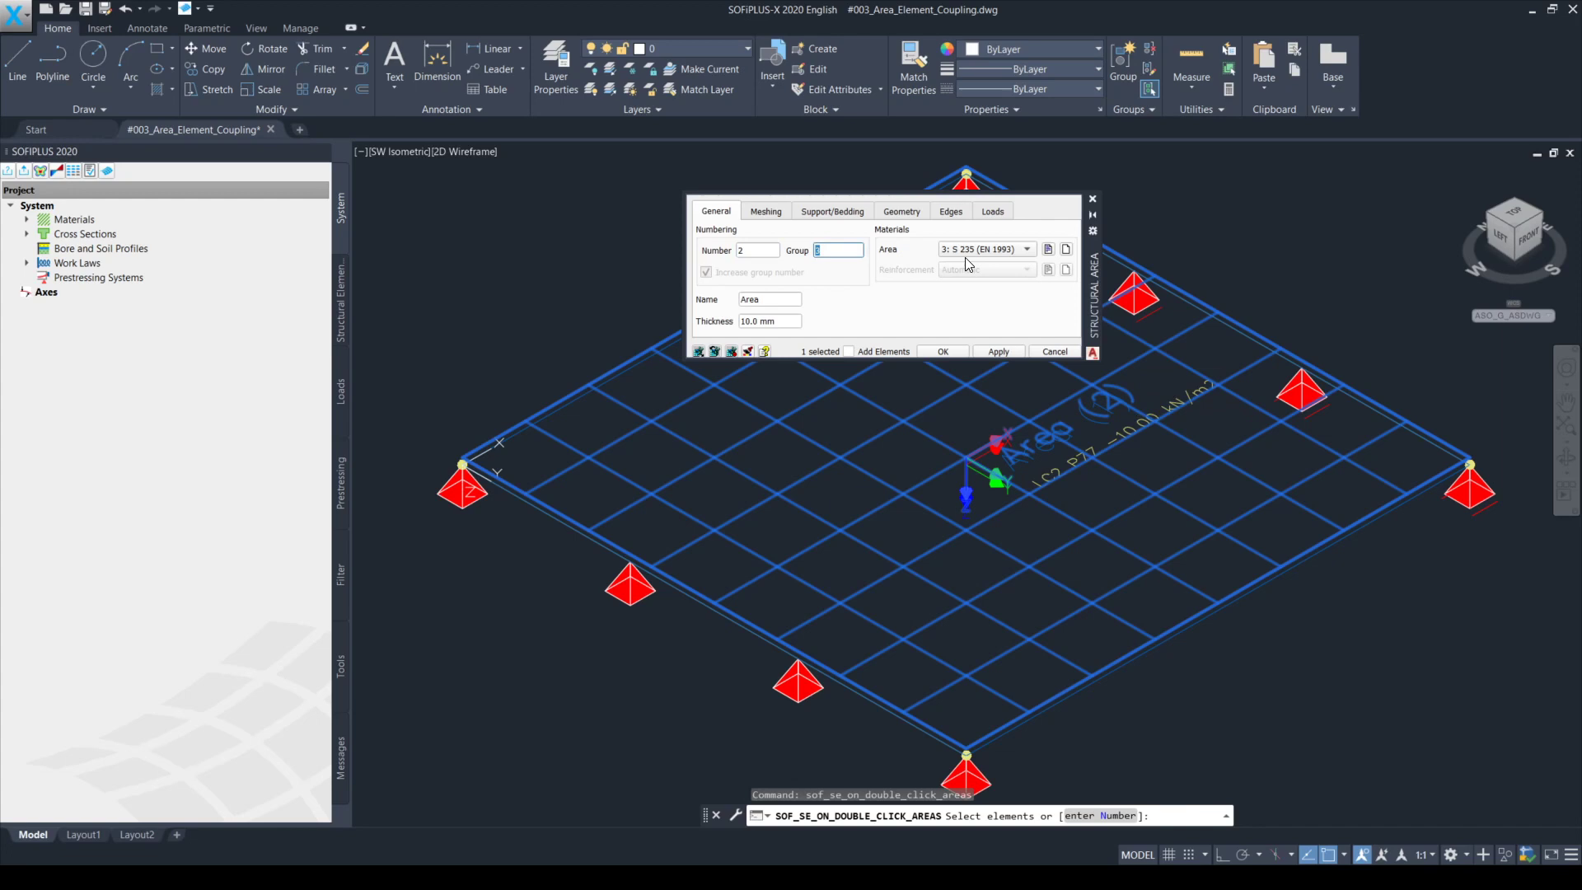
mouse_move(1060, 349)
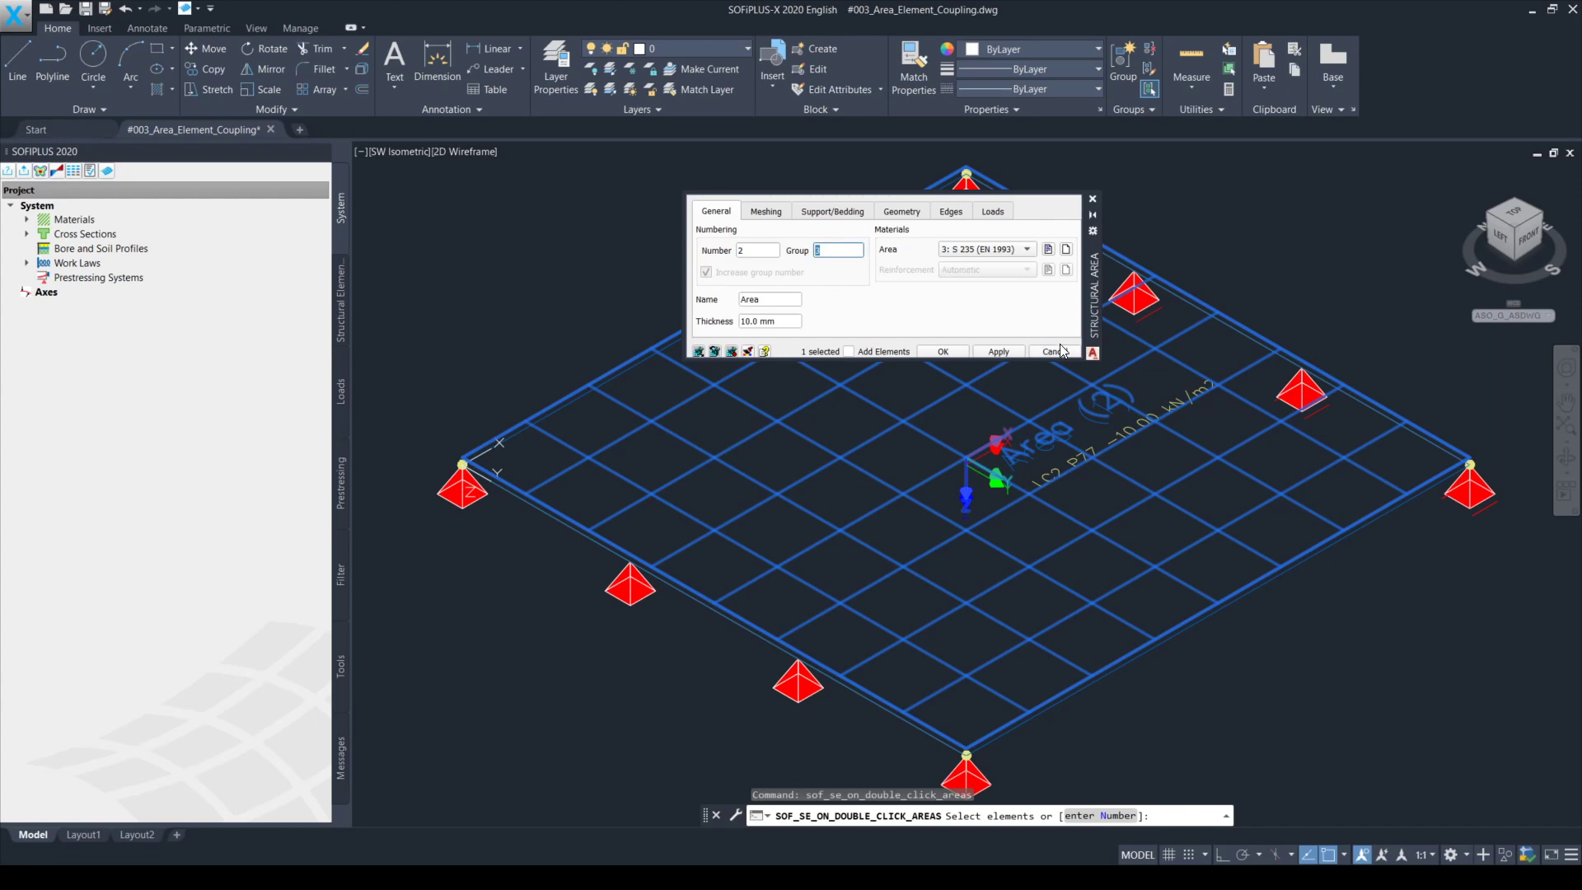
left_click(1050, 352)
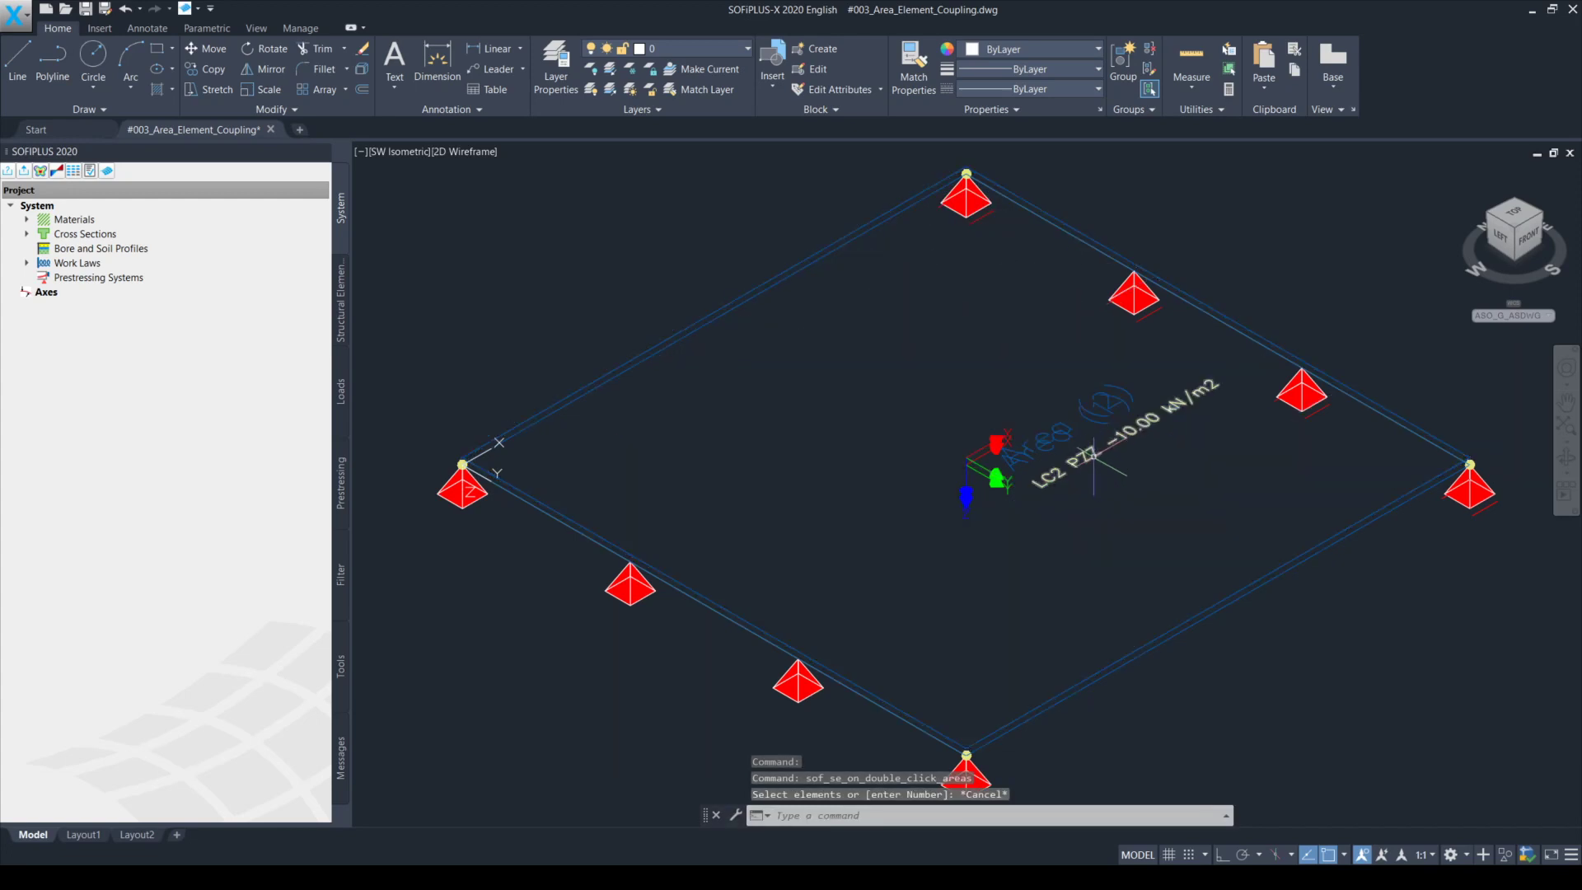
mouse_move(1089, 455)
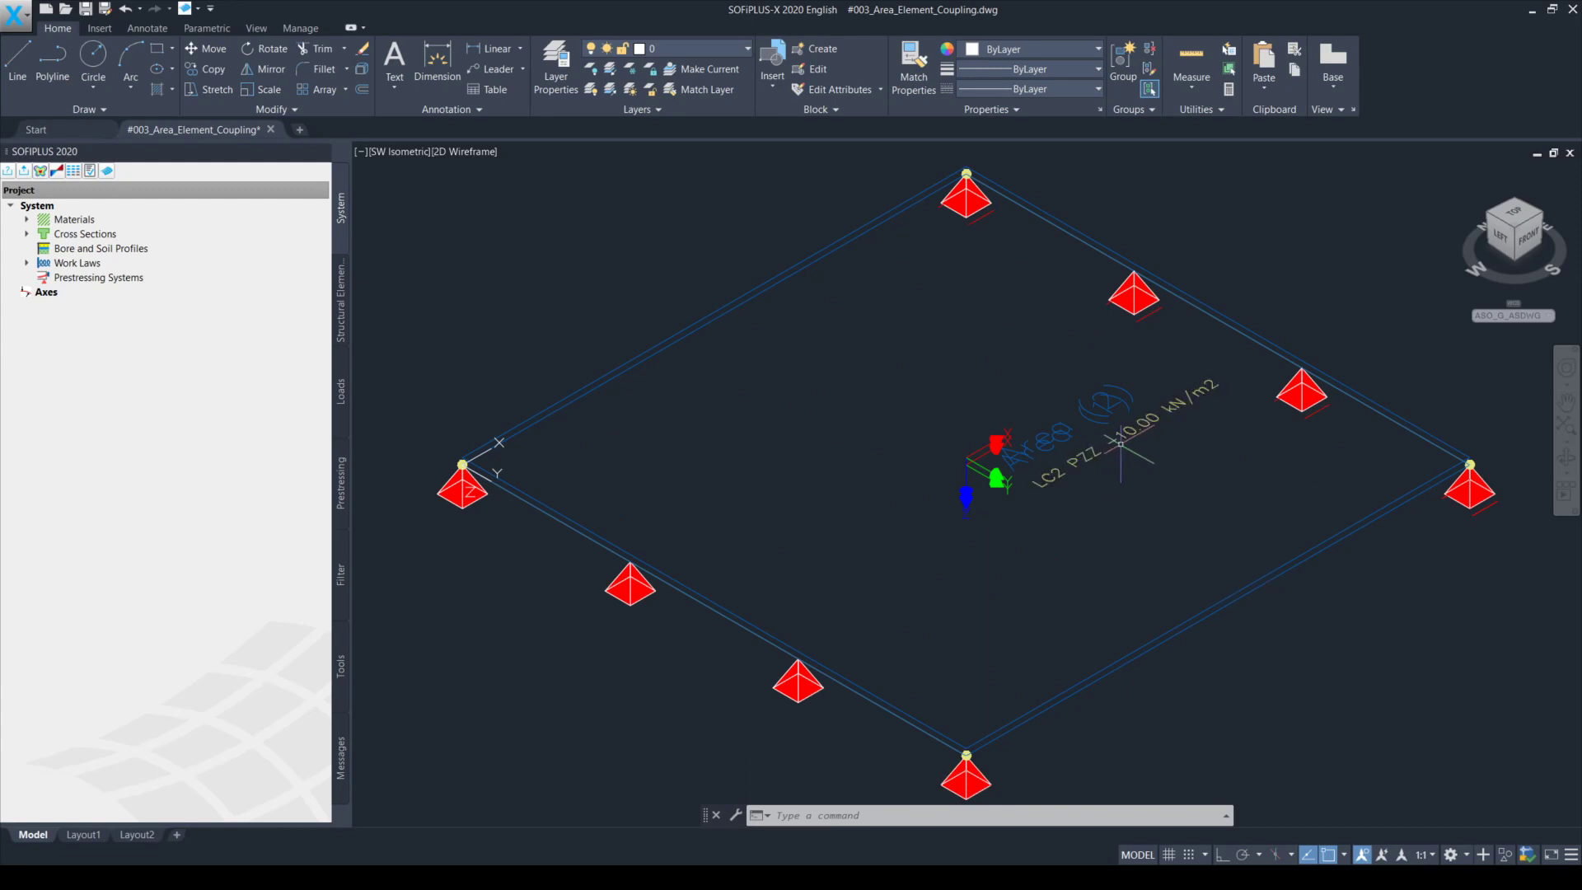
mouse_move(1120, 455)
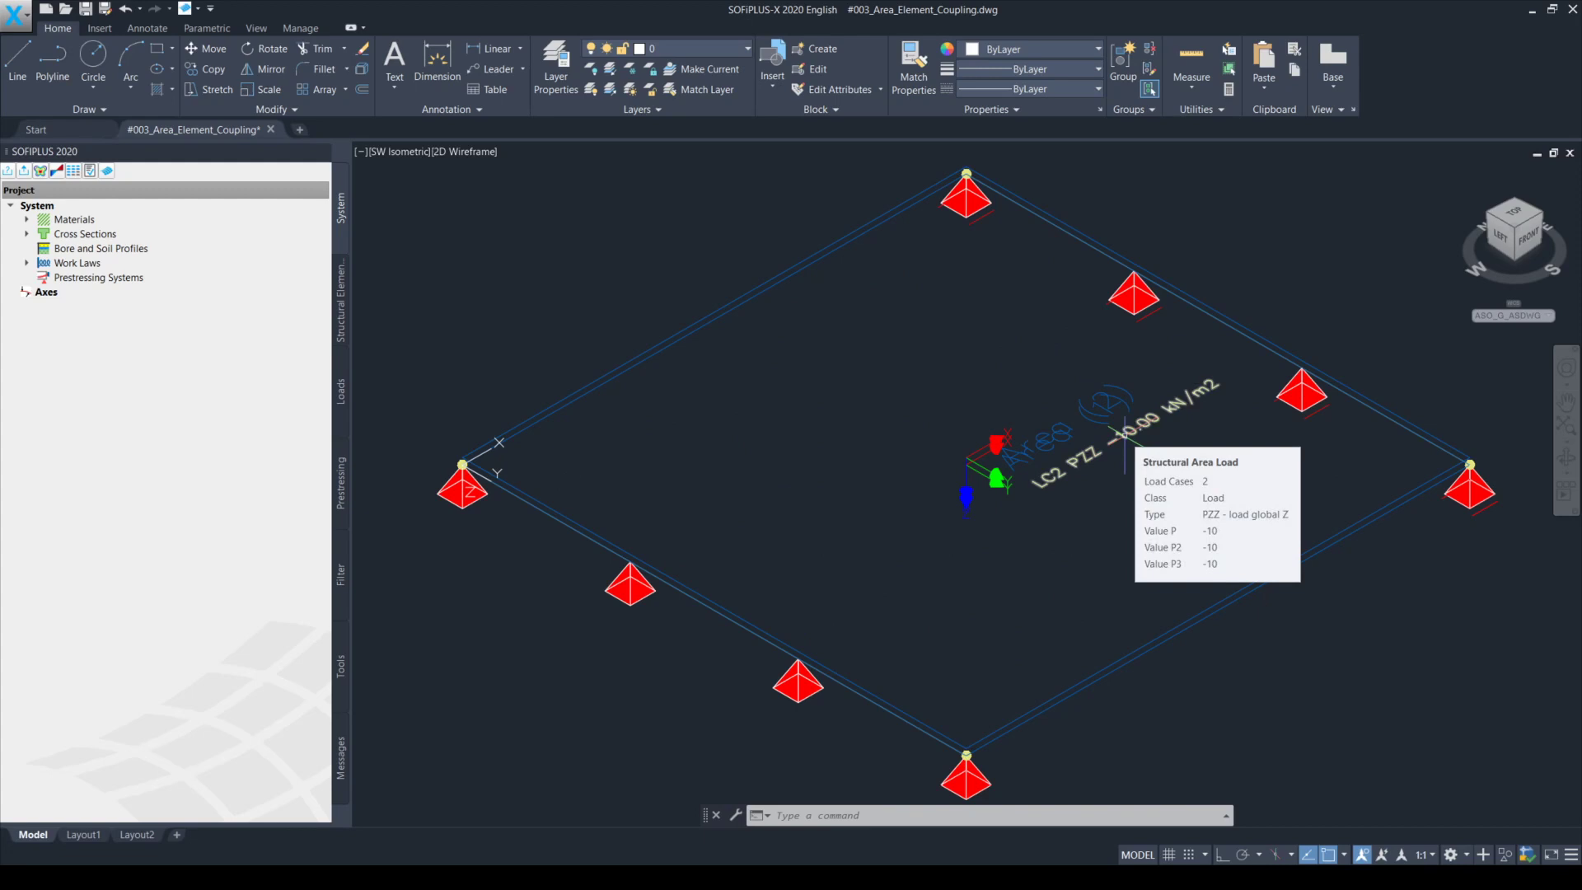
mouse_move(1079, 695)
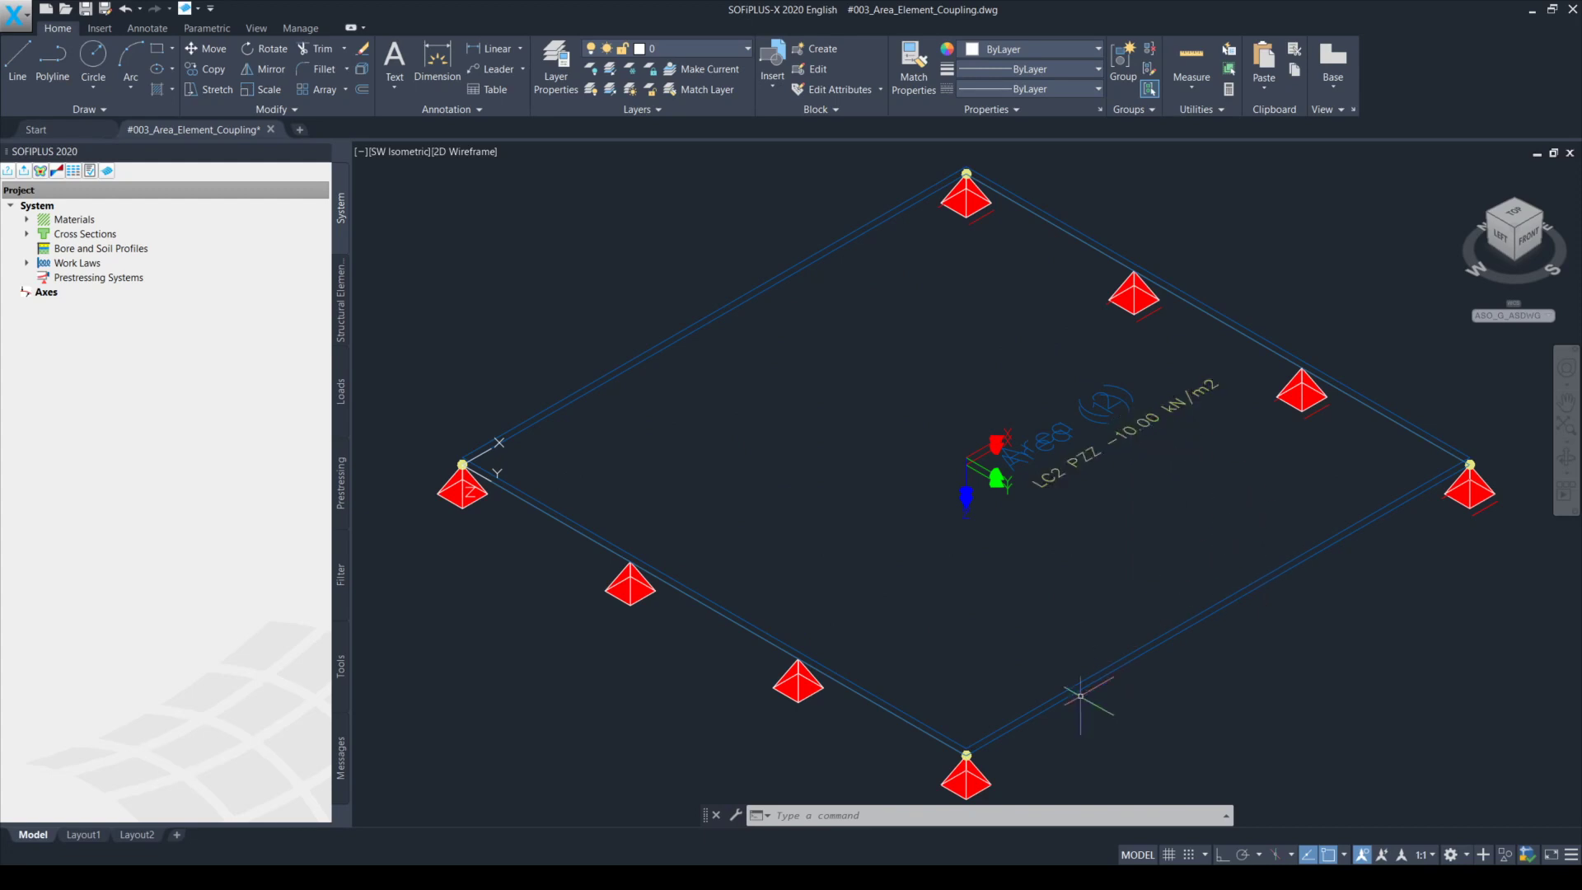
mouse_move(1282, 599)
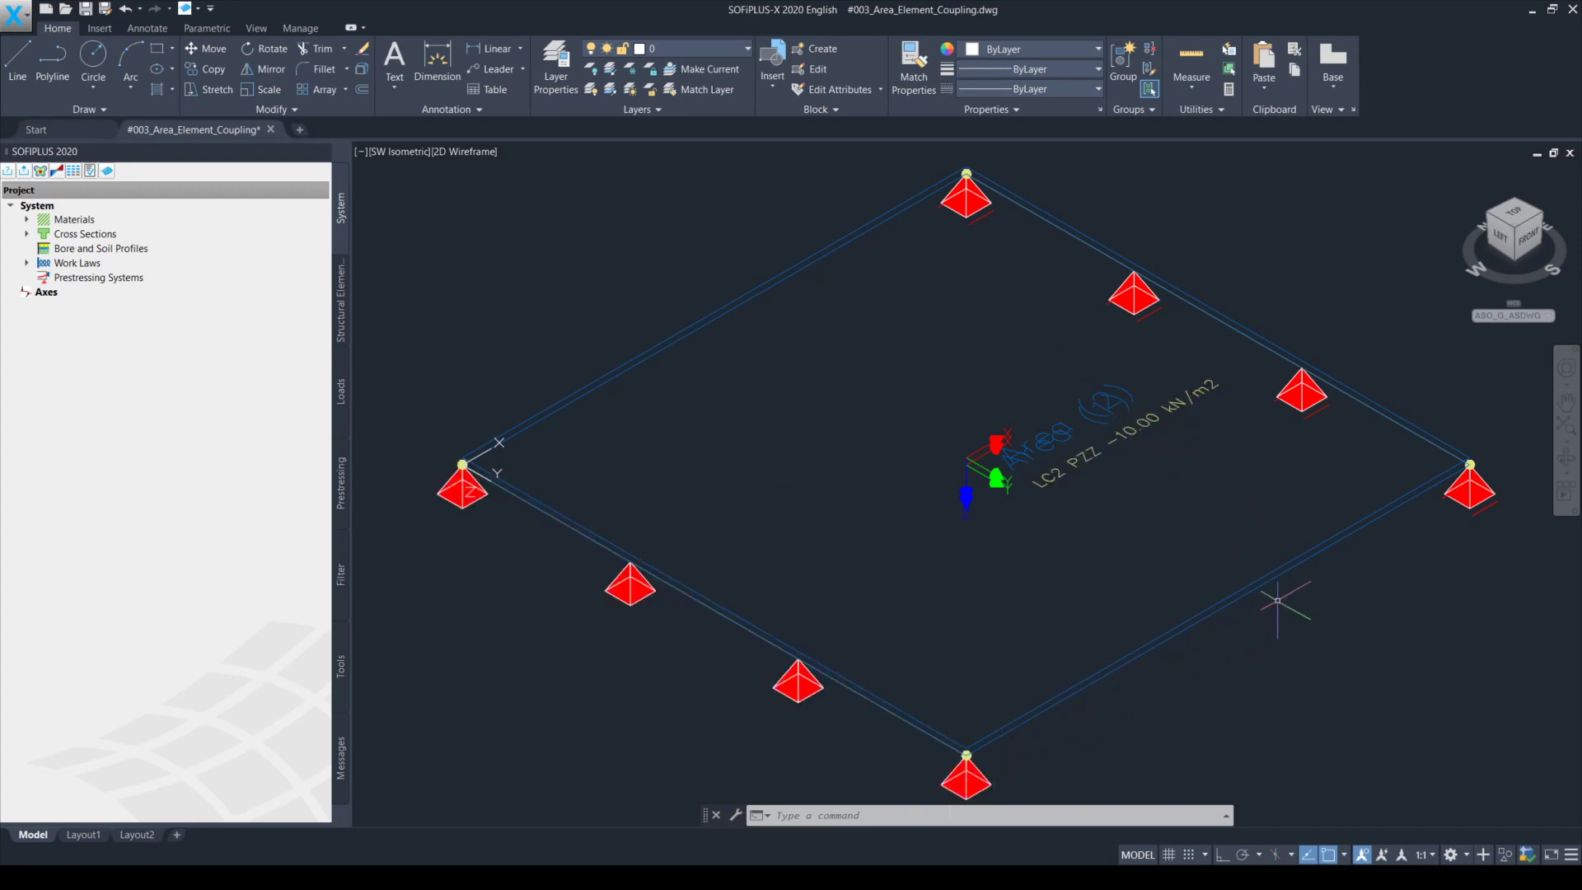
mouse_move(1153, 438)
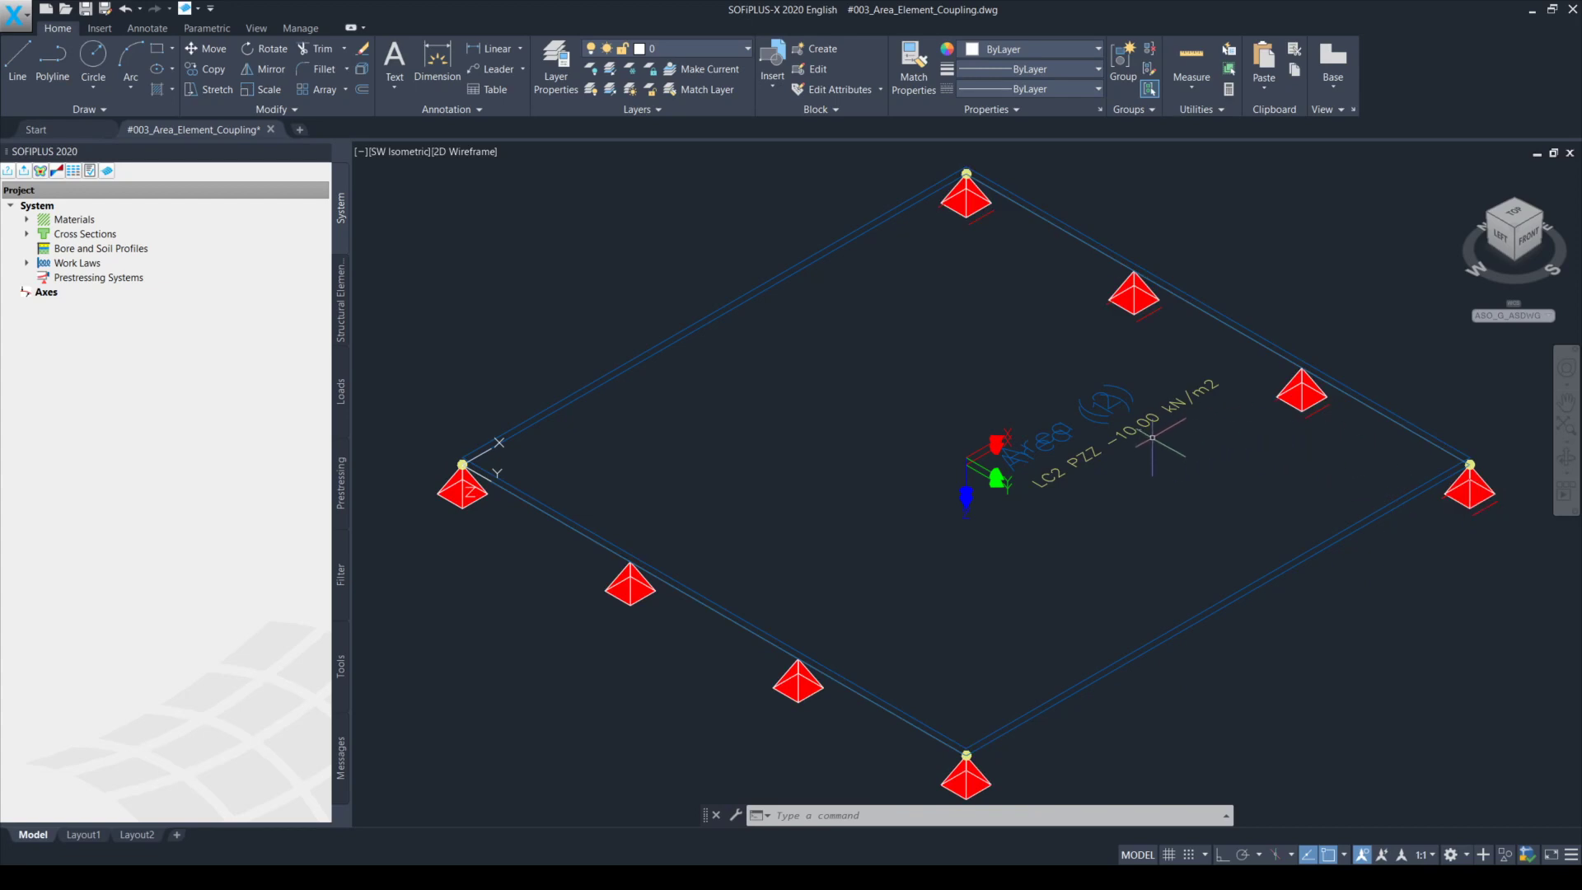
mouse_move(629, 247)
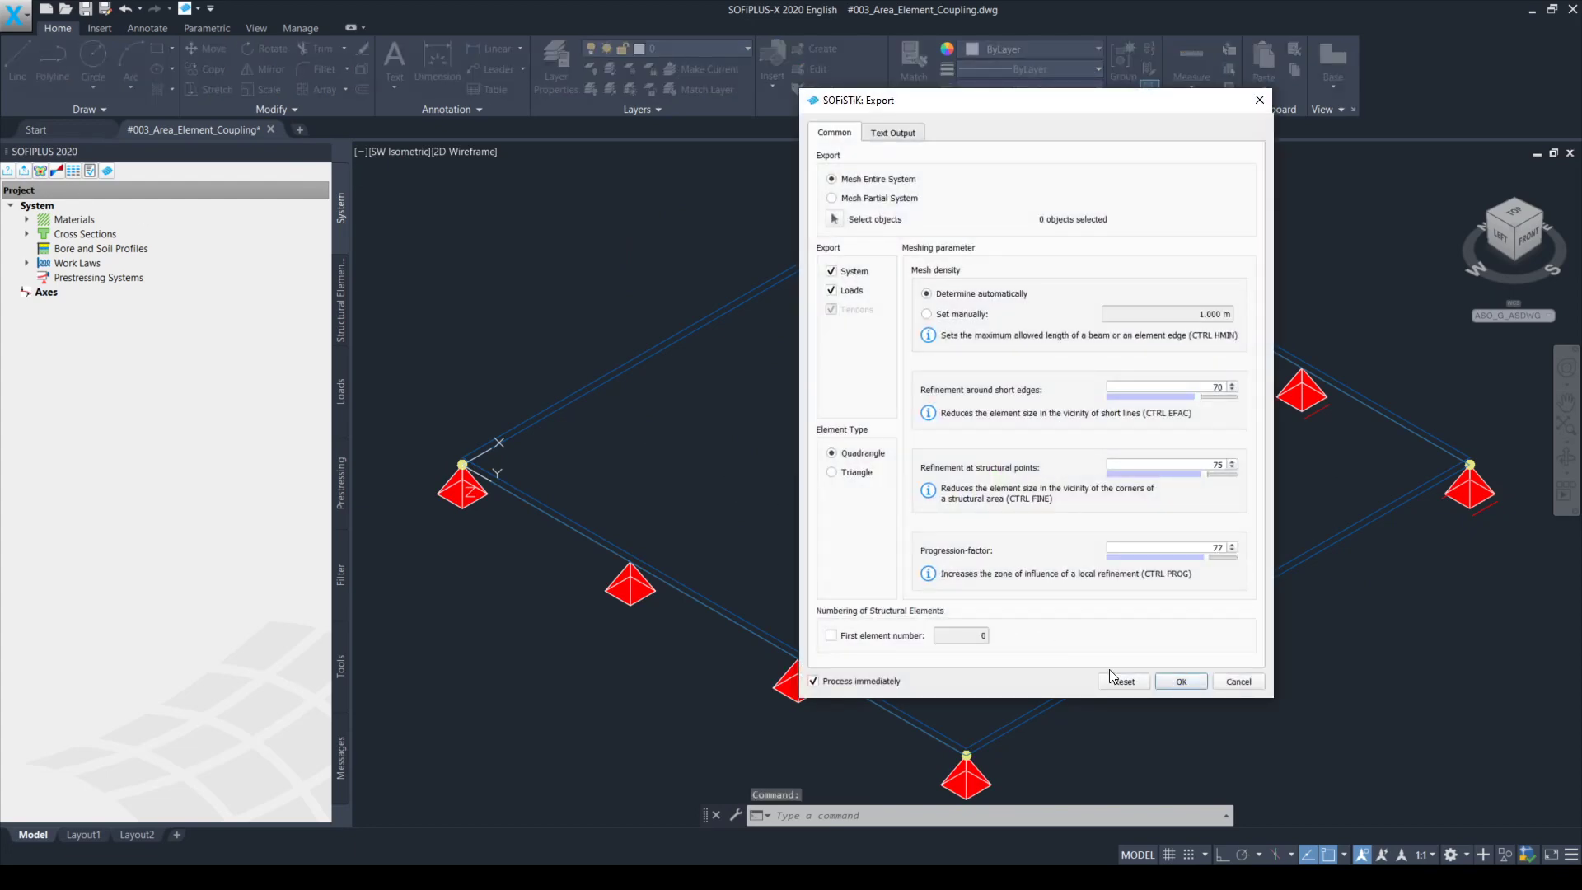
Mesh the entire system with loads and process the export immediately
left_click(1180, 681)
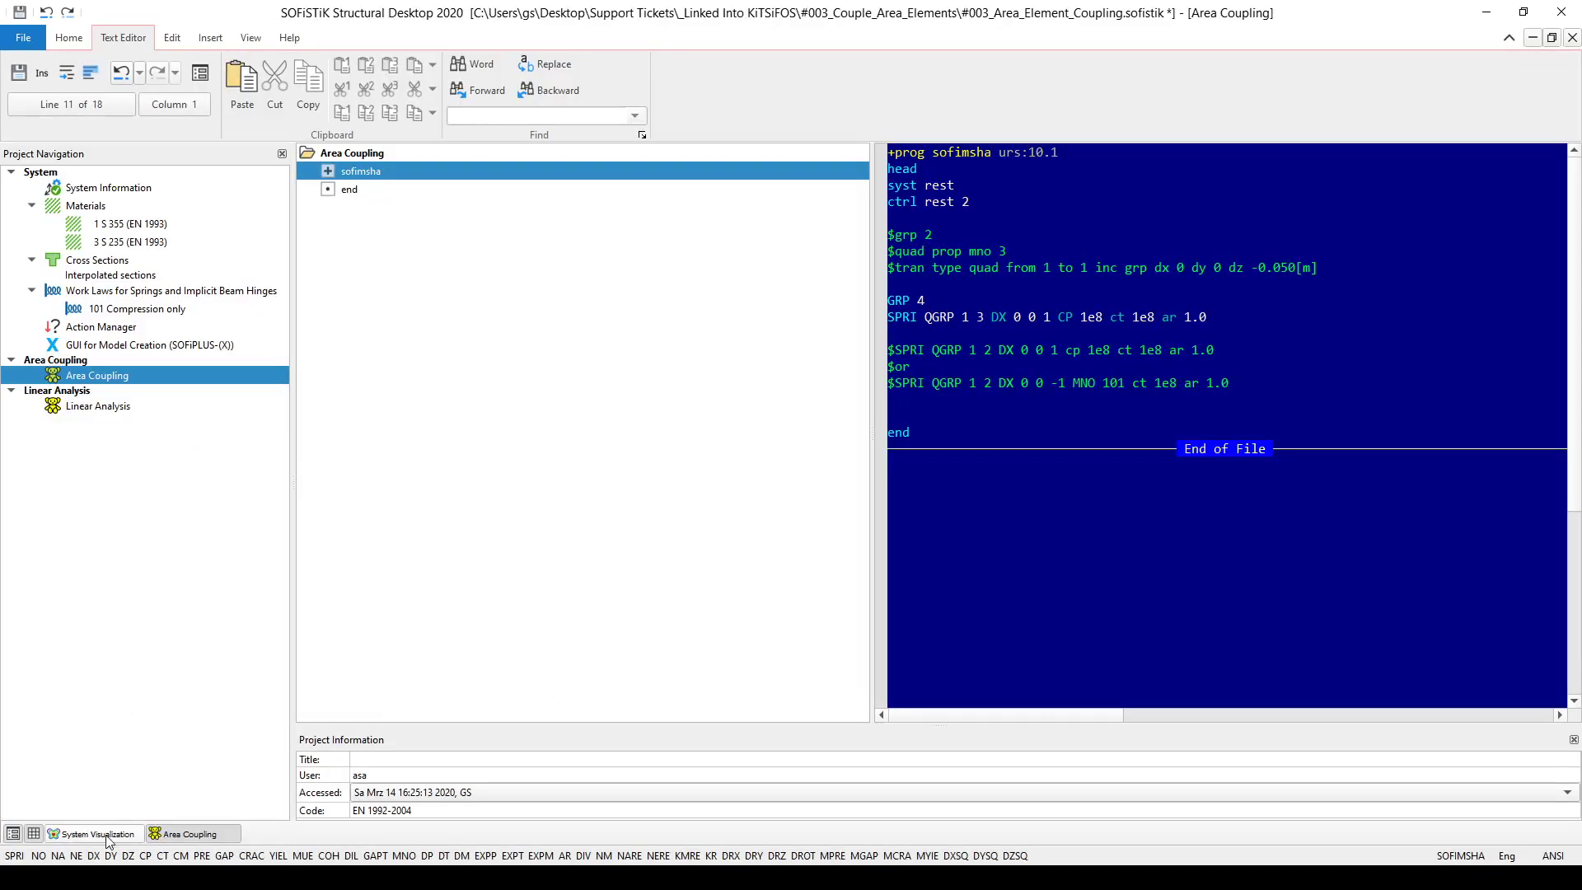
Show the meshed plate and inspect a corner quad element's group, material and node coordinates
left_click(91, 833)
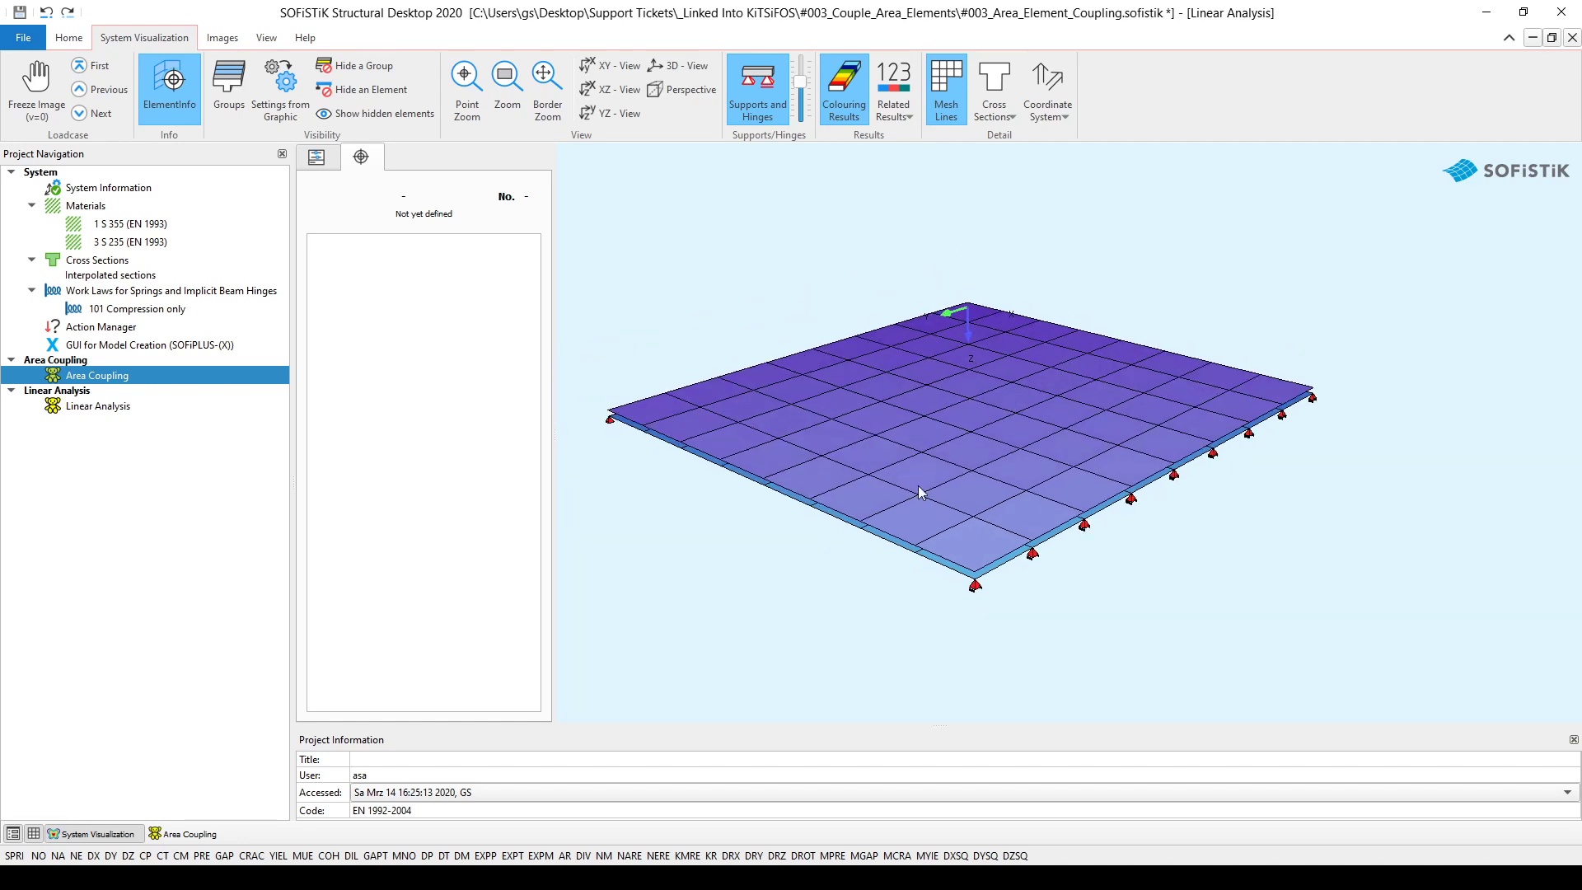
left_click(363, 157)
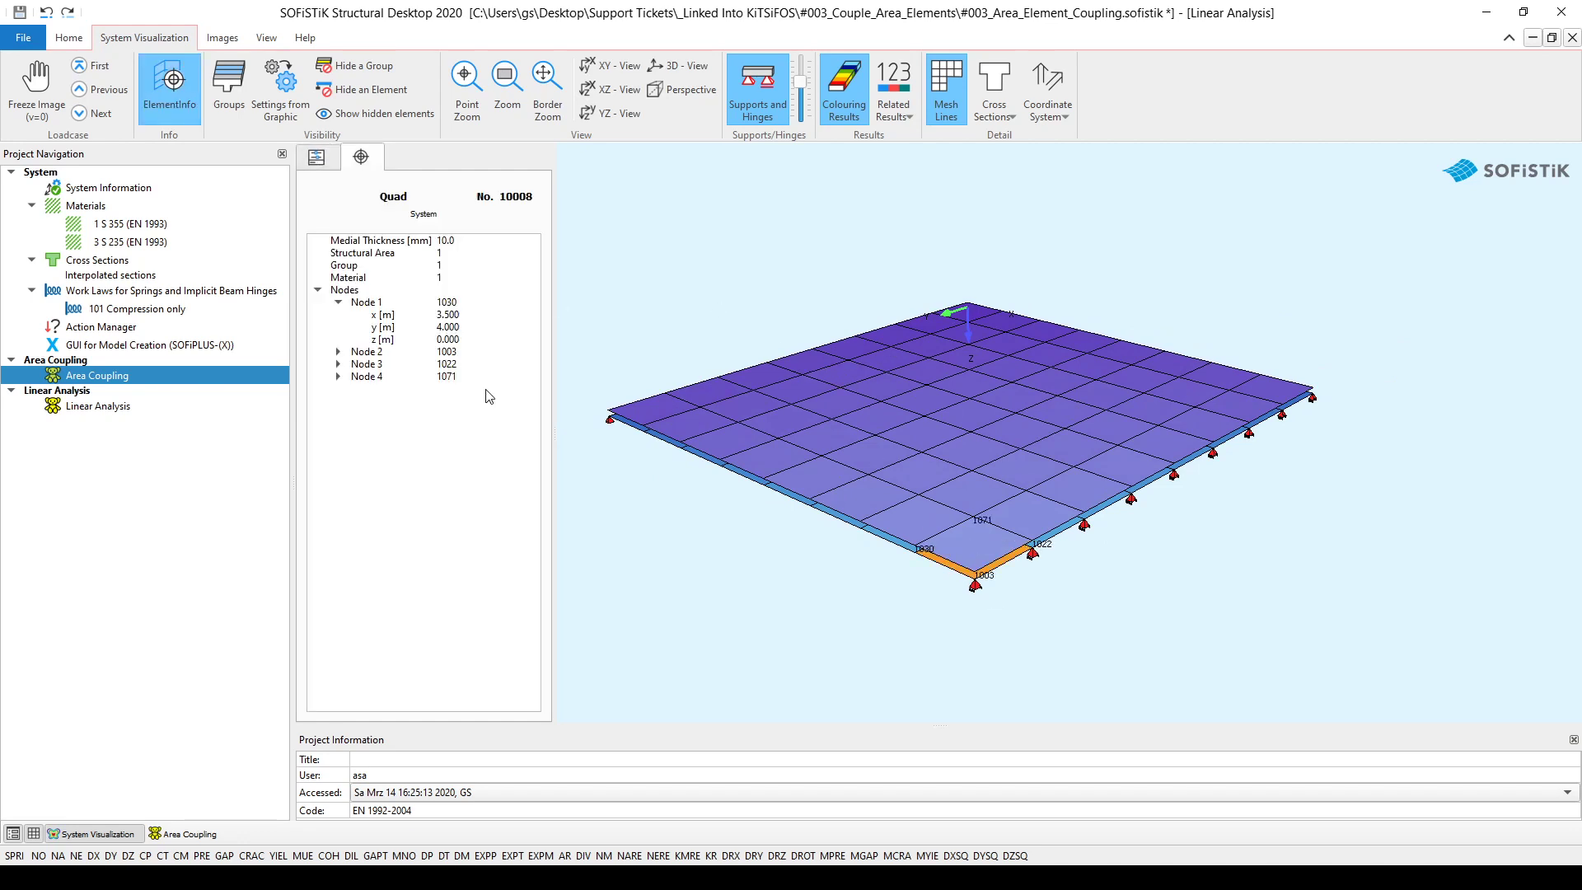
mouse_move(435, 271)
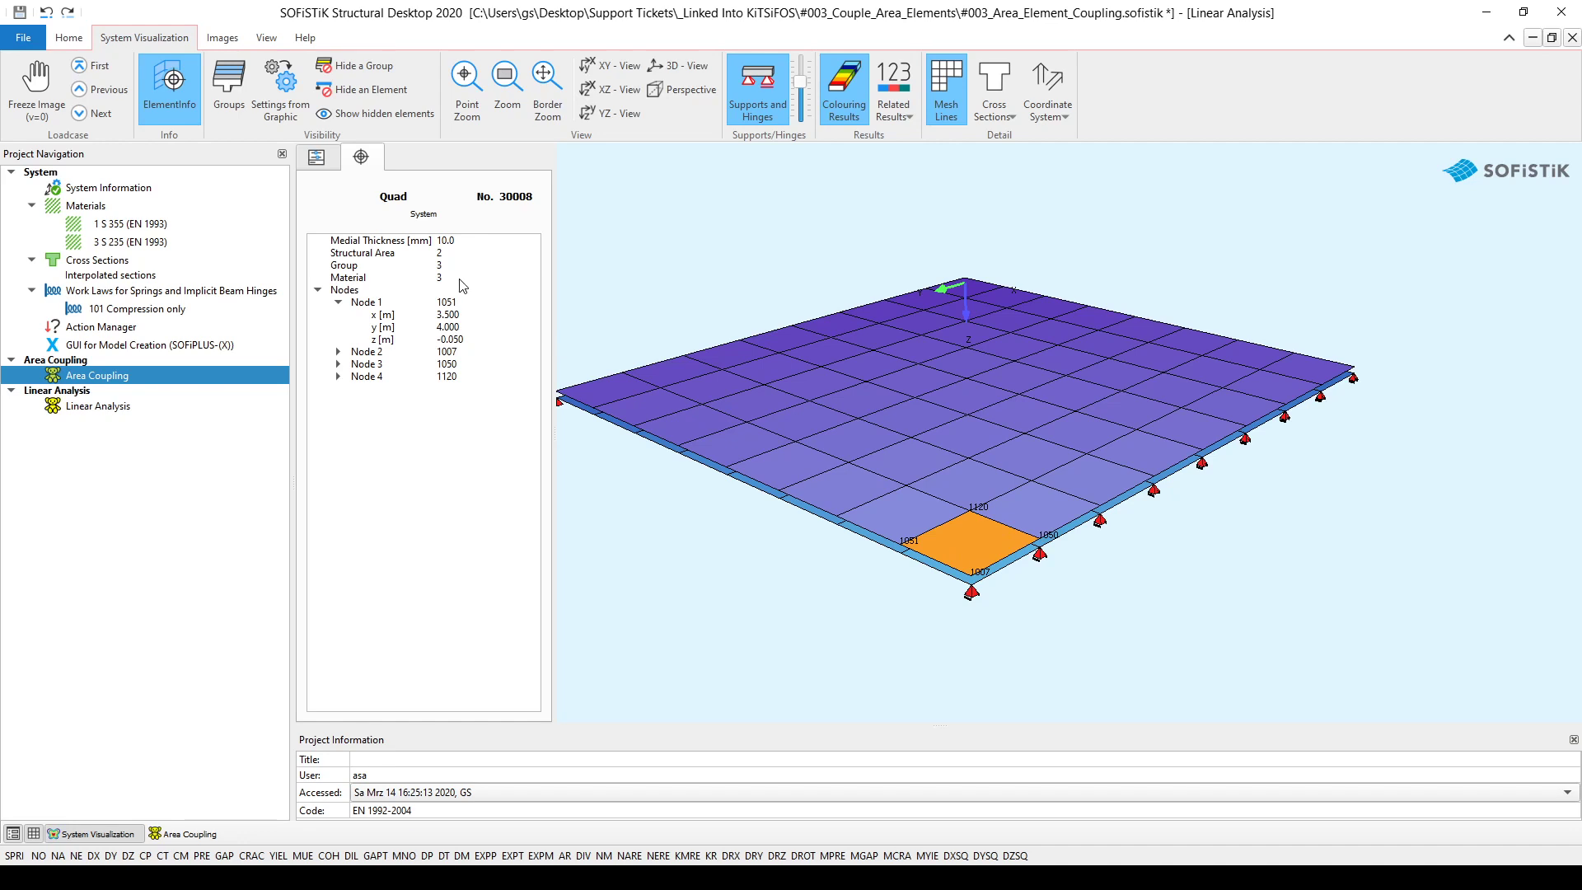
mouse_move(971, 622)
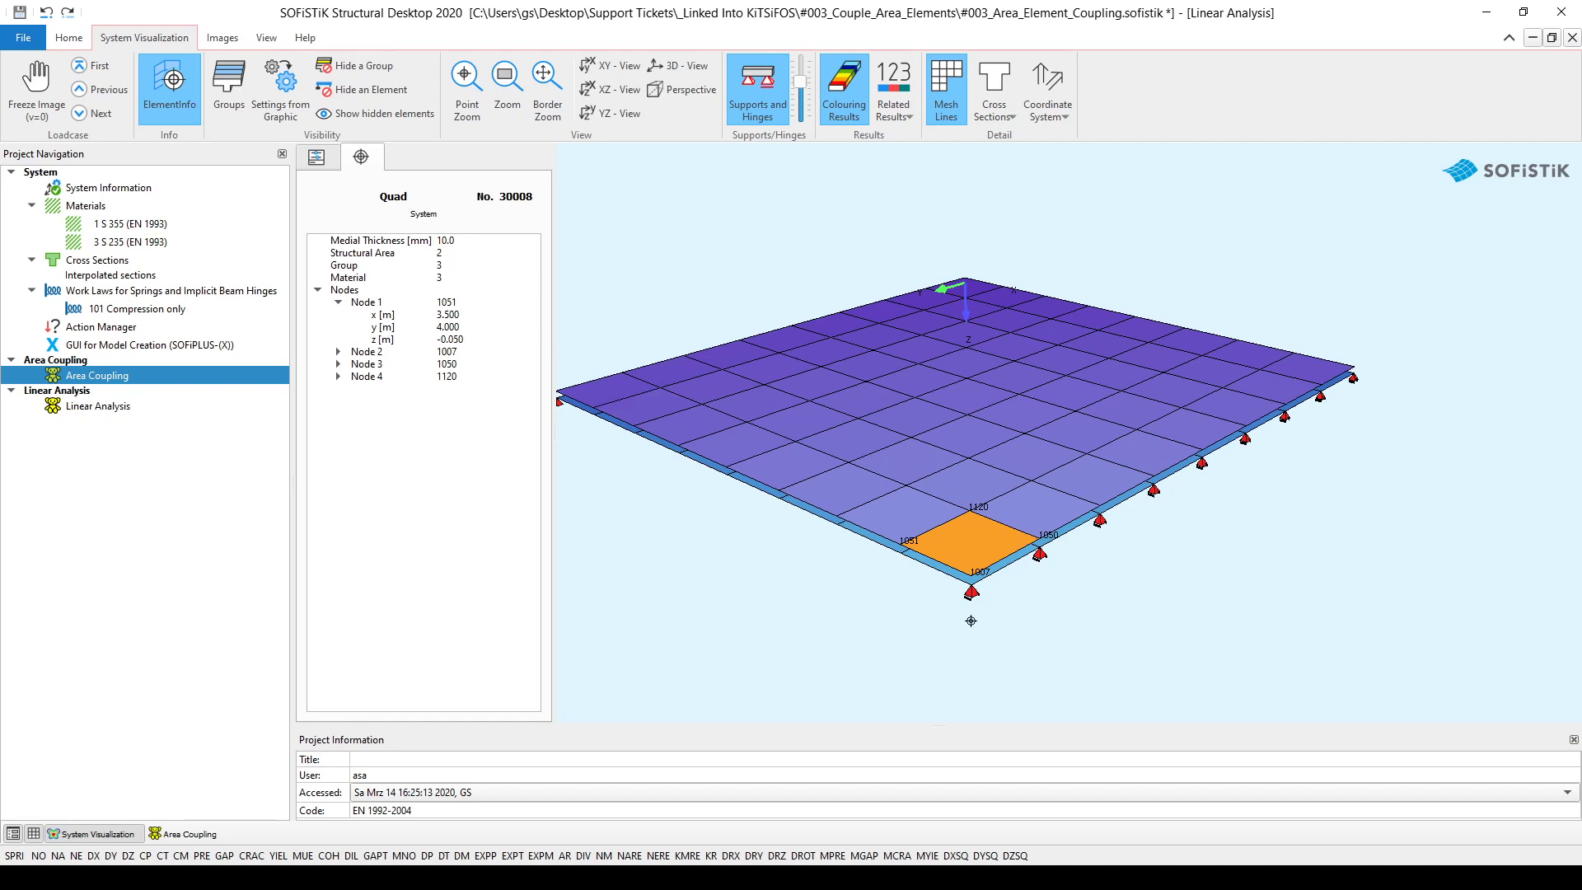
mouse_move(979, 609)
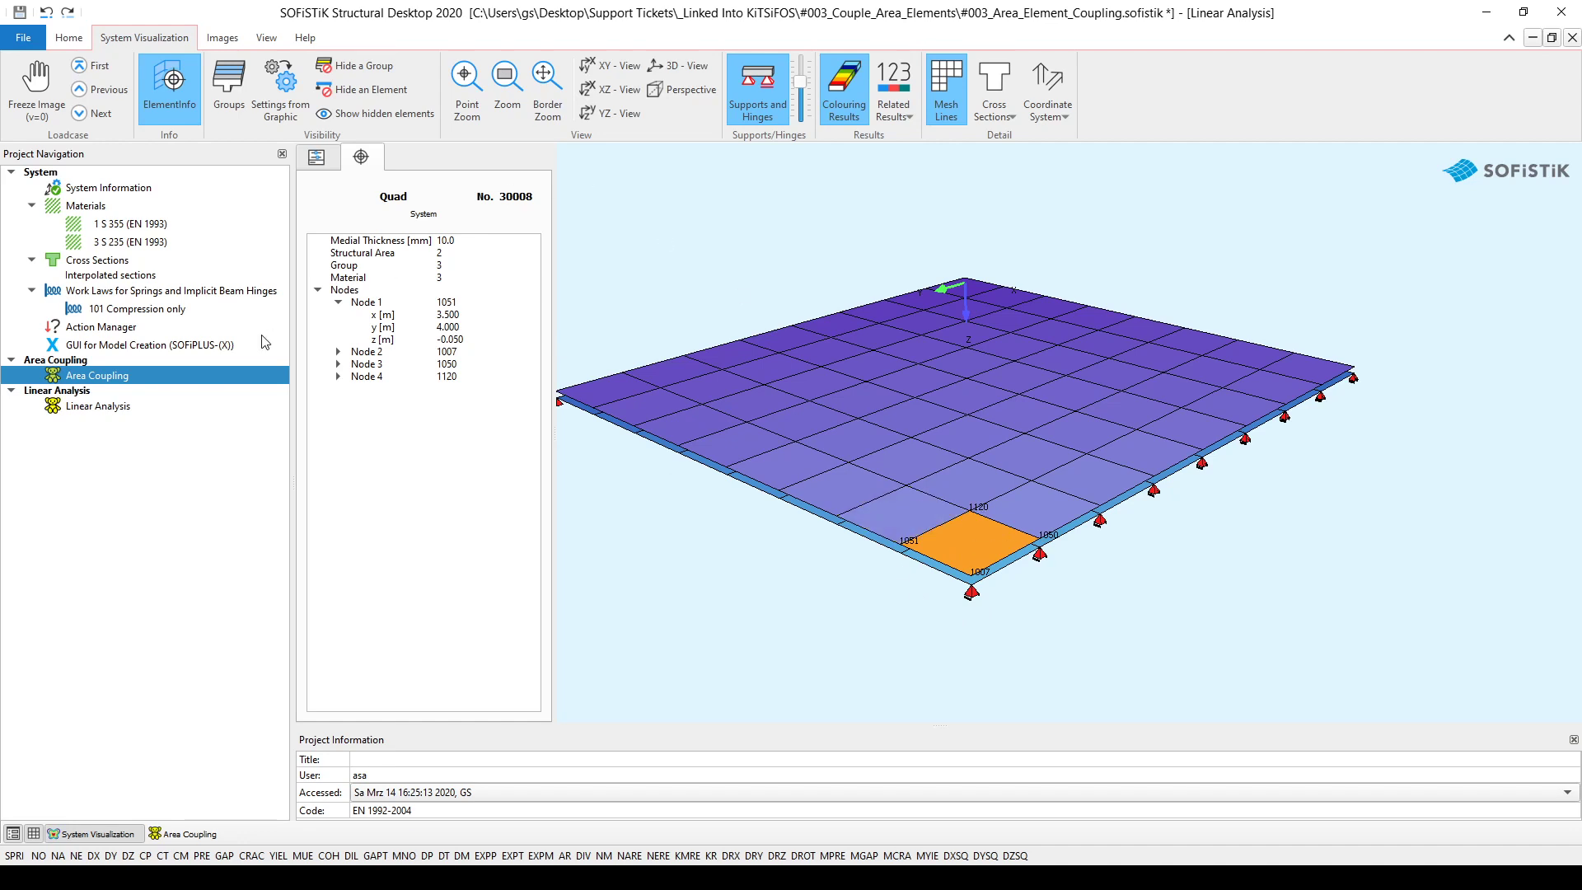
double_click(97, 375)
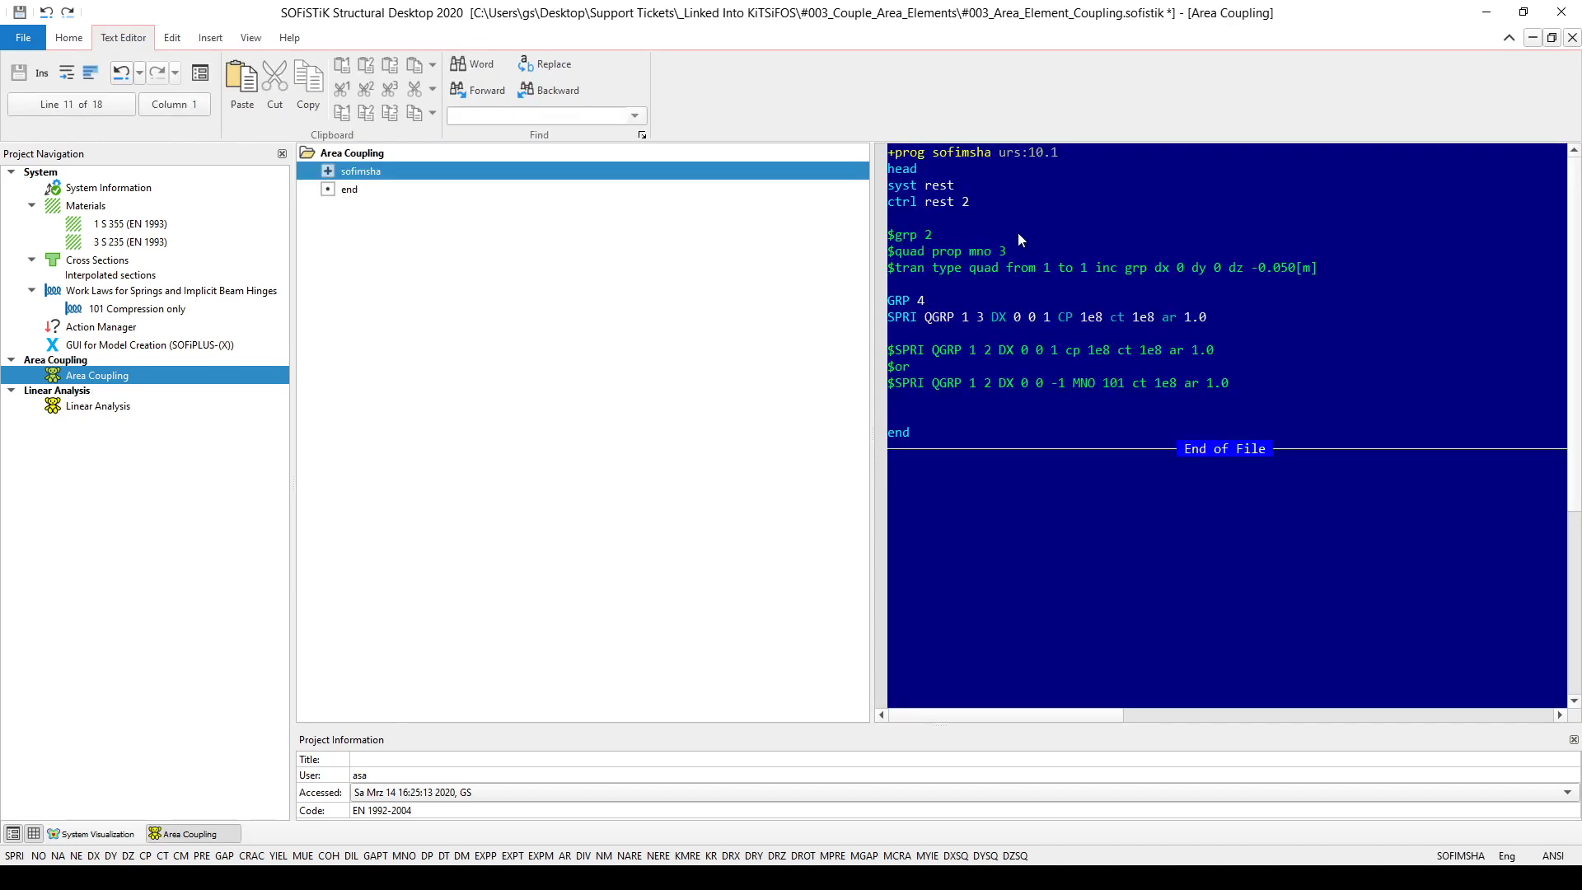
mouse_move(913, 180)
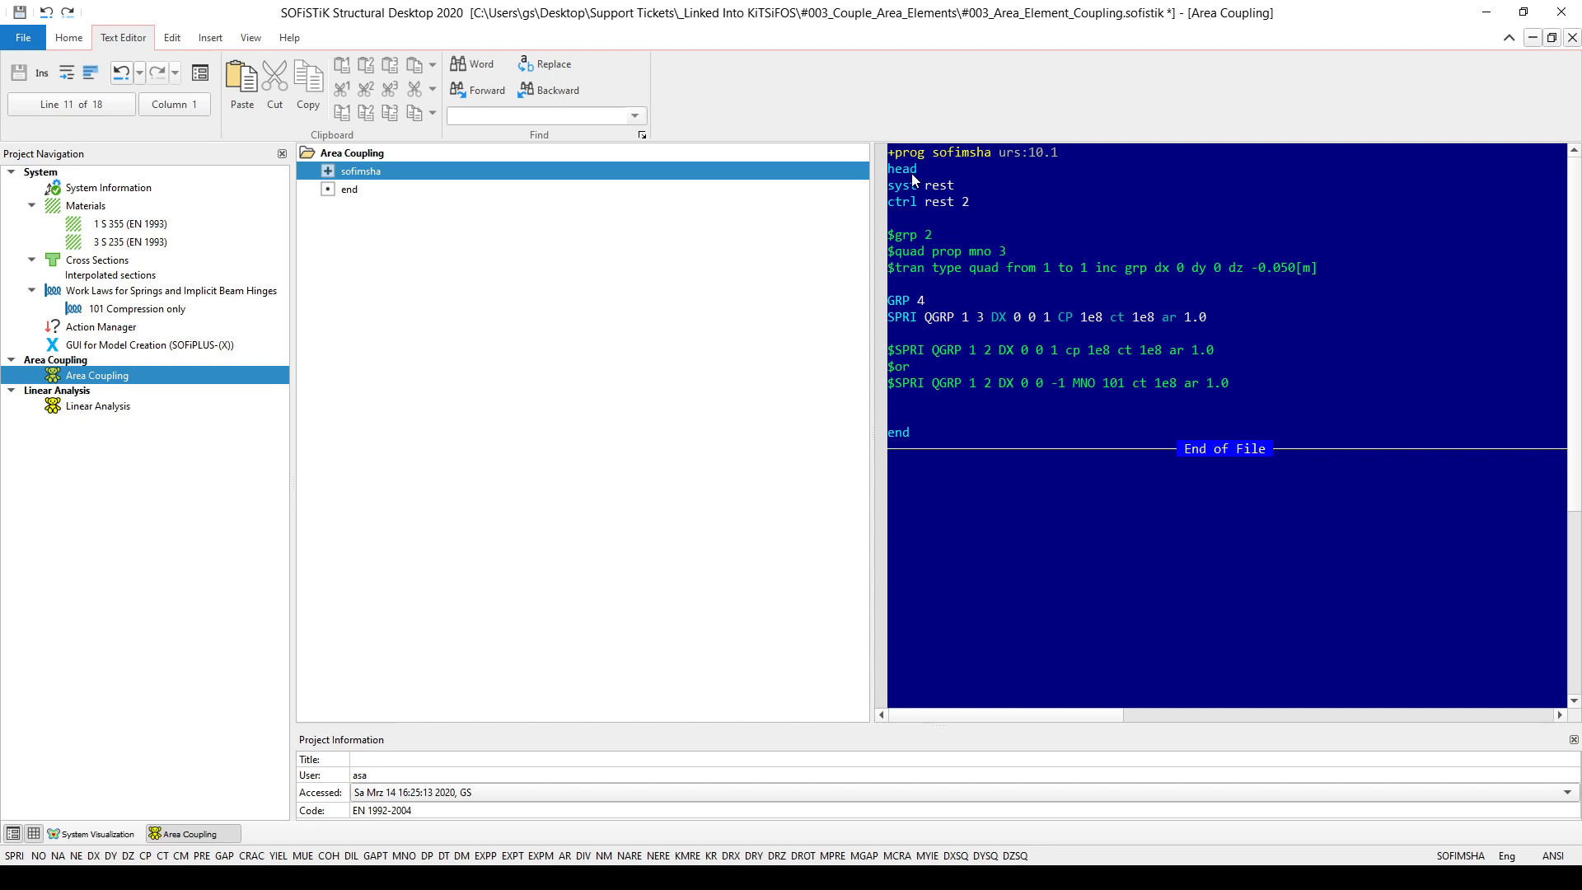
mouse_move(946, 340)
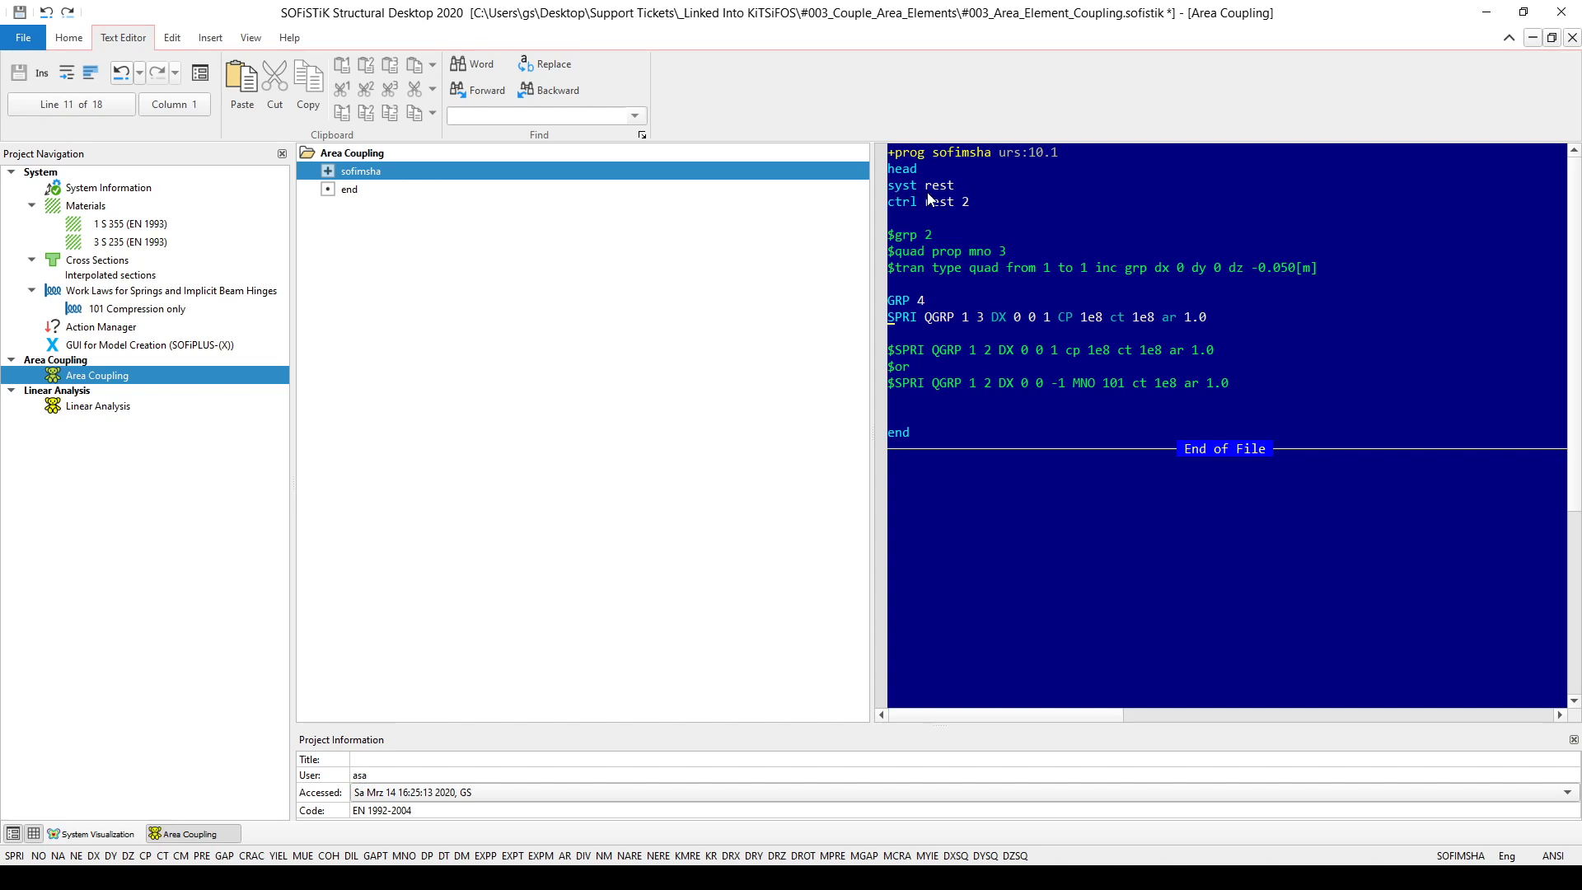
mouse_move(926, 208)
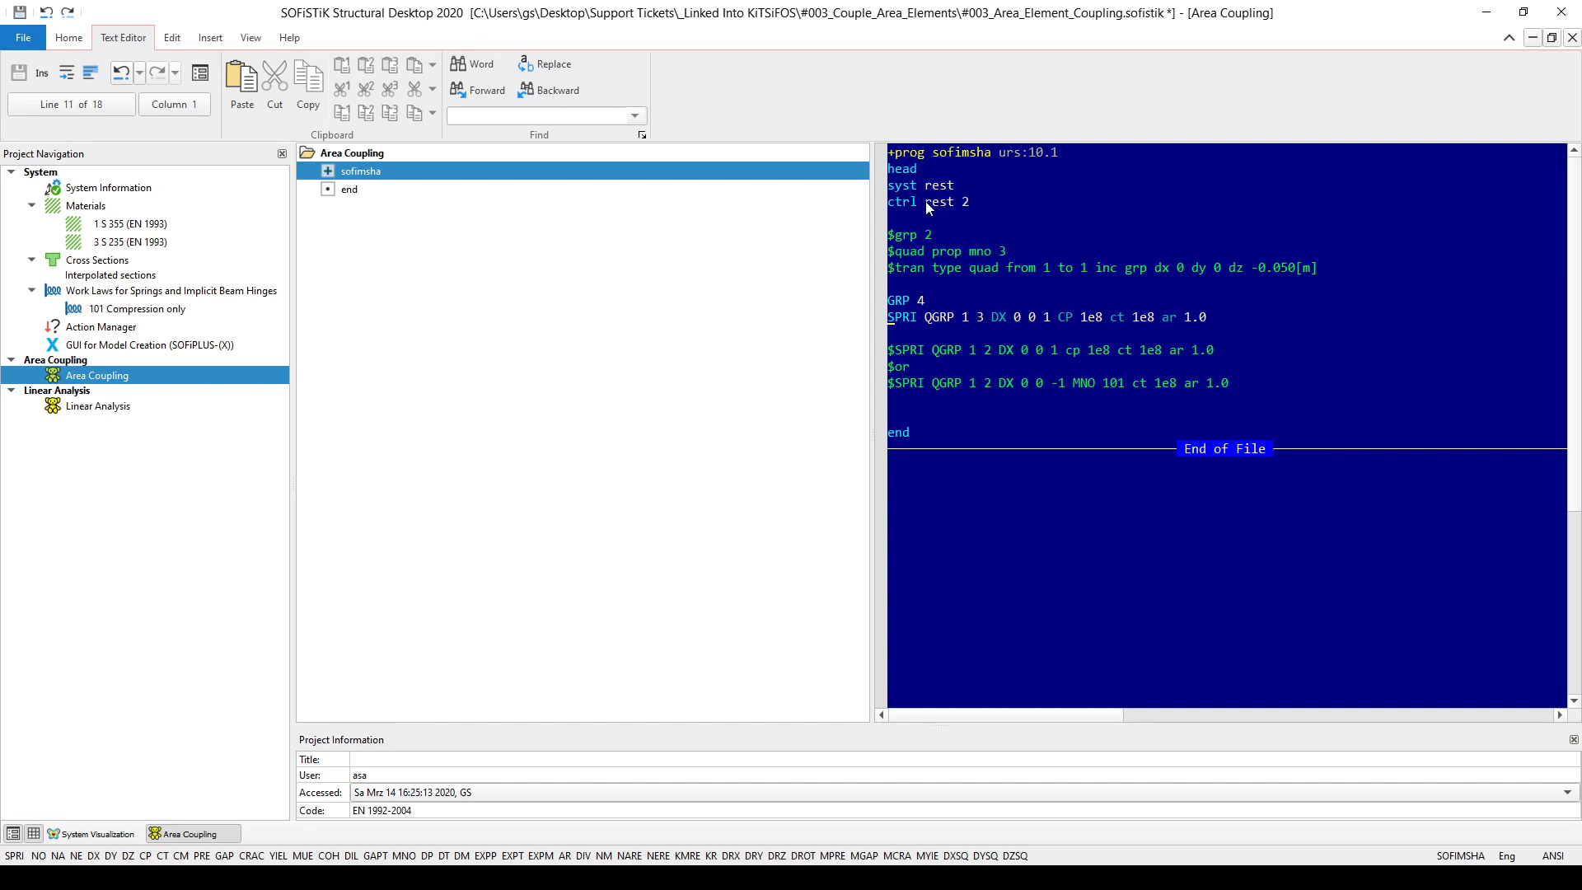
mouse_move(967, 212)
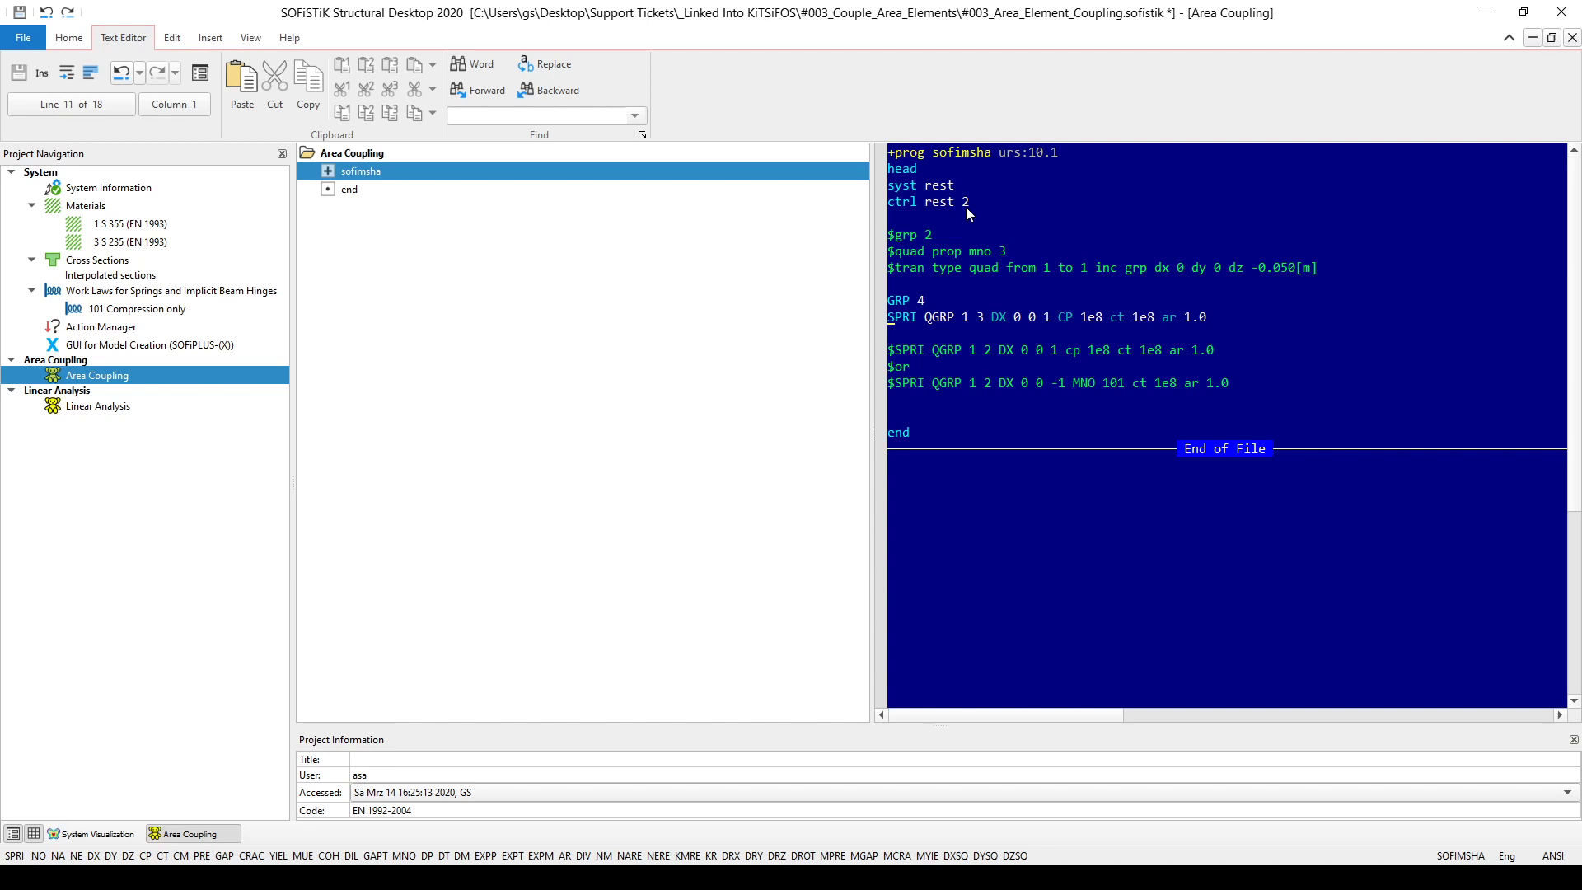
mouse_move(941, 312)
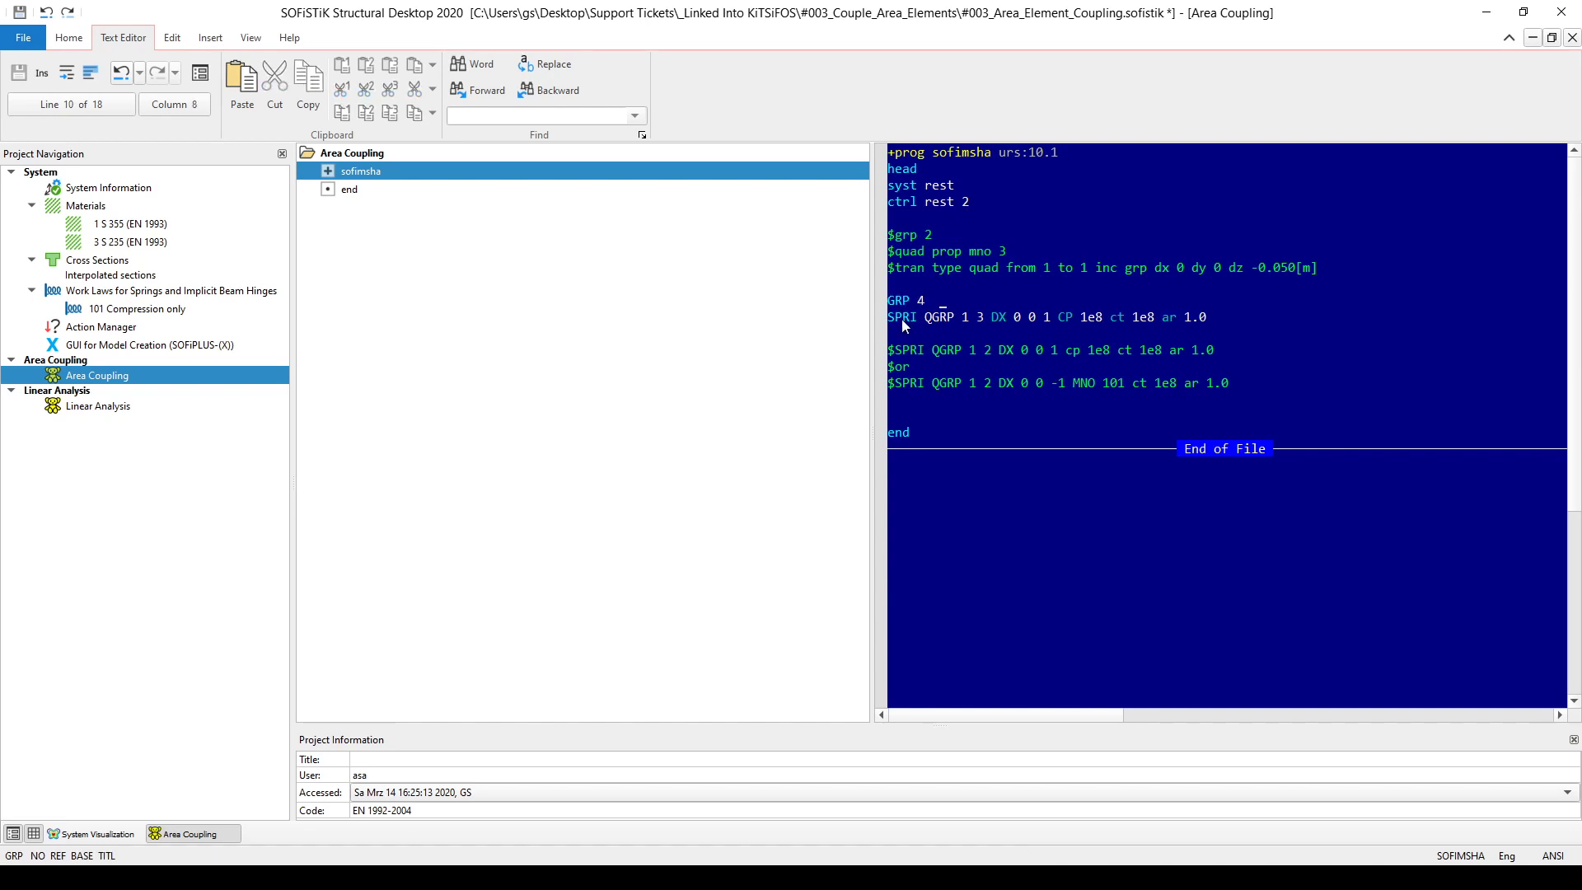
left_click(919, 316)
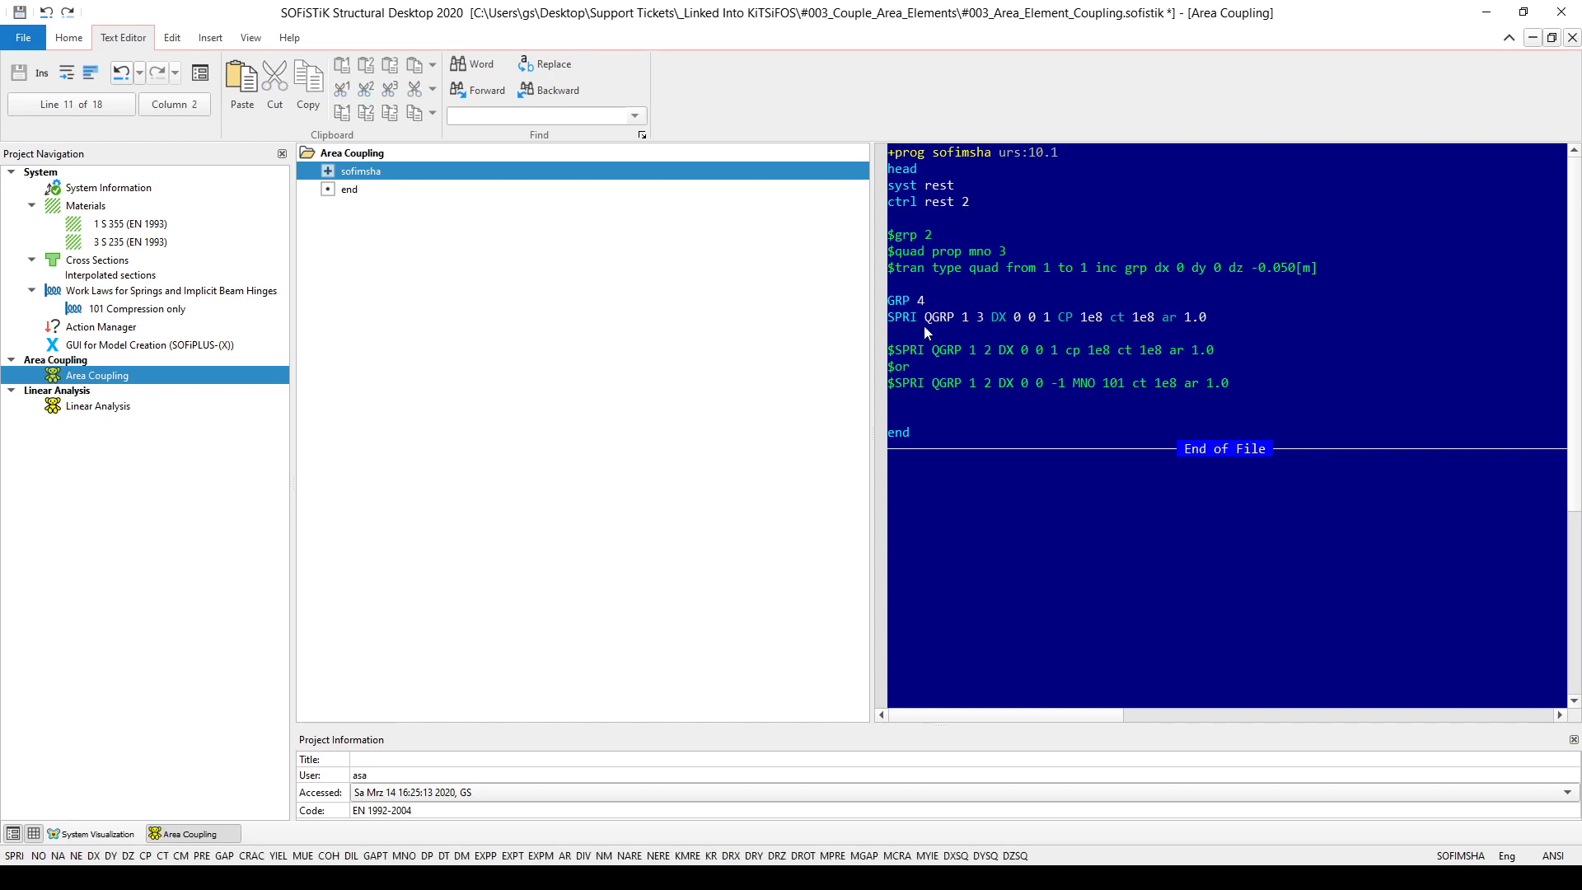
left_click(970, 317)
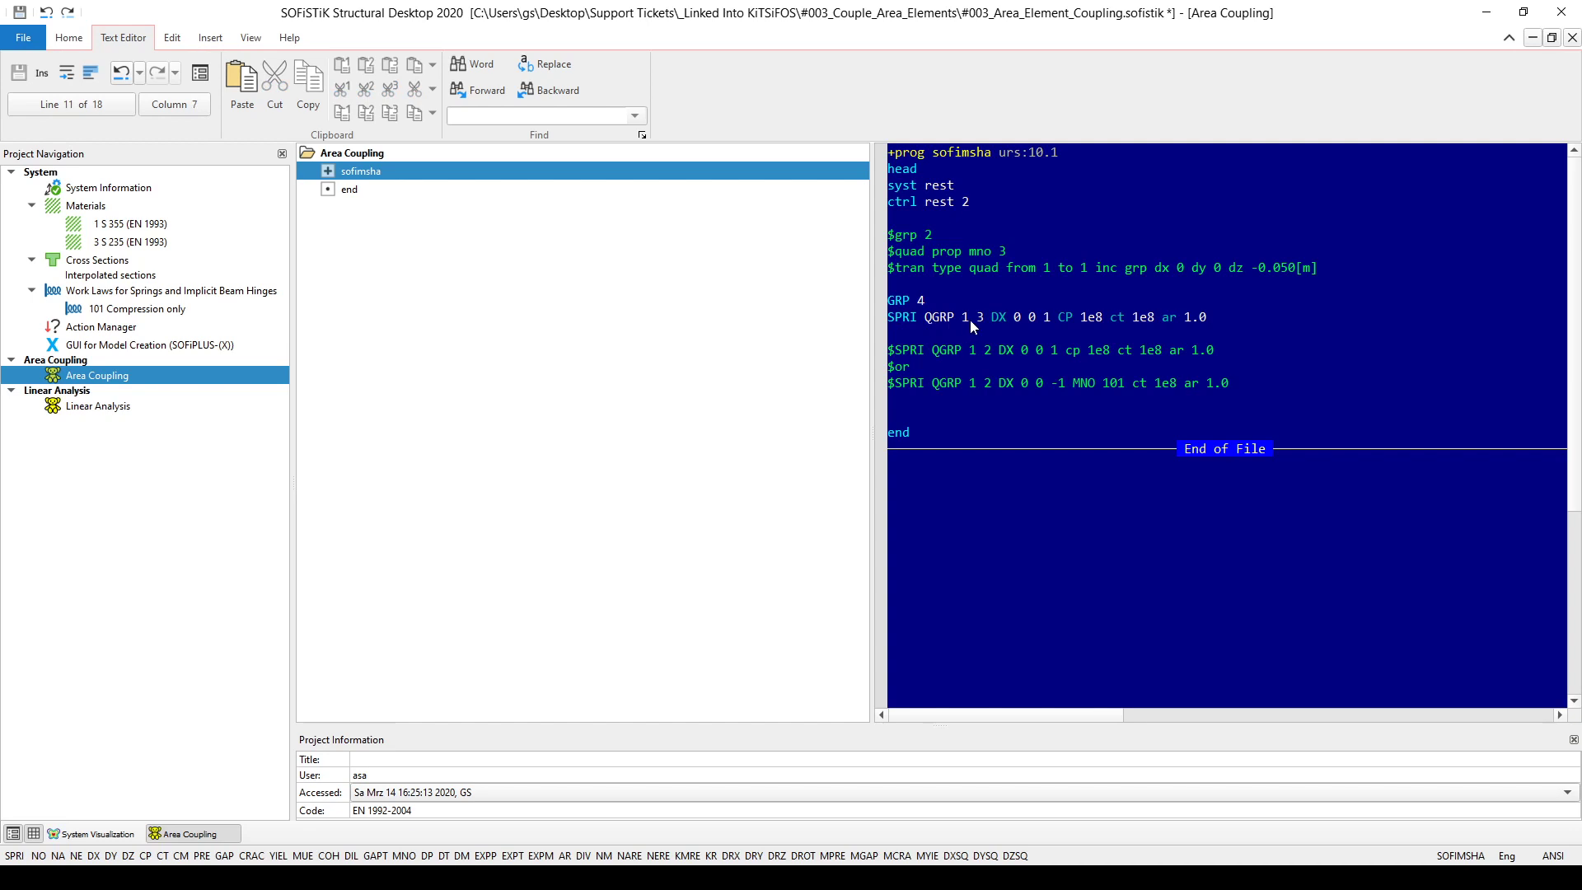
left_click(978, 317)
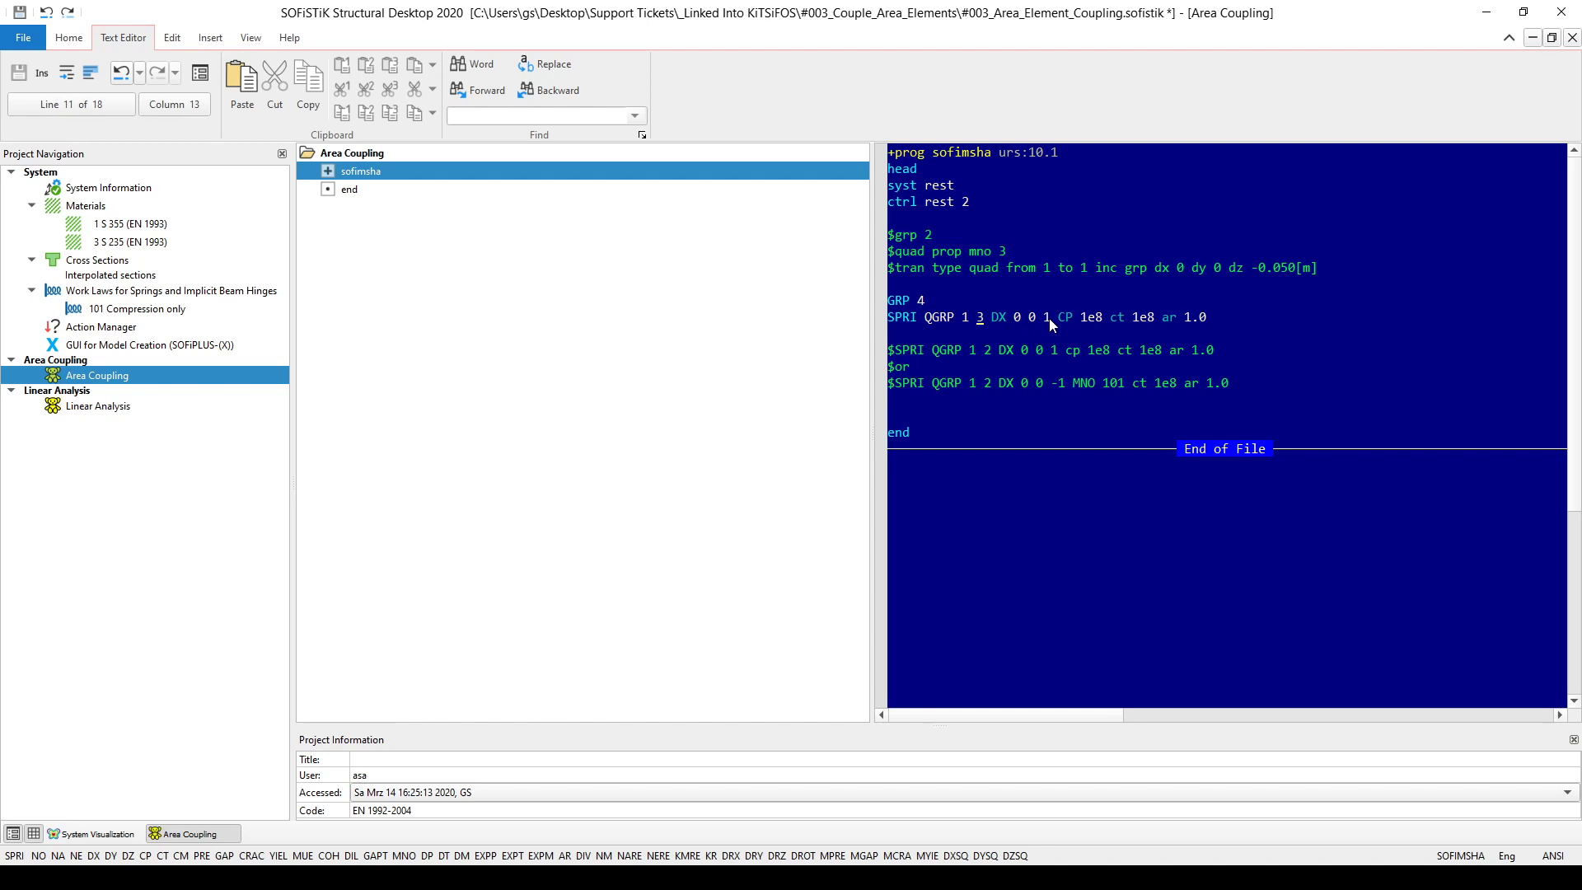
mouse_move(1074, 329)
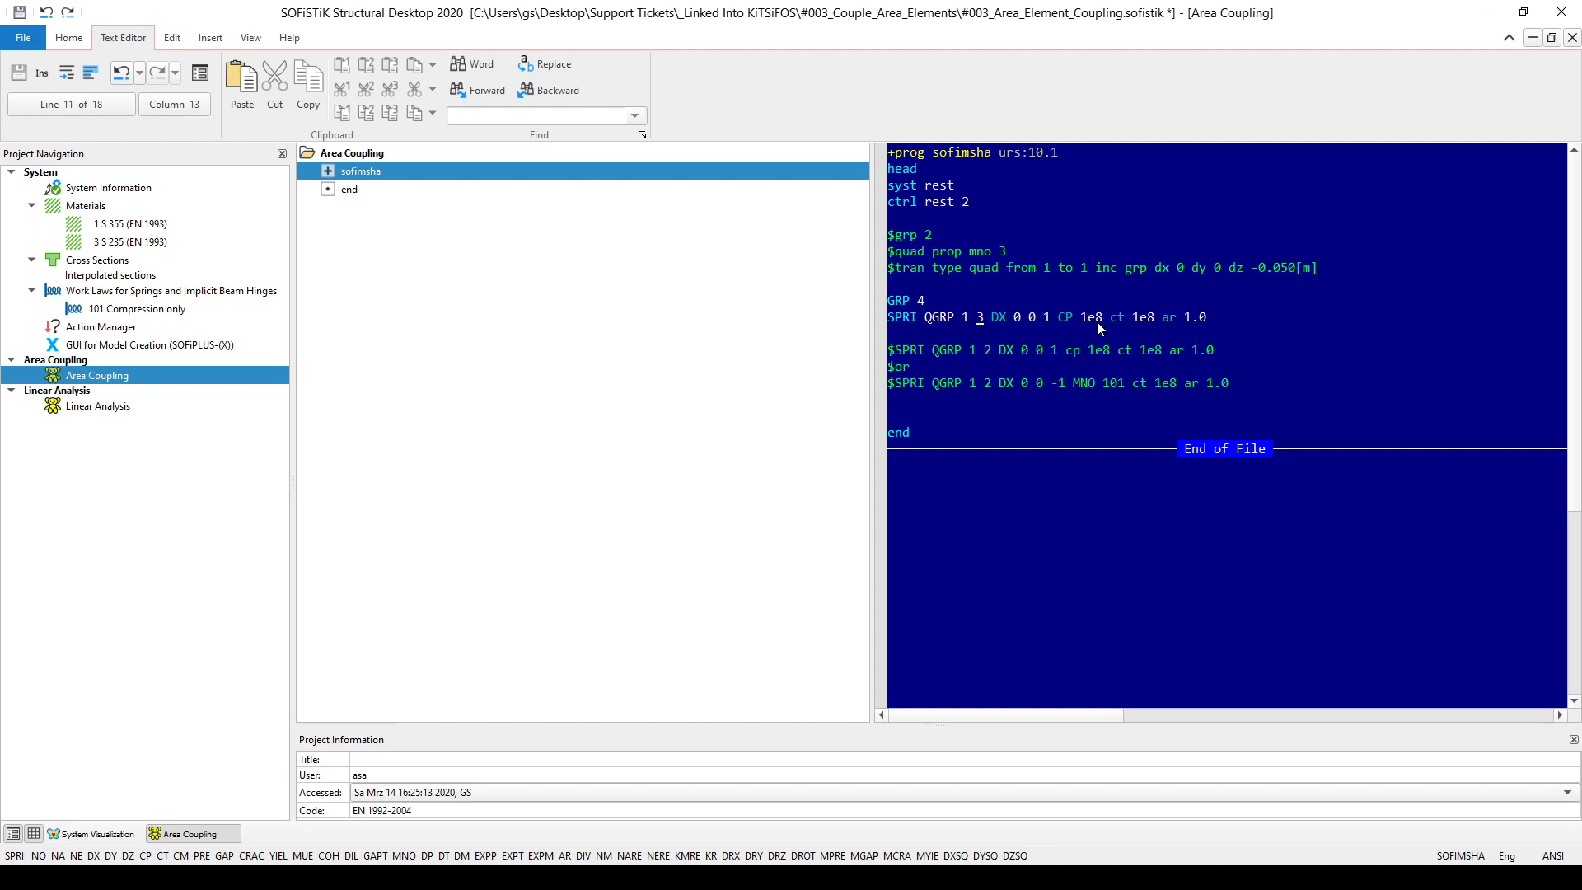
mouse_move(1109, 331)
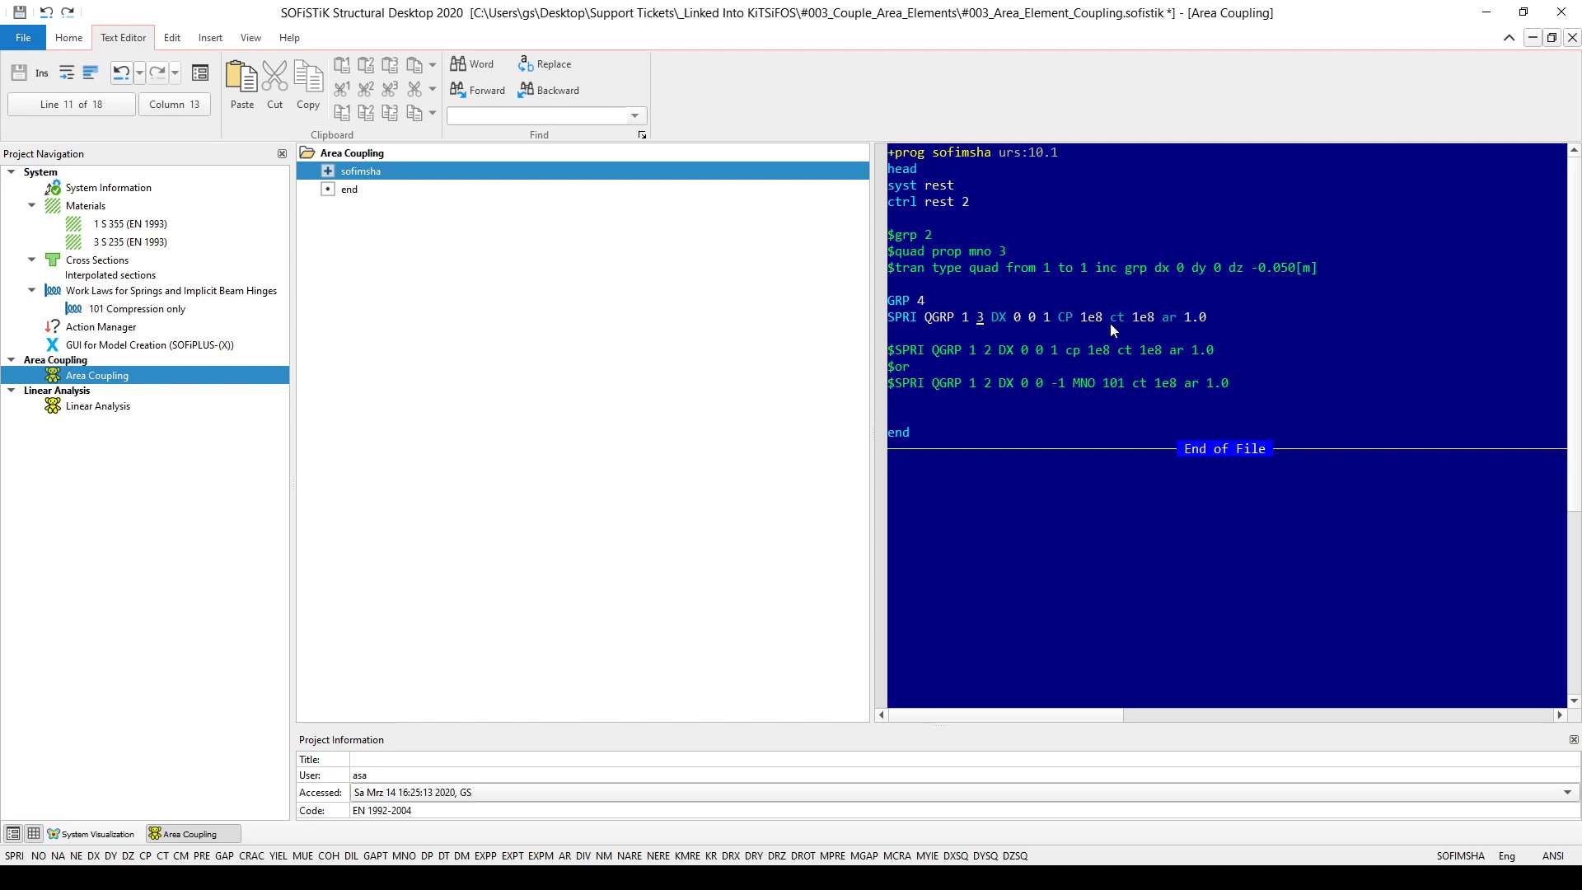
mouse_move(1132, 330)
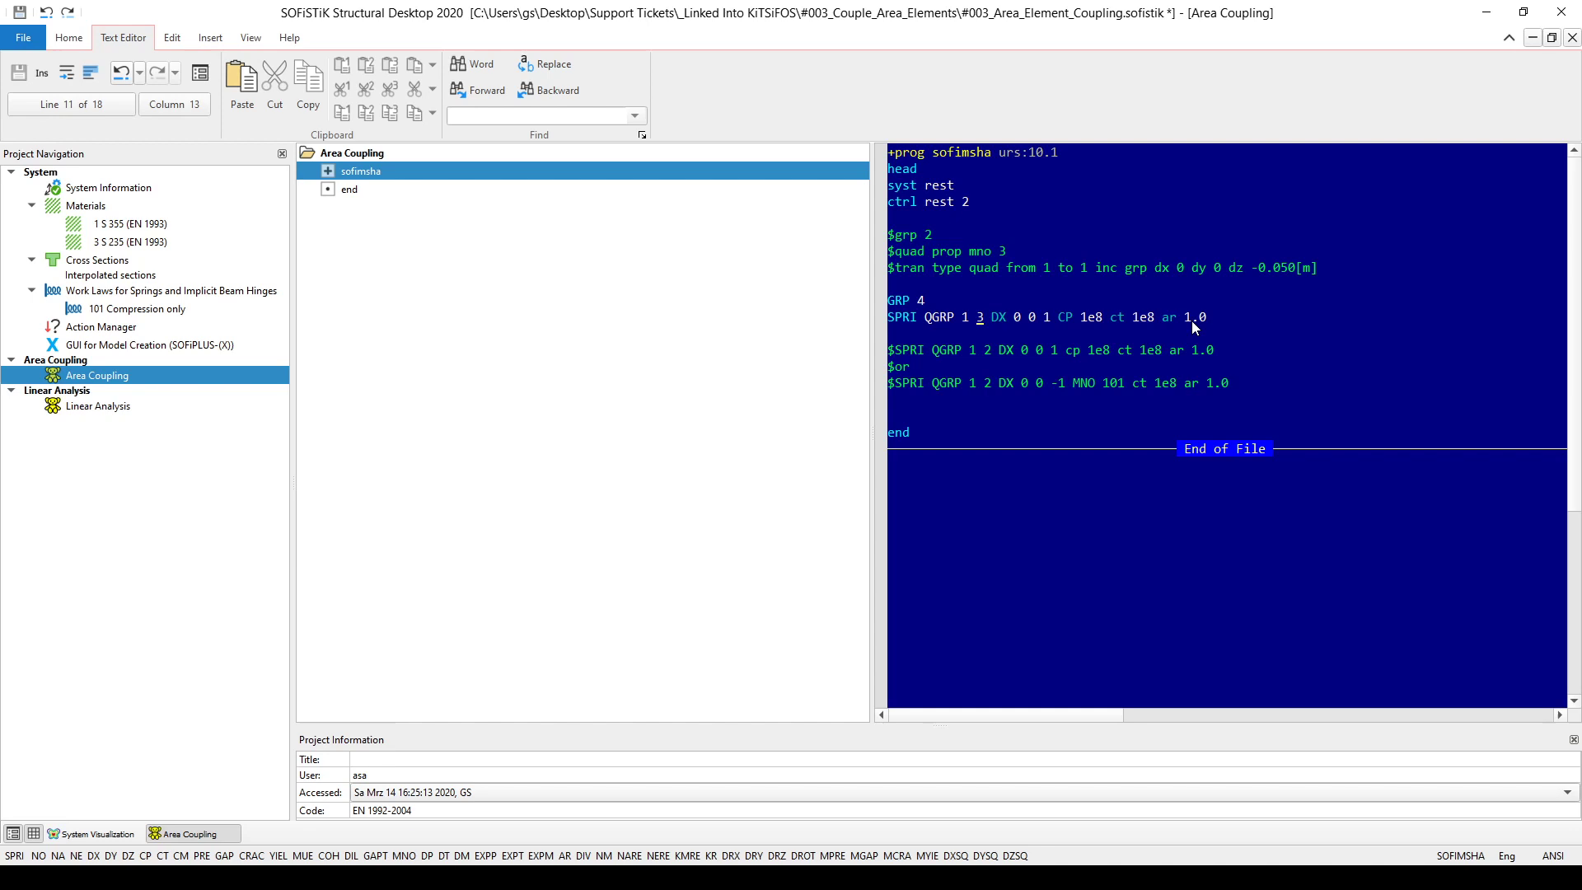
Execute the sofimsha task and view the generated meshed plate with its supports
right_click(361, 170)
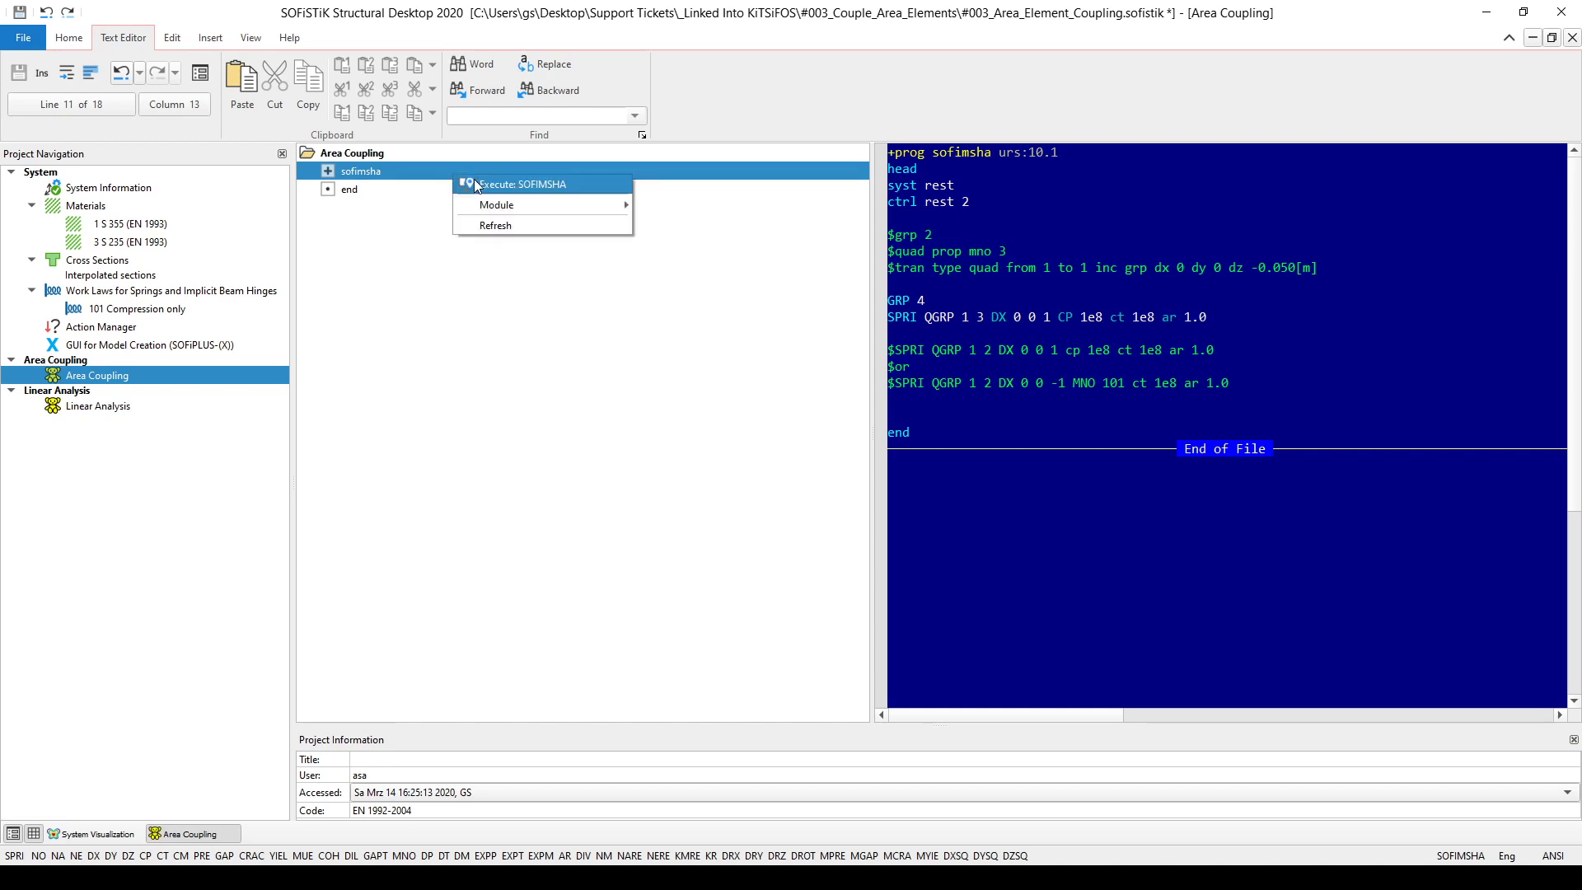
left_click(522, 183)
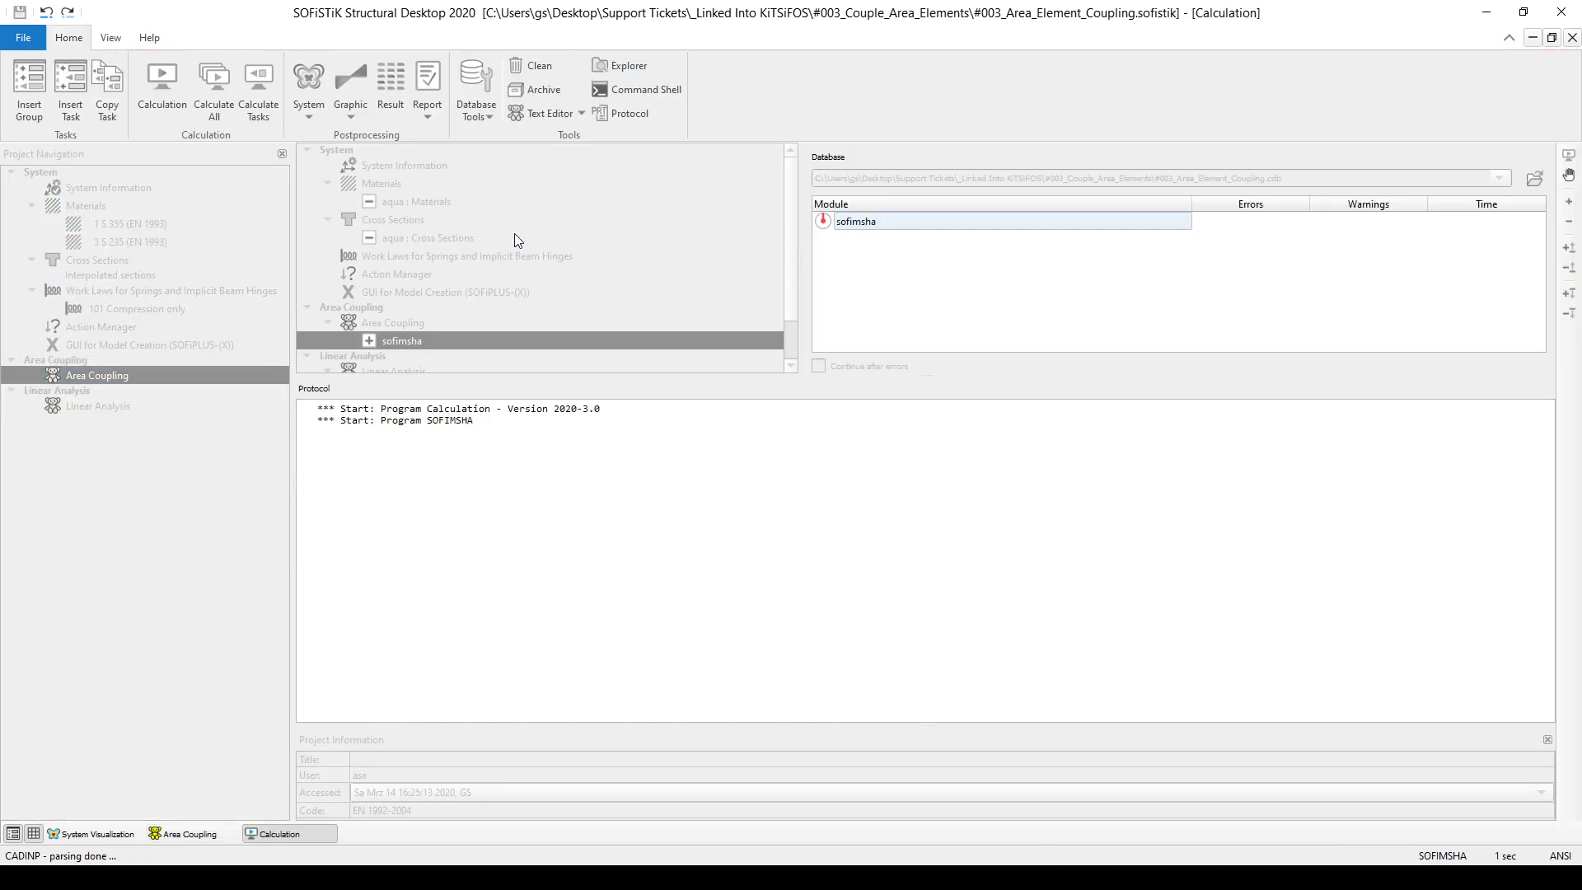
left_click(160, 89)
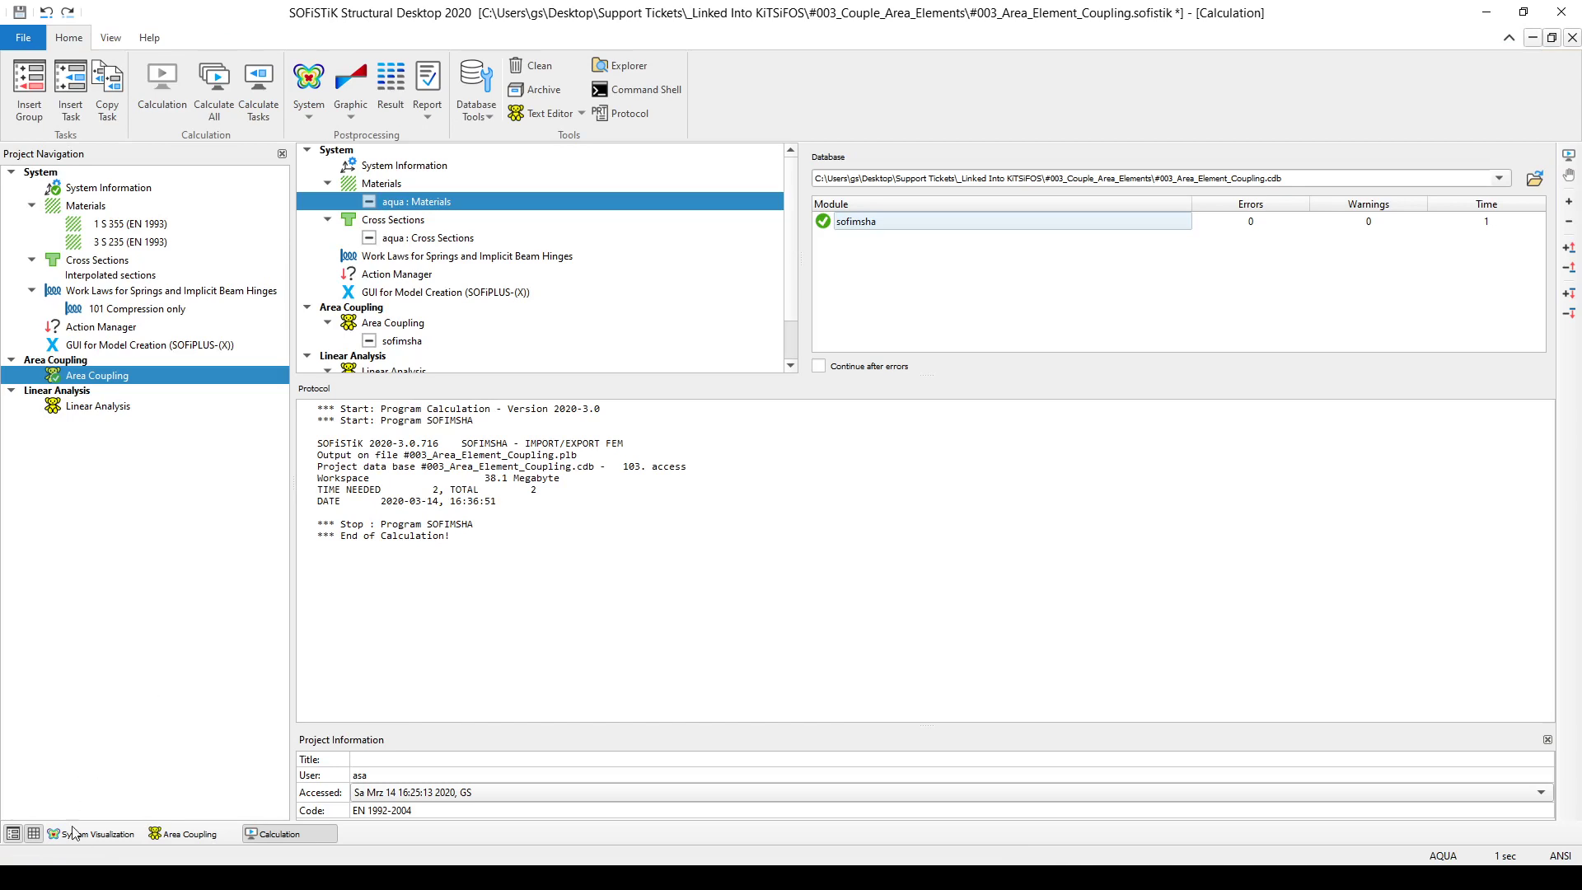
left_click(97, 833)
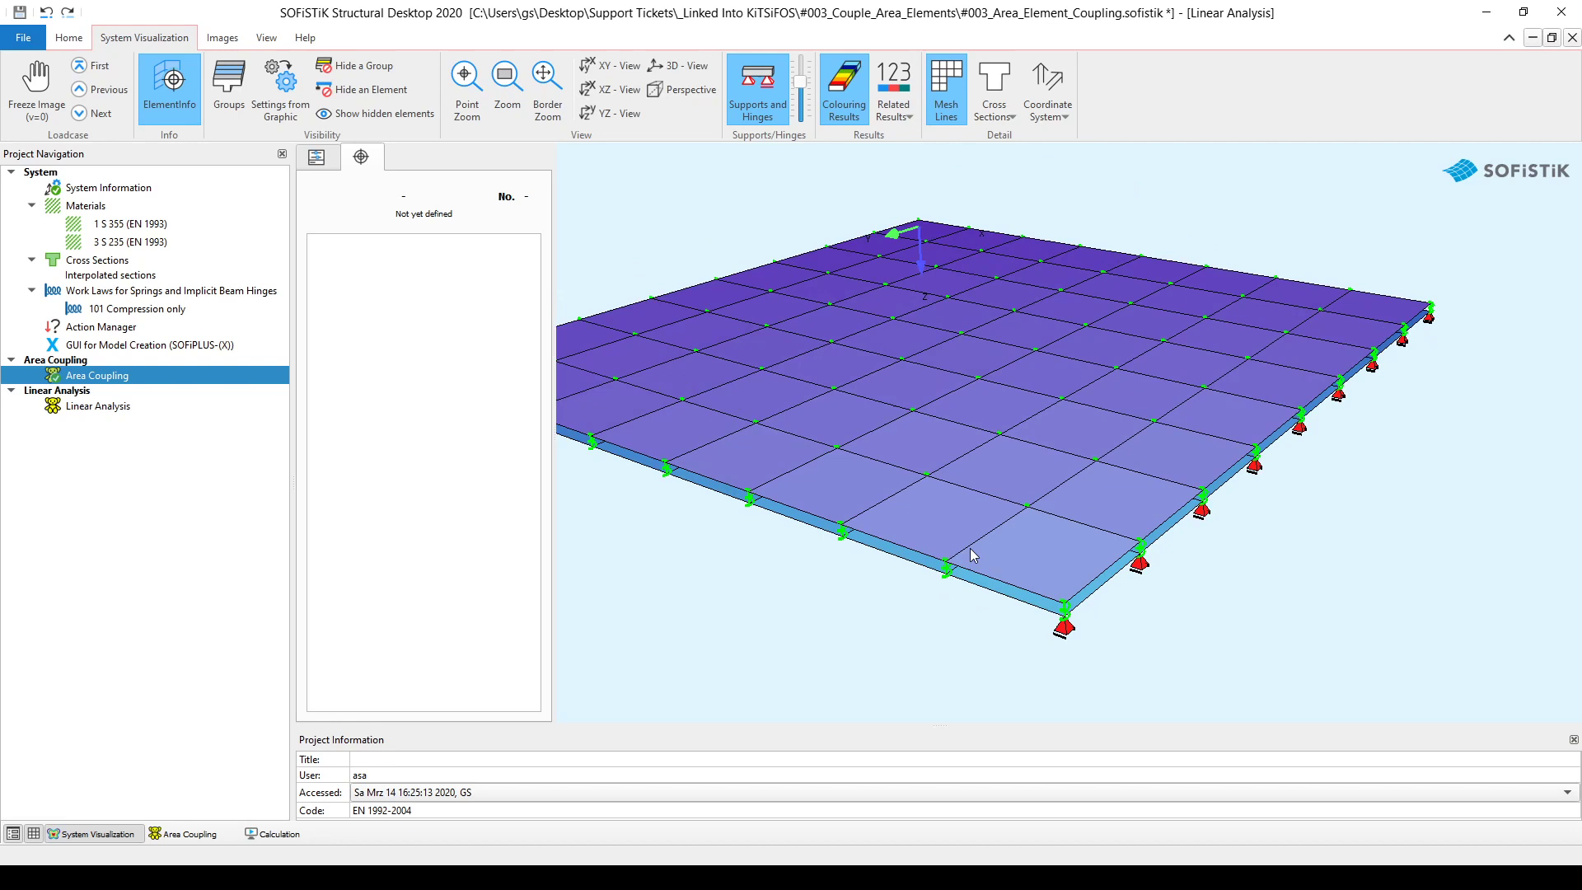
mouse_move(308, 469)
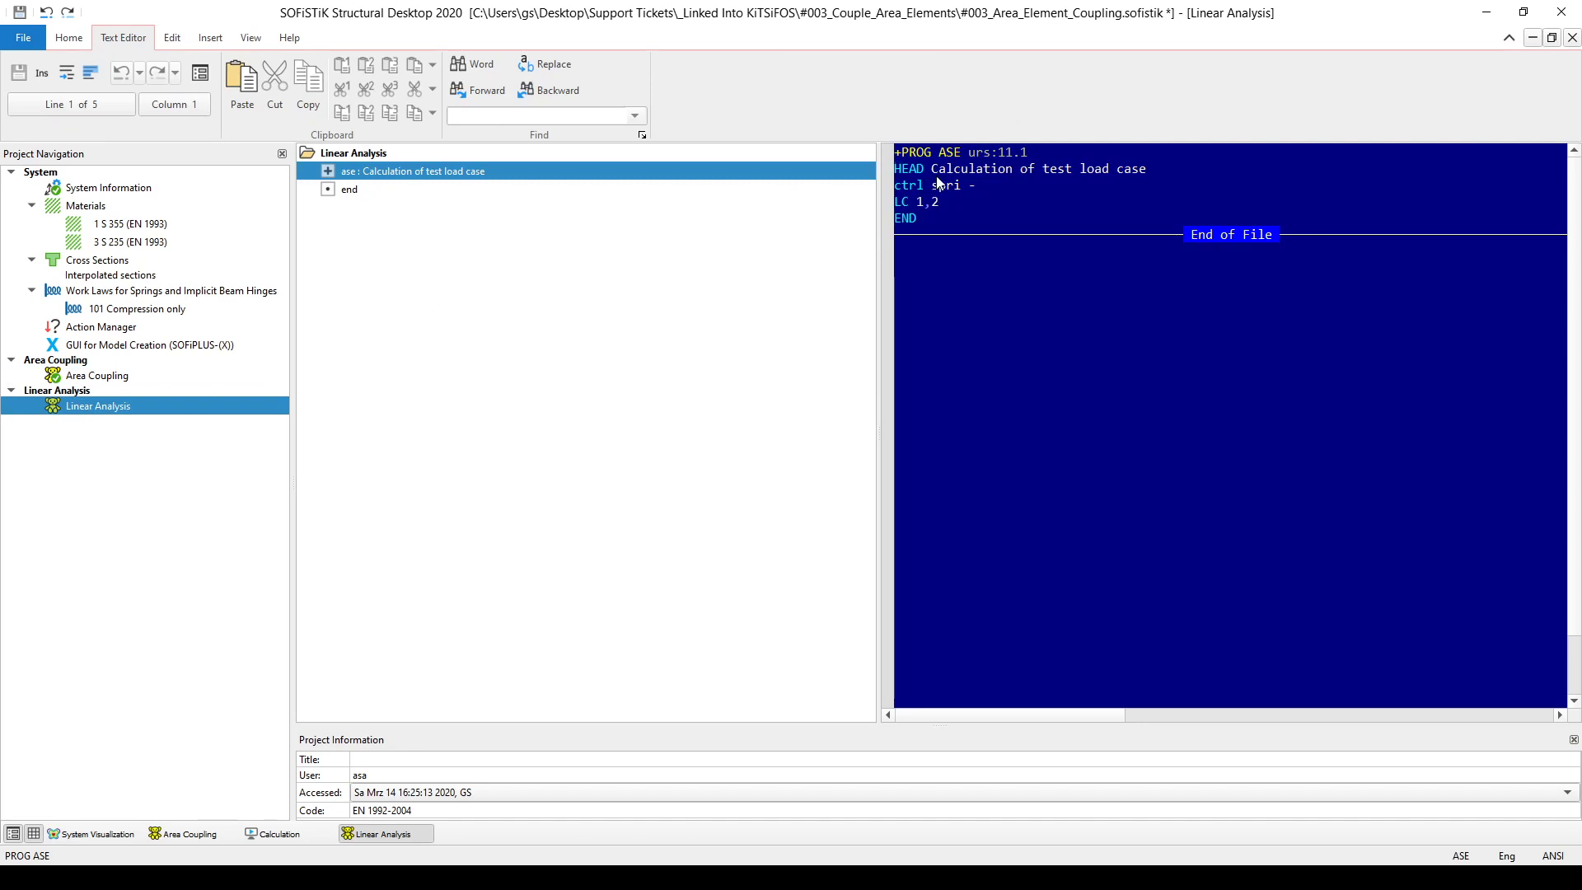
mouse_move(720, 275)
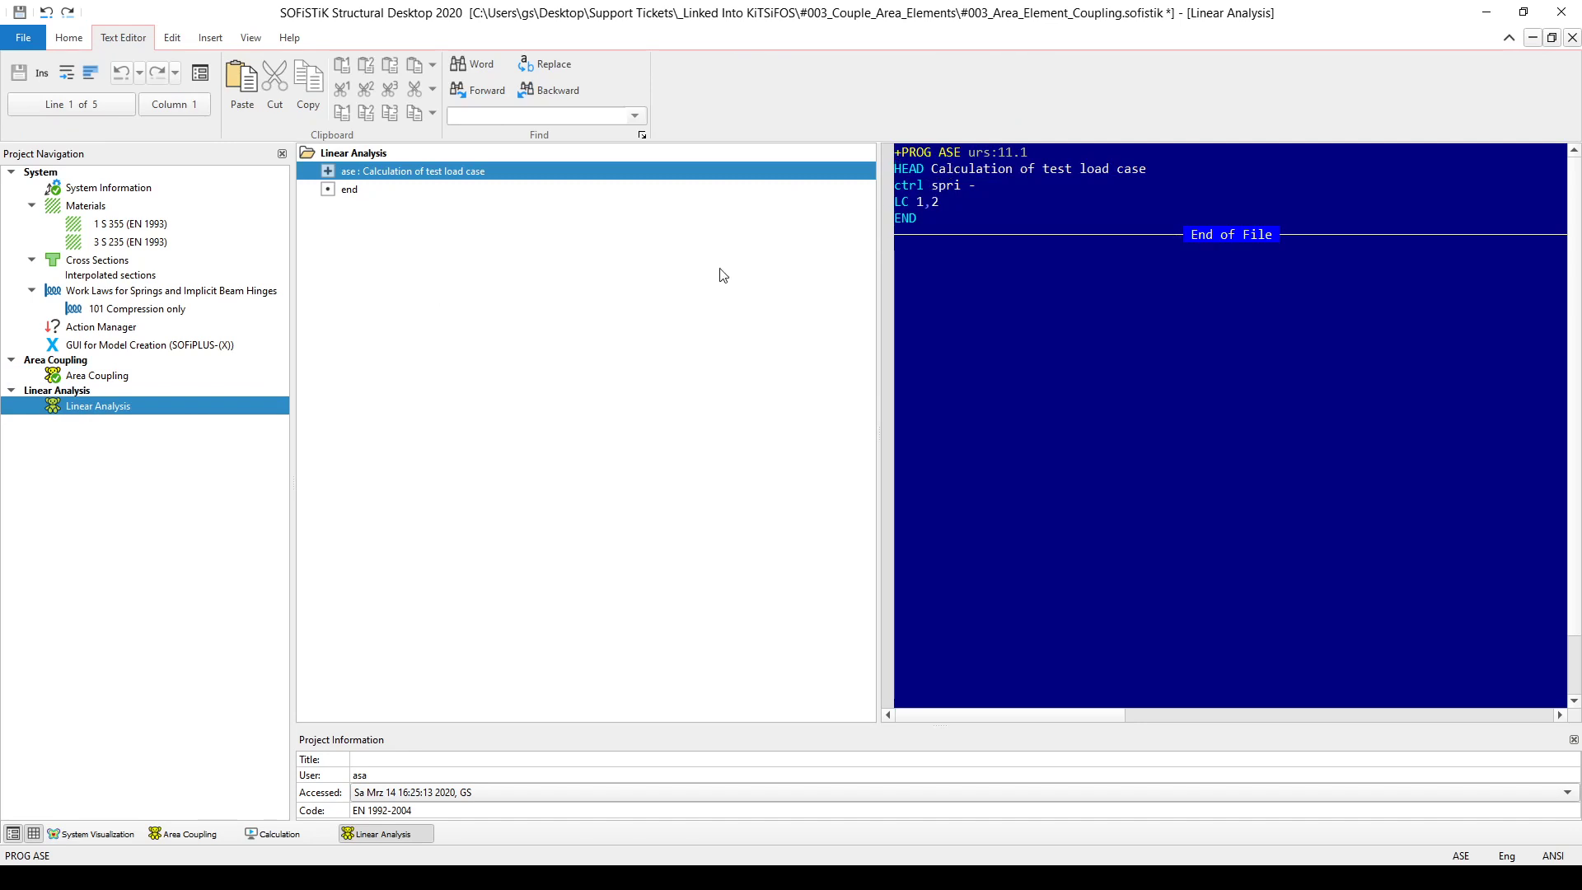
mouse_move(231, 412)
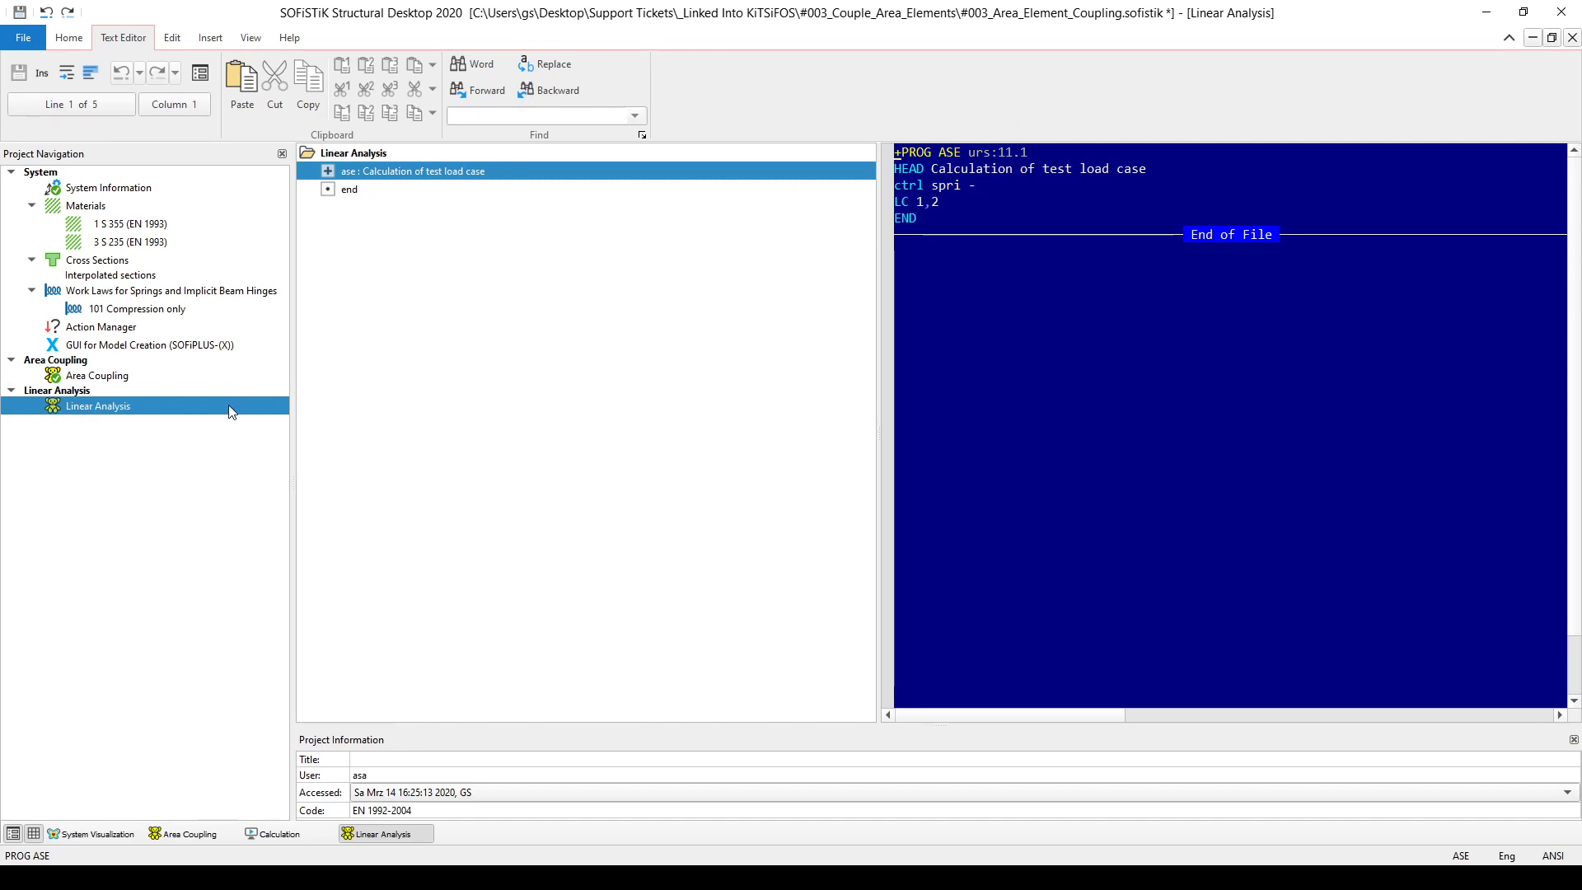
Calculate the Linear Analysis task and review load cases 1 and 2 on the deformed plate
right_click(97, 405)
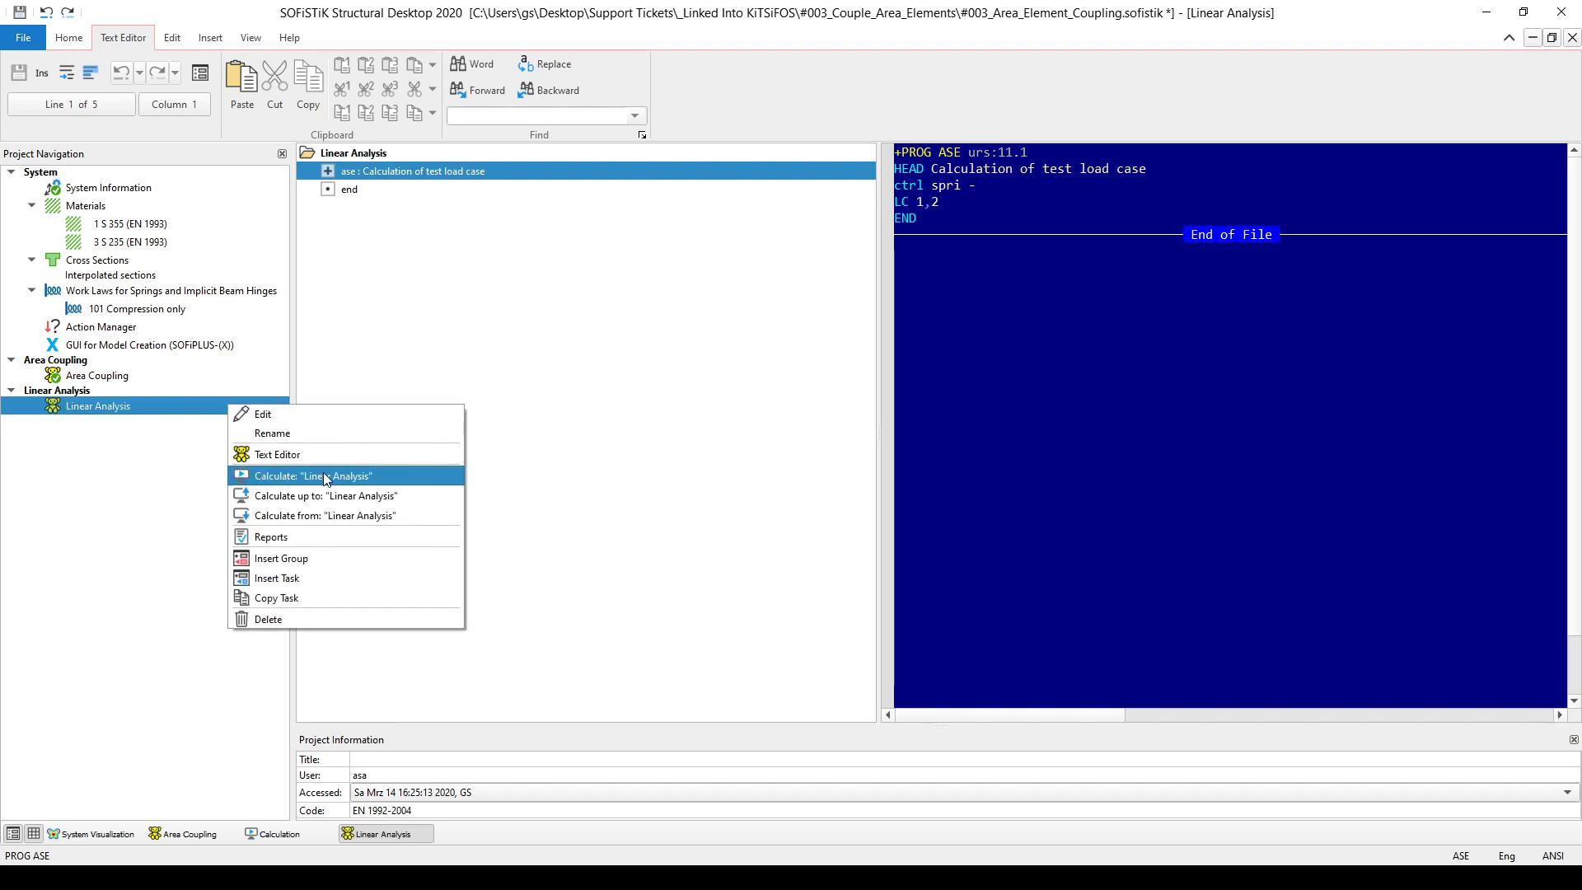
left_click(313, 474)
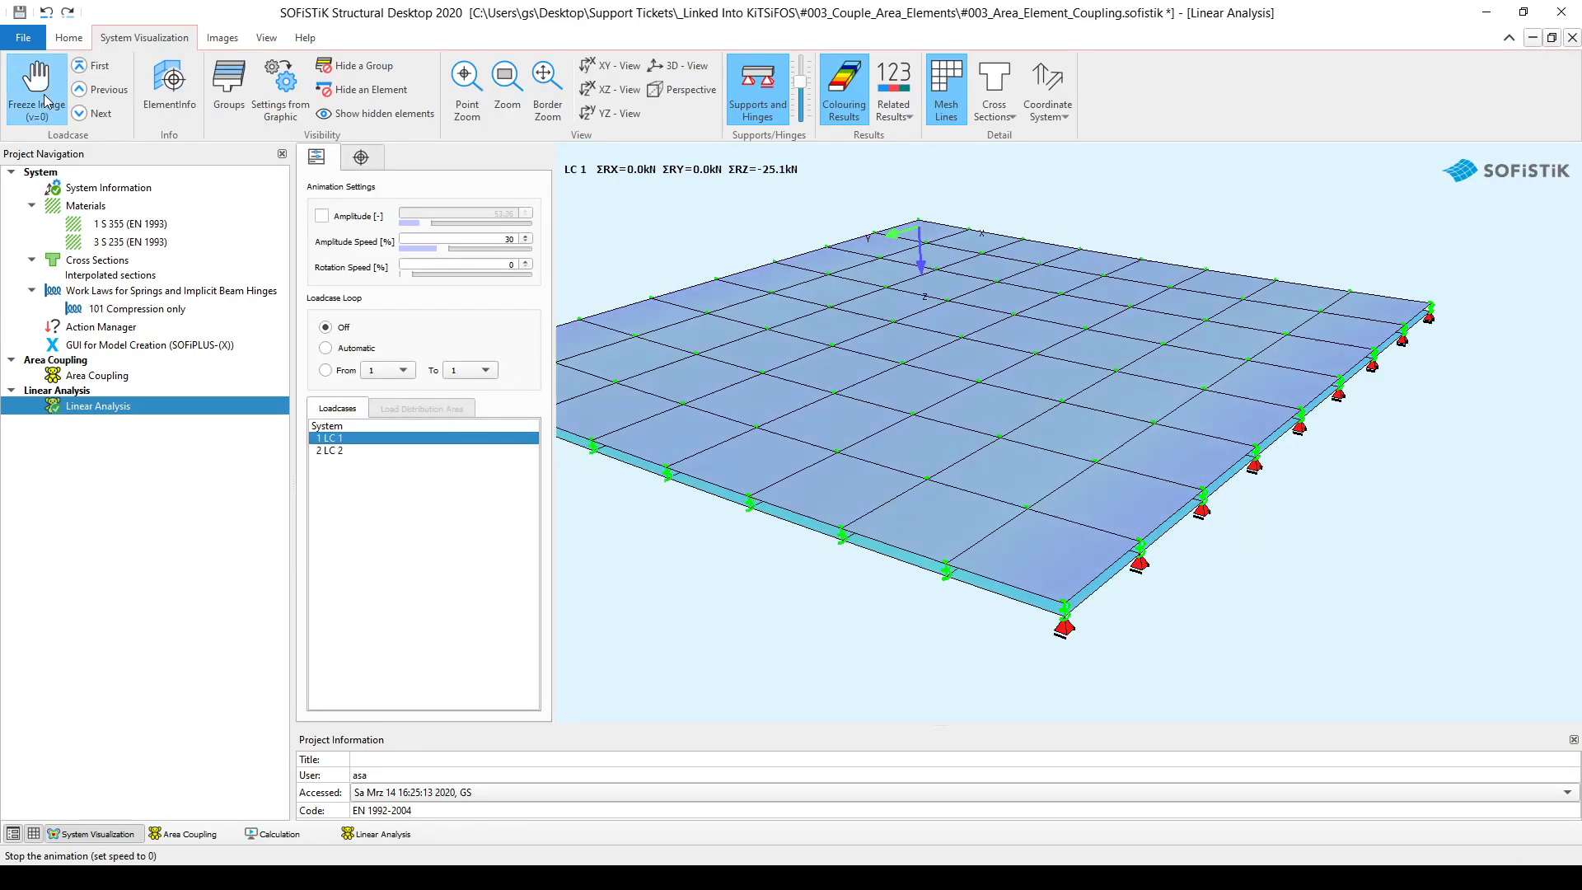
left_click(843, 89)
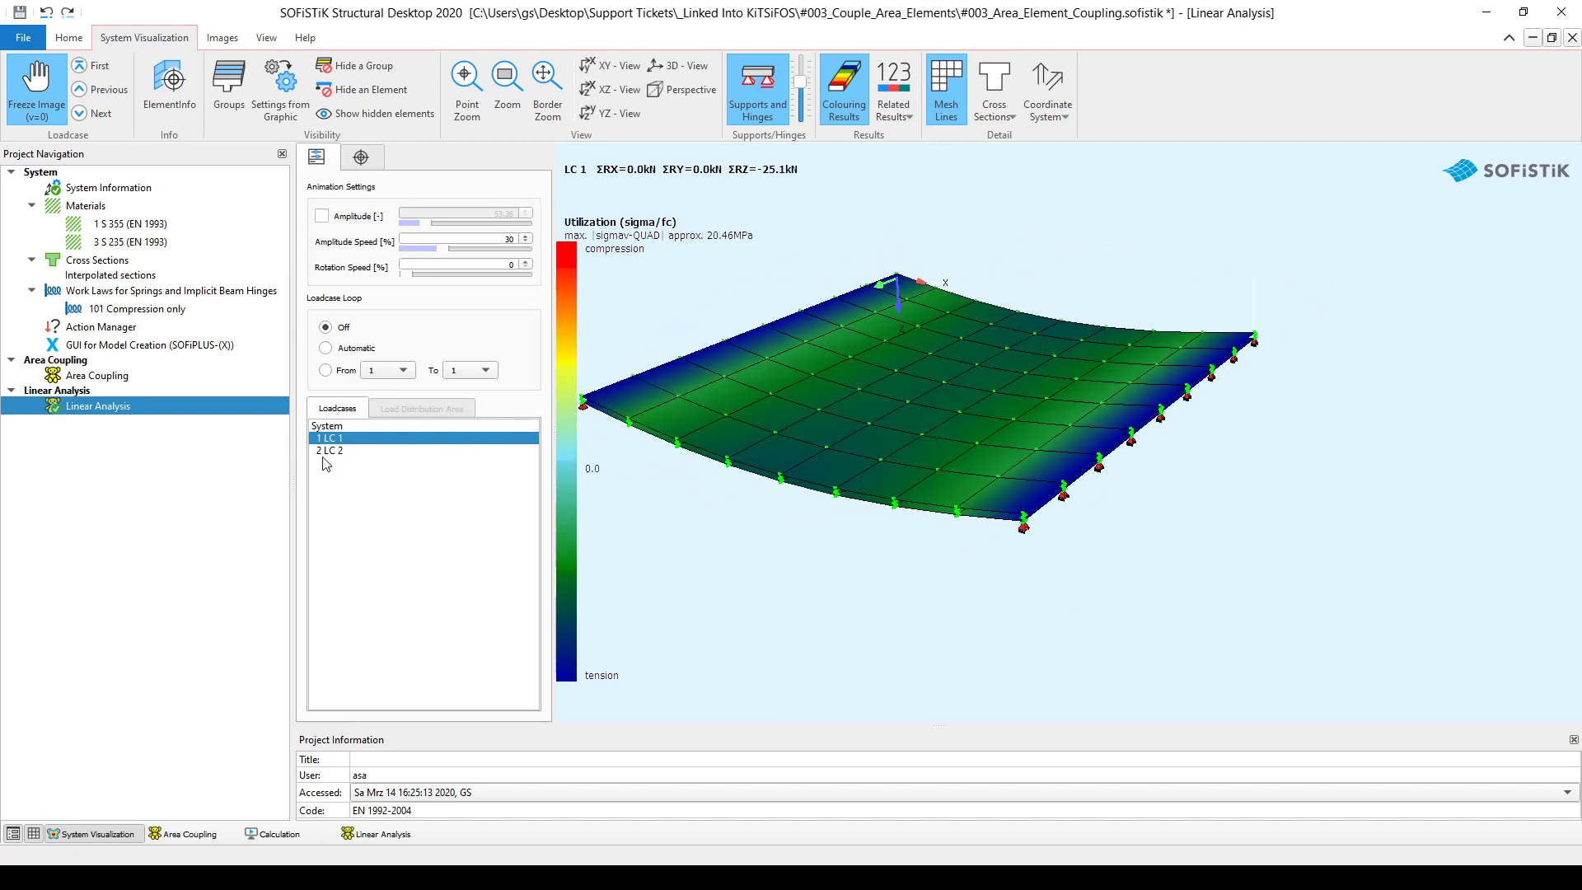
left_click(329, 450)
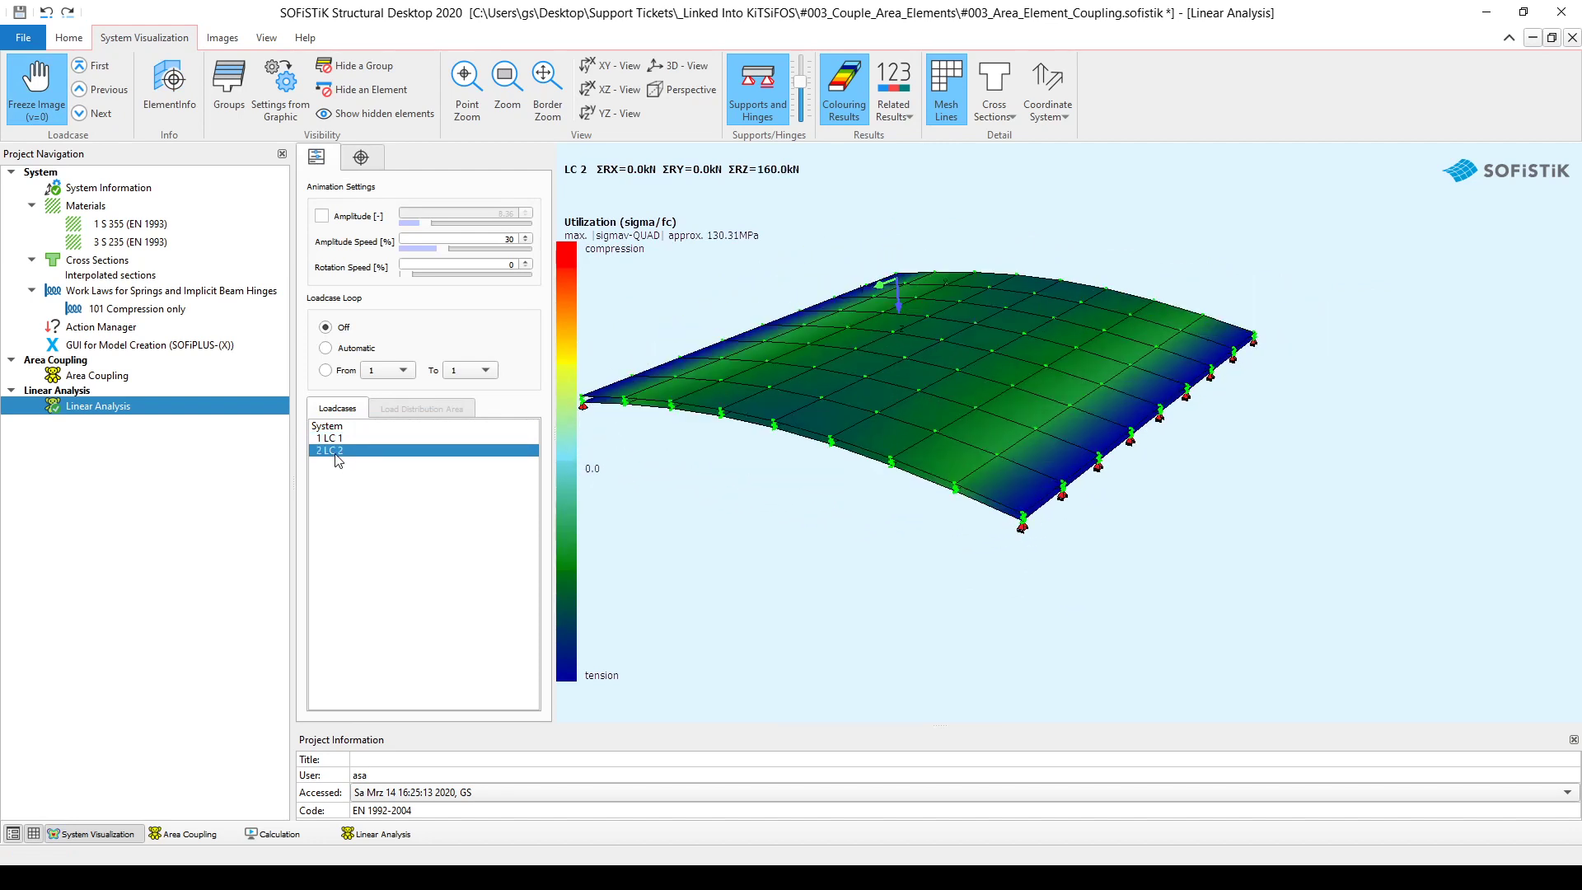
left_click(327, 426)
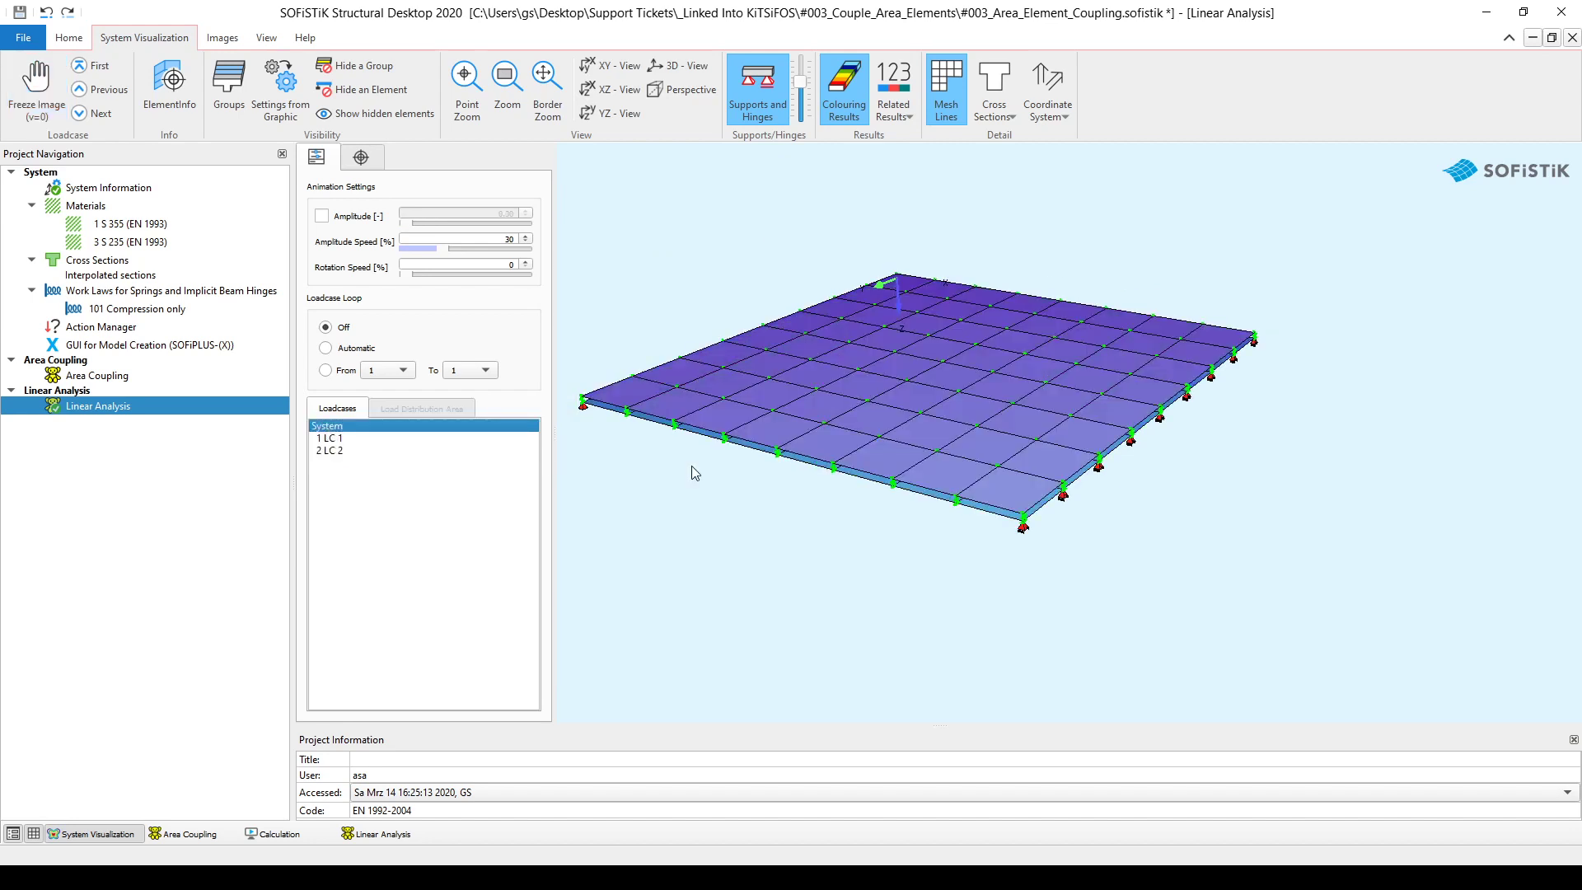
mouse_move(842, 460)
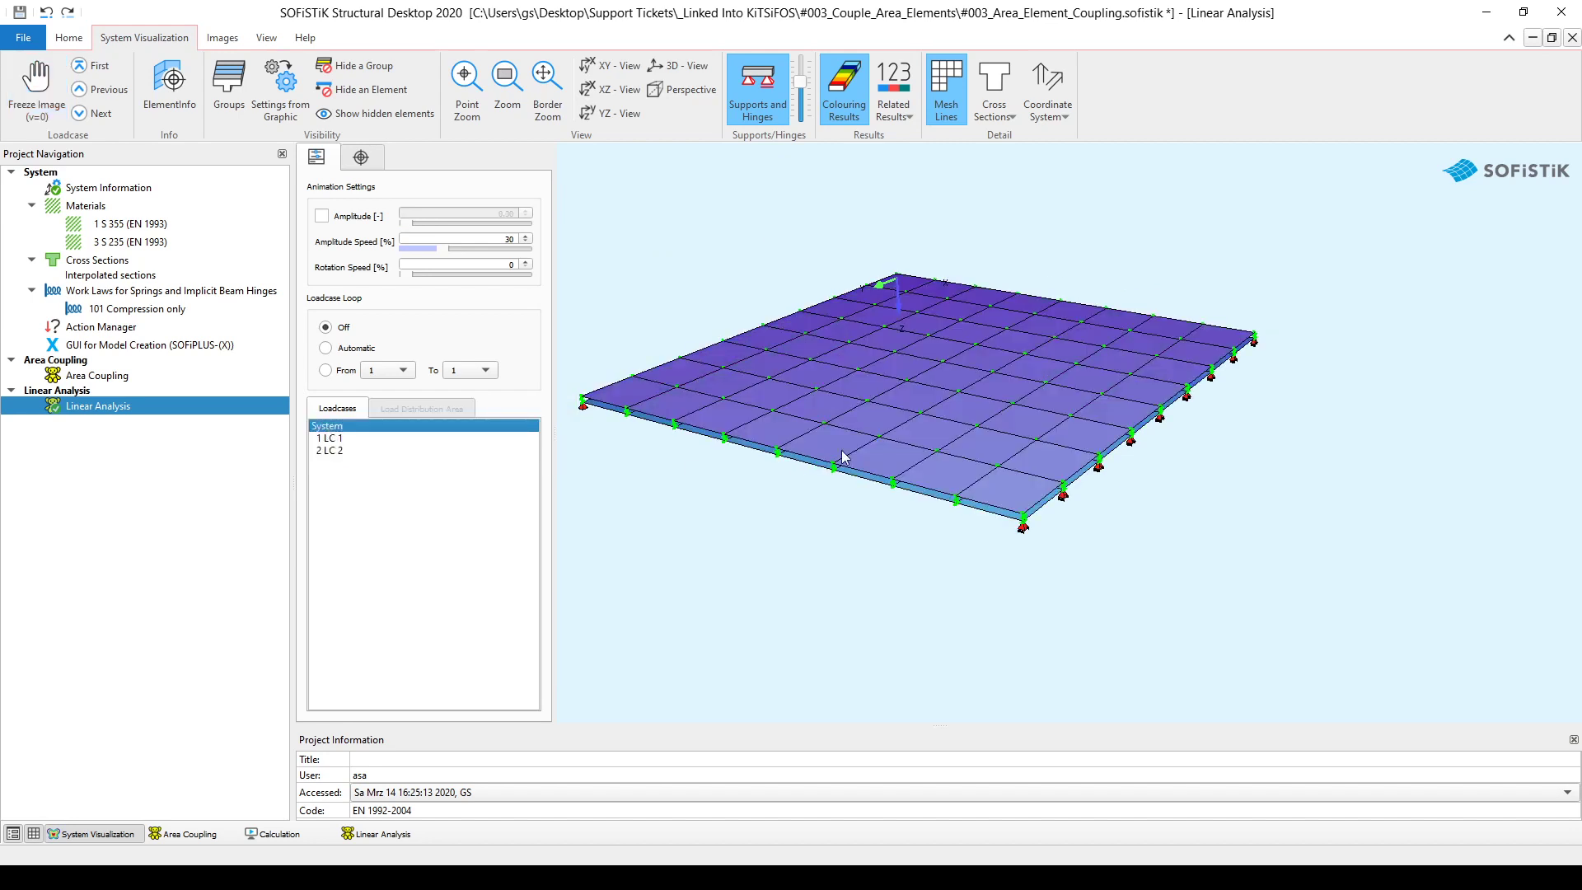
mouse_move(883, 367)
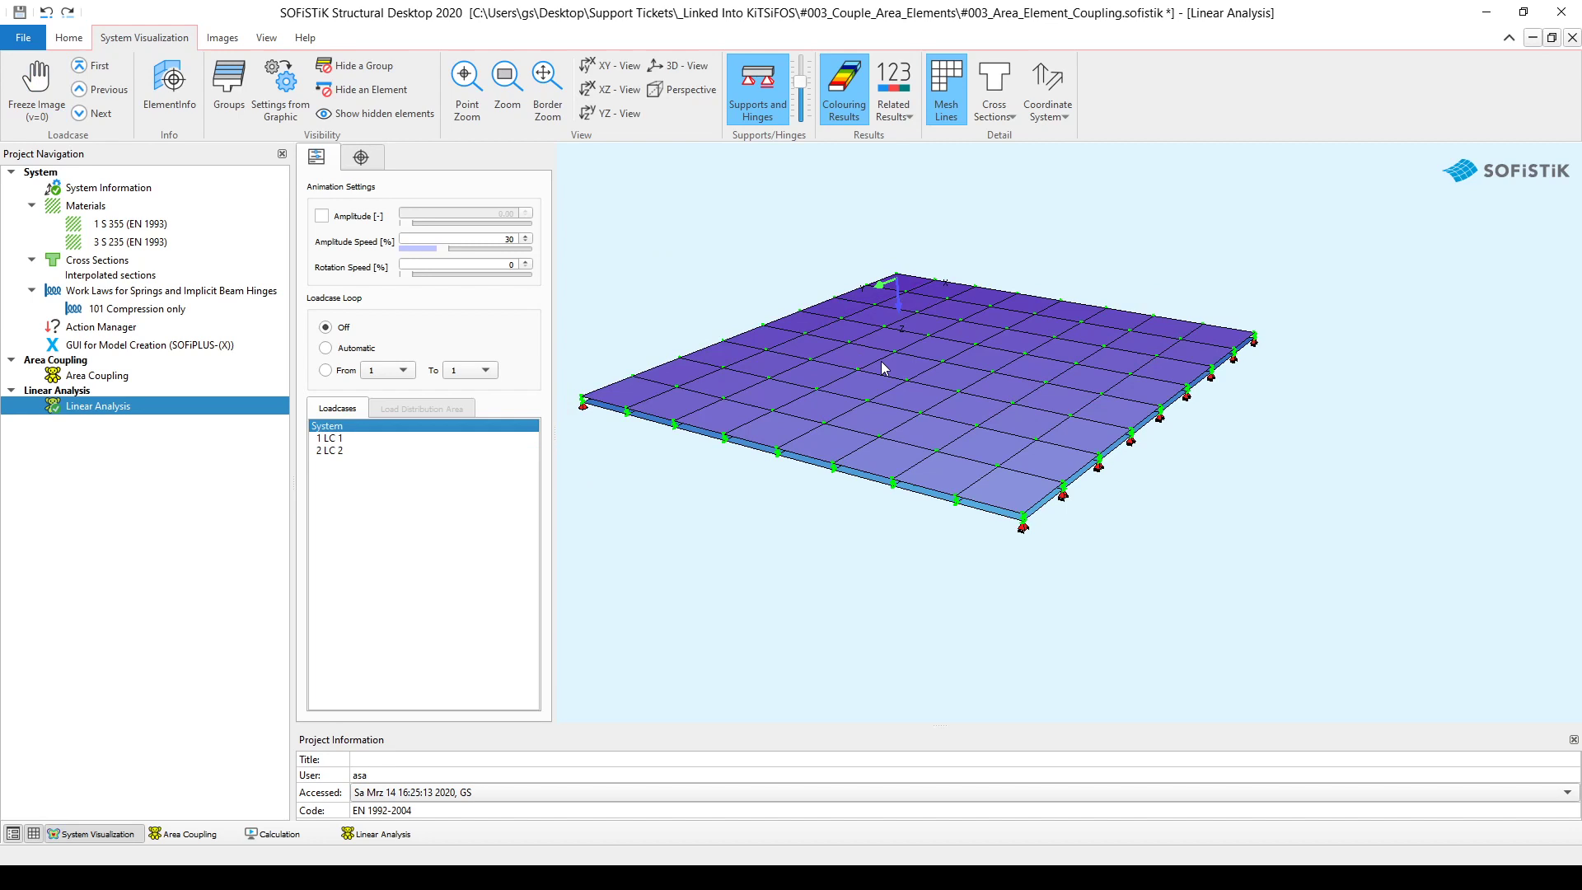
mouse_move(807, 320)
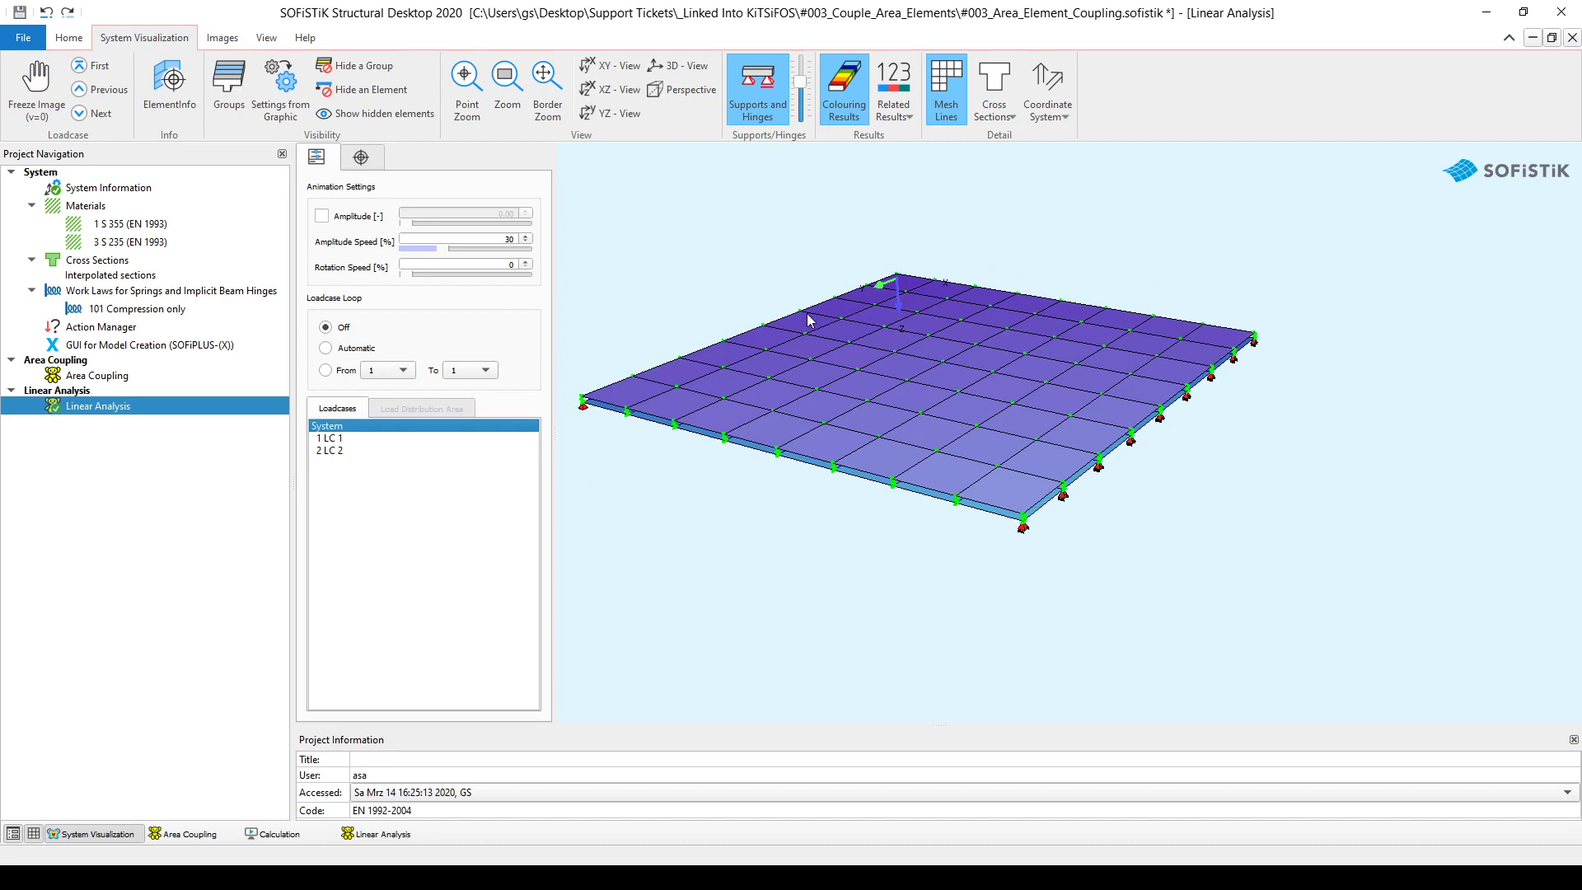
mouse_move(1183, 401)
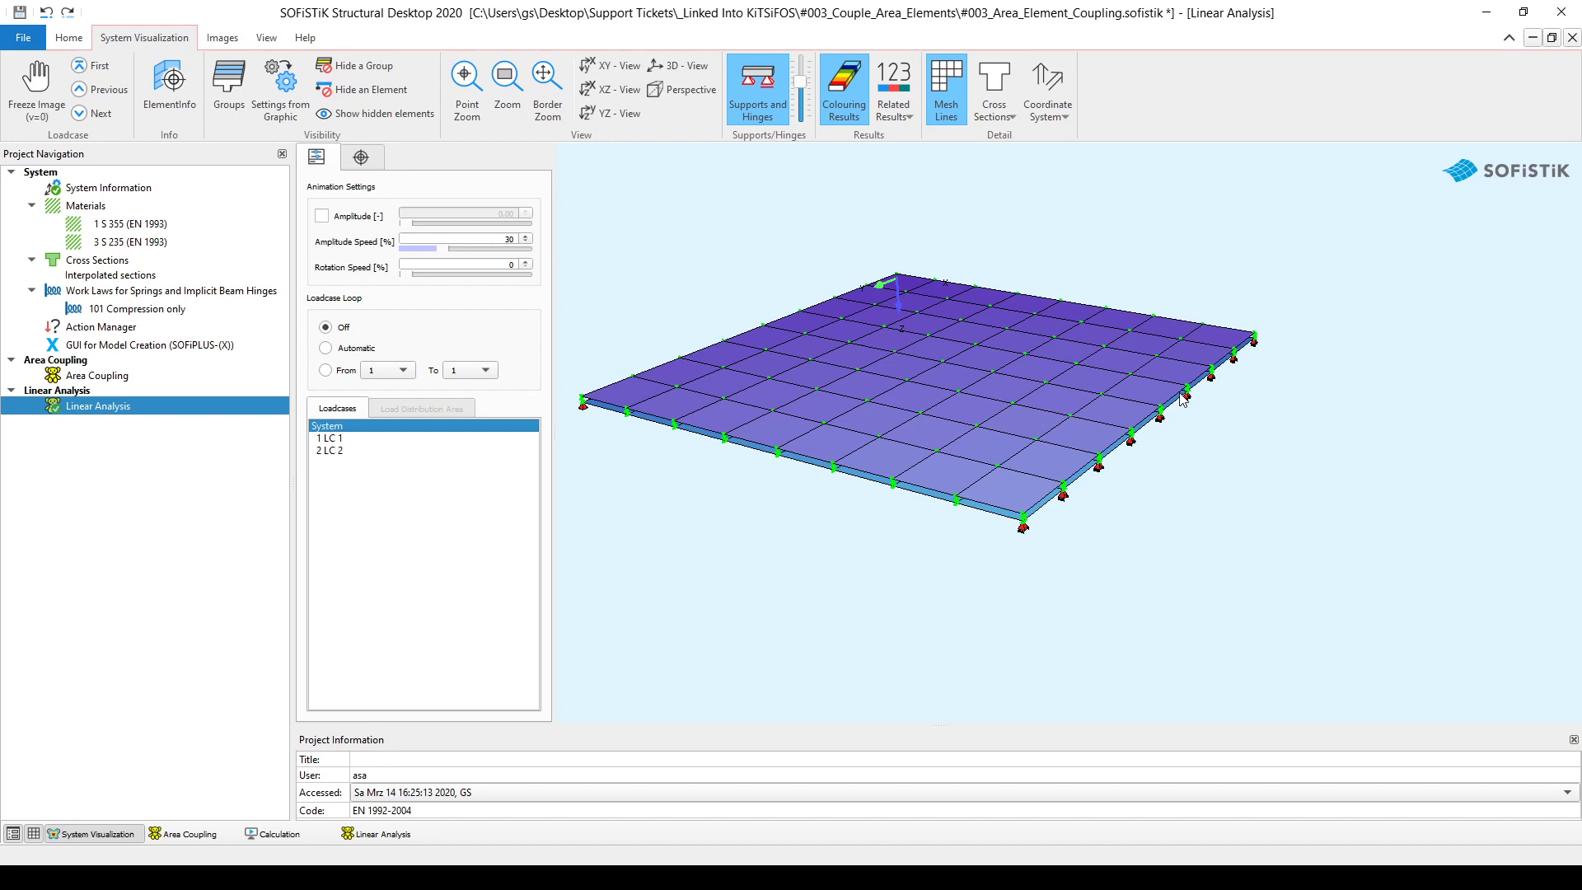
mouse_move(985, 512)
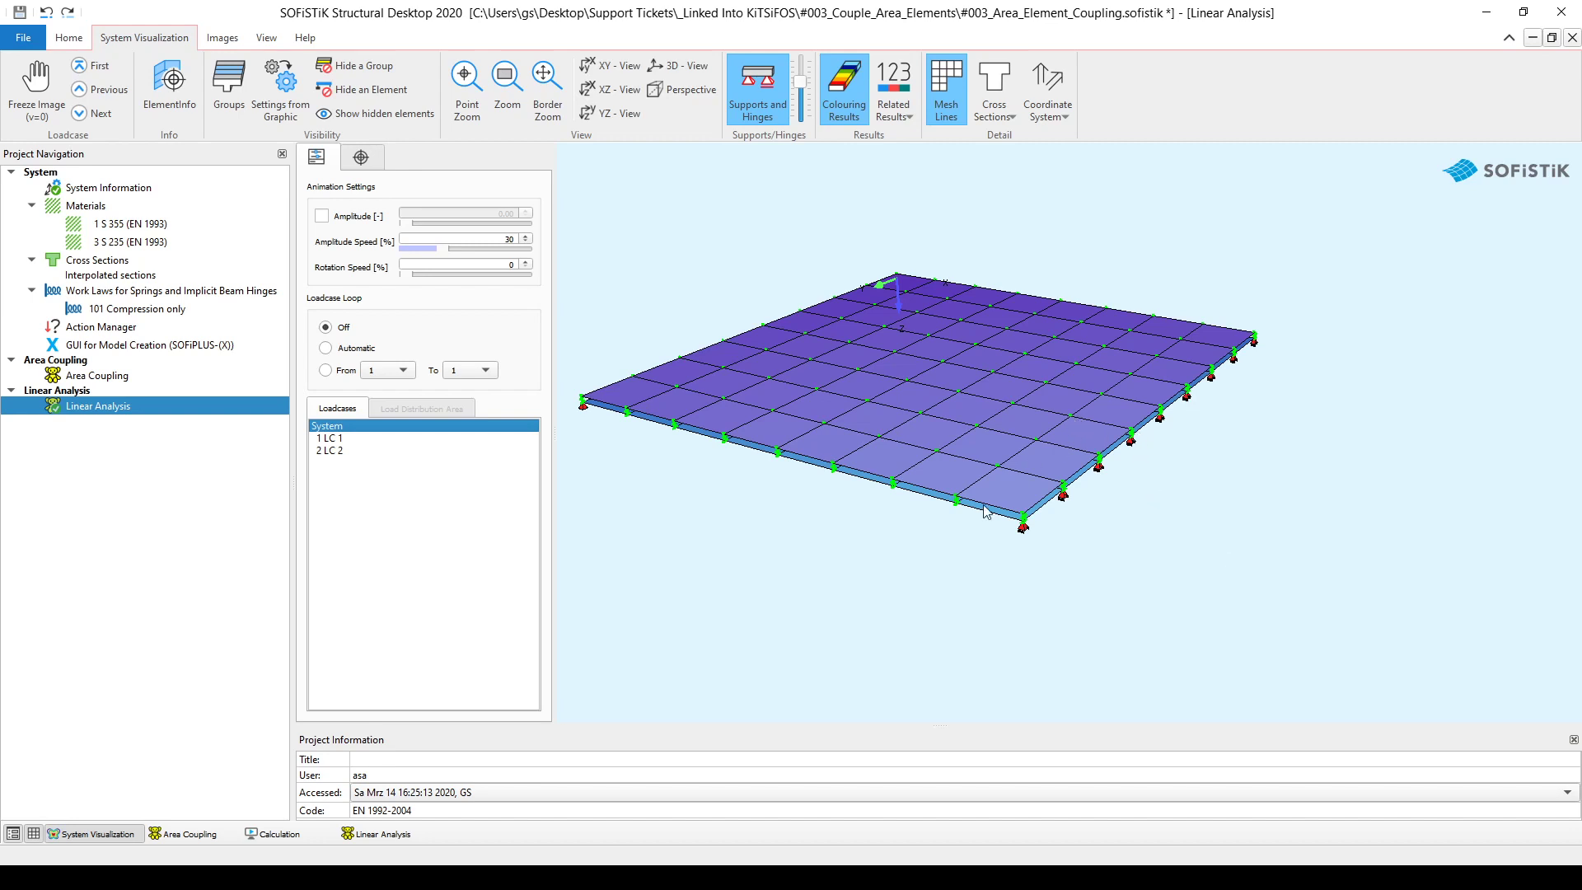
mouse_move(959, 509)
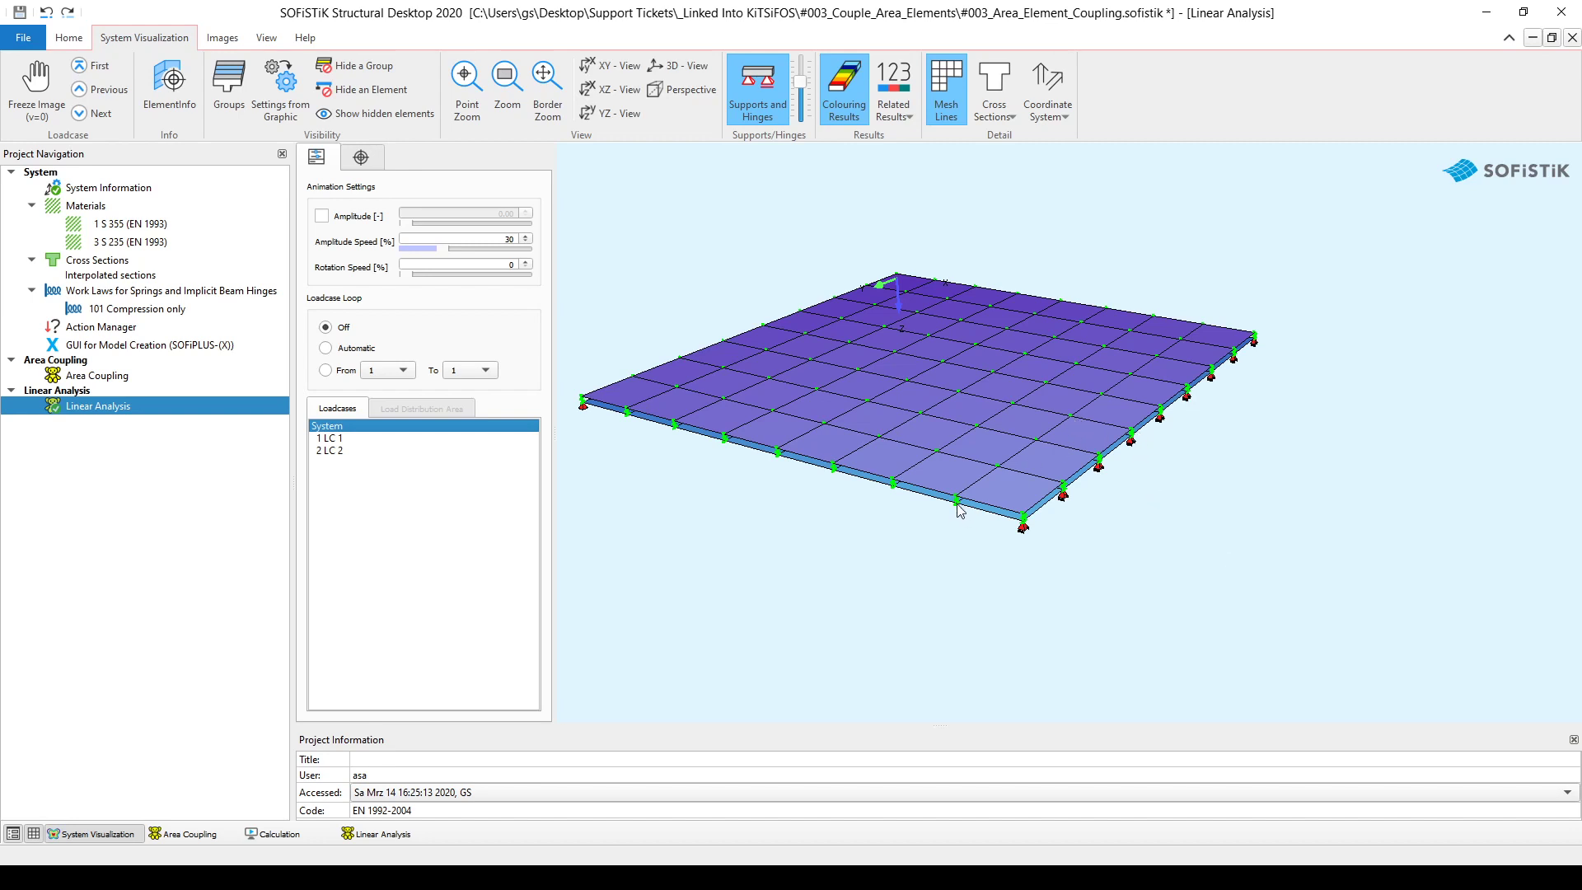
mouse_move(964, 496)
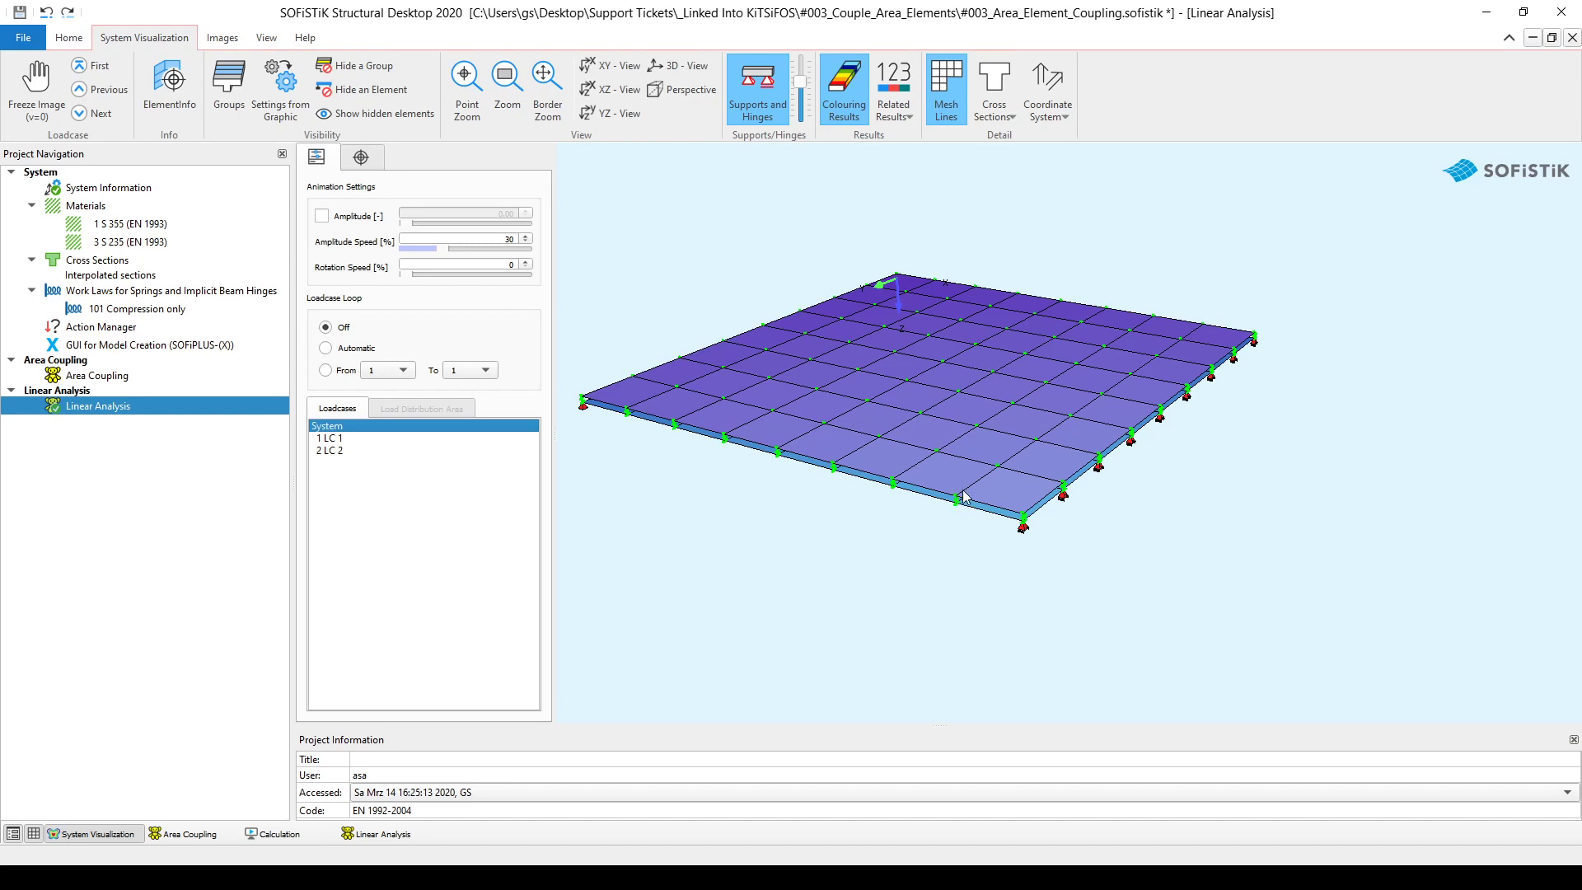
mouse_move(964, 499)
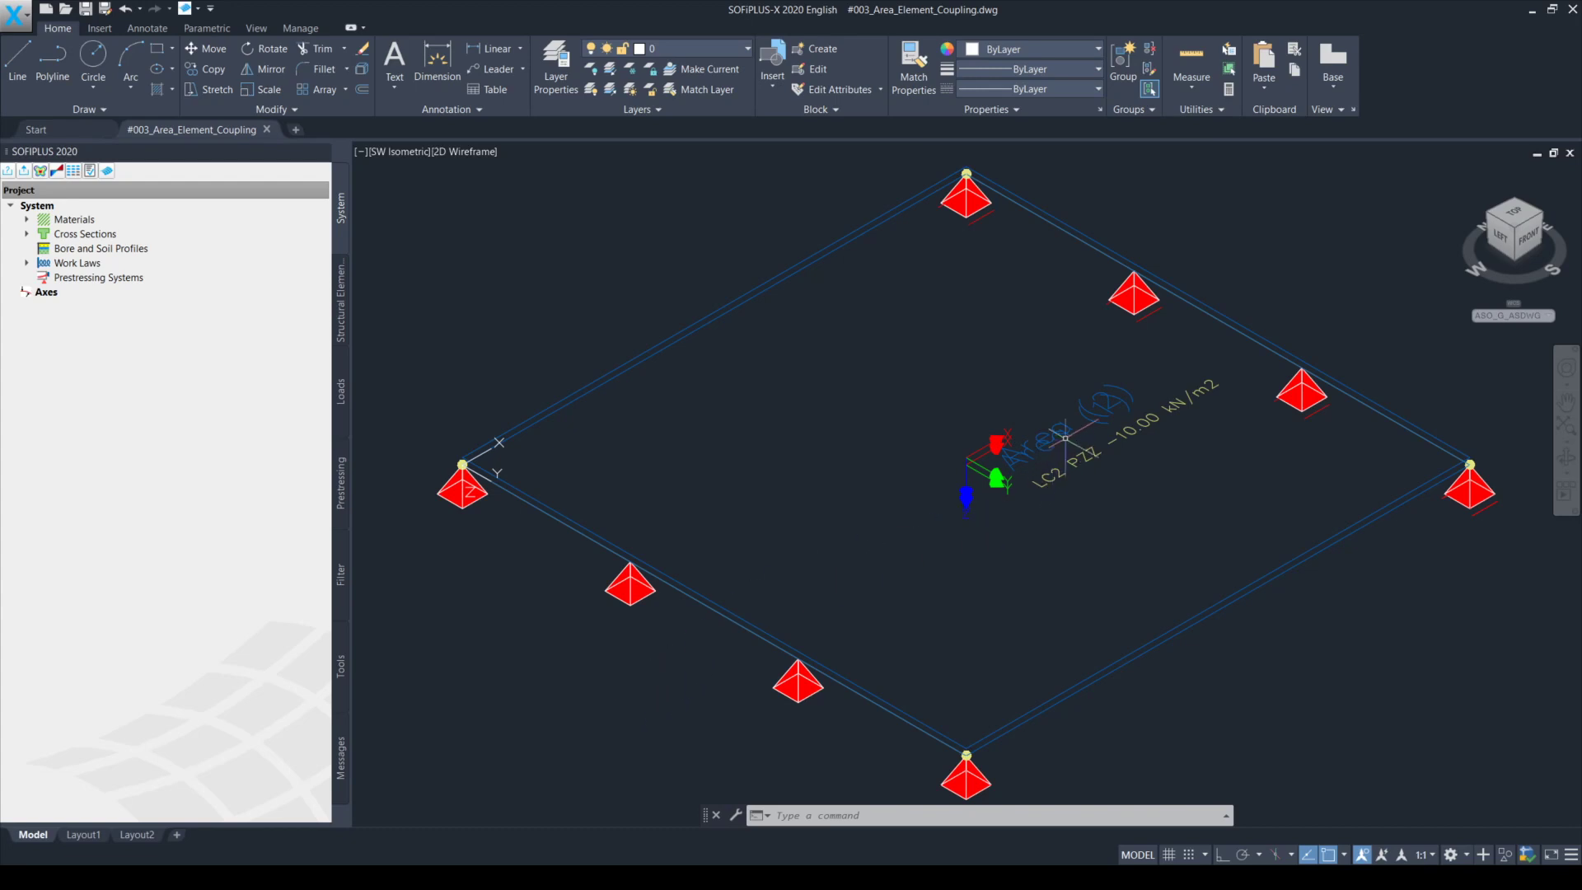
mouse_move(1512, 219)
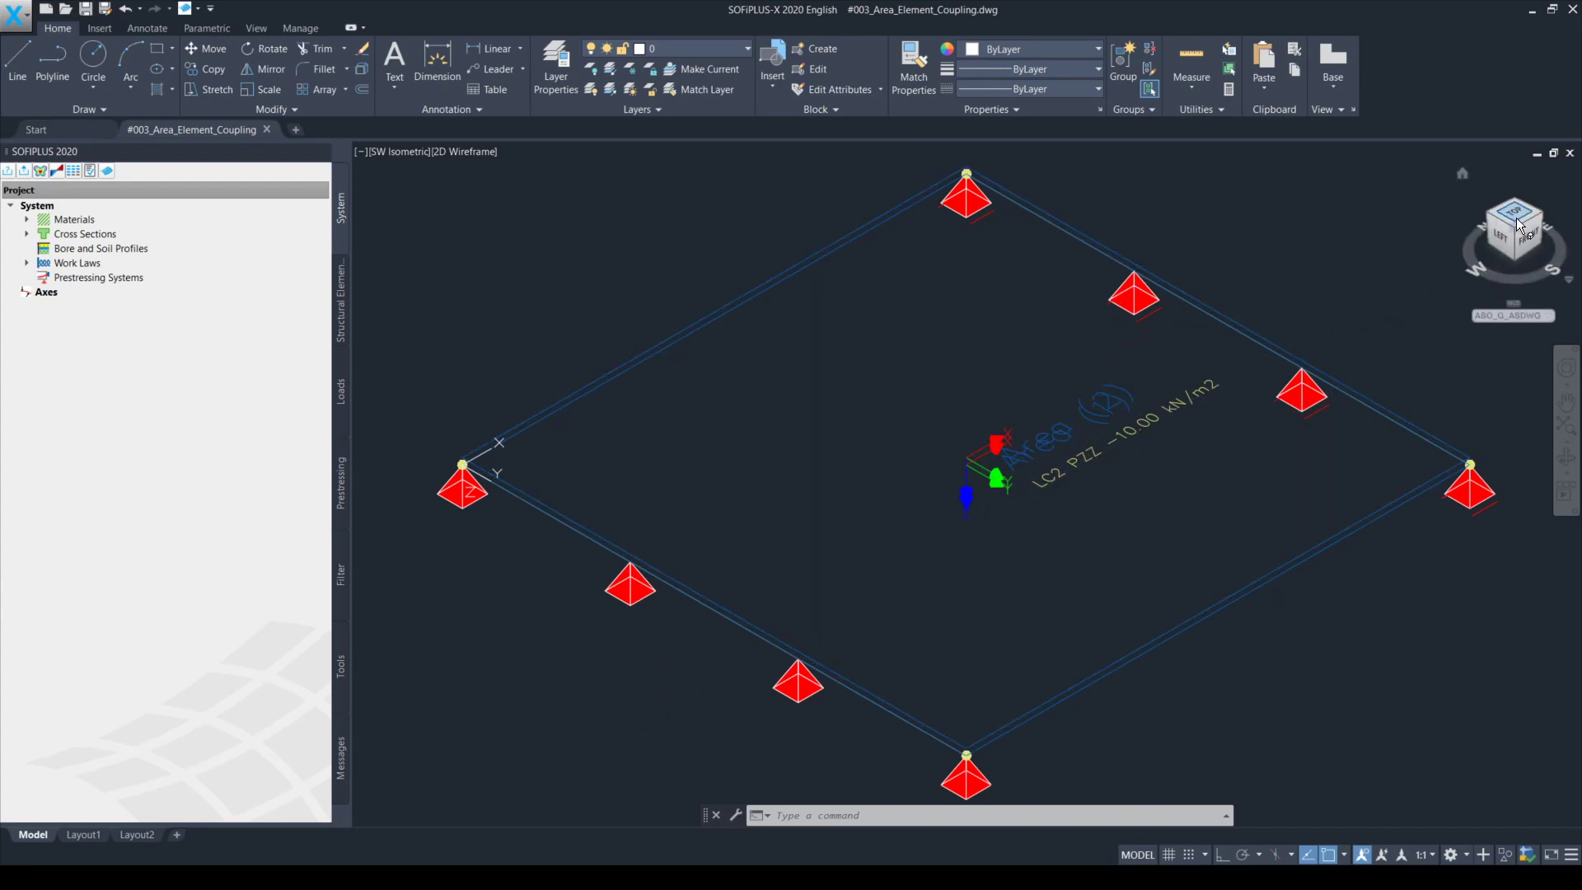
Place a structural point inside the plate from top view and check it from the front
left_click(1513, 217)
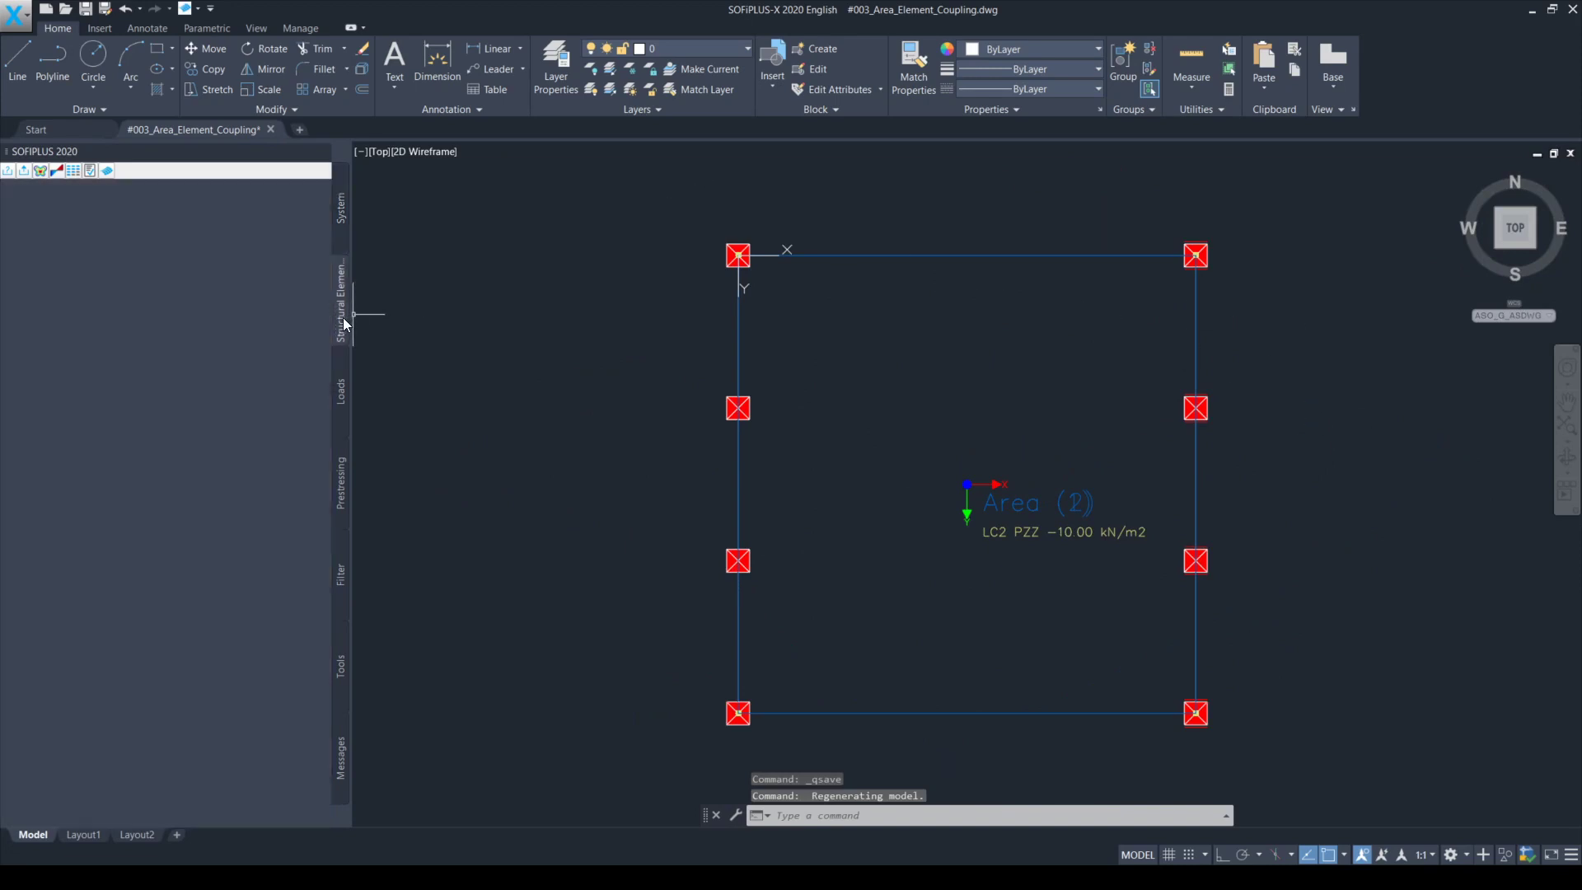
left_click(341, 299)
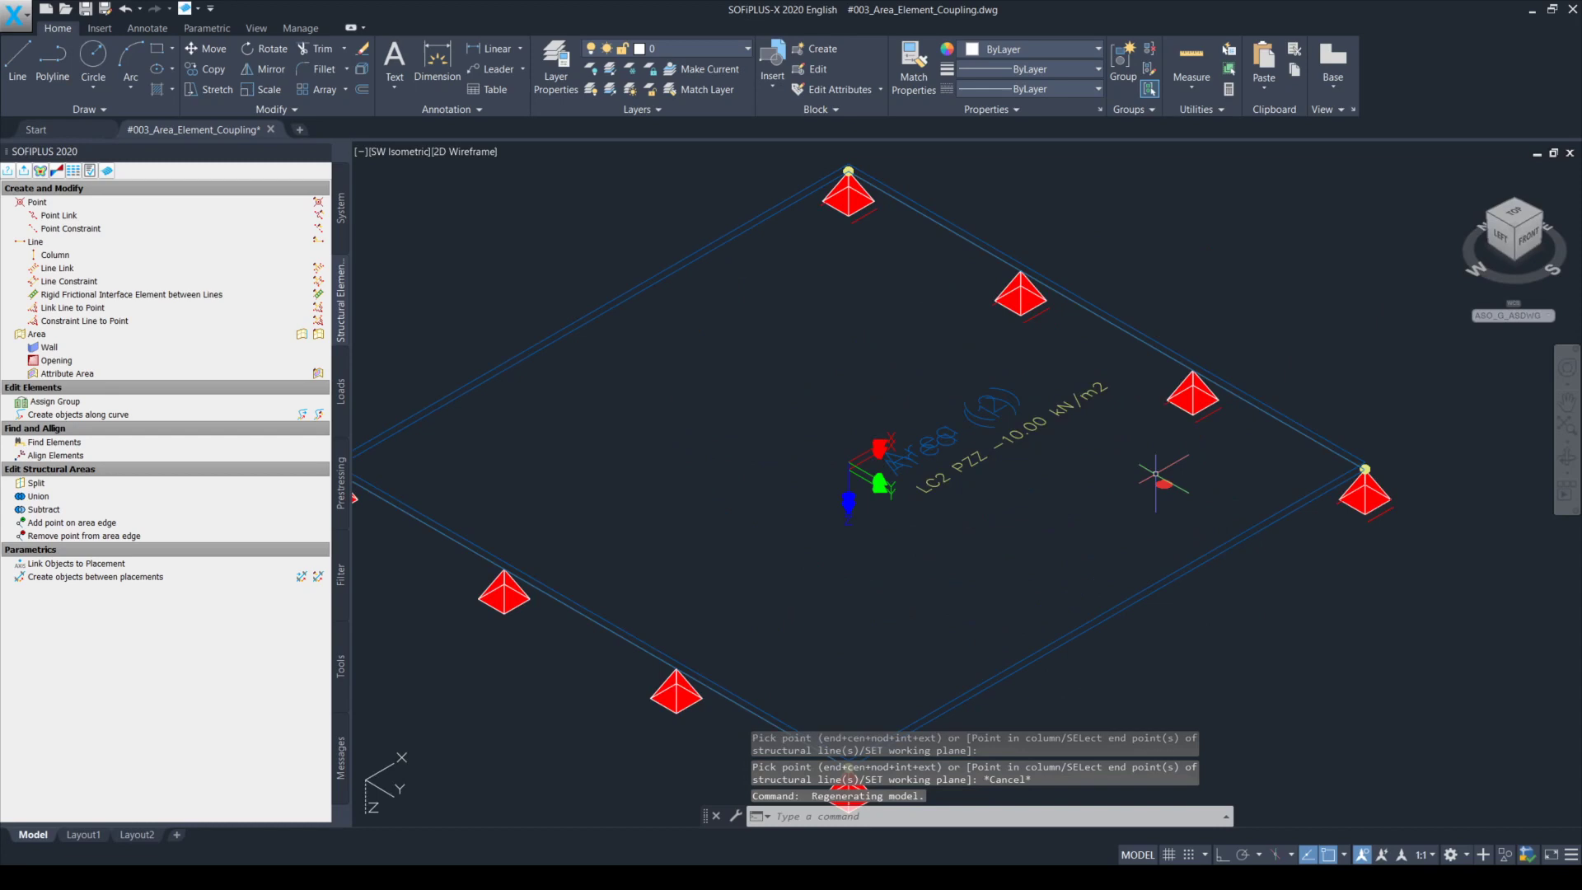
mouse_move(1175, 488)
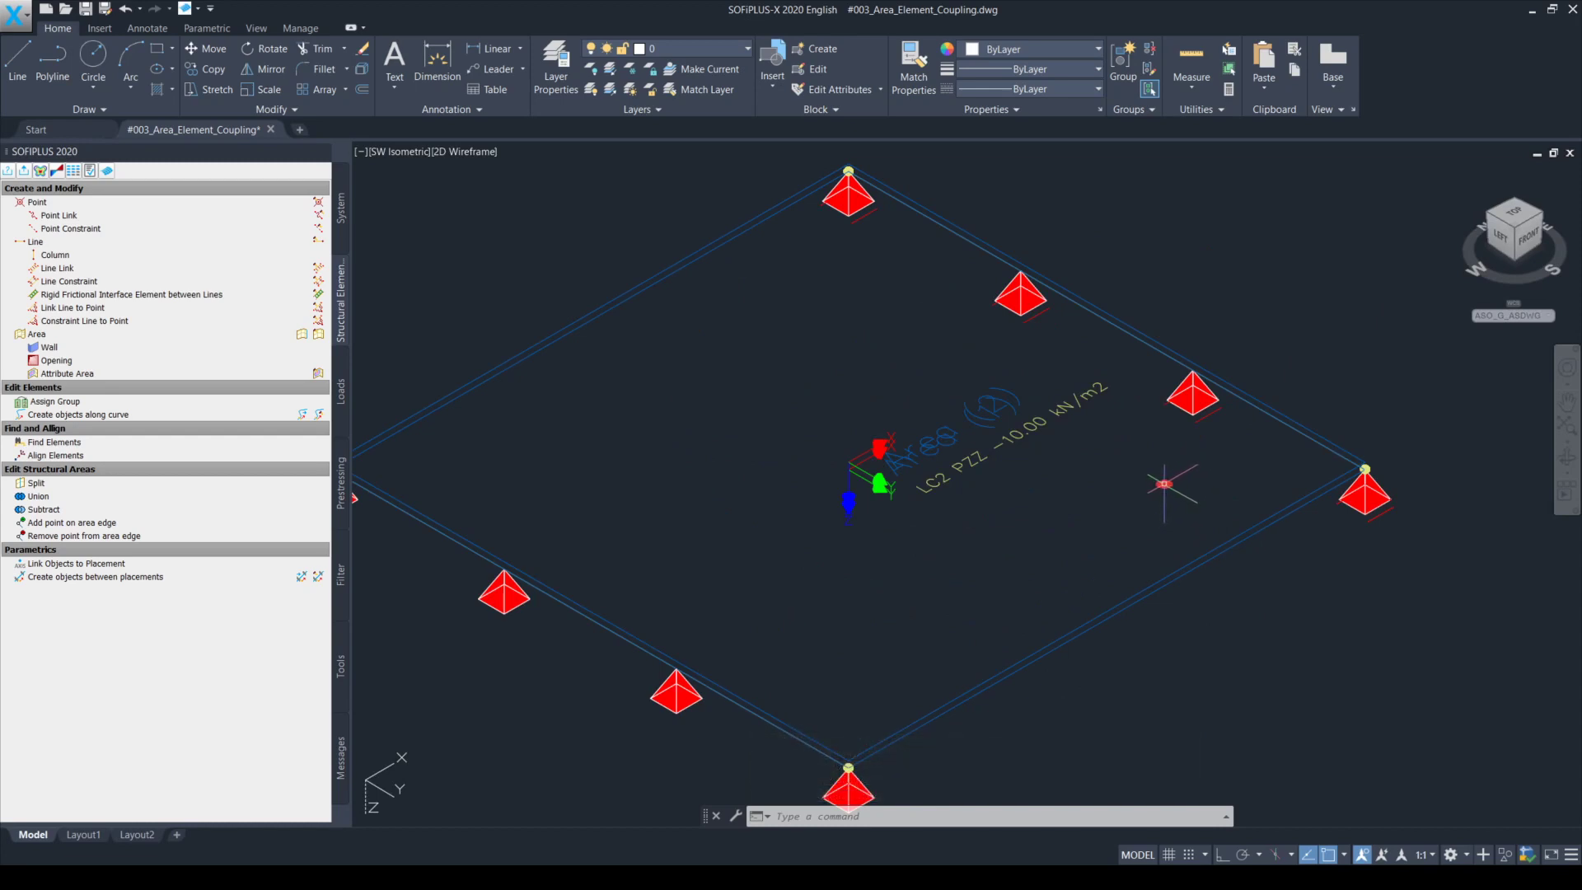
mouse_move(1170, 484)
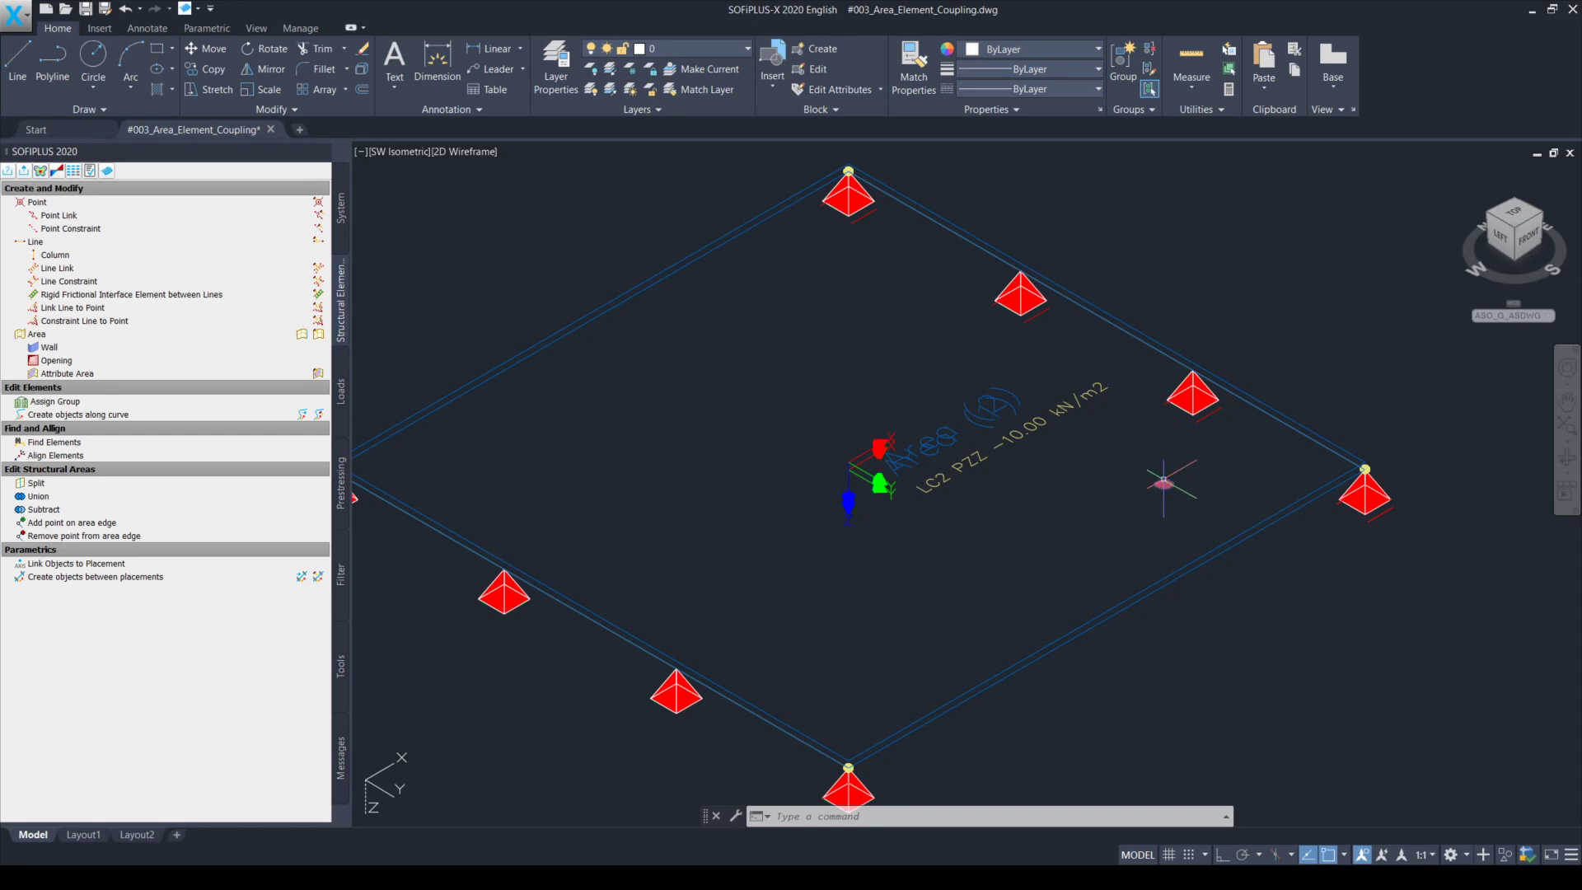
mouse_move(1165, 479)
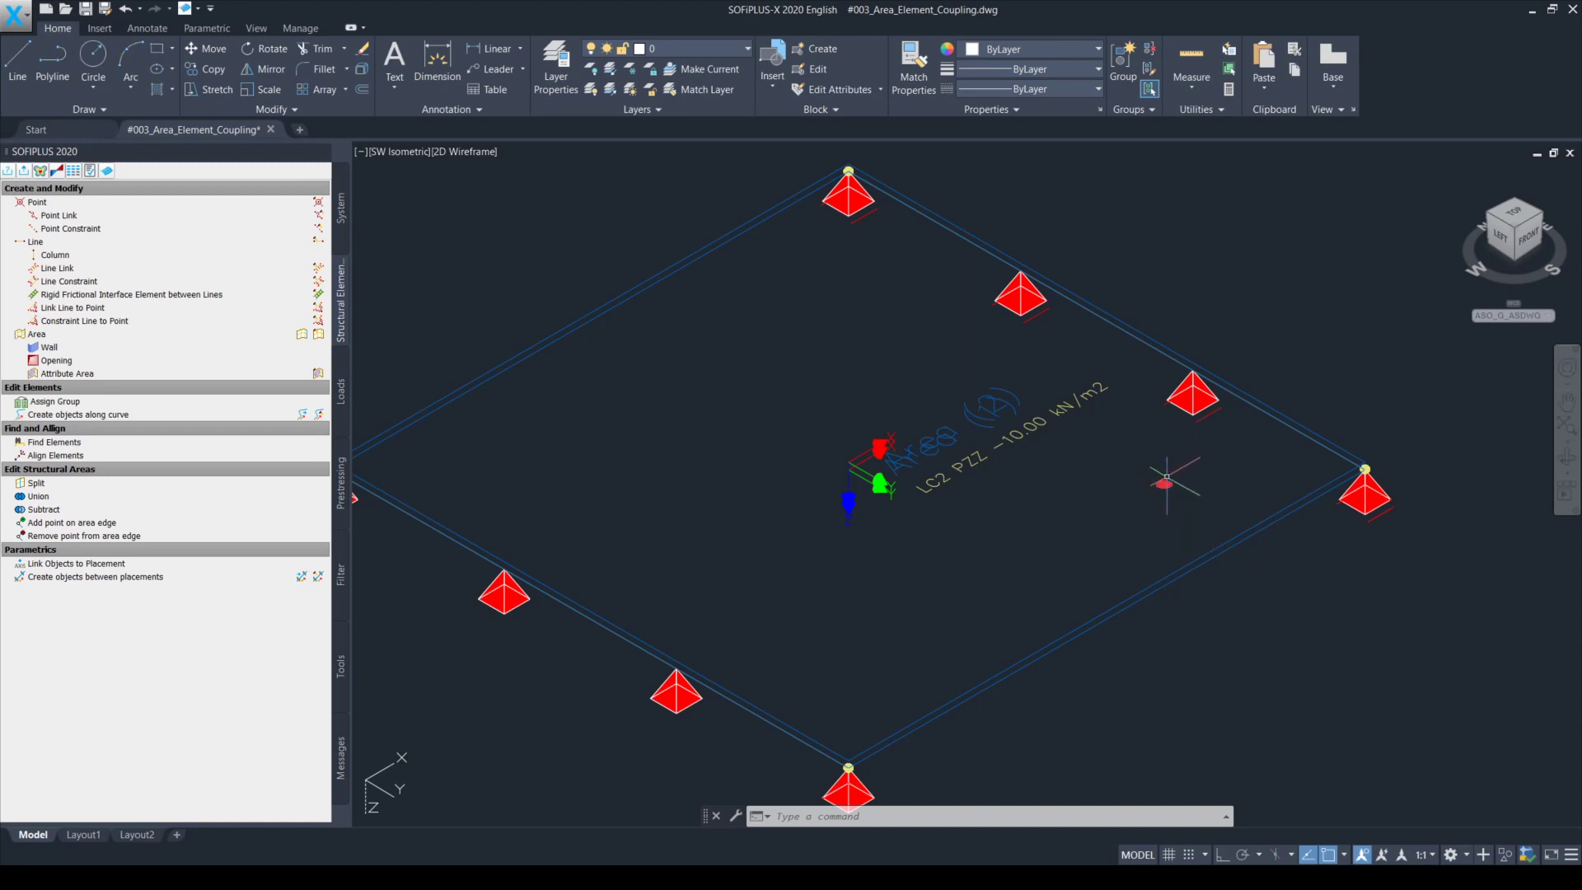
mouse_move(1165, 465)
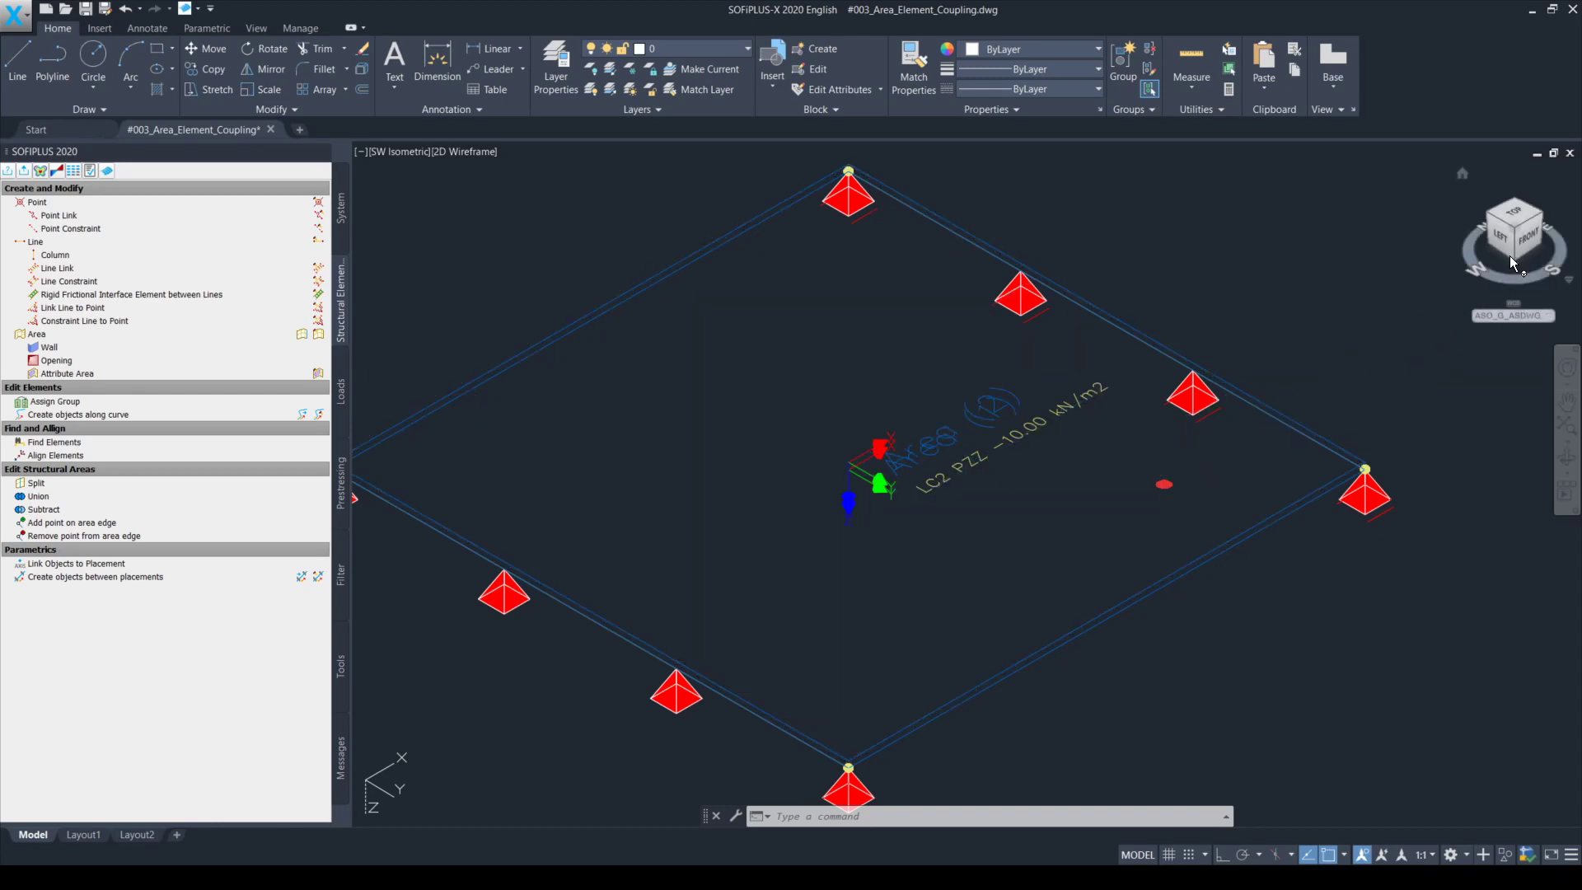
left_click(1511, 232)
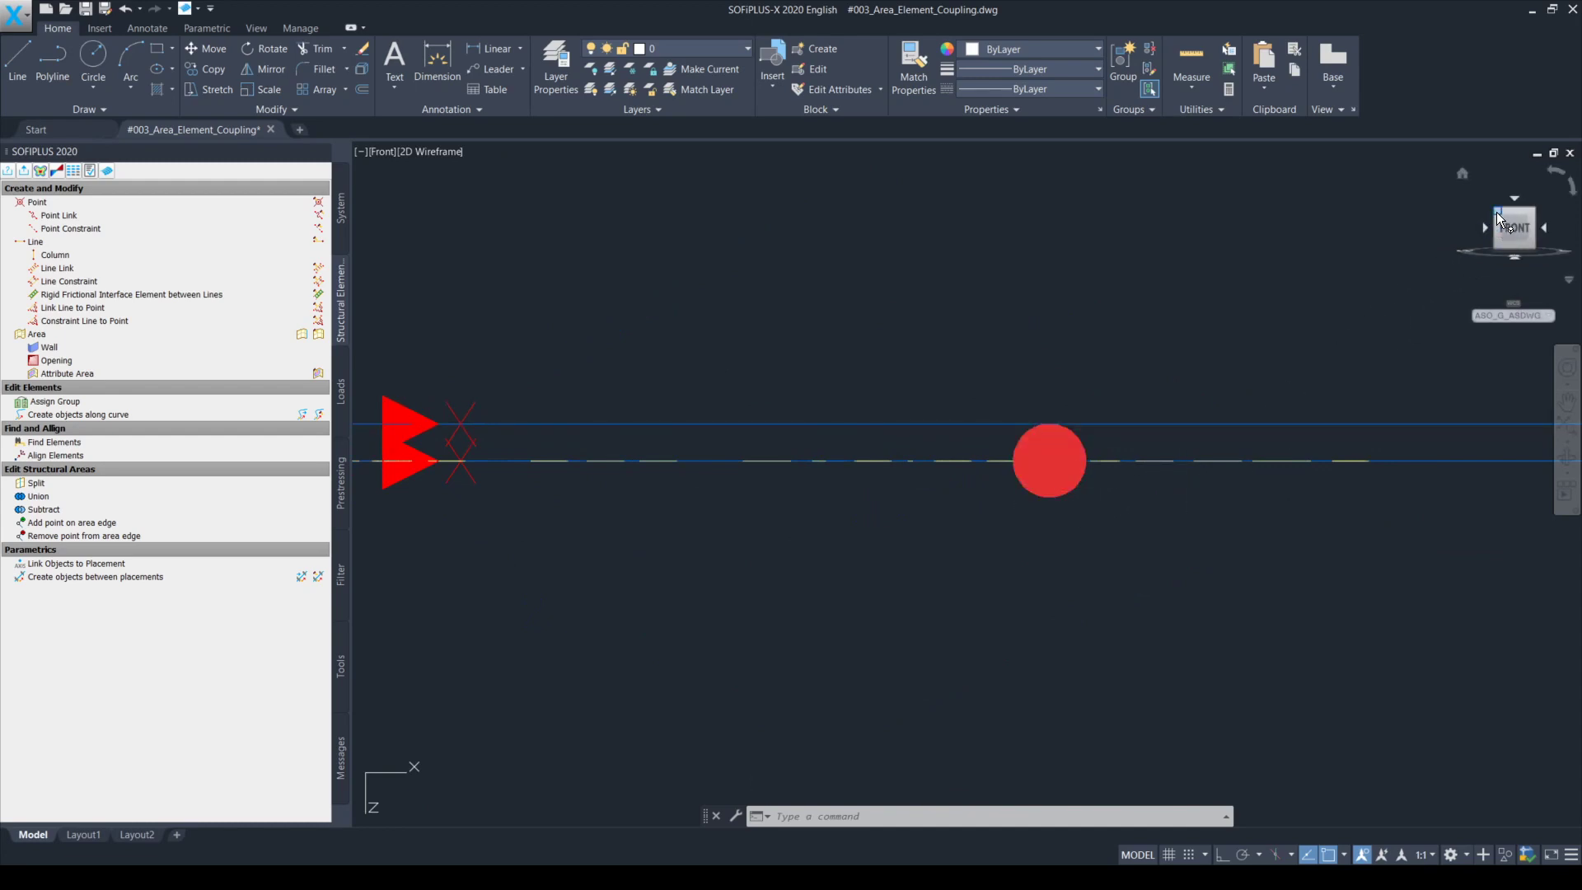
left_click(1512, 228)
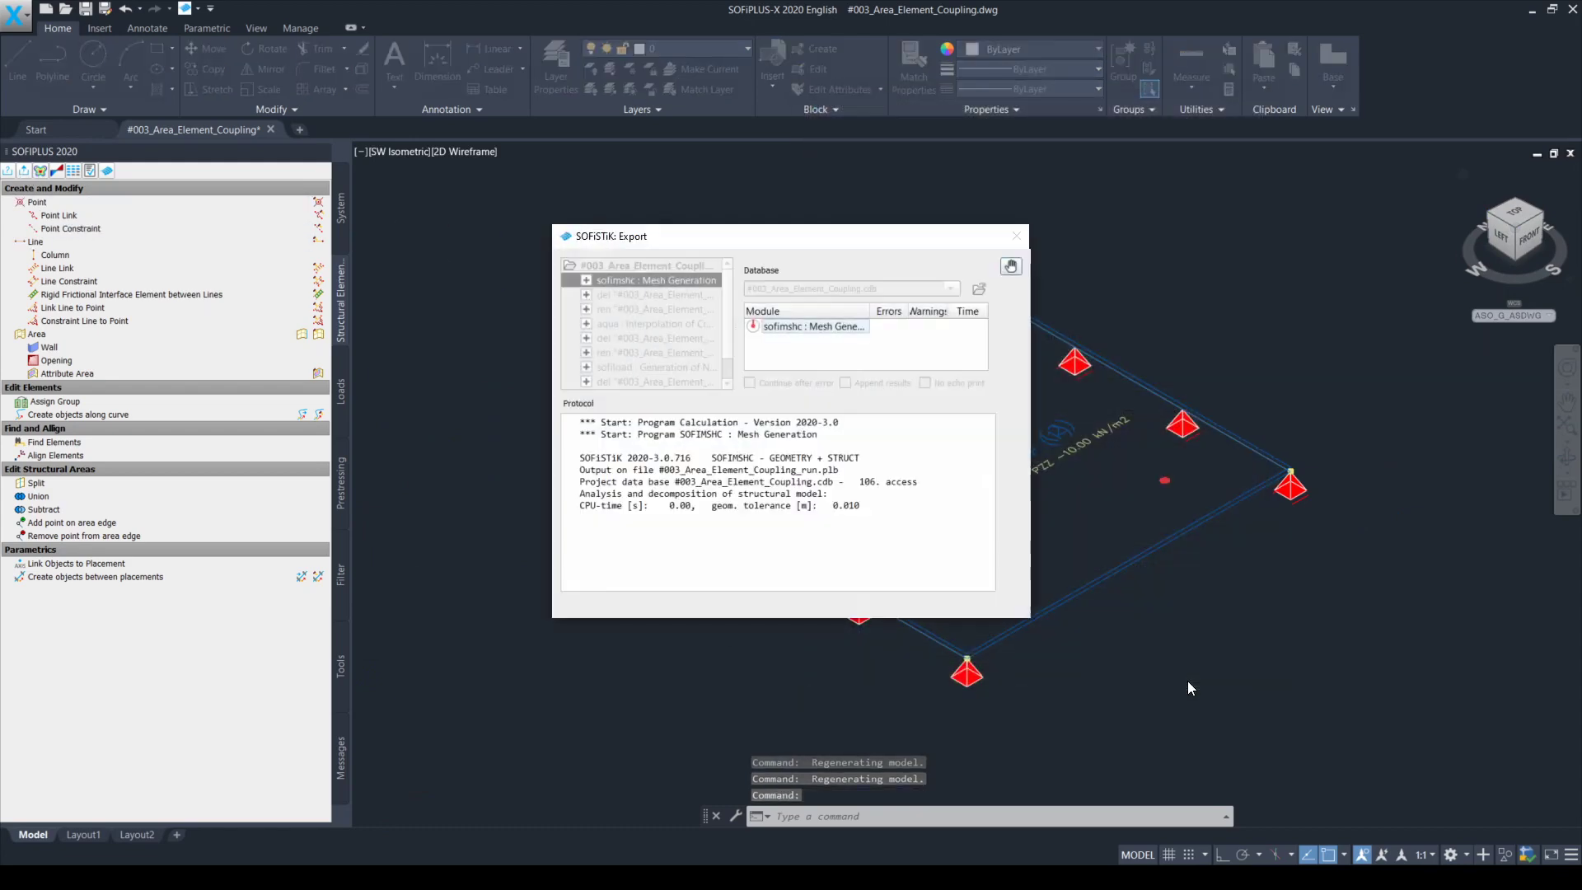
Return to the analysis desktop and bring up the Area Coupling sofimsha input text
left_click(1016, 236)
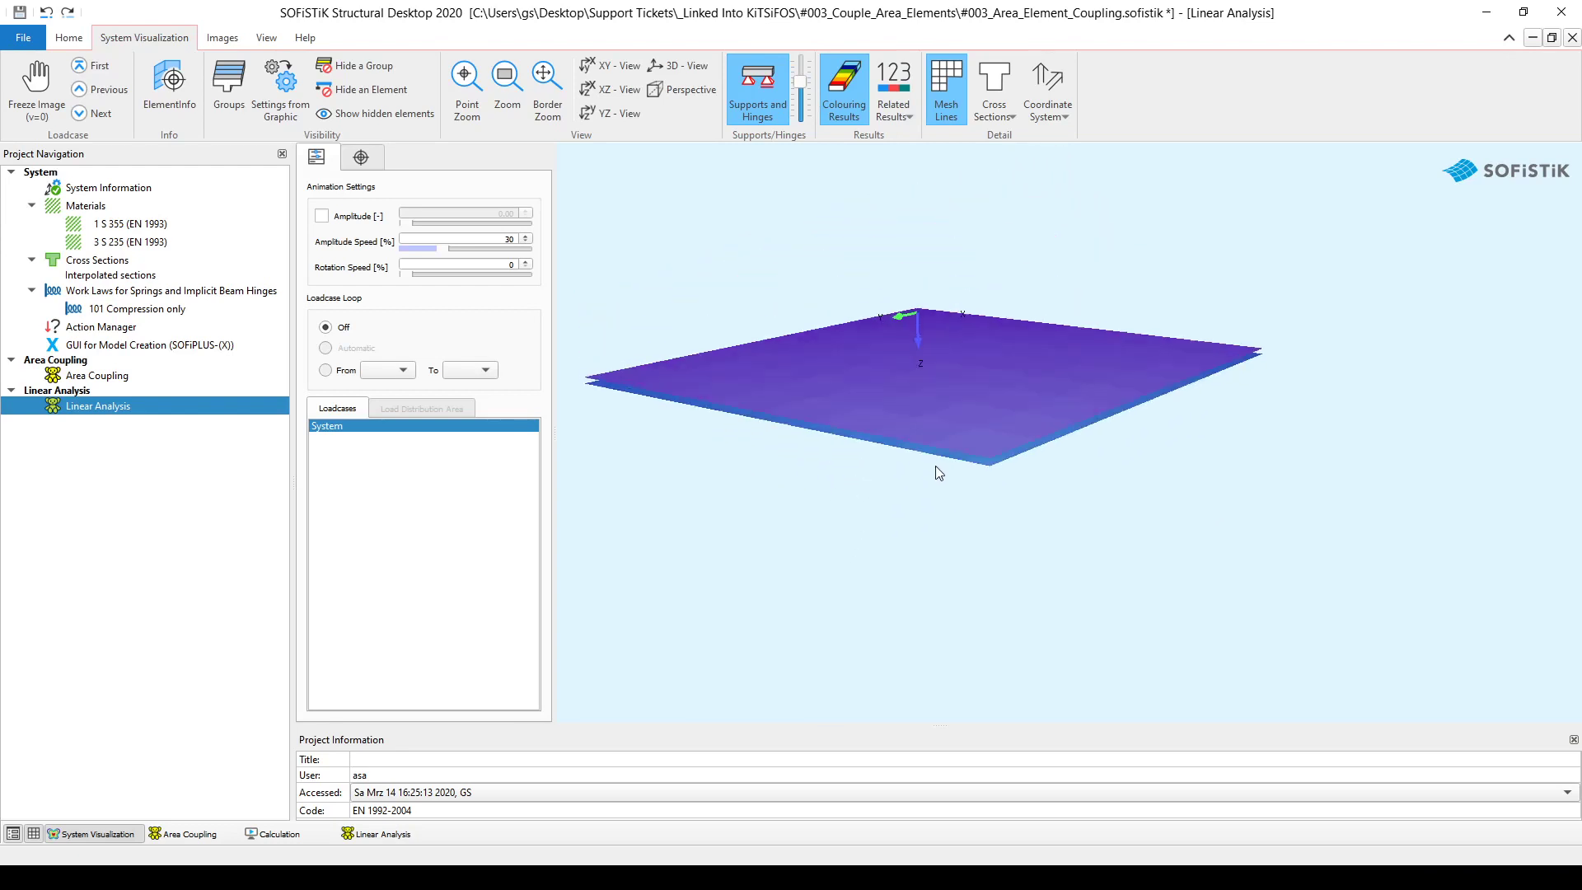
left_click(944, 89)
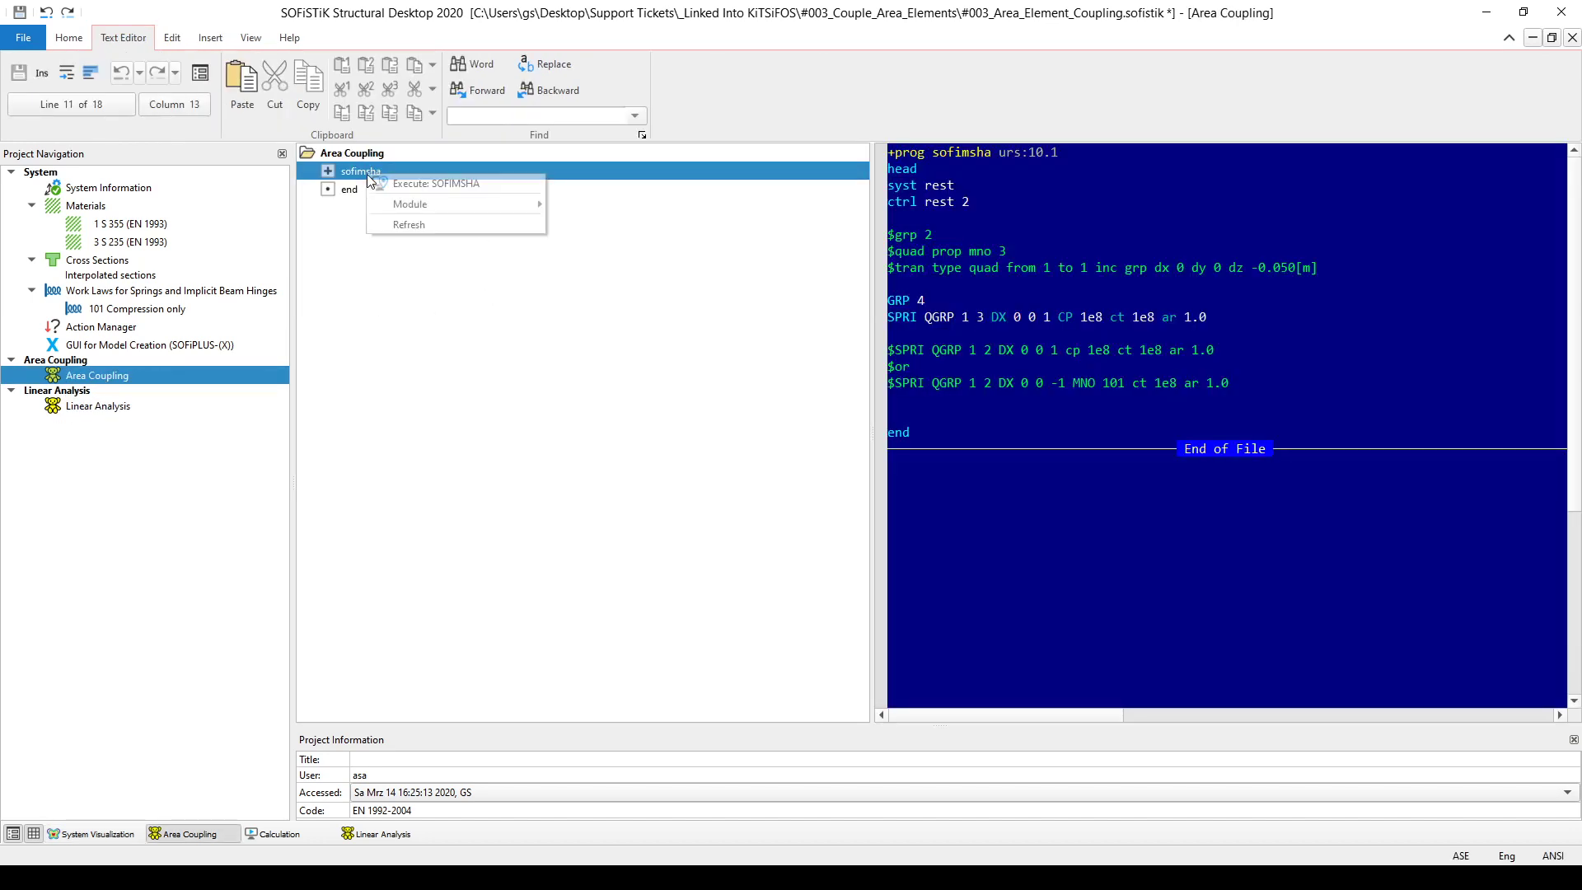
Execute the SOFIMSHA area coupling input to create spring elements along the plate edge
left_click(435, 183)
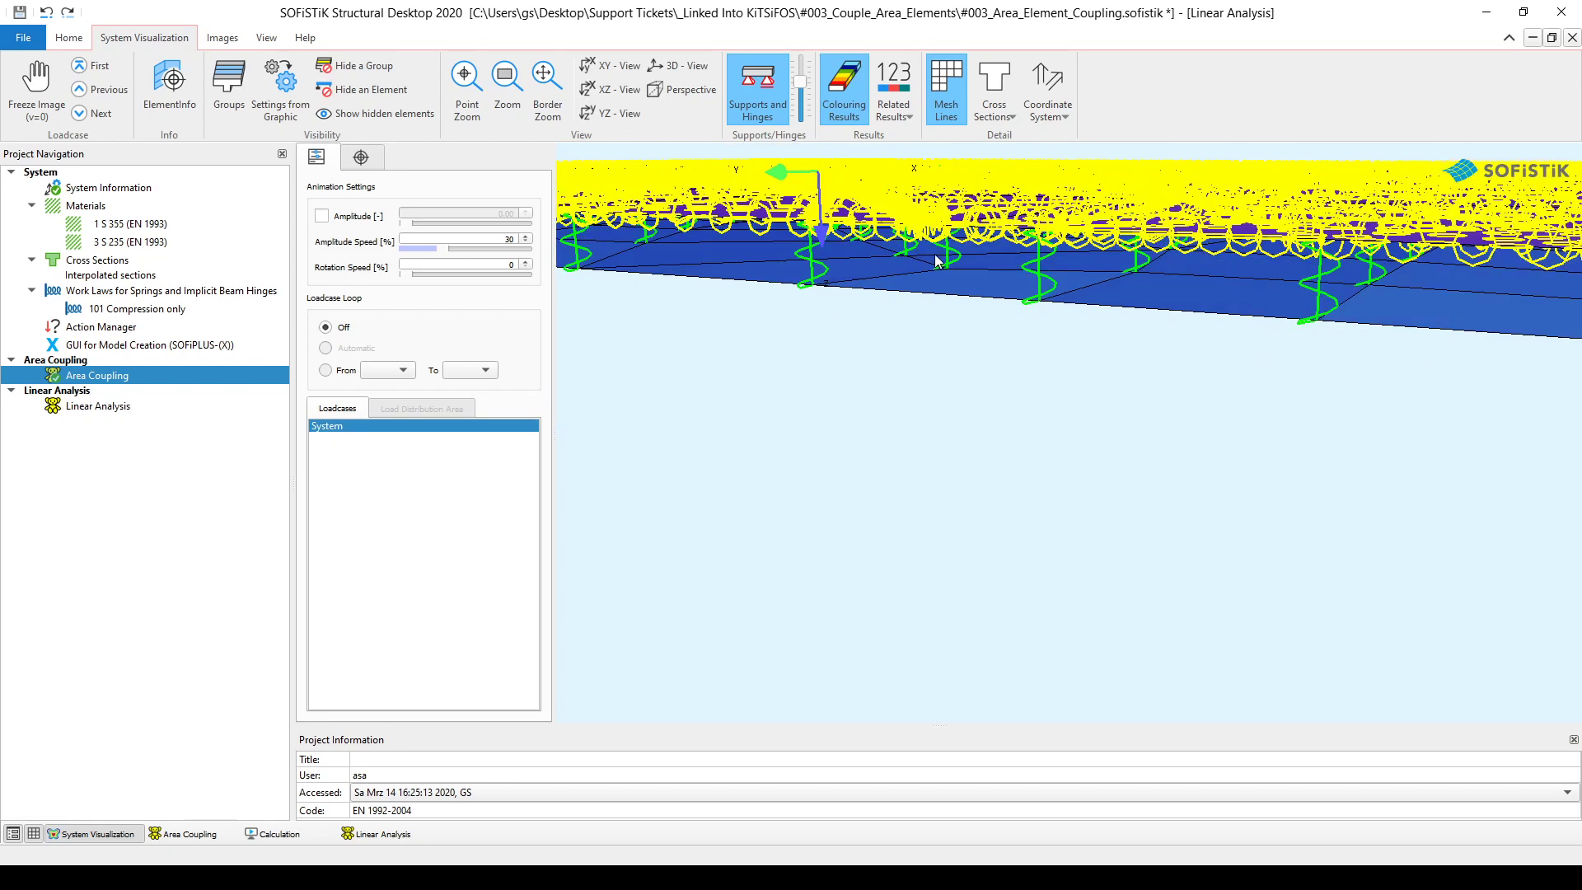
mouse_move(943, 268)
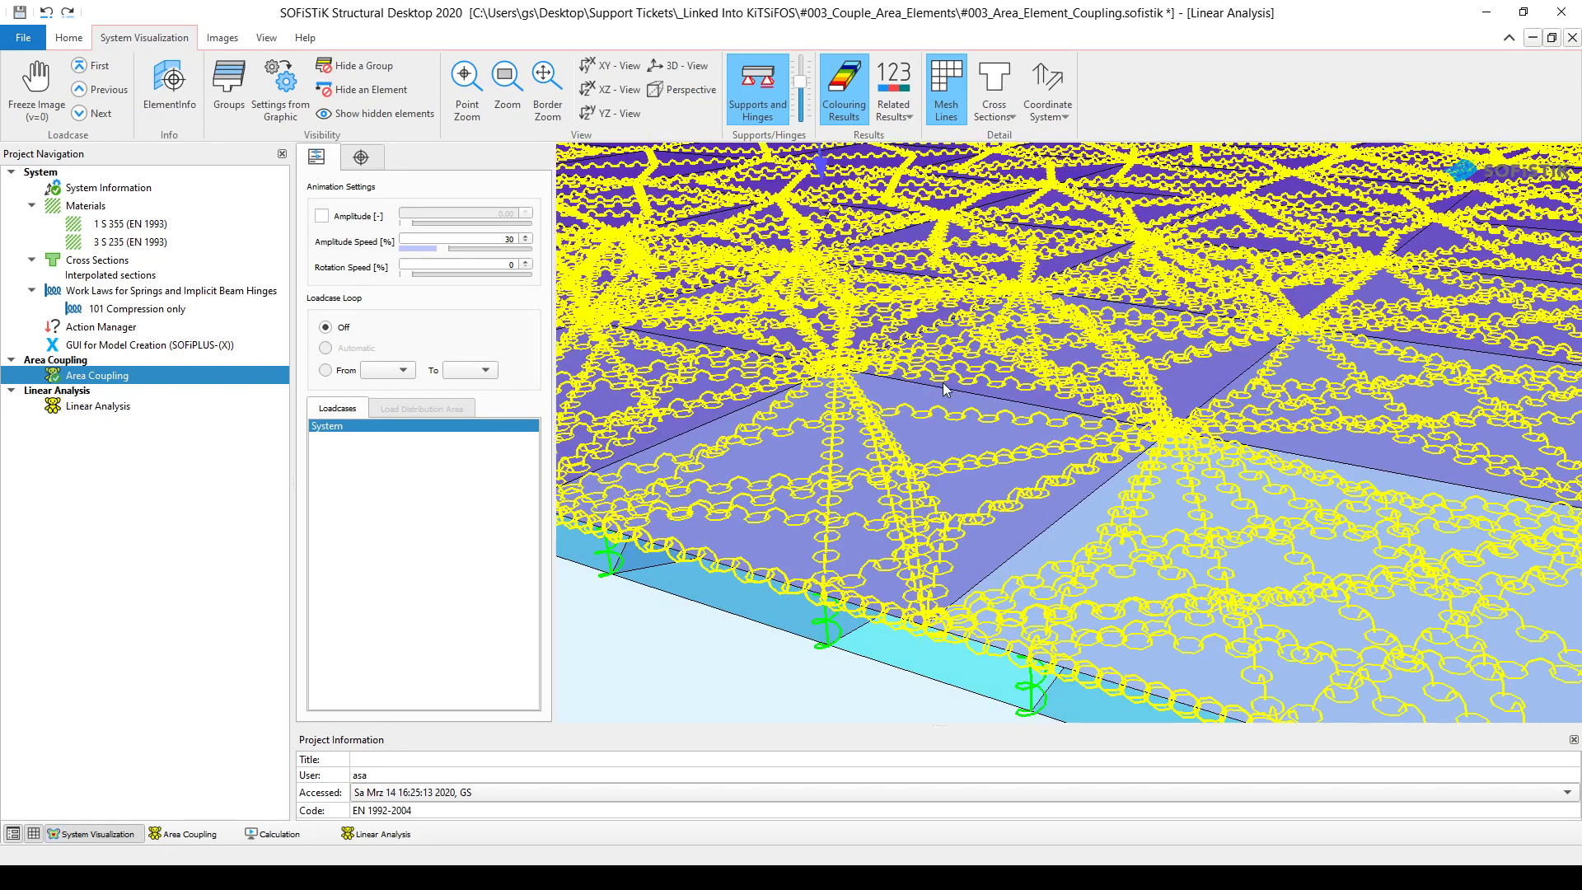
mouse_move(941, 394)
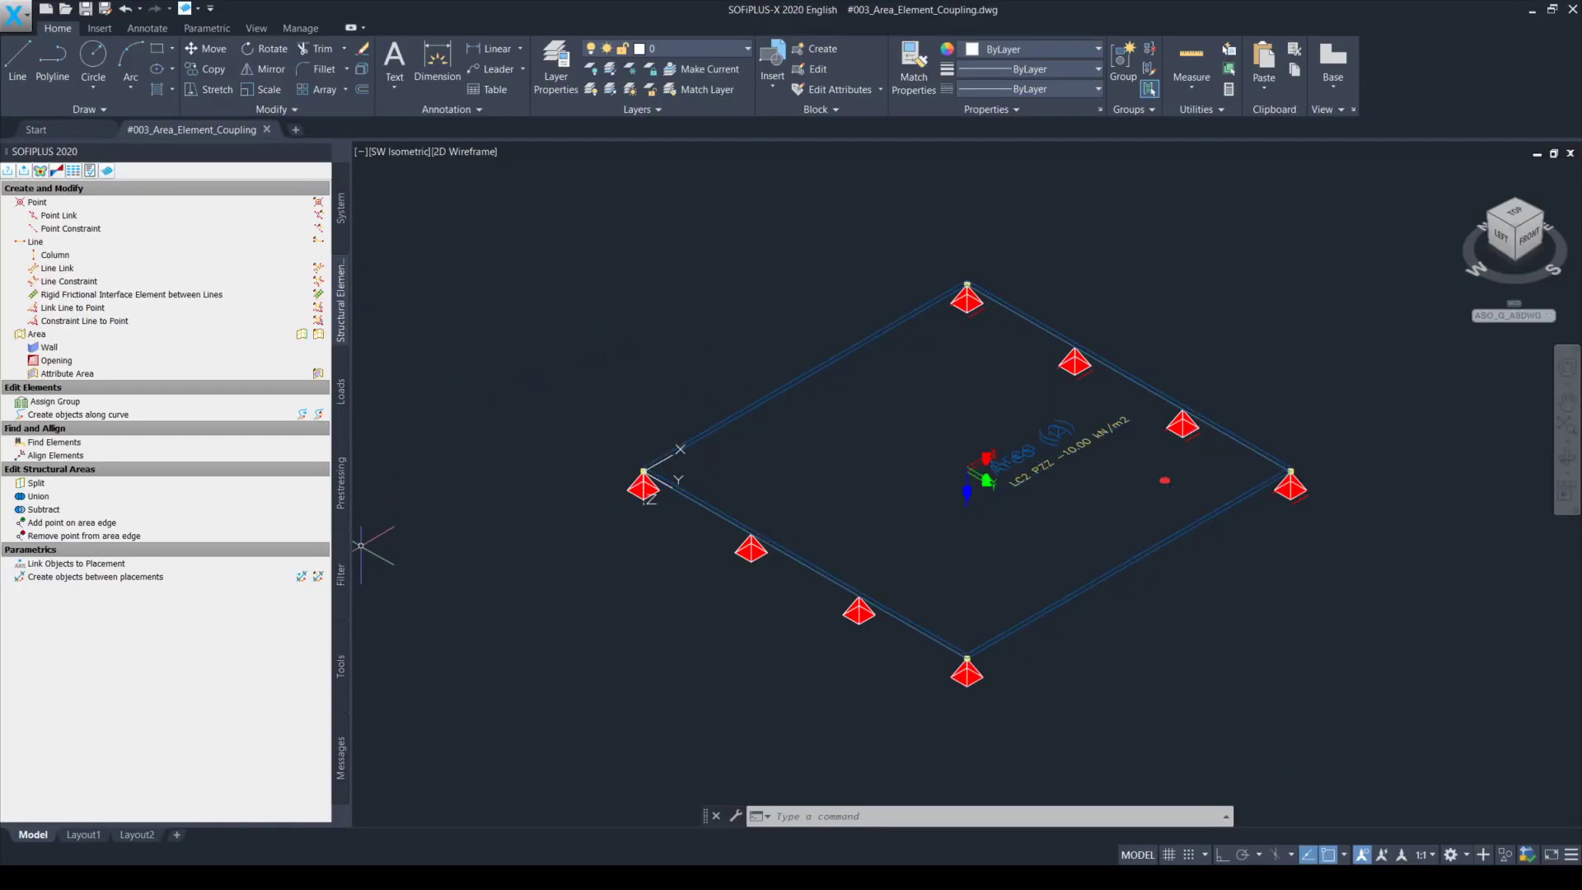
Filter the display to show only elements in groups 0 and 1
left_click(339, 575)
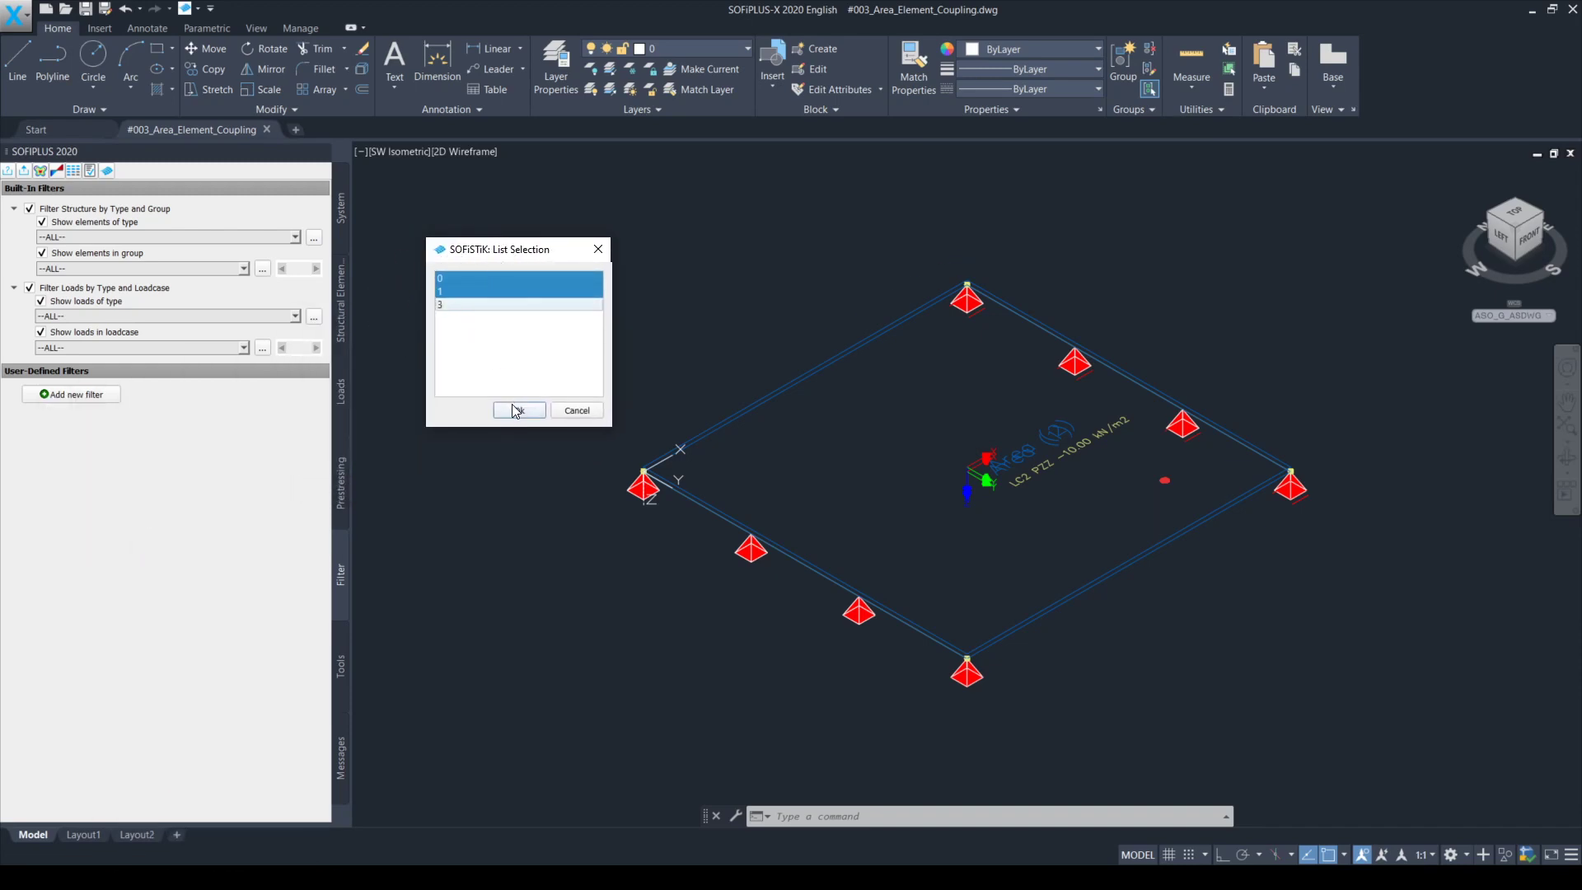
left_click(518, 410)
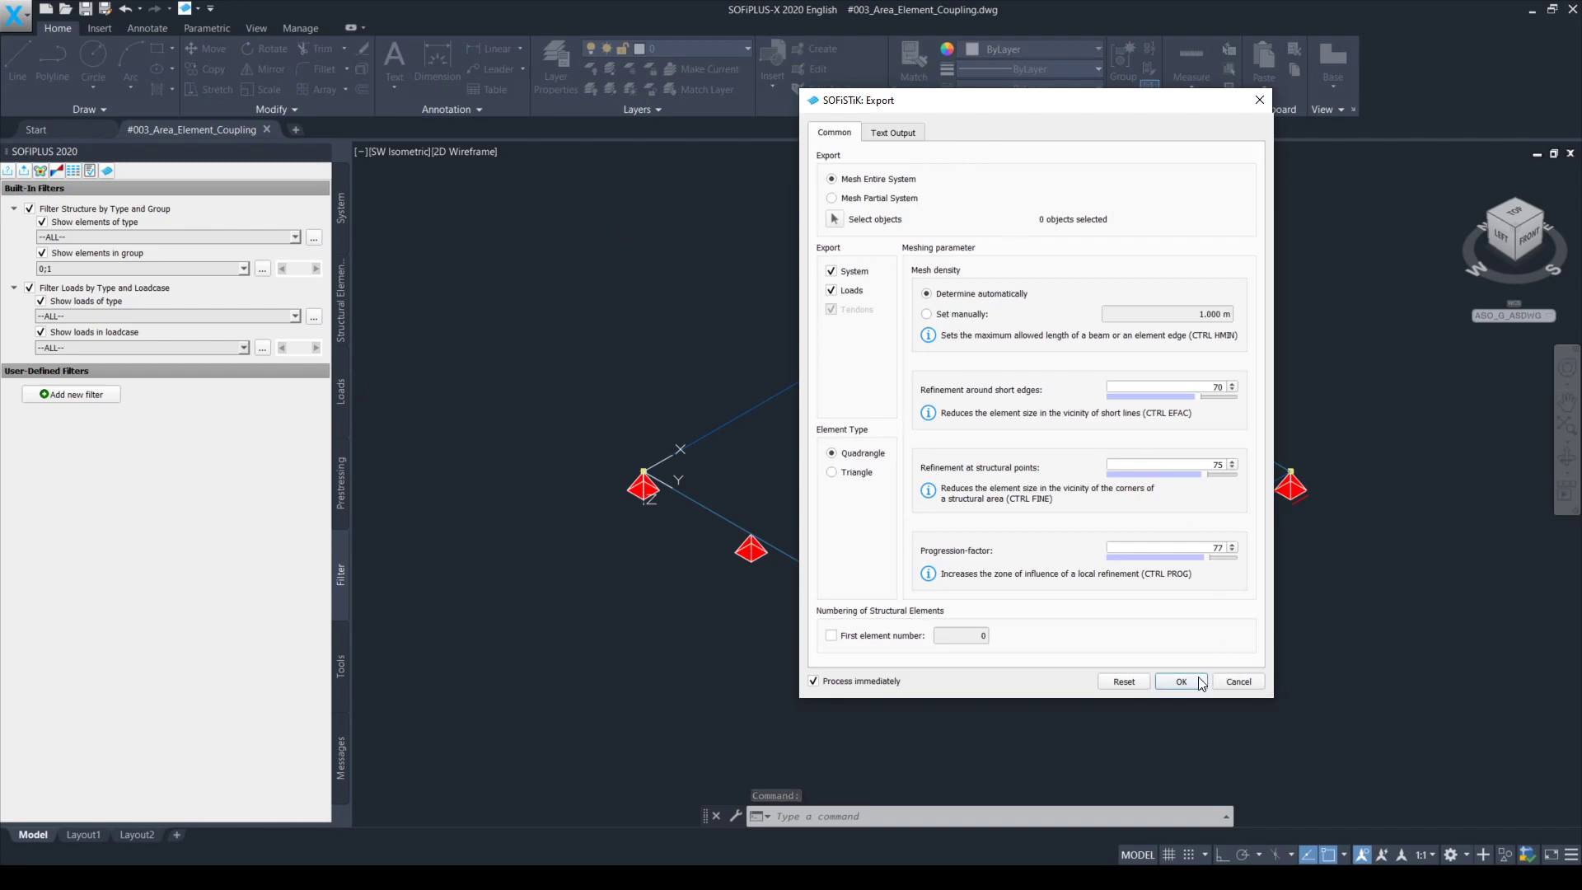
mouse_move(852, 200)
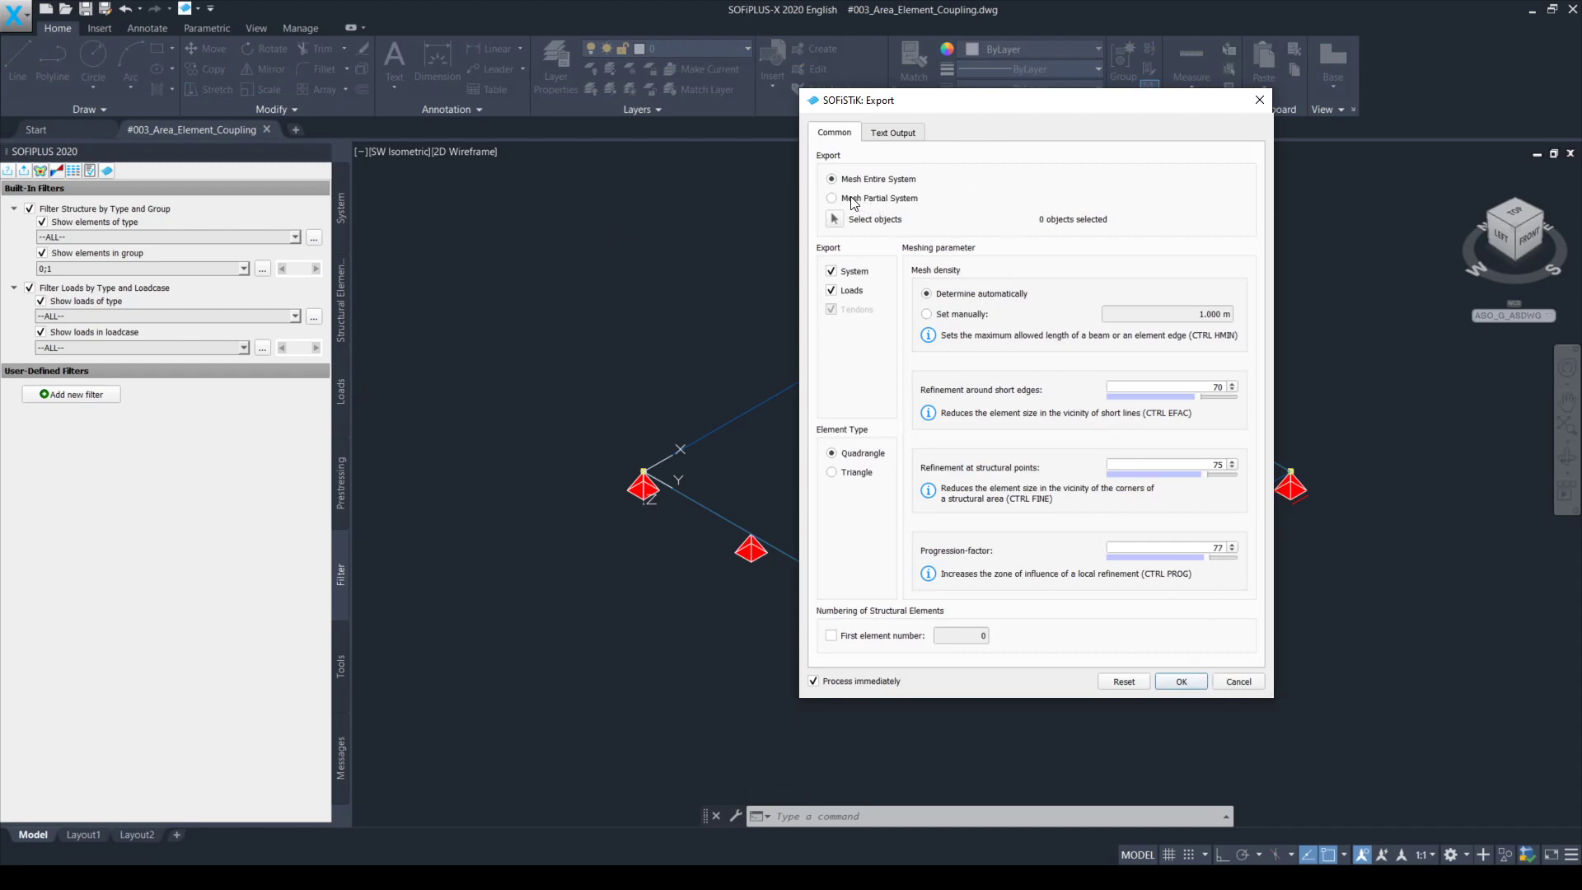
Export a partial-system mesh of the 5 window-selected objects and view it in the analysis desktop
left_click(830, 197)
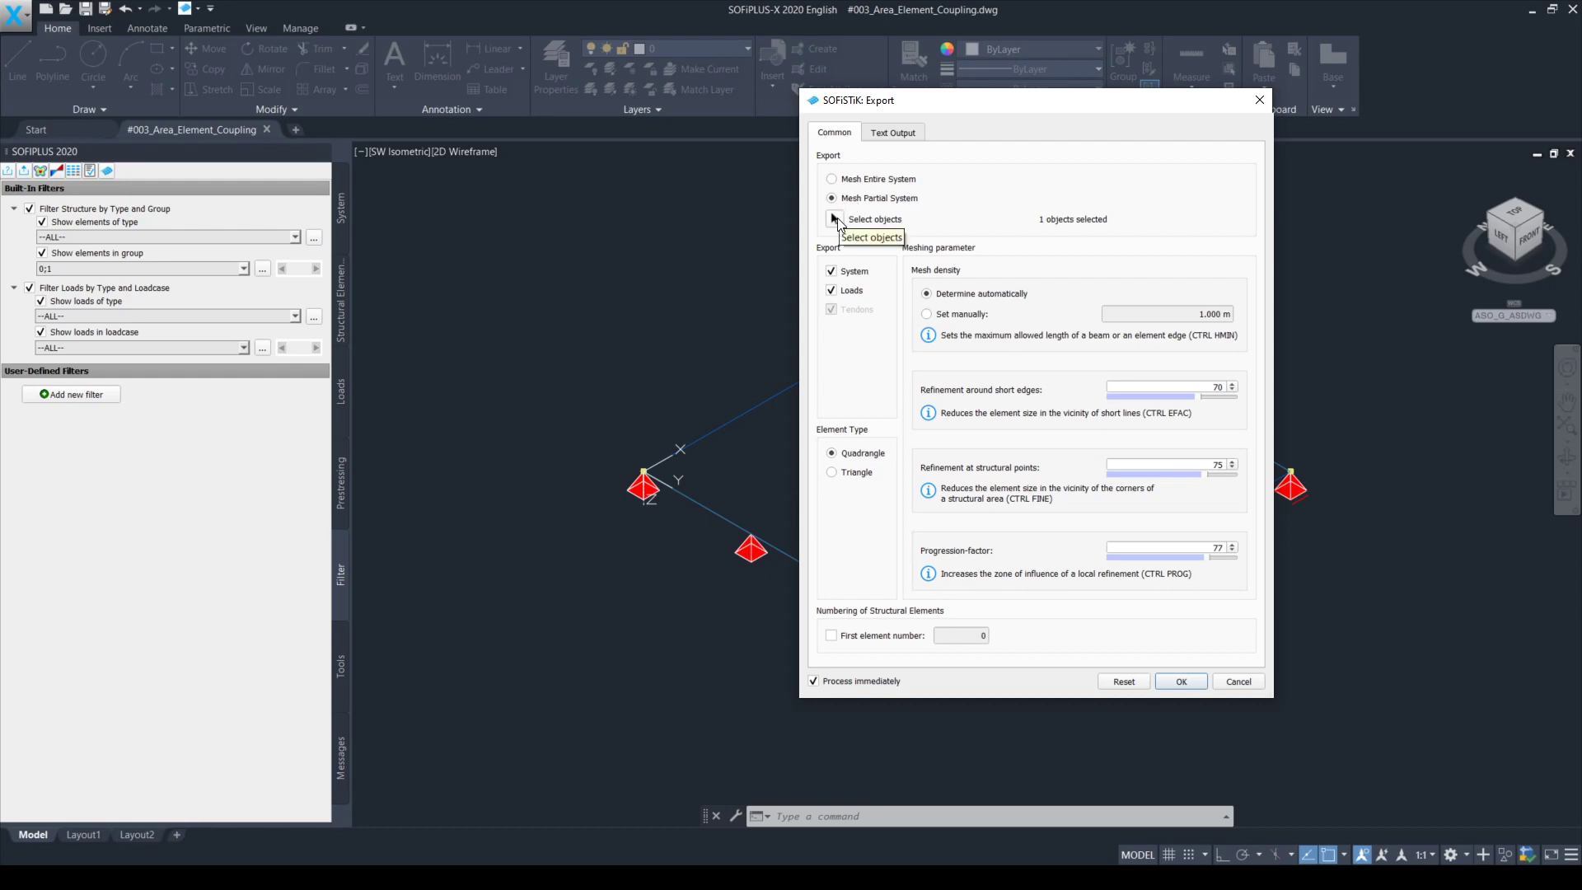
left_click(834, 219)
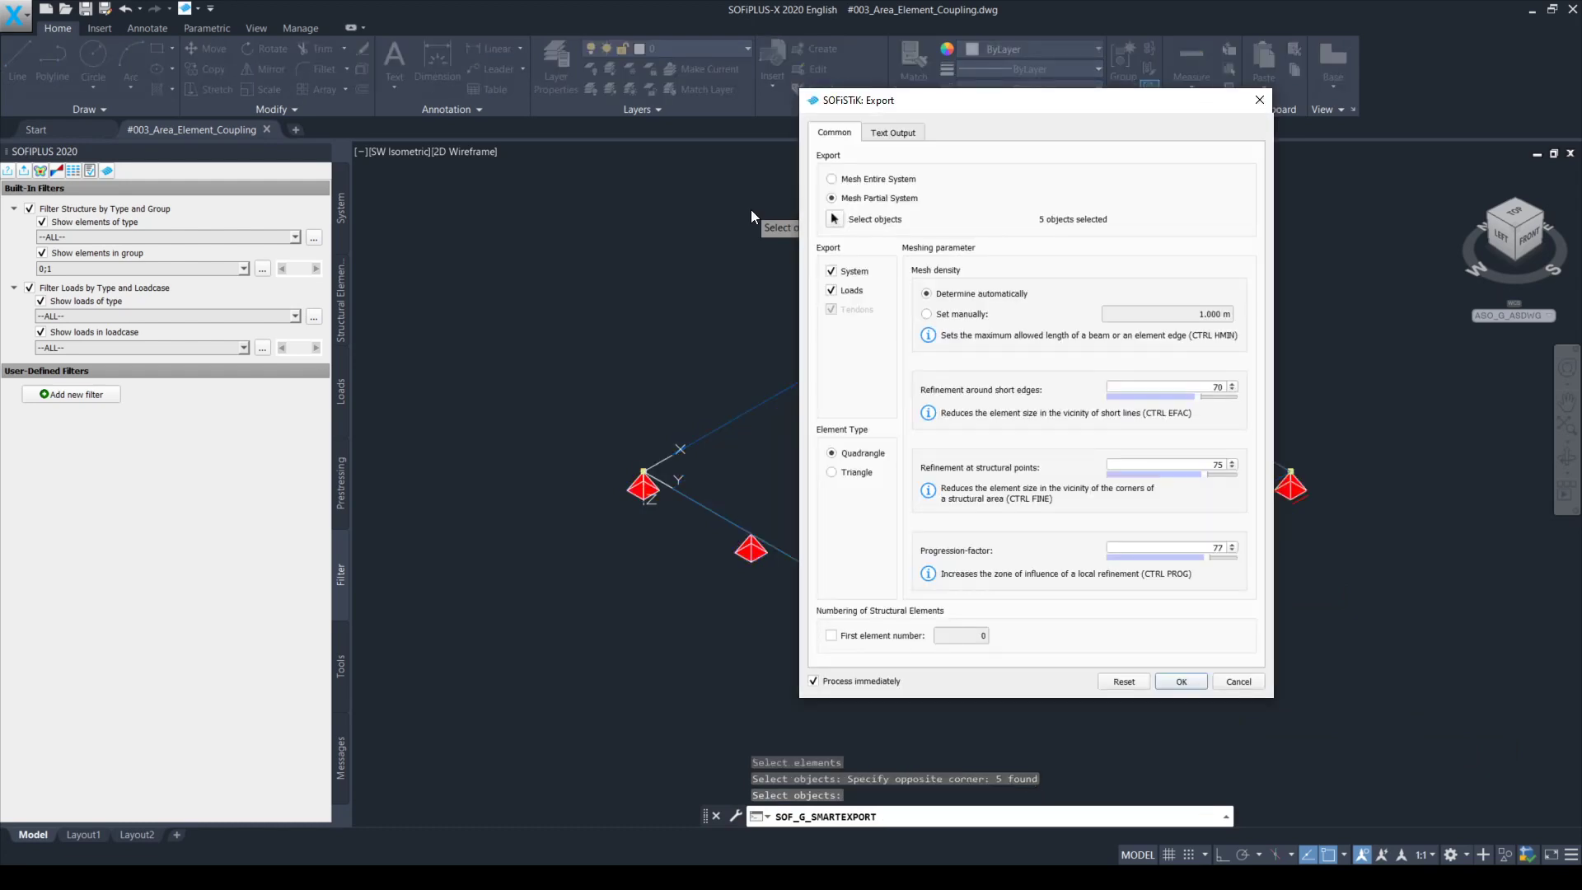
left_click(1180, 681)
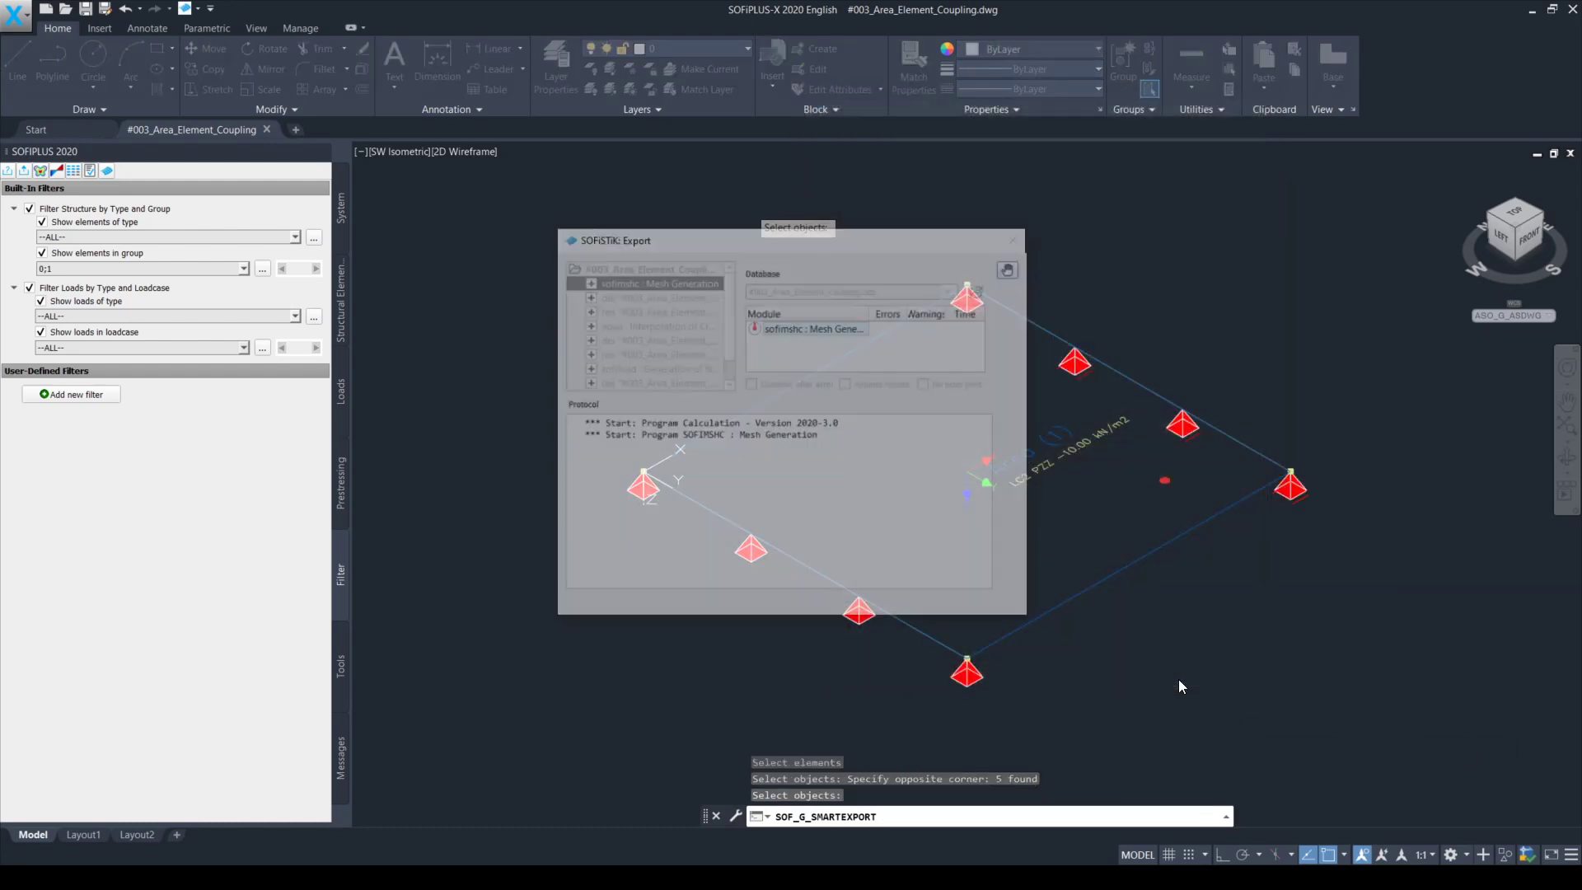
left_click(1012, 241)
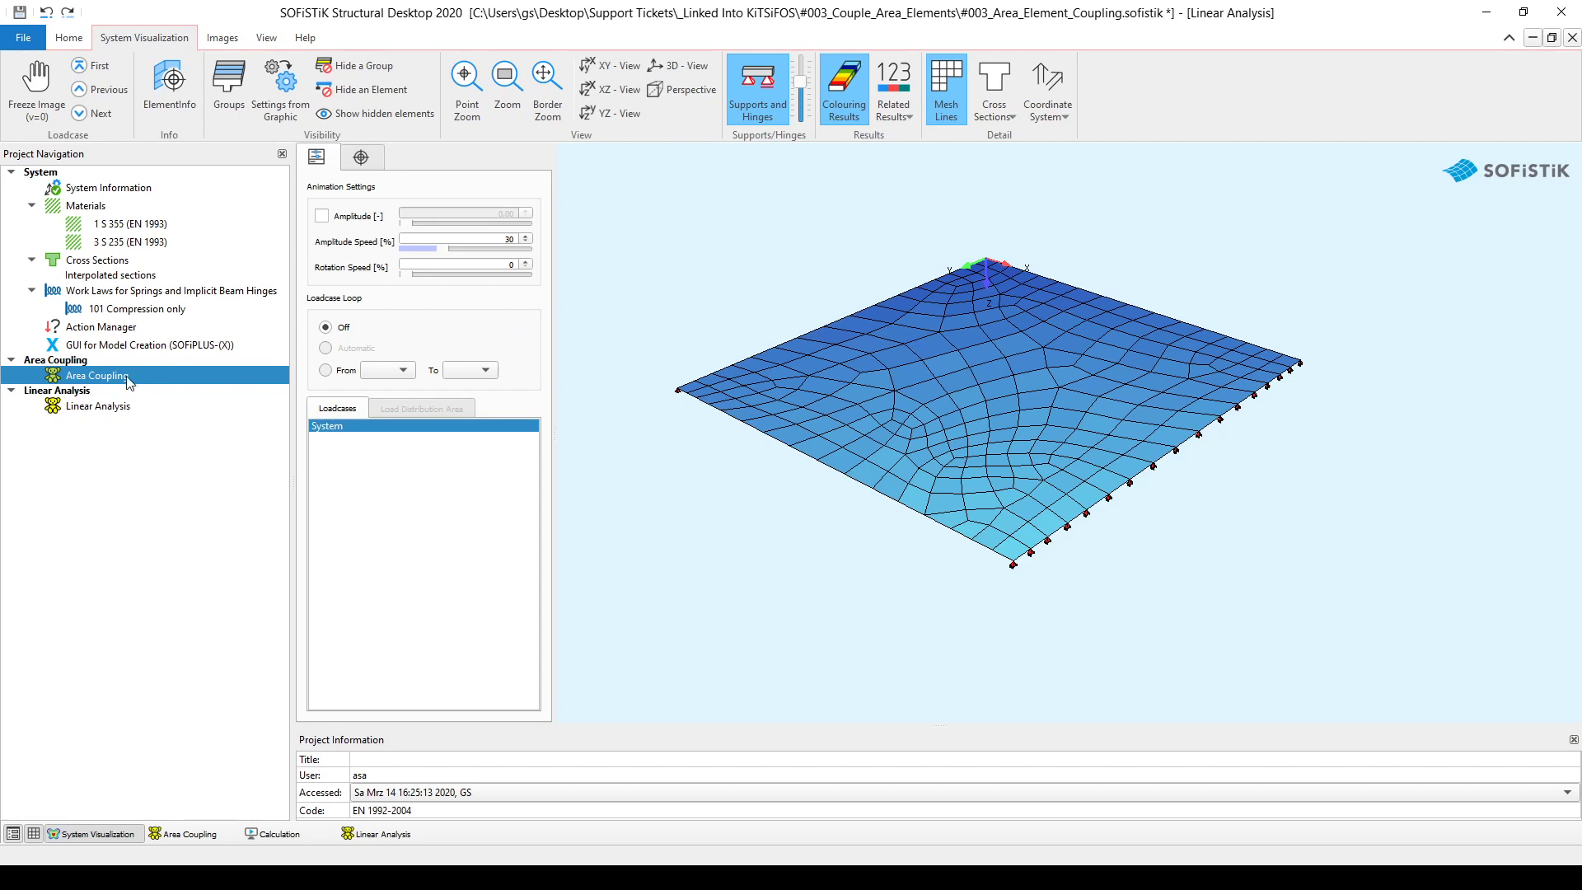
Bring up the Area Coupling sofimsha input text from the Project Navigation
double_click(98, 375)
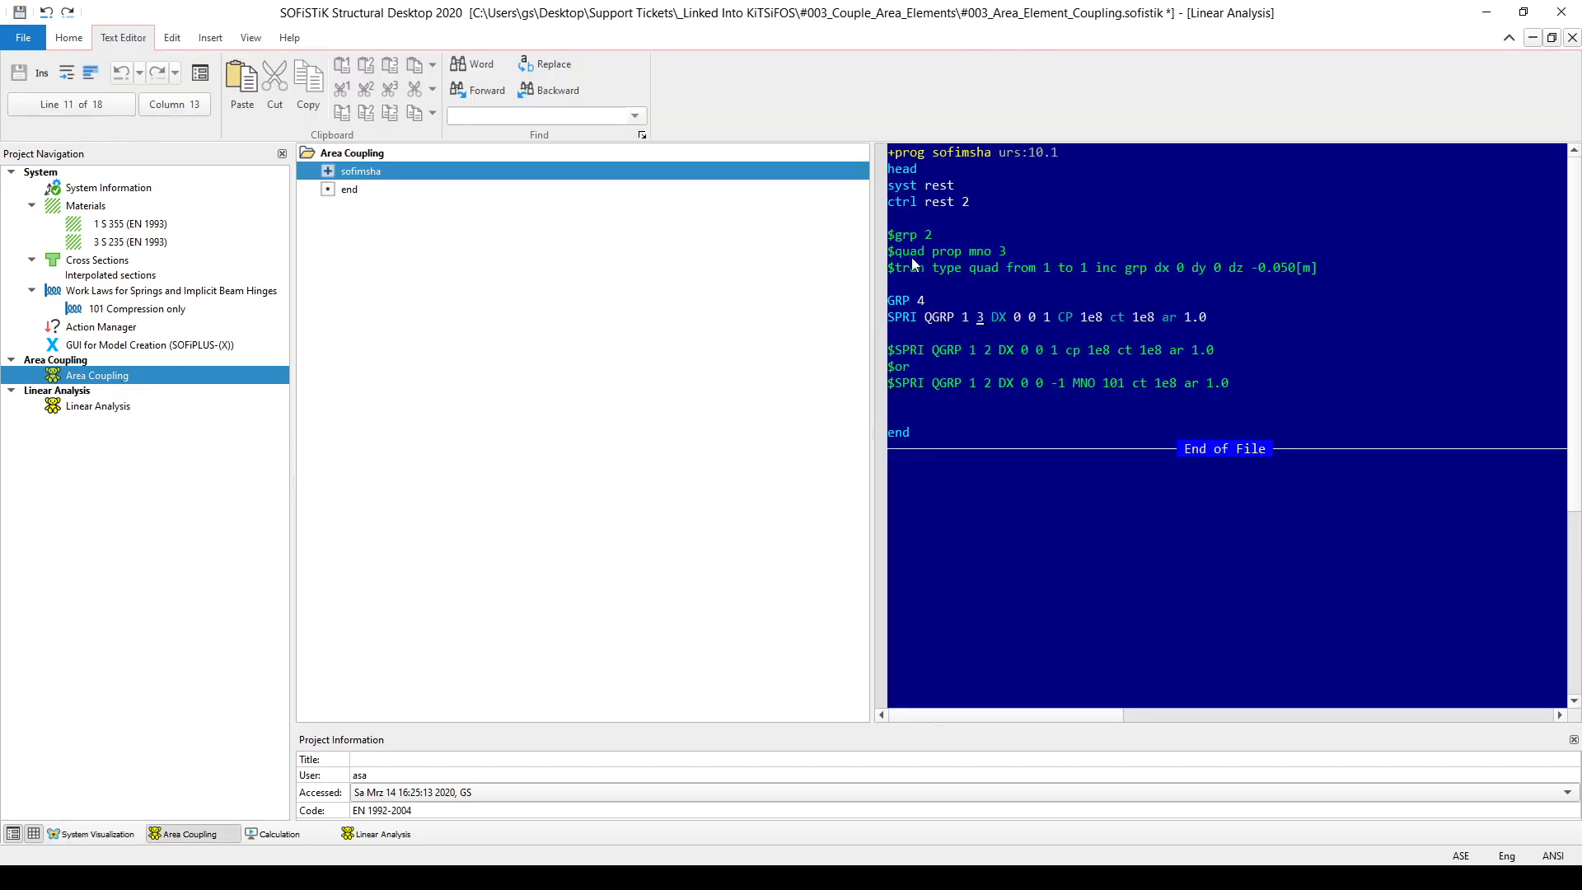
left_click(890, 250)
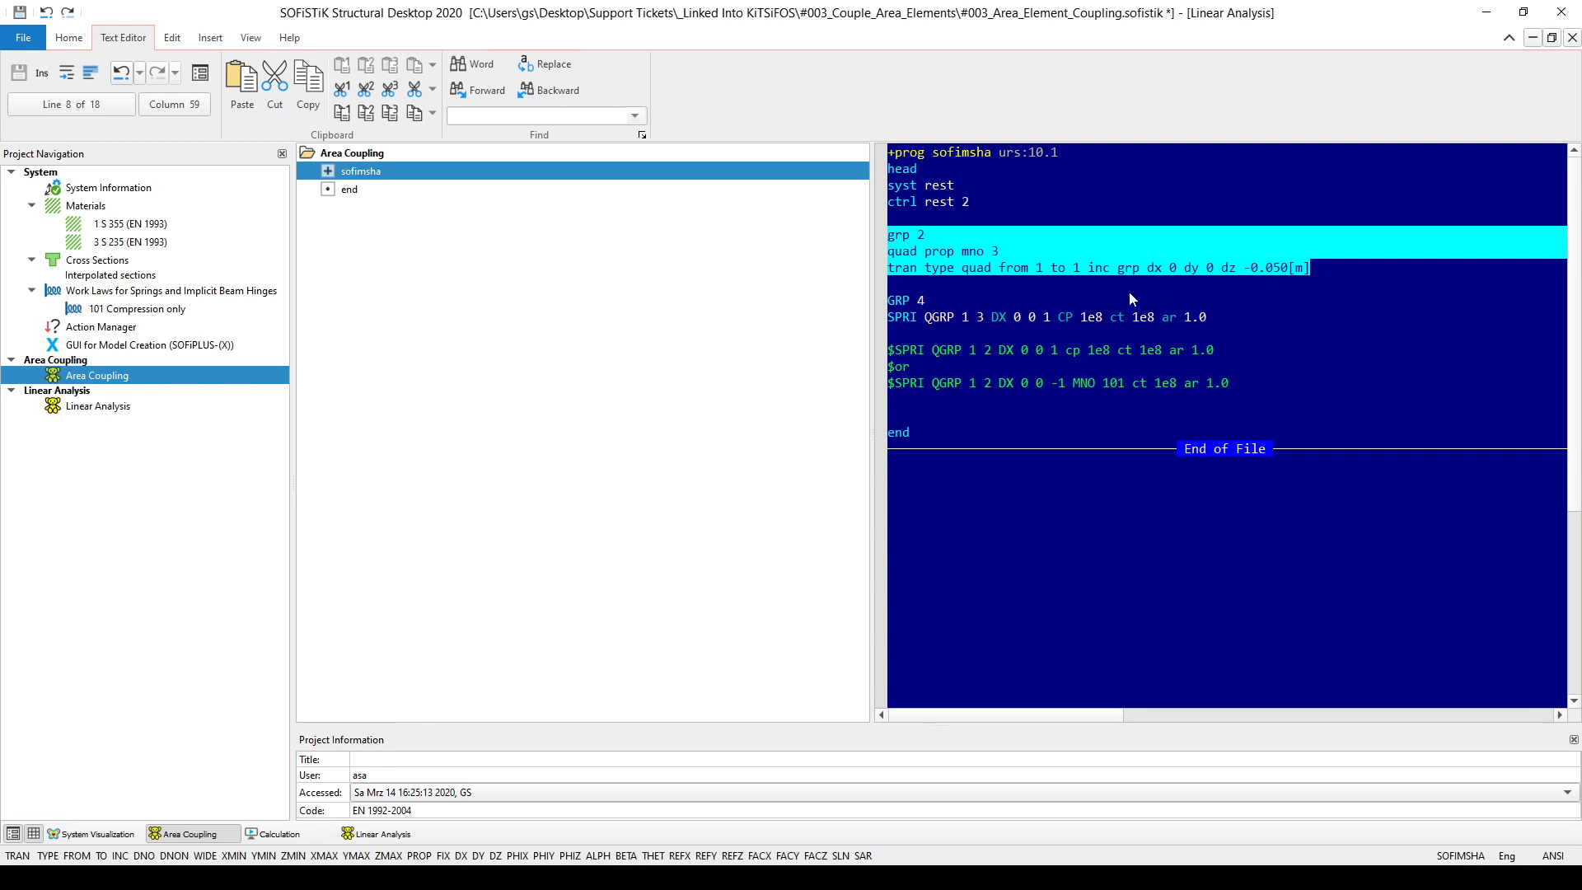
left_click(891, 317)
type("$")
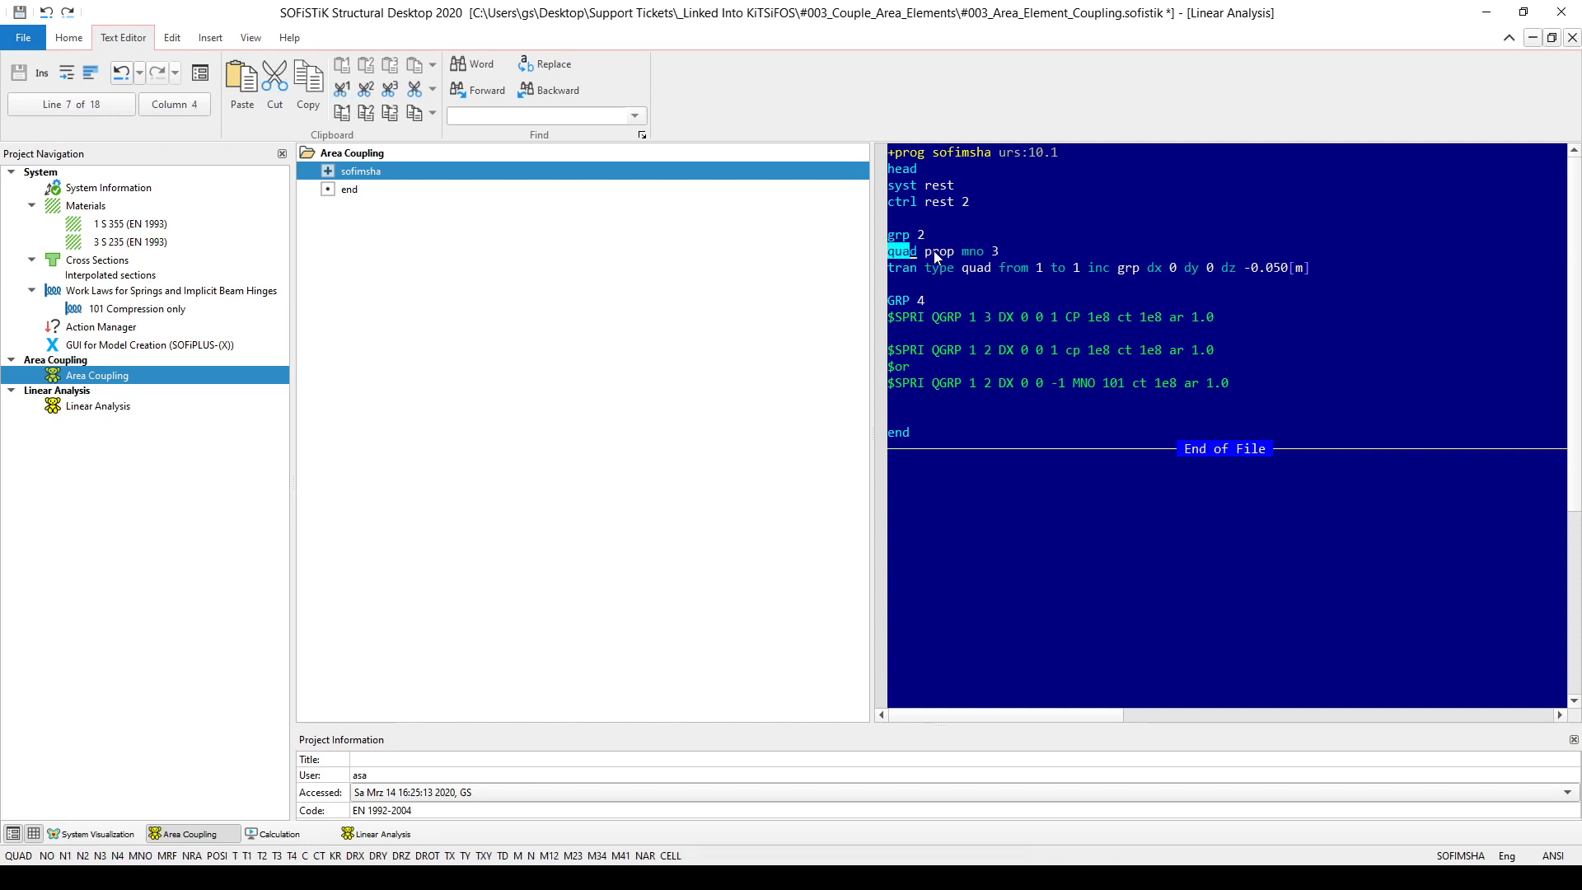
double_click(972, 250)
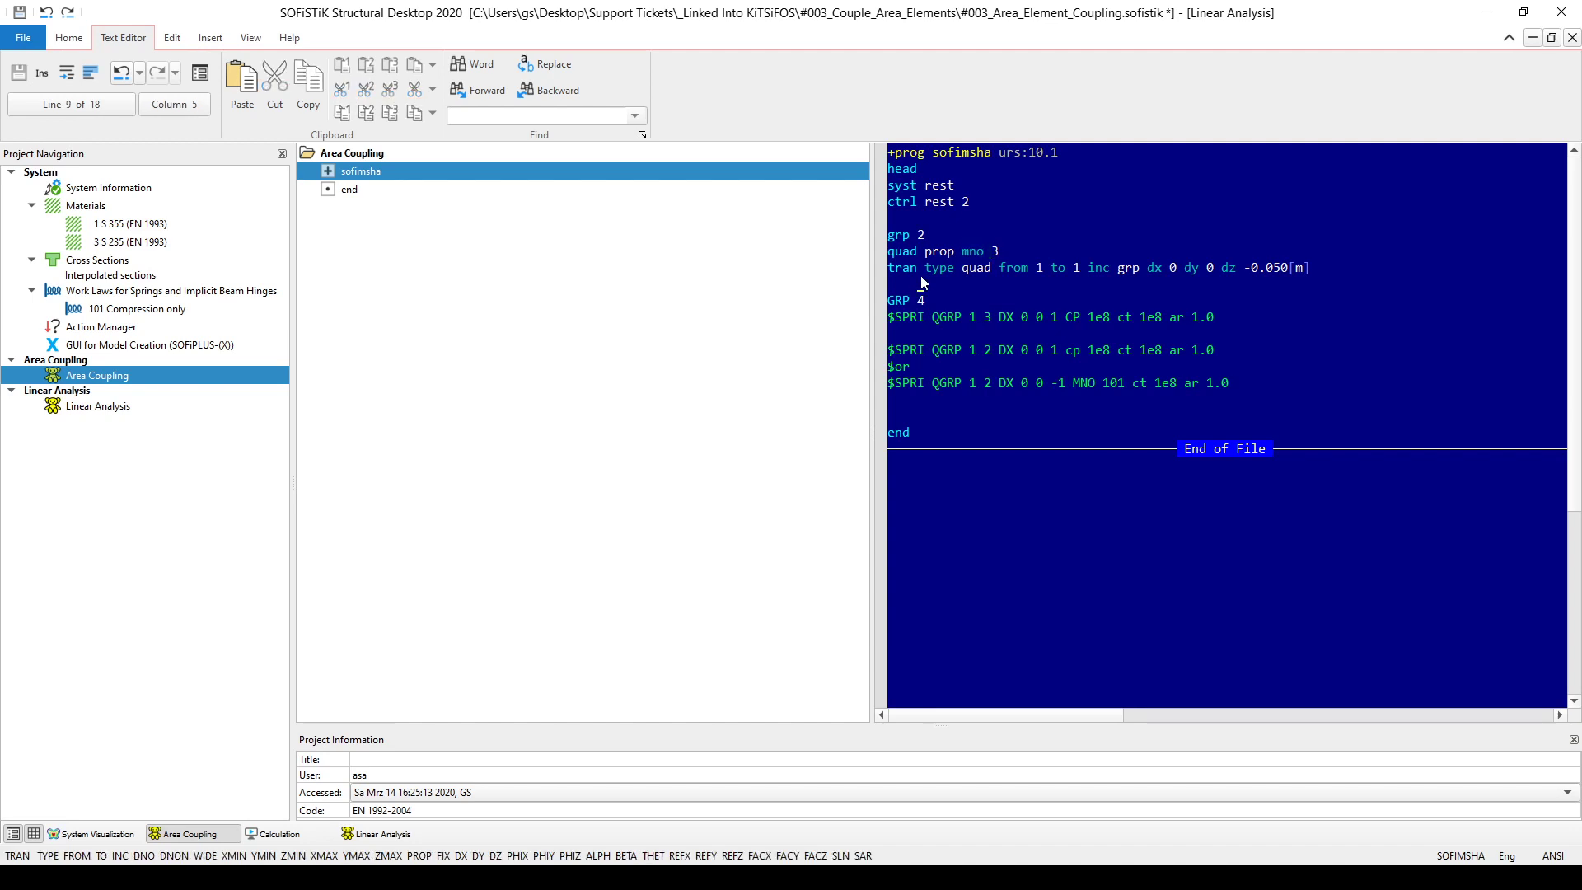
mouse_move(895, 276)
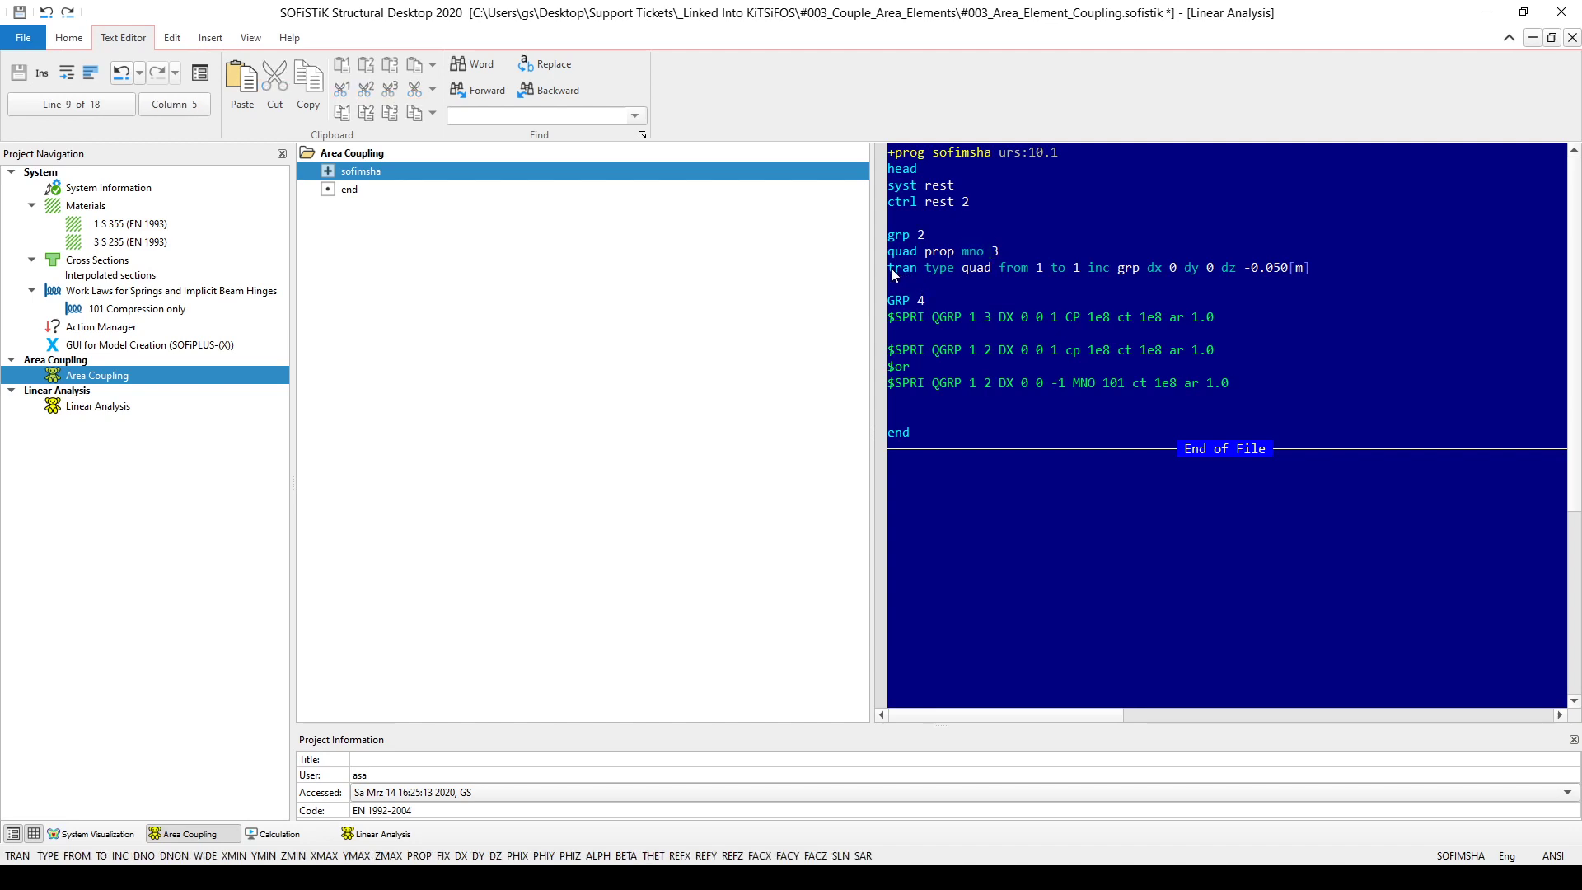
mouse_move(977, 282)
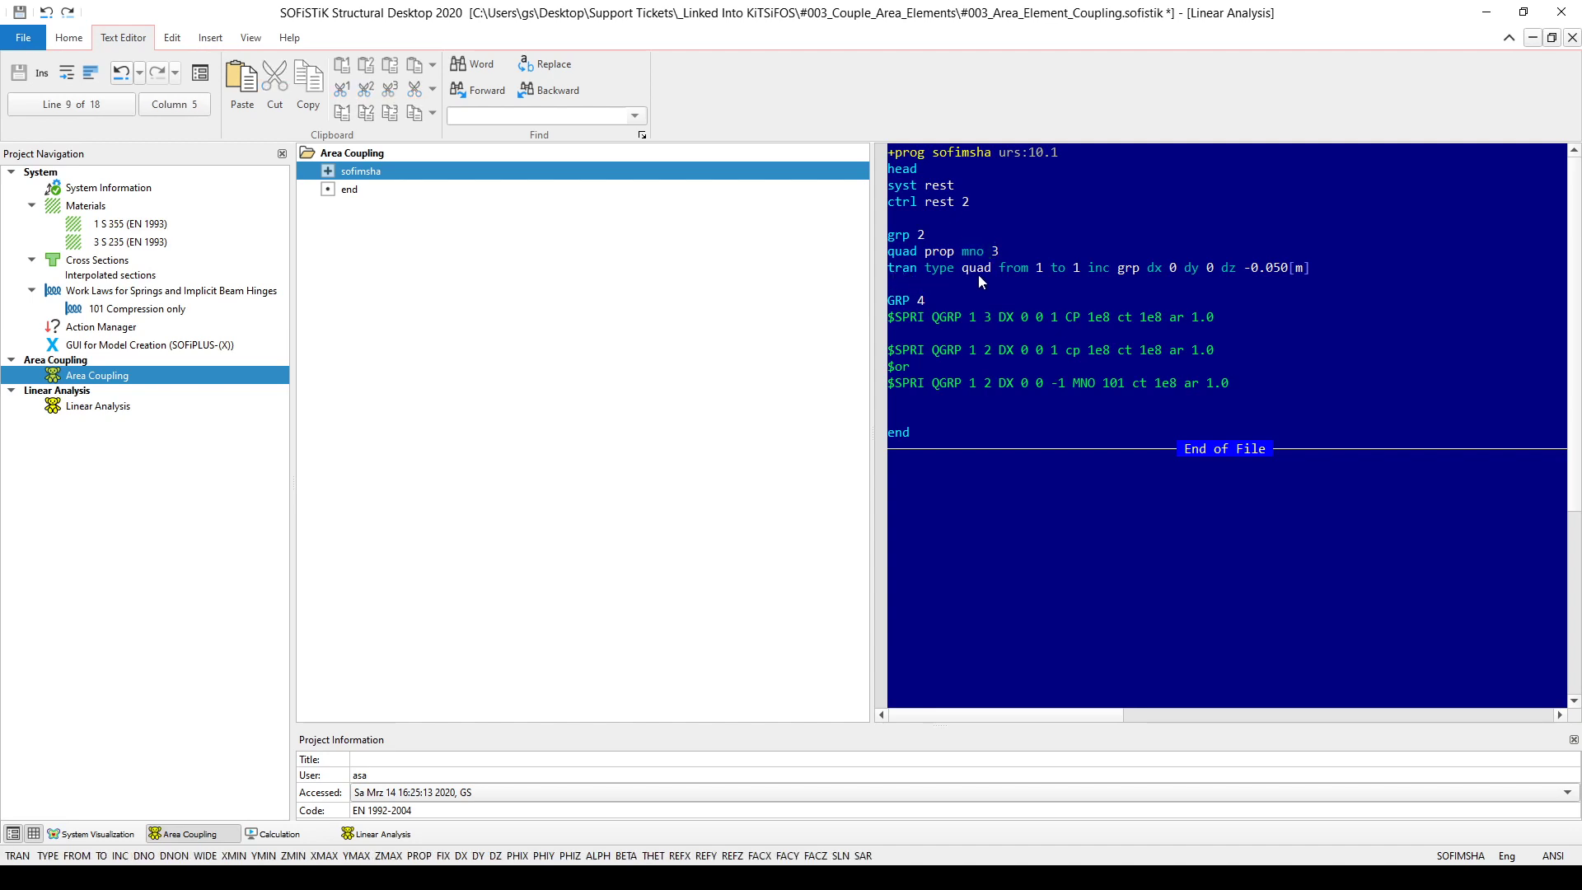
mouse_move(1058, 276)
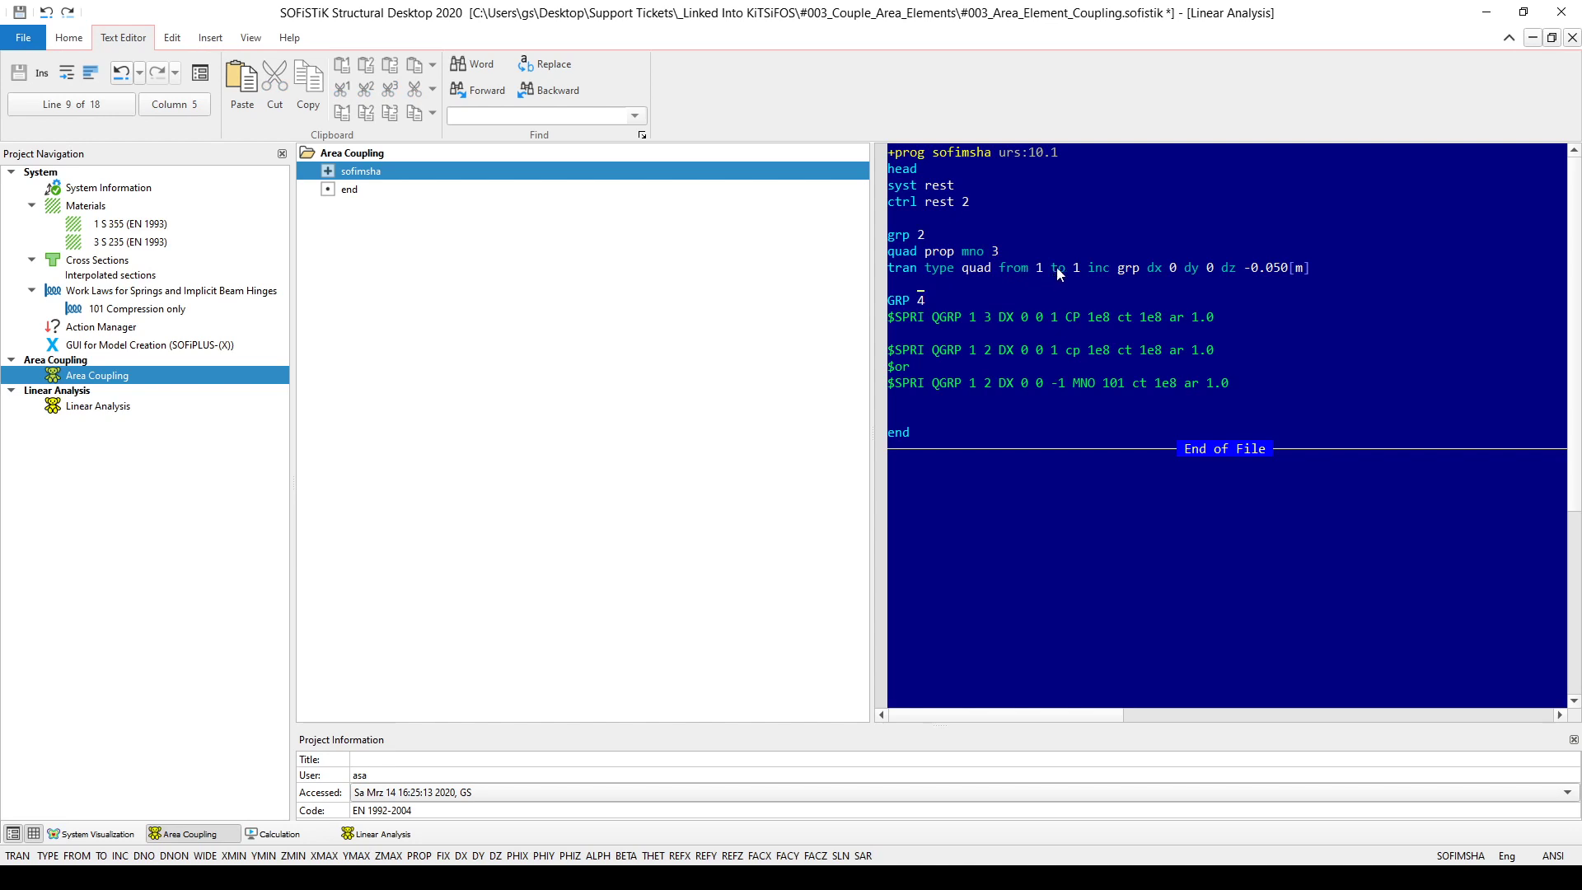
mouse_move(1158, 280)
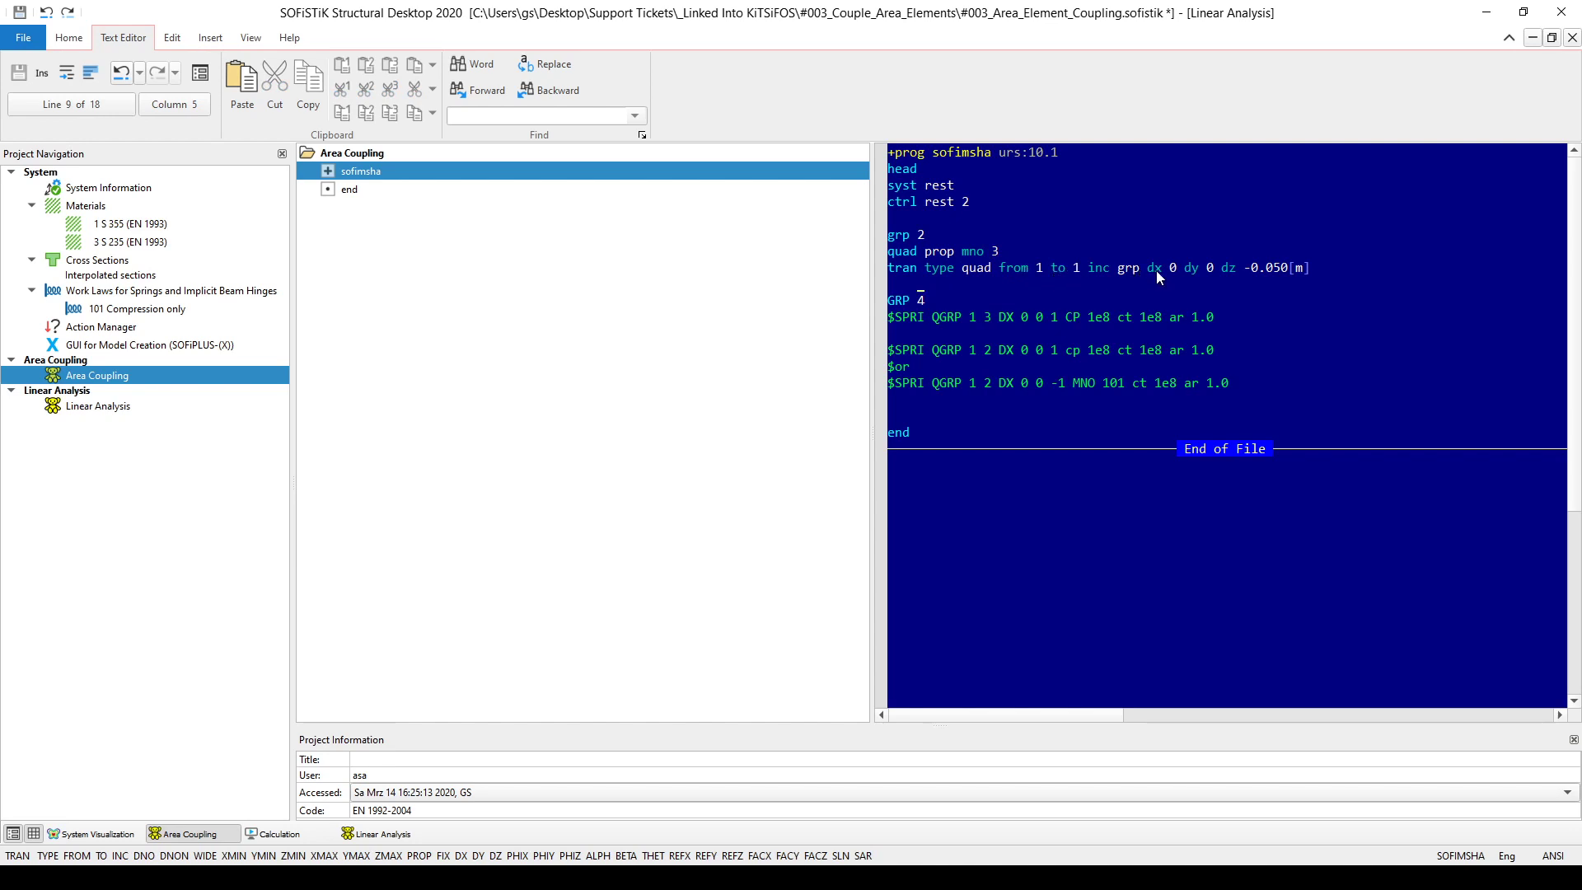
mouse_move(1236, 281)
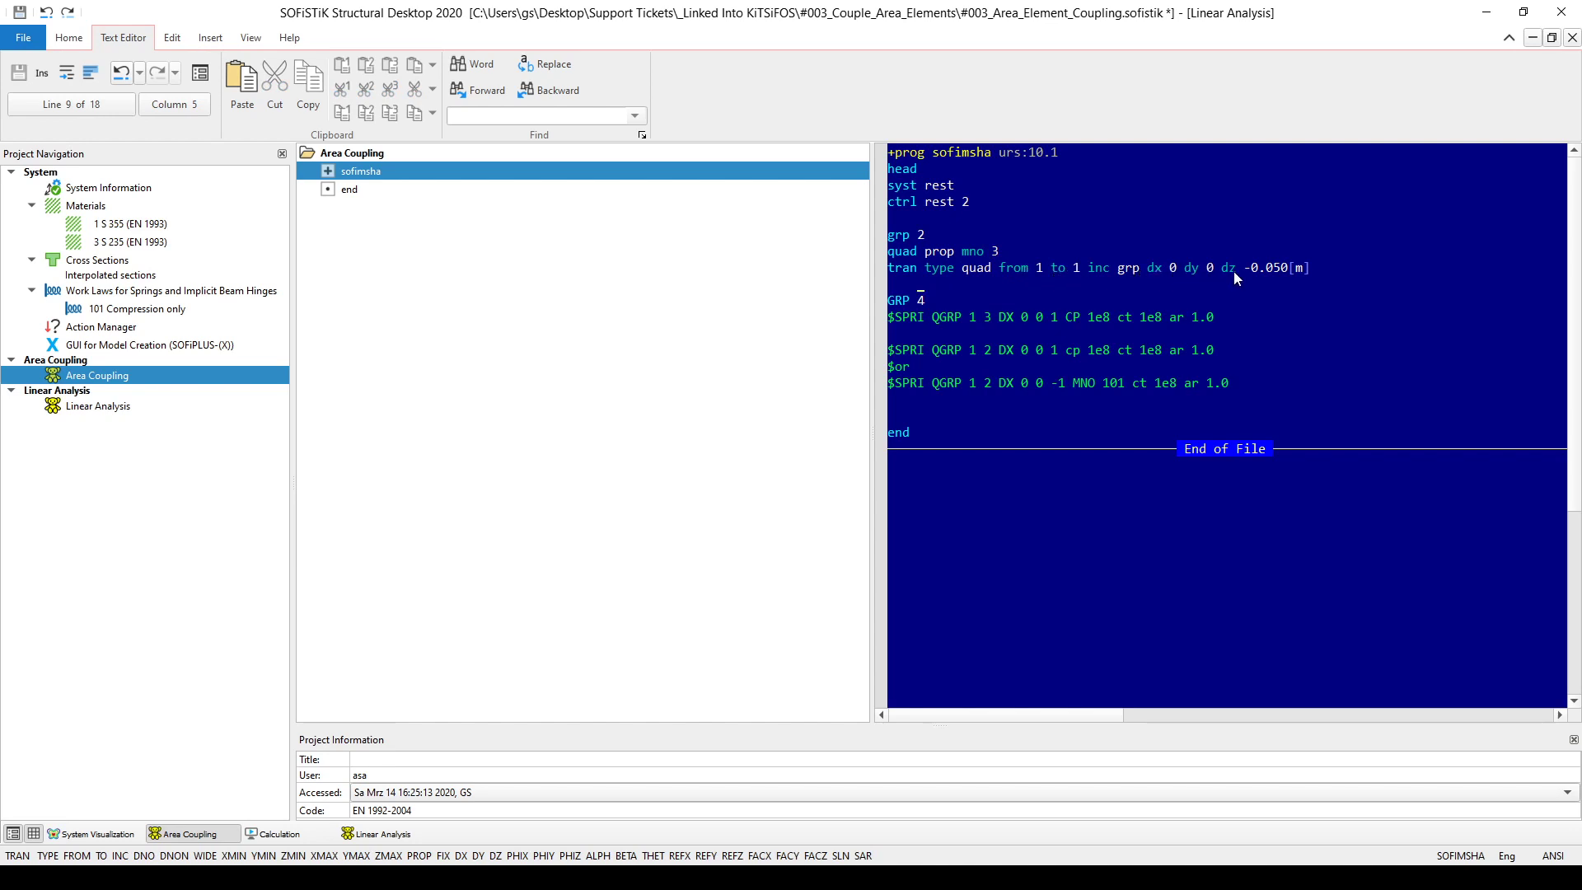
mouse_move(1313, 280)
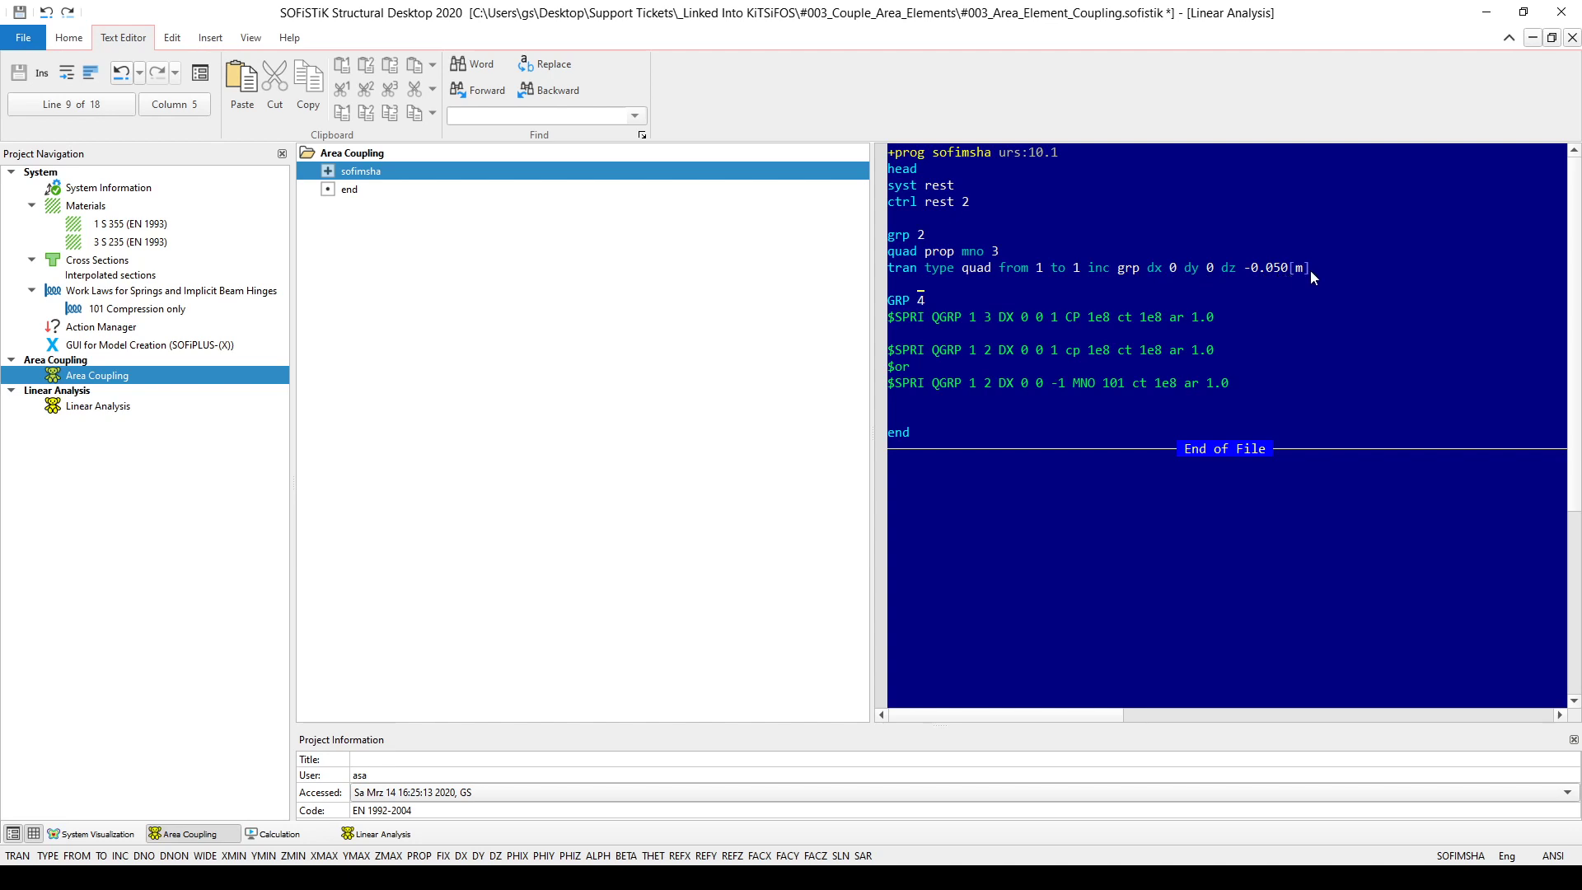
mouse_move(927, 275)
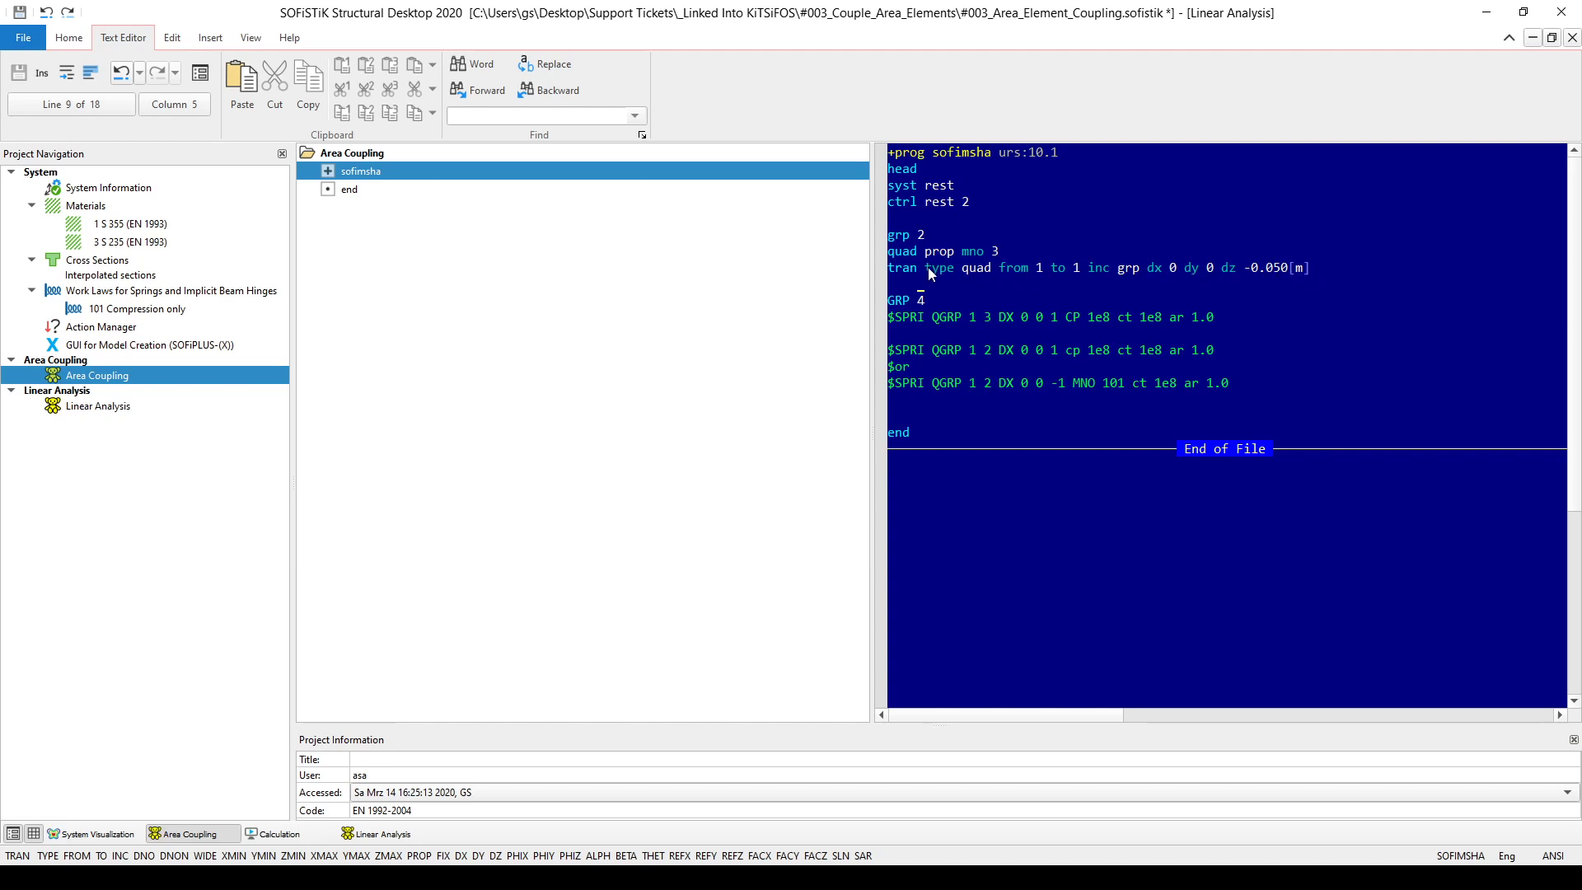
mouse_move(962, 278)
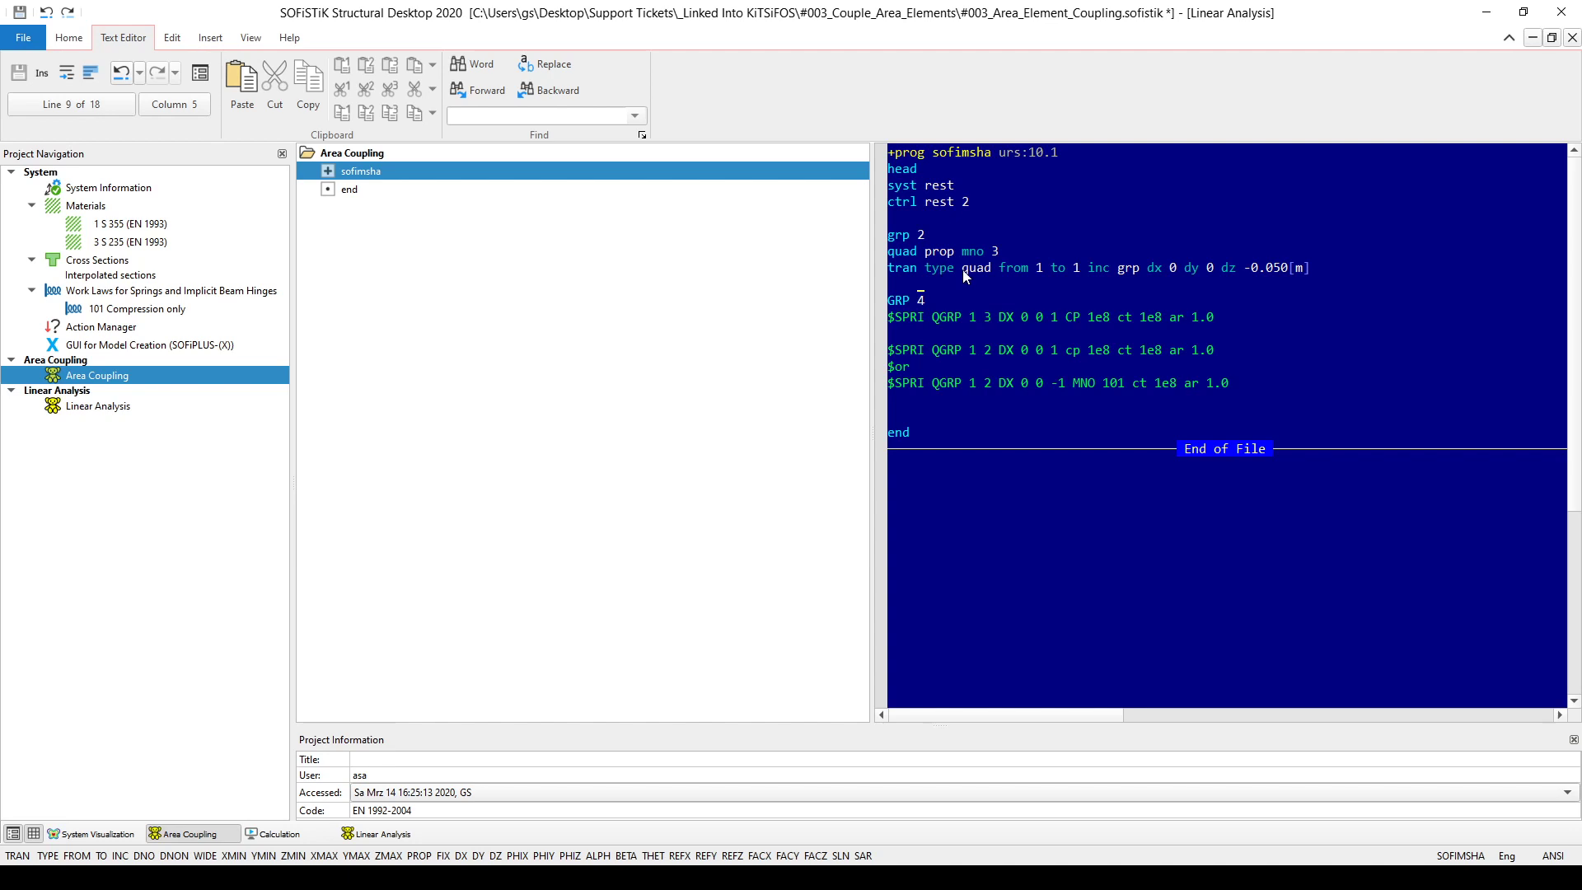
mouse_move(1030, 280)
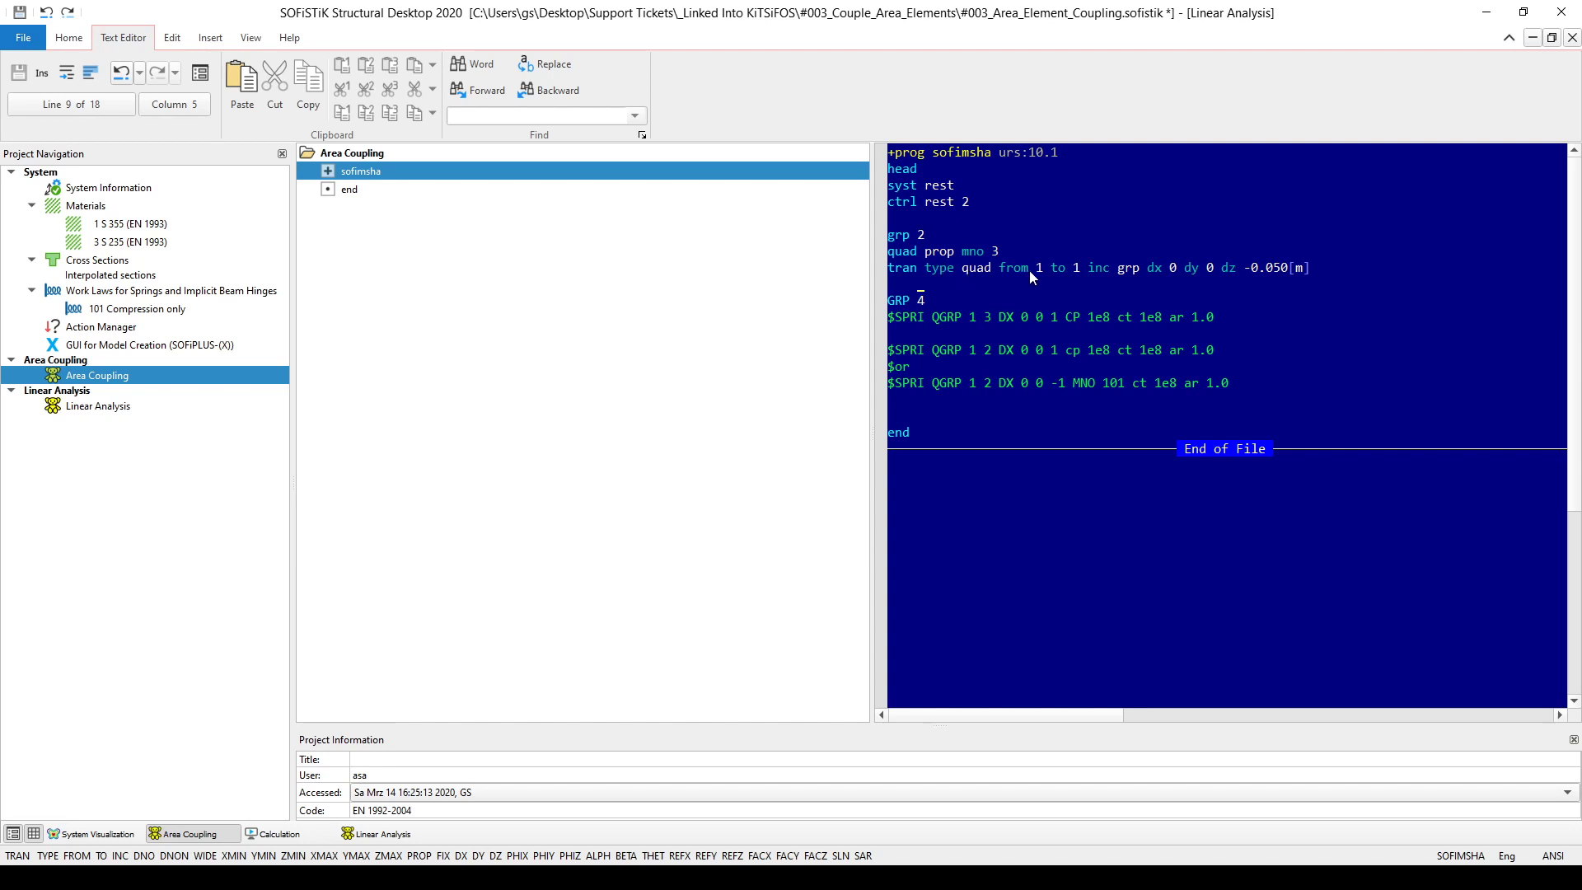
mouse_move(1069, 279)
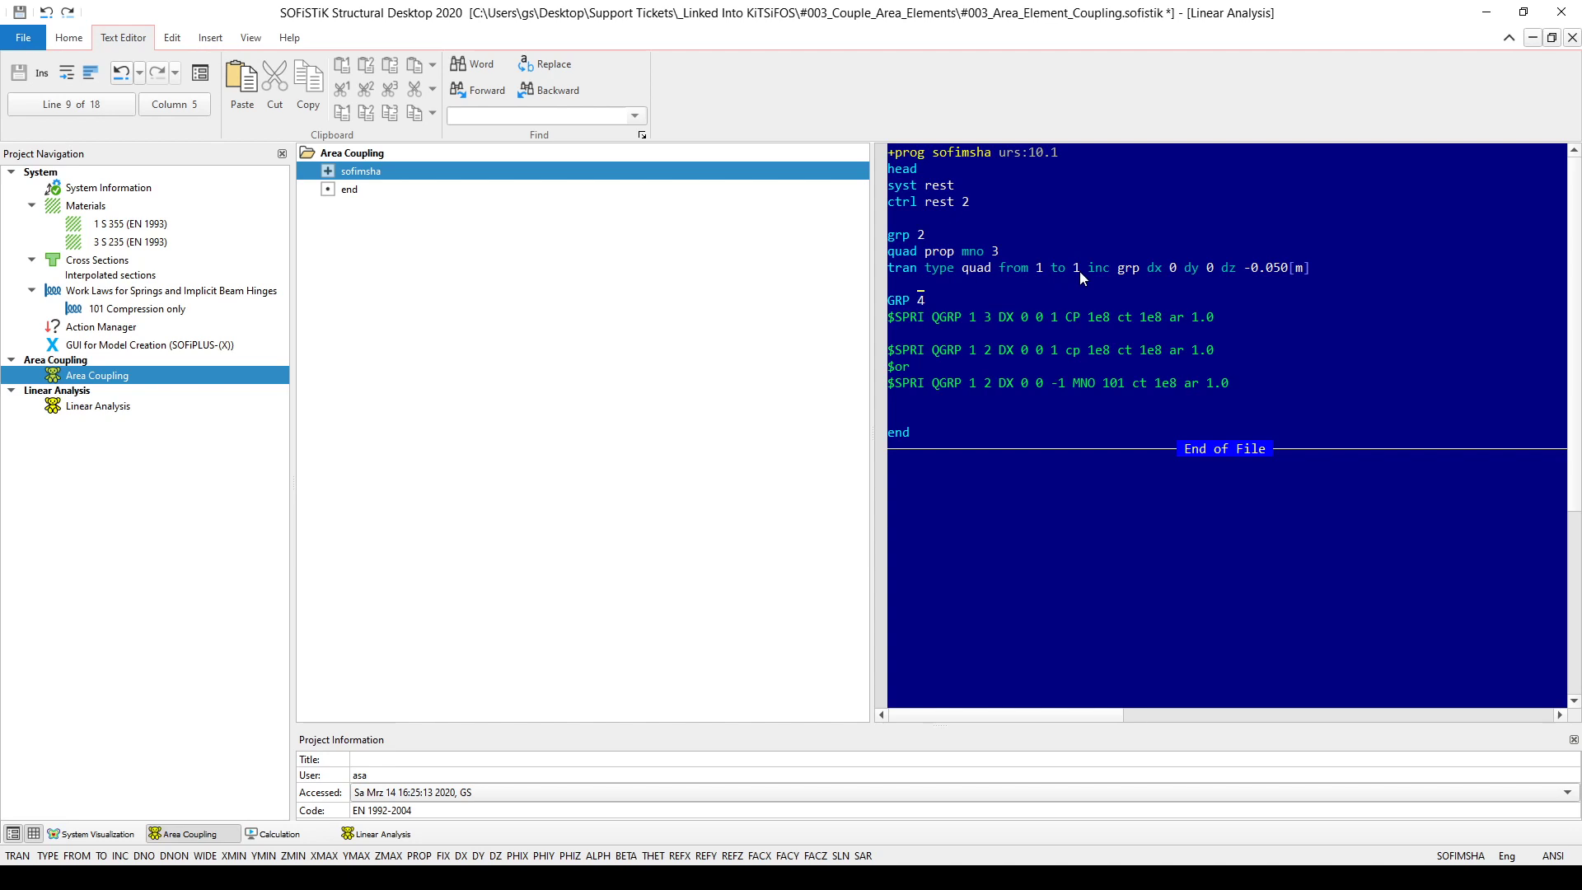
mouse_move(964, 341)
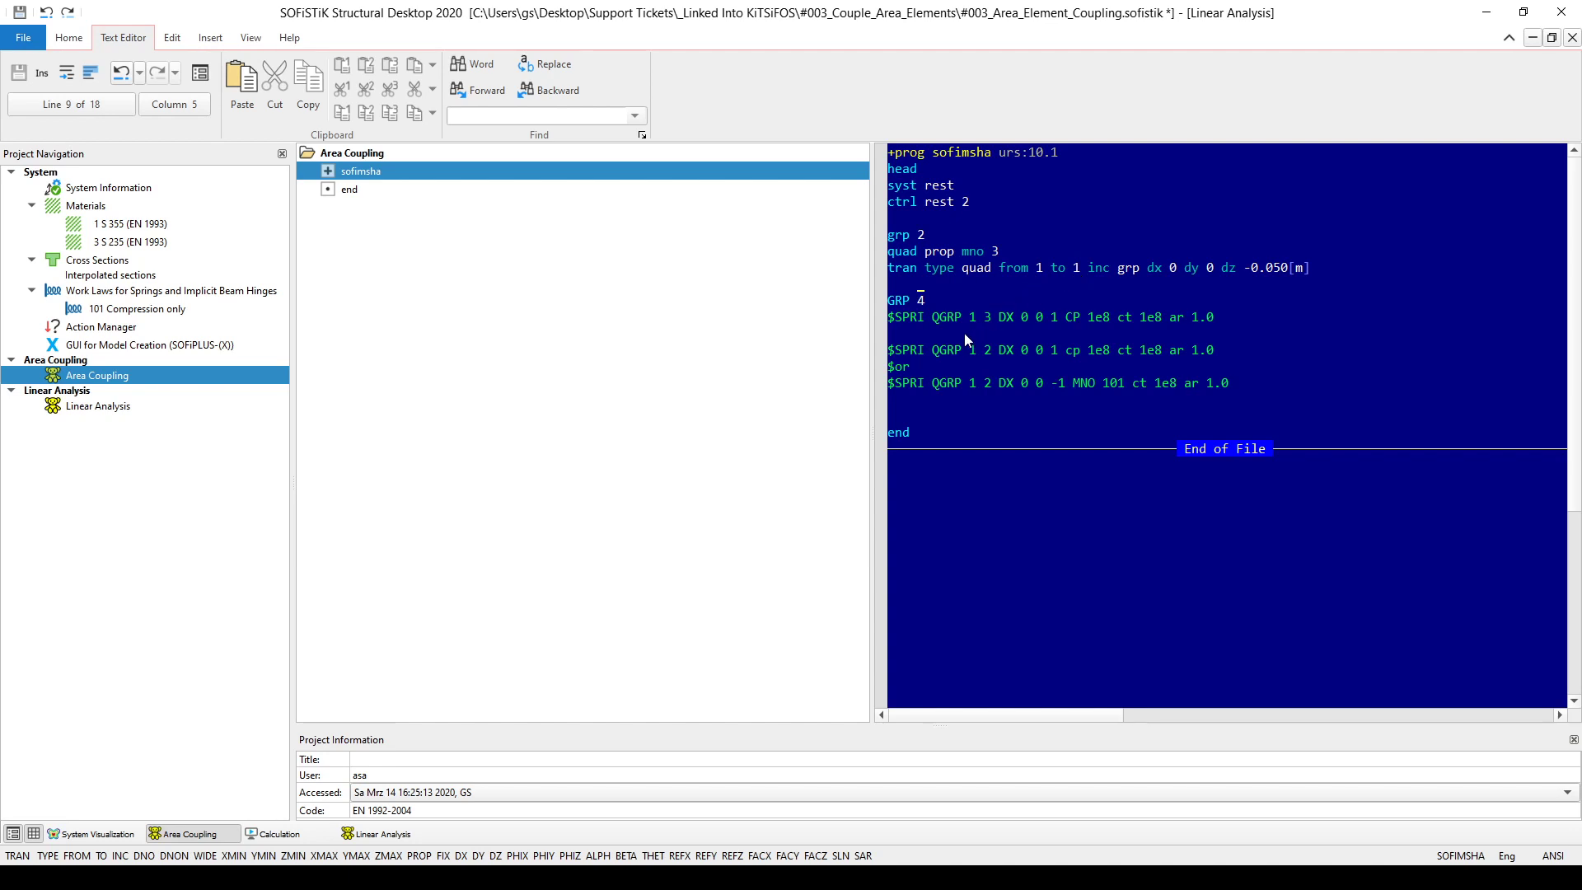
Remove the $ comment marker so 'SPRI QGRP 1 2 DX 0 0 1 cp 1e8' becomes active
left_click(896, 358)
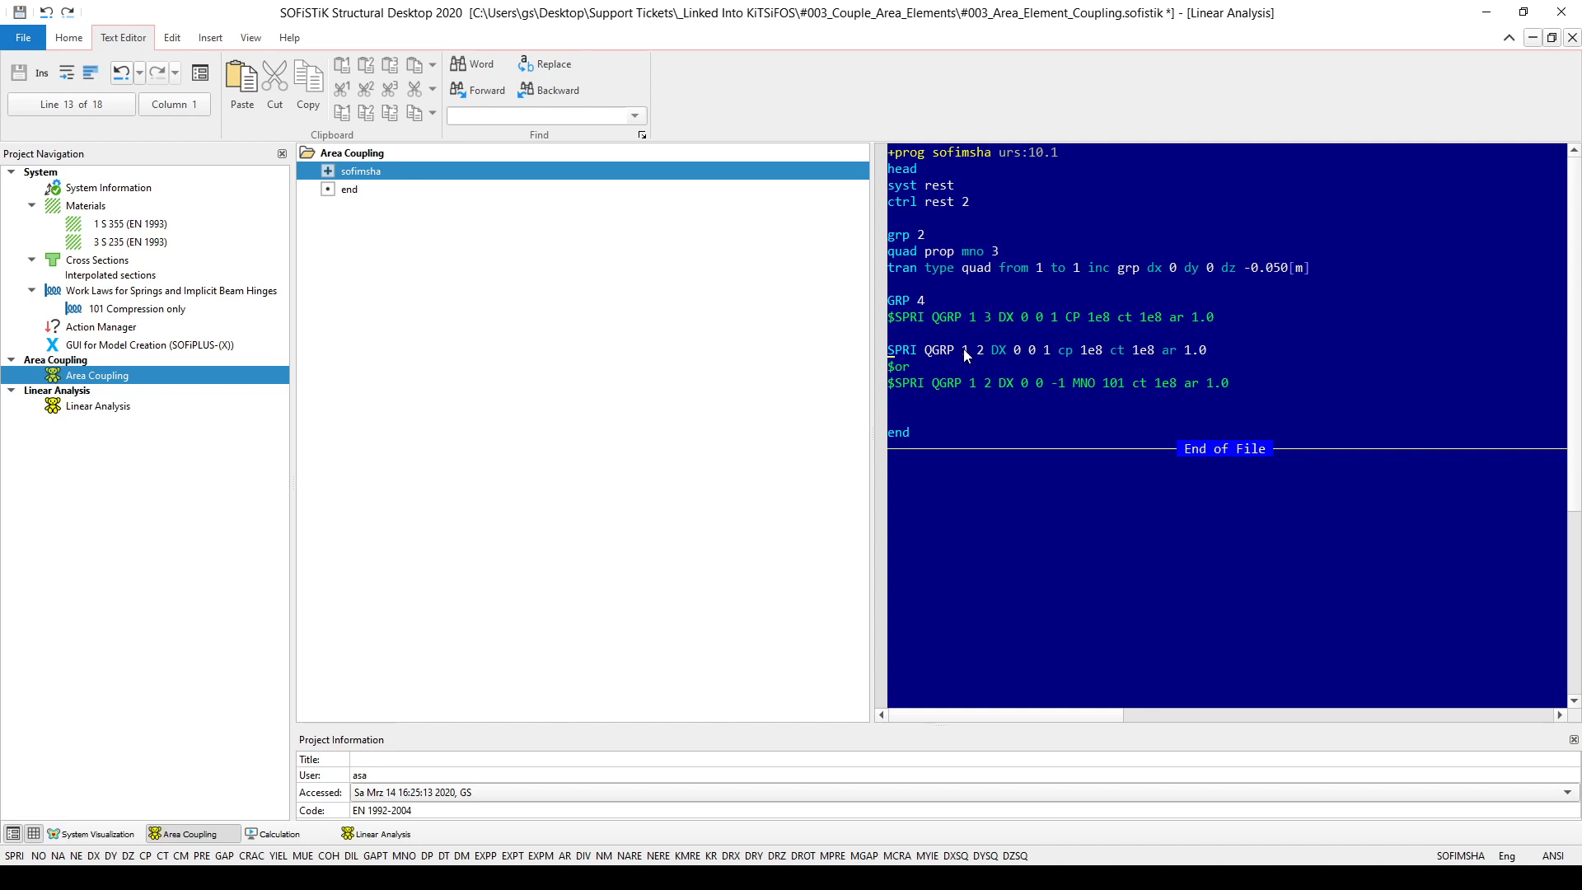
mouse_move(920, 236)
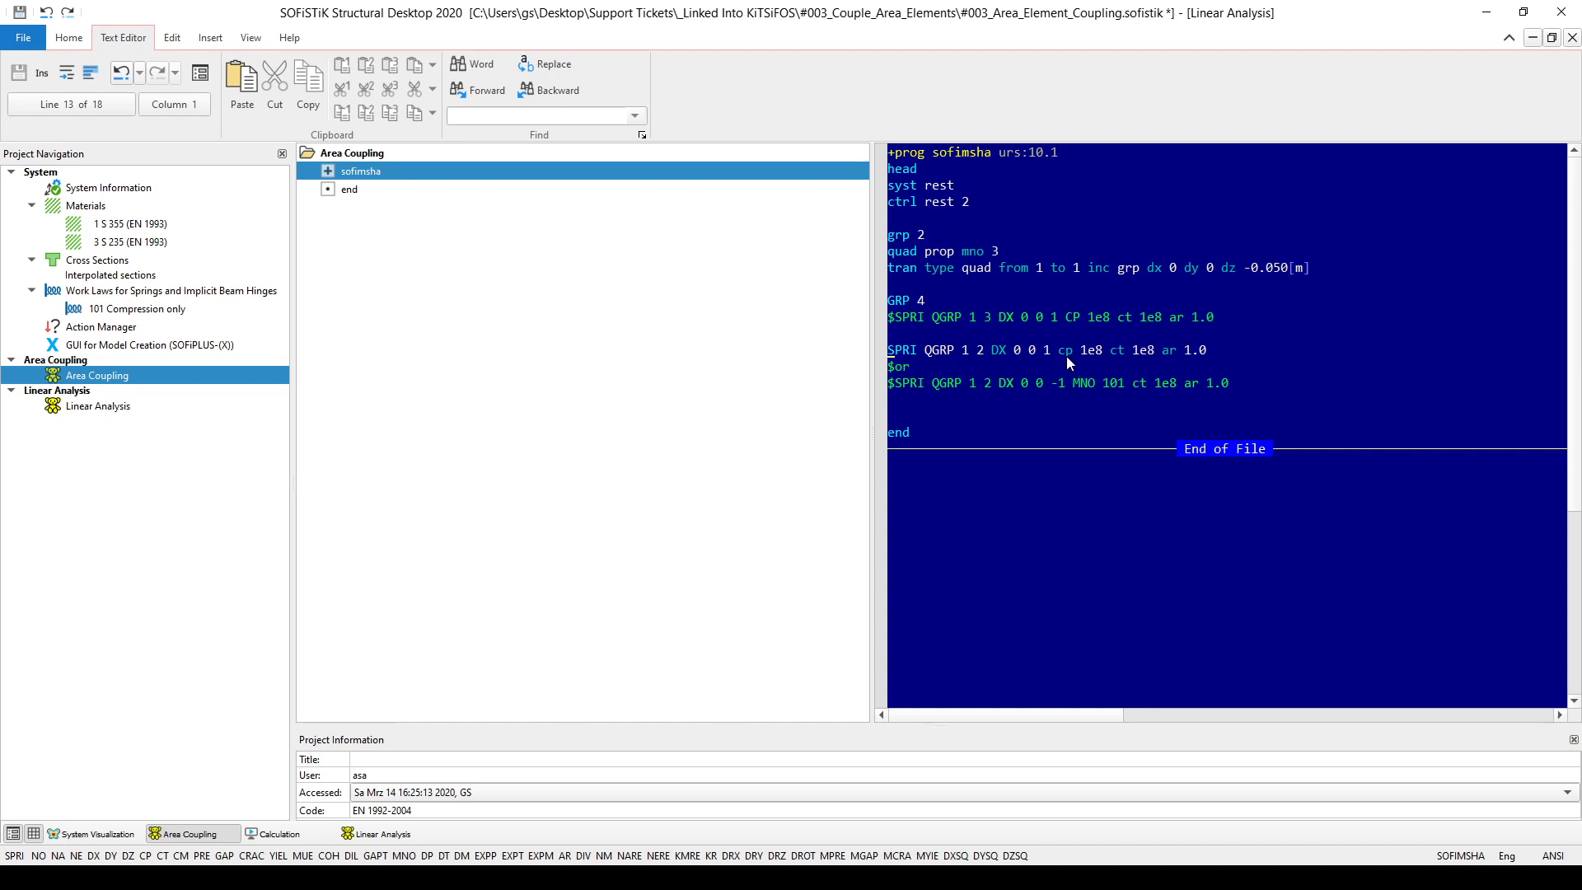
mouse_move(1032, 296)
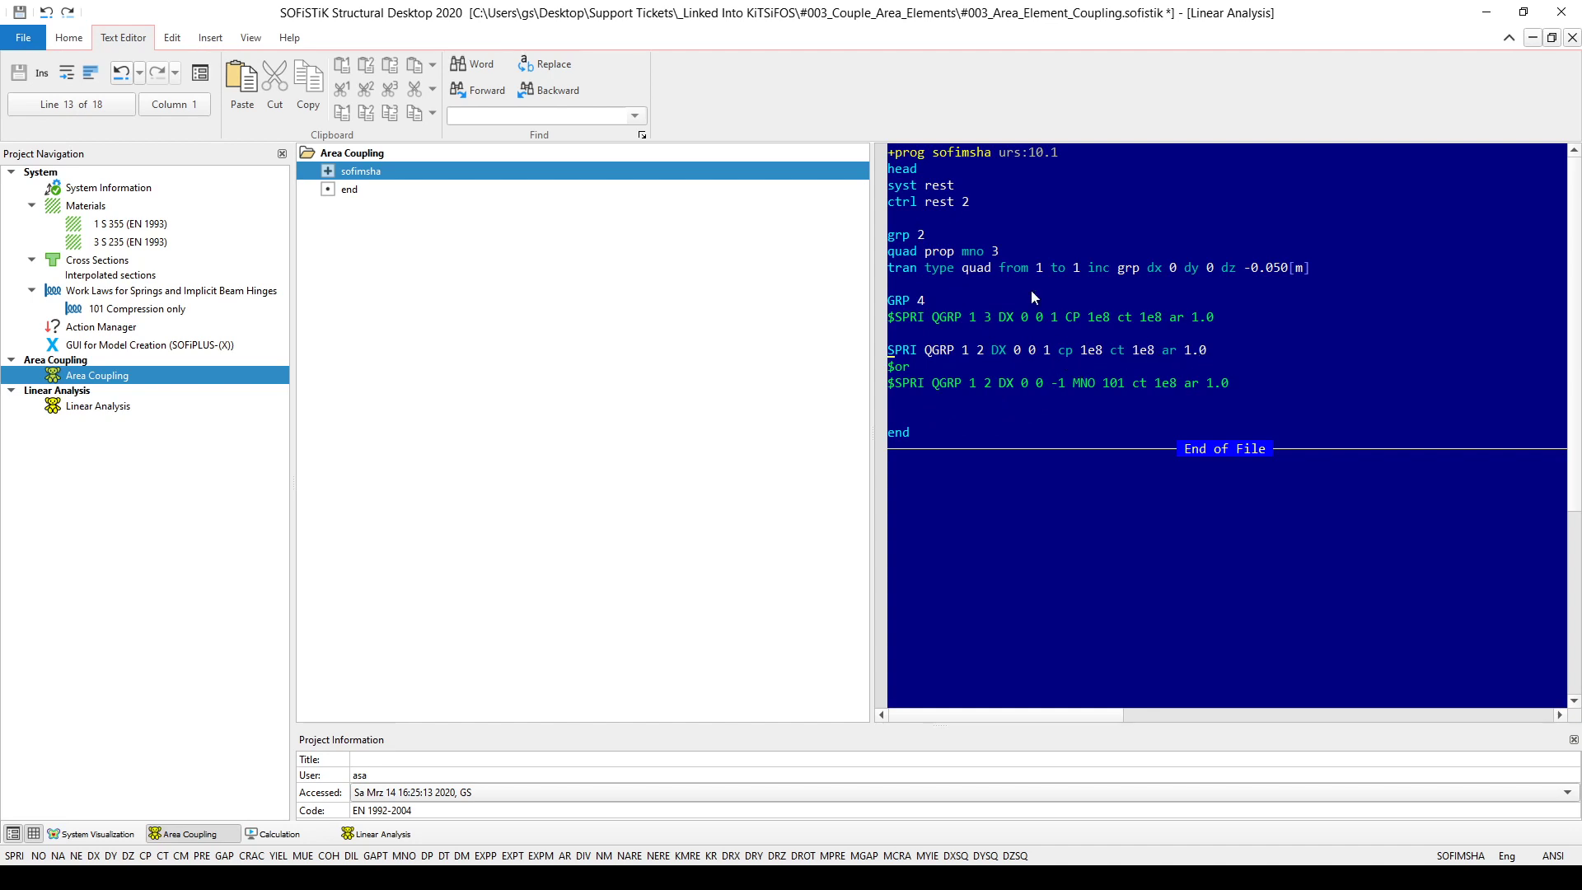
Execute SOFIMSHA and redisplay the meshed slab with mesh lines and edge supports
right_click(361, 170)
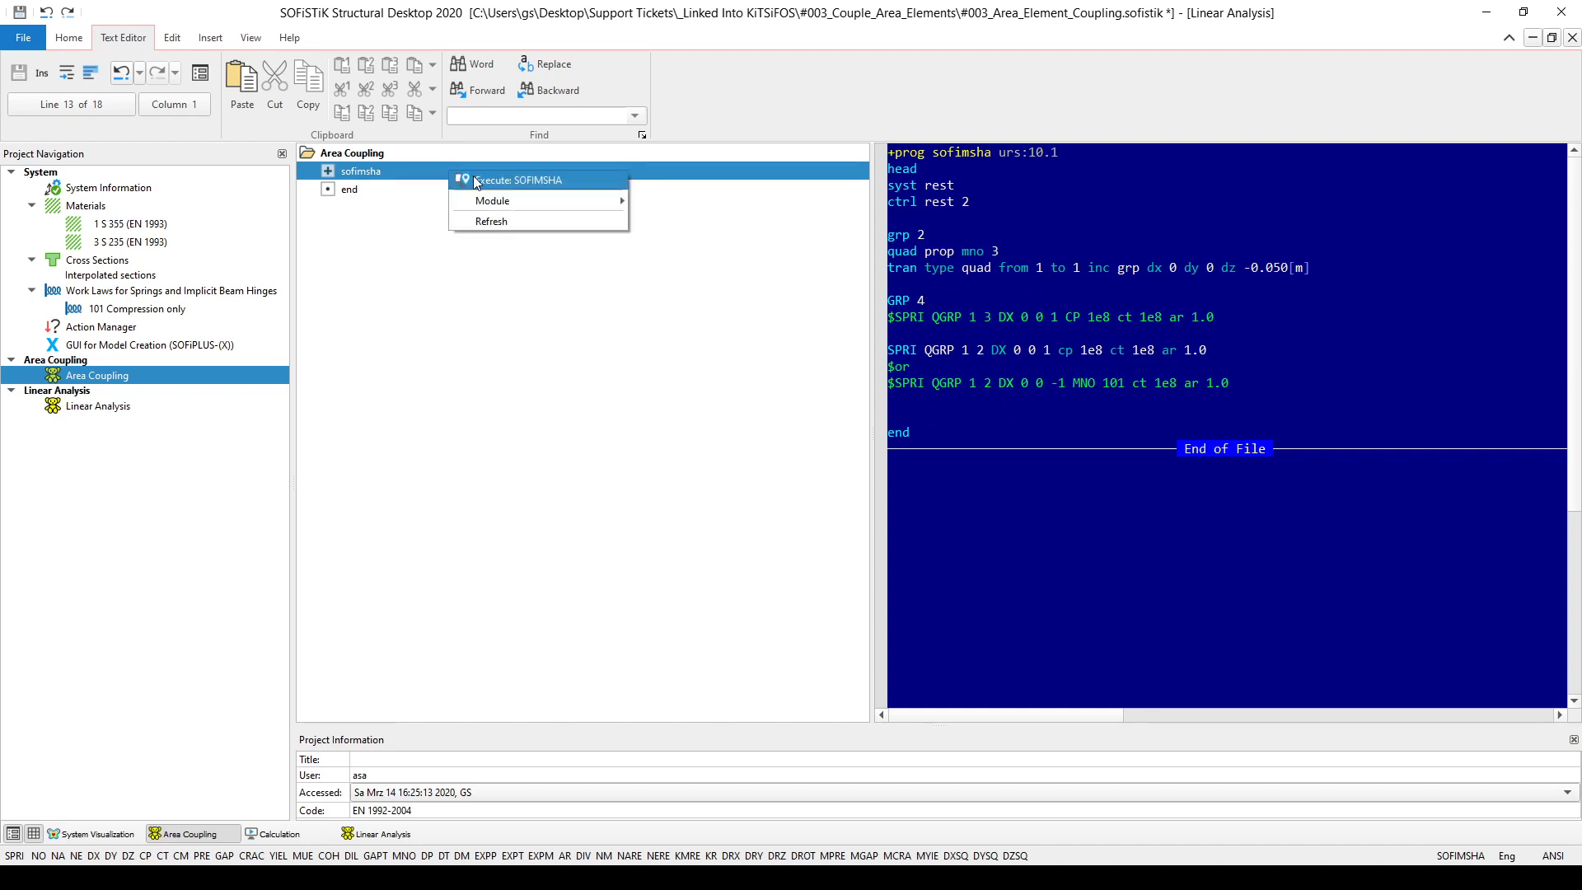
left_click(515, 179)
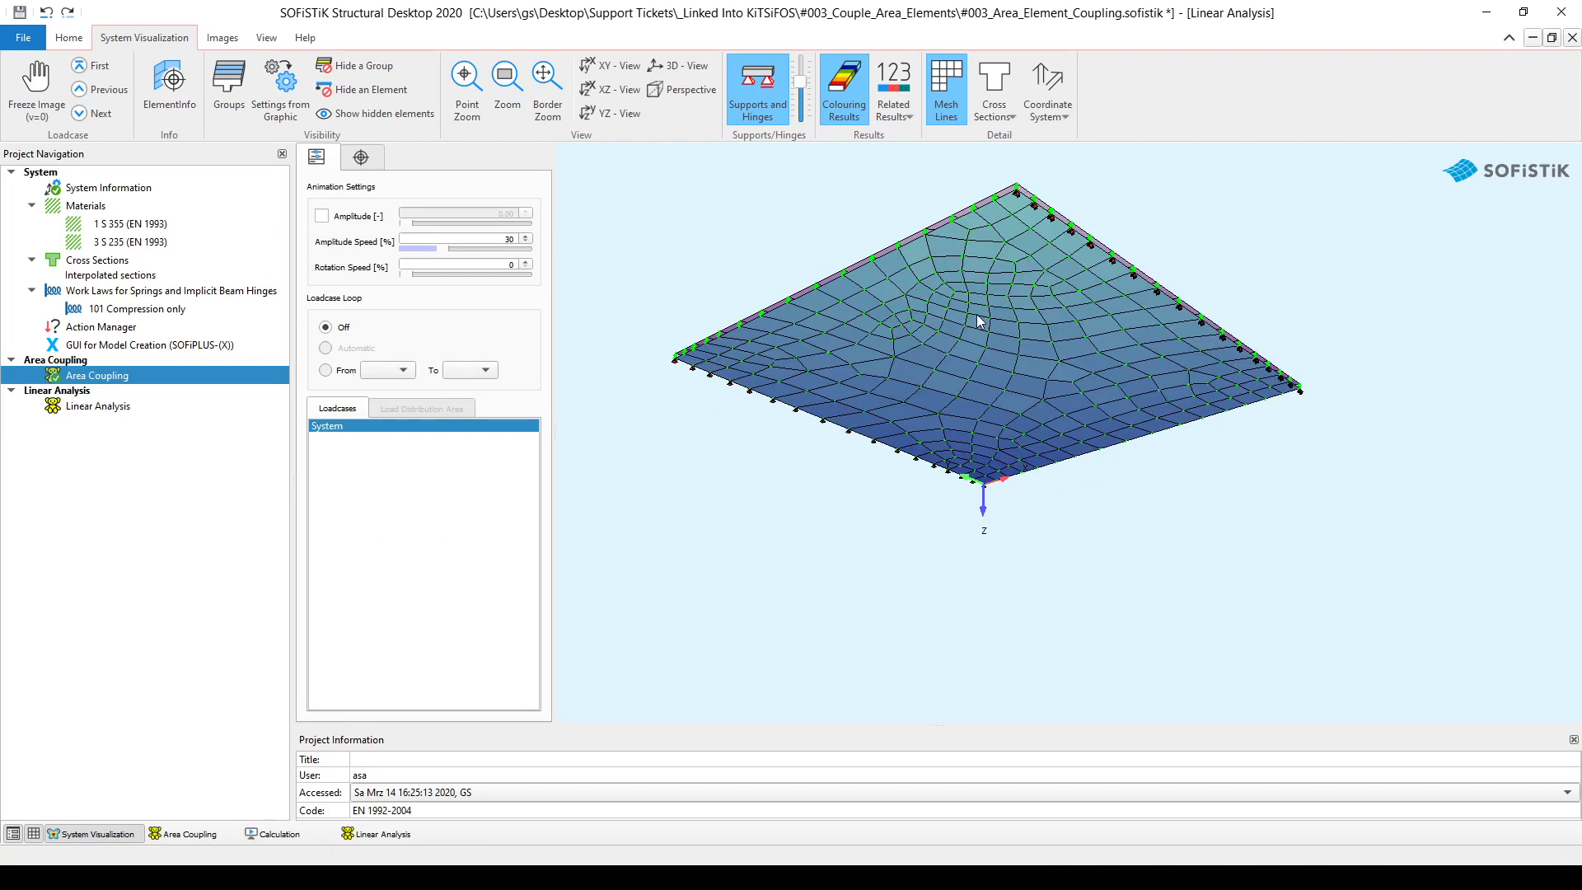
left_click(944, 89)
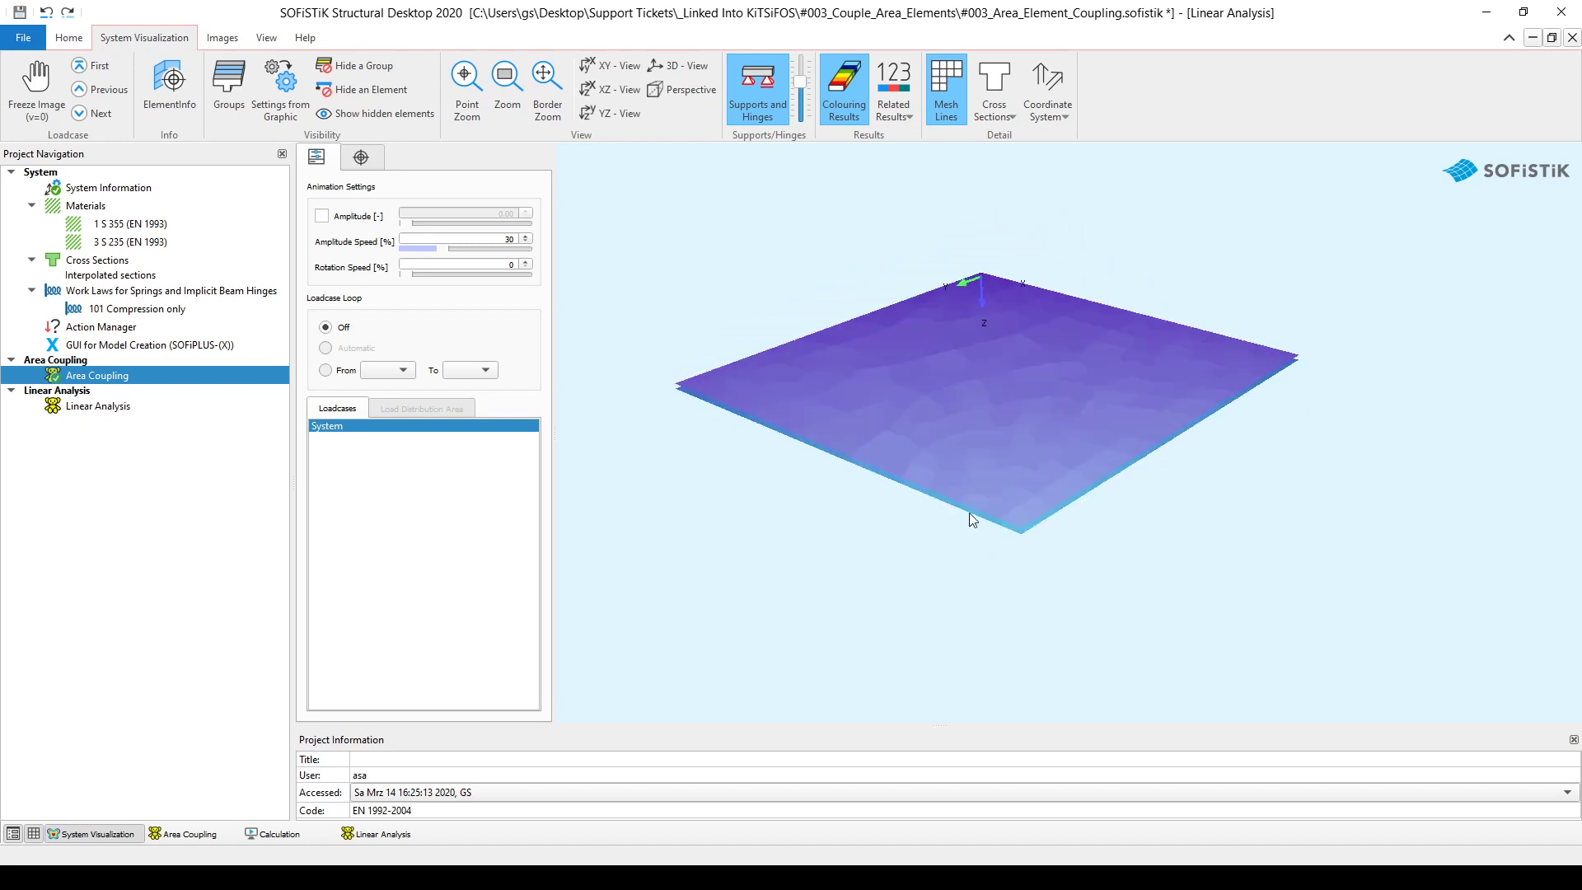
left_click(944, 86)
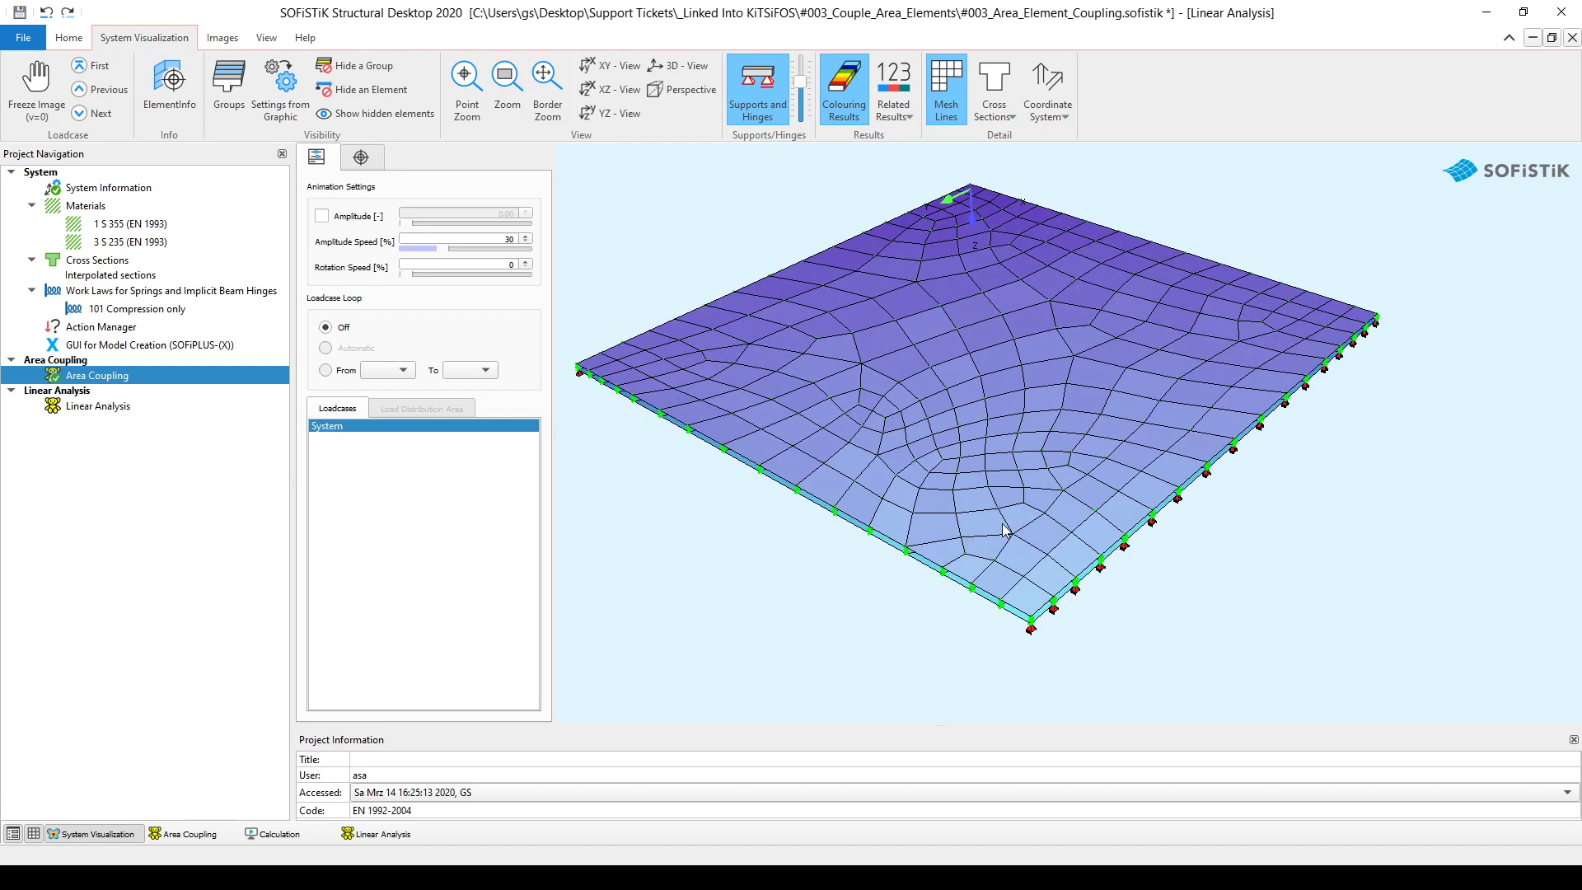
mouse_move(981, 599)
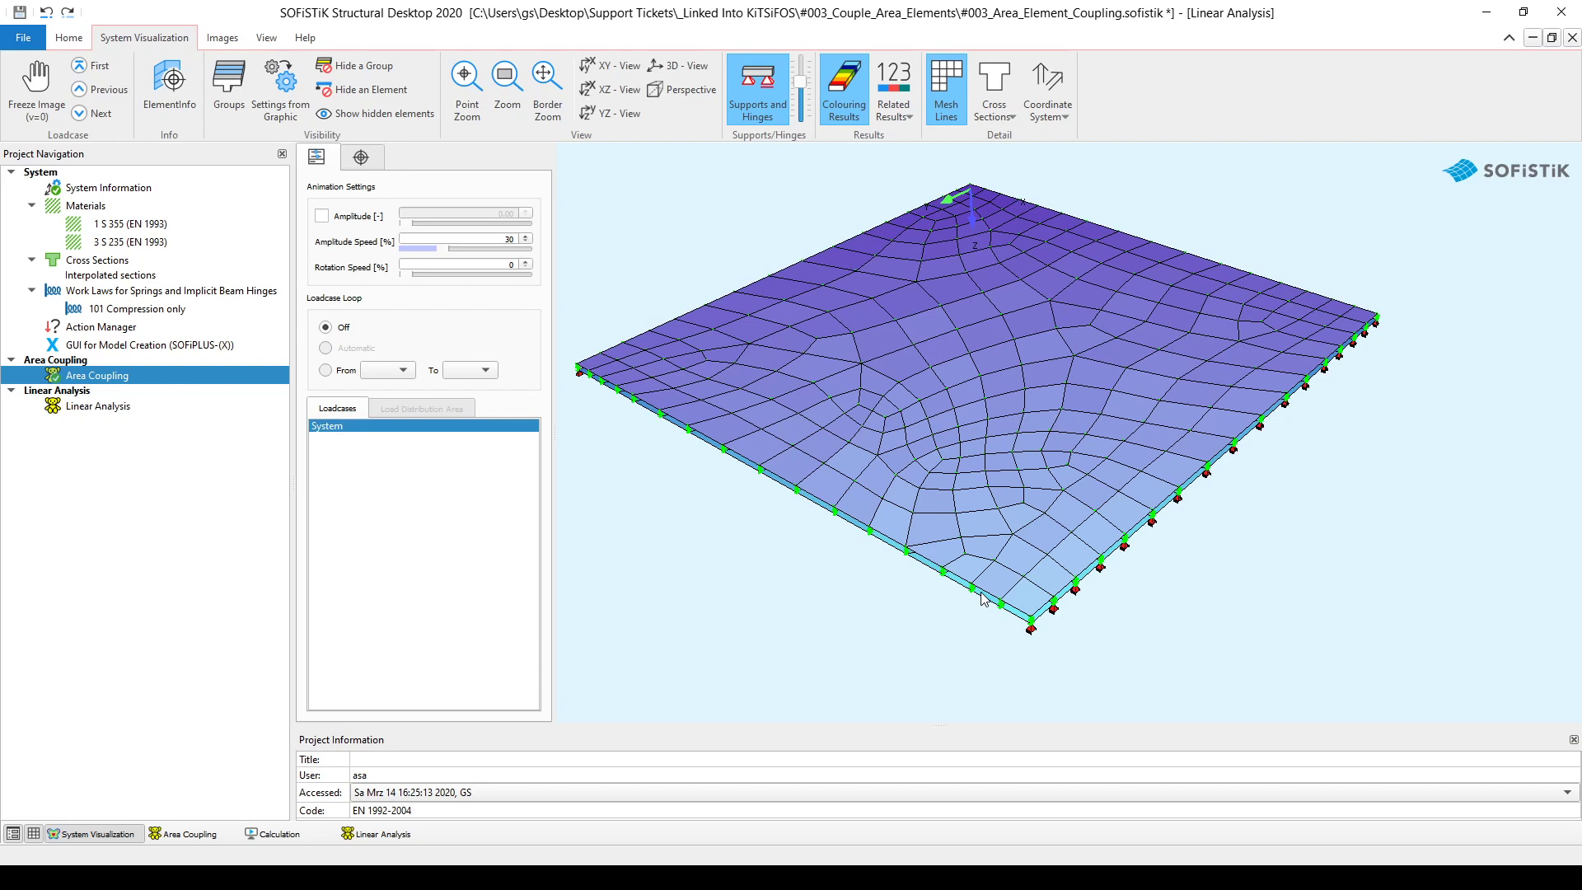
mouse_move(997, 572)
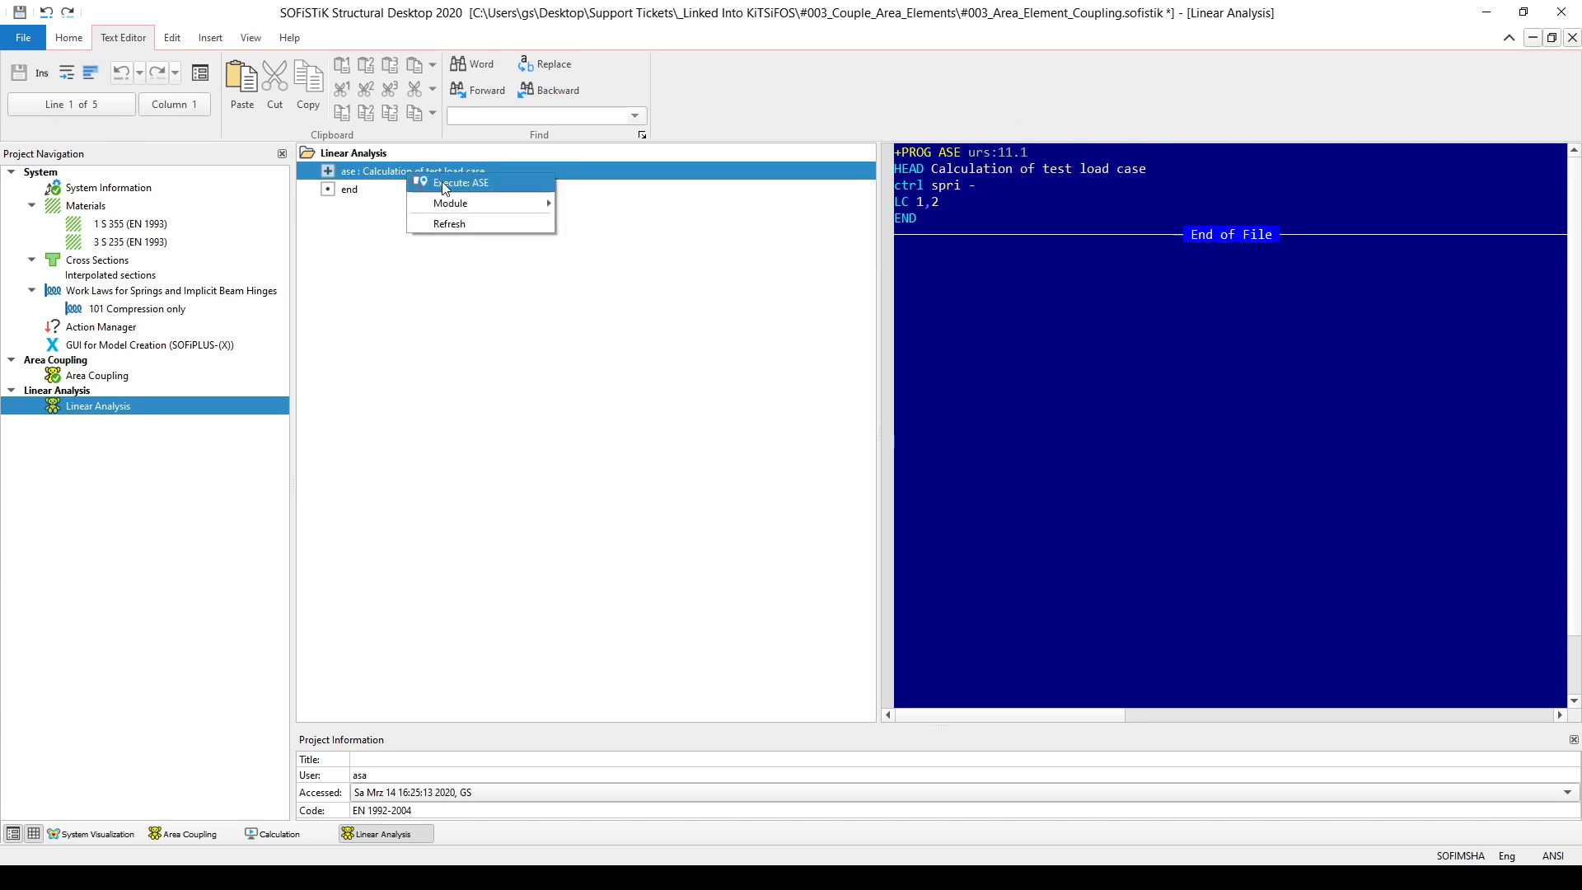
Execute ASE, view LC 2 utilisation results, then return to the plain system display
left_click(460, 182)
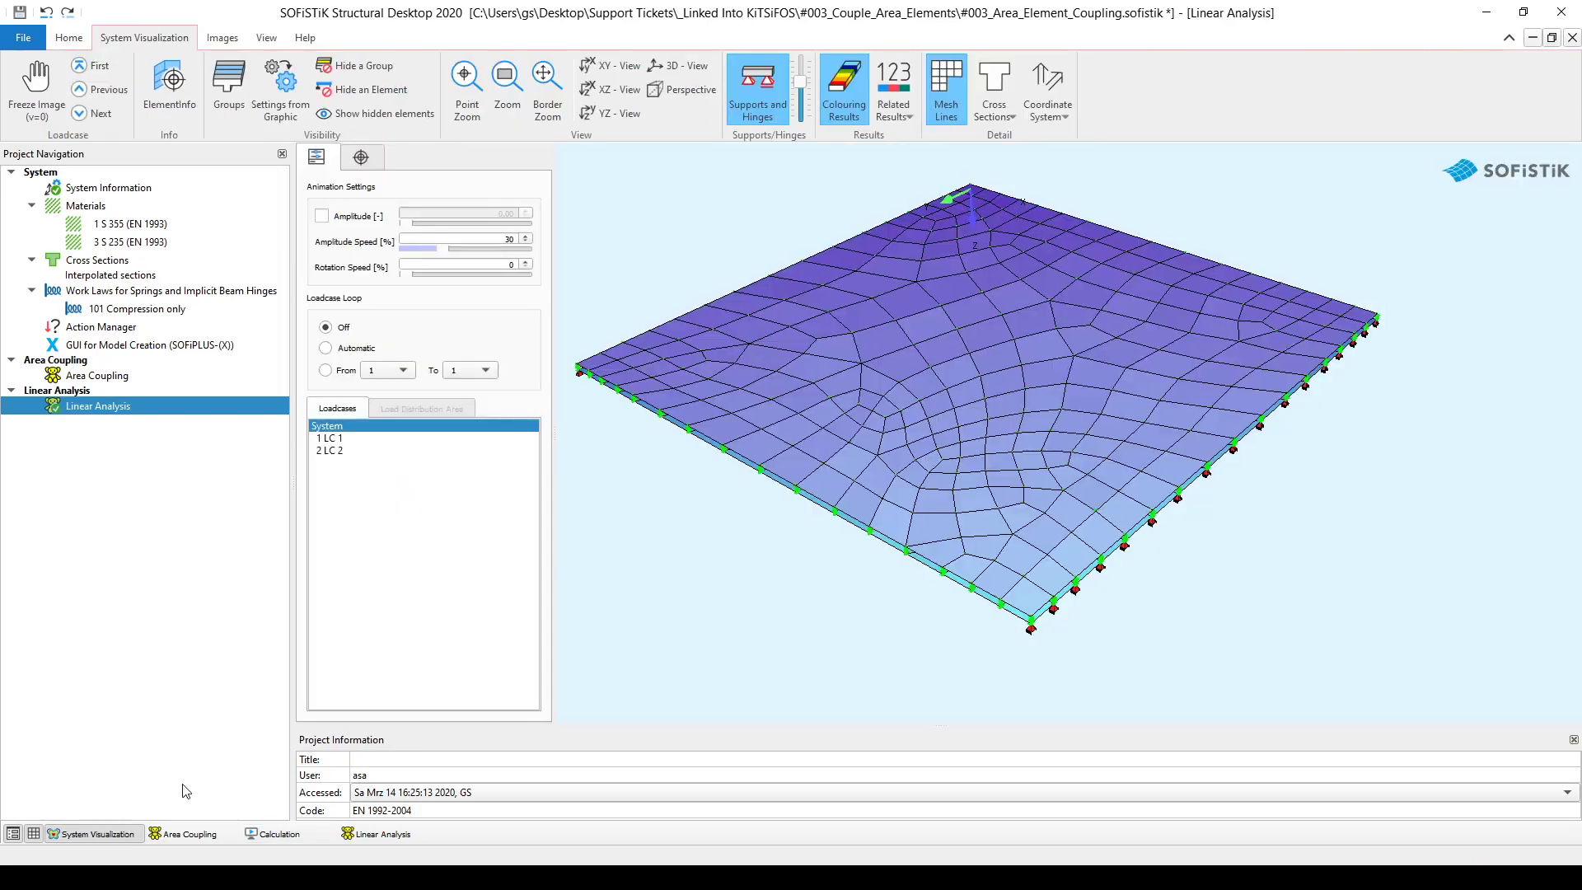
left_click(329, 438)
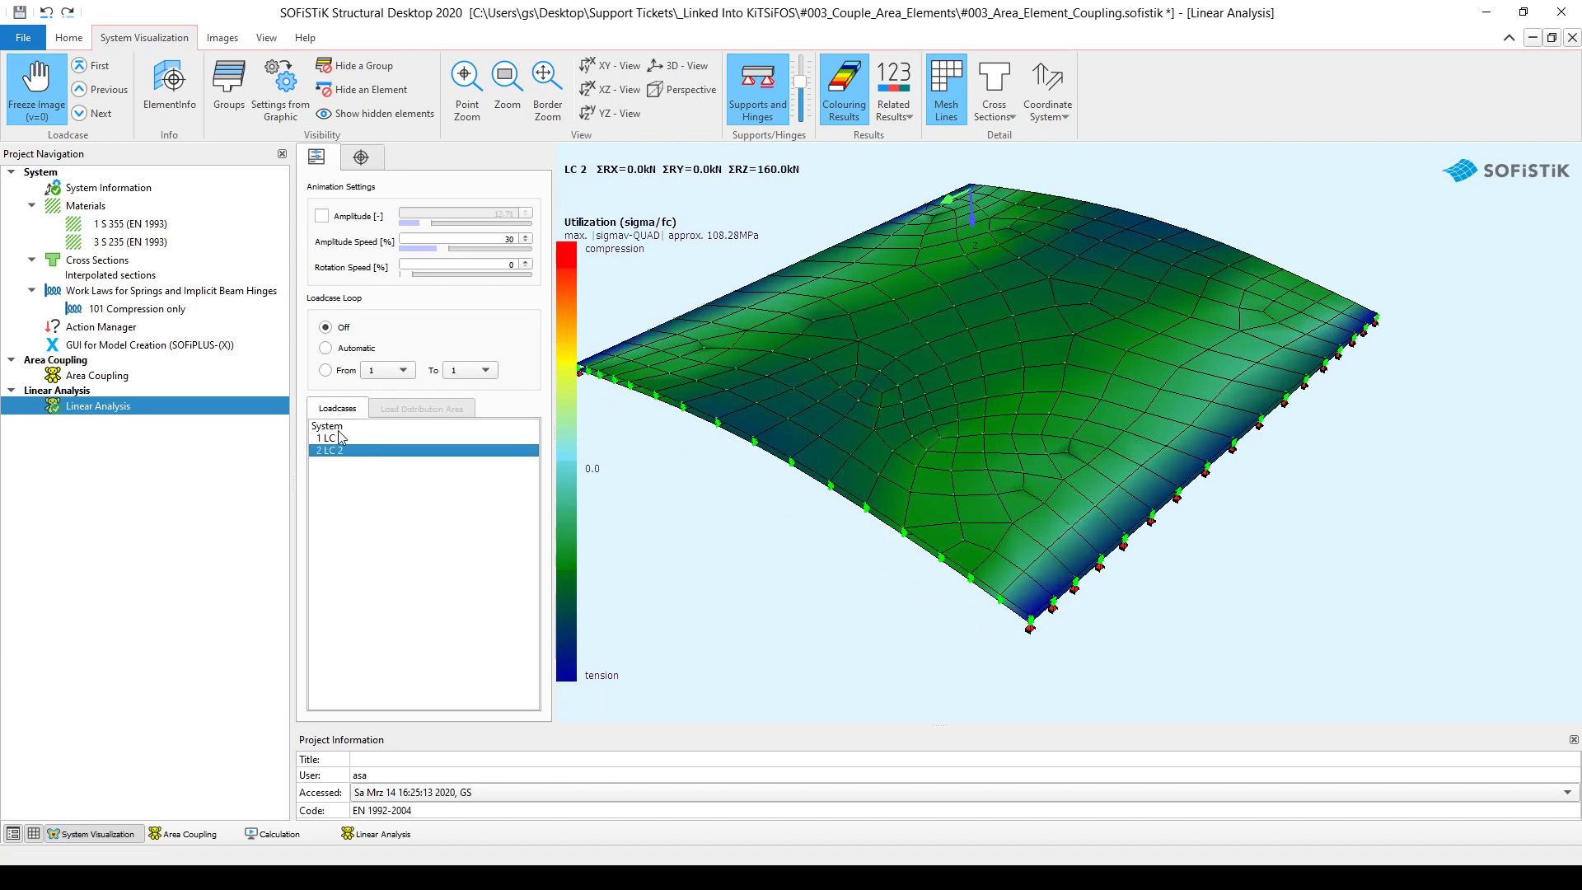
left_click(326, 426)
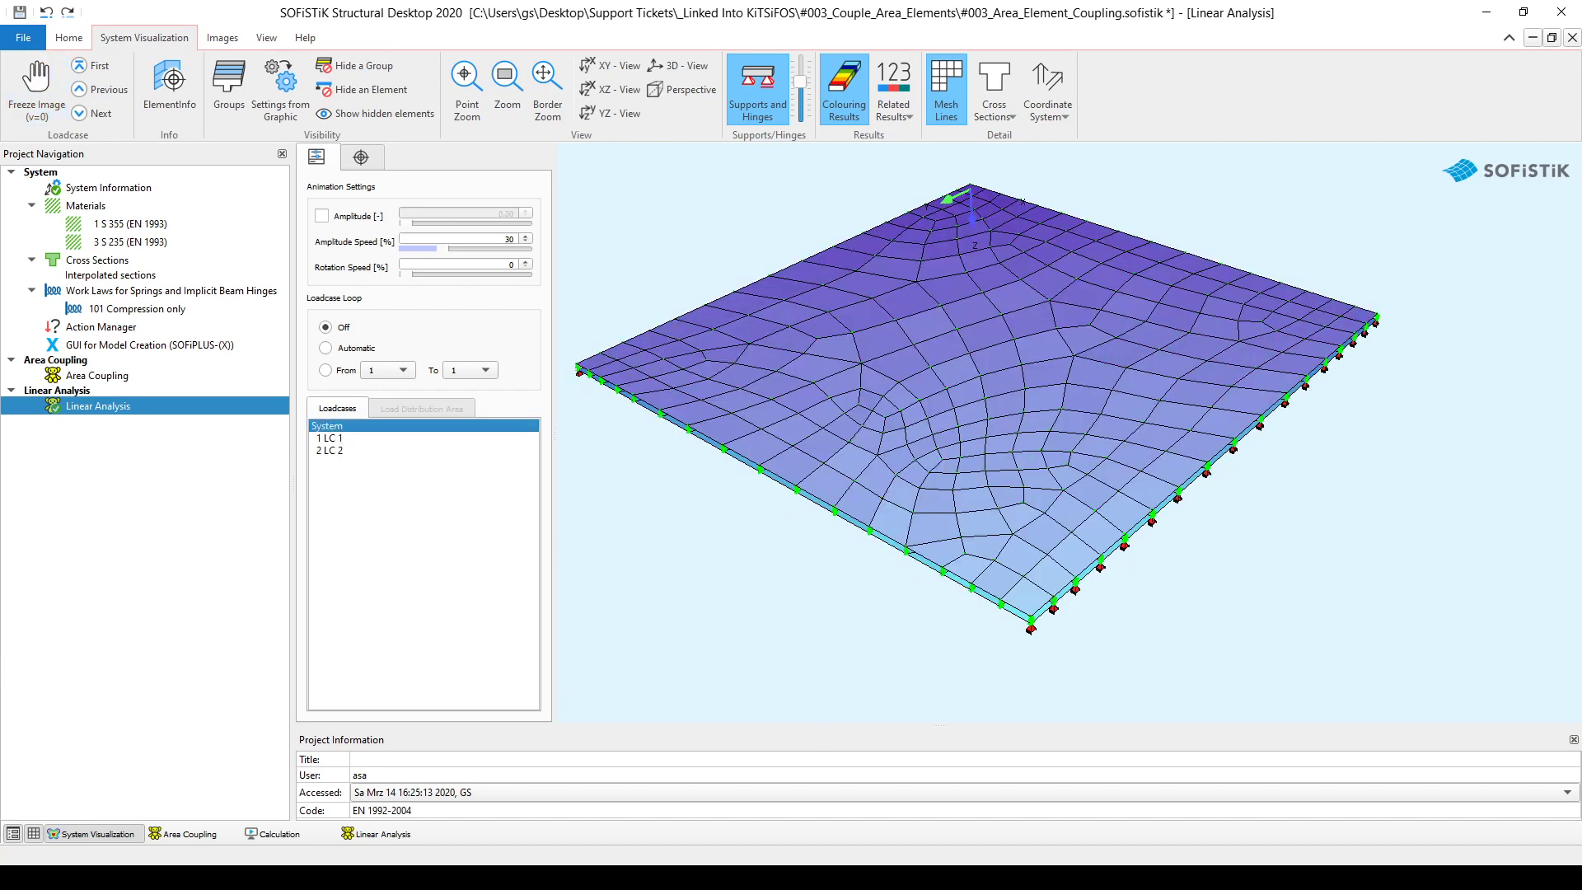